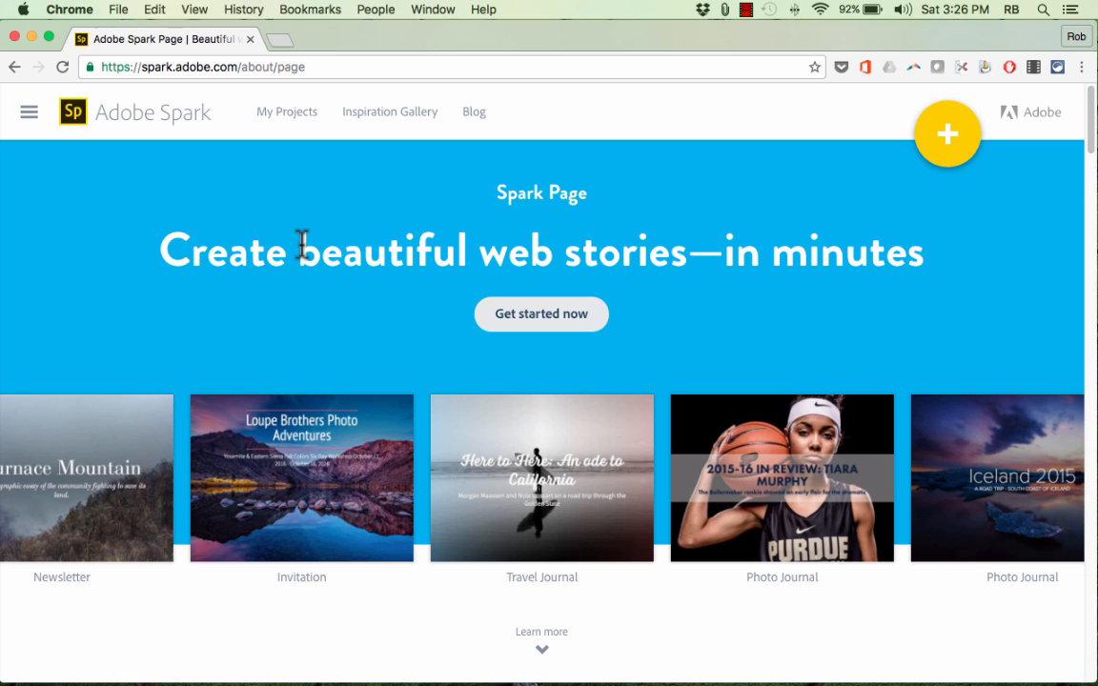
{"action": "mouse_move", "coordinate": [301, 256]}
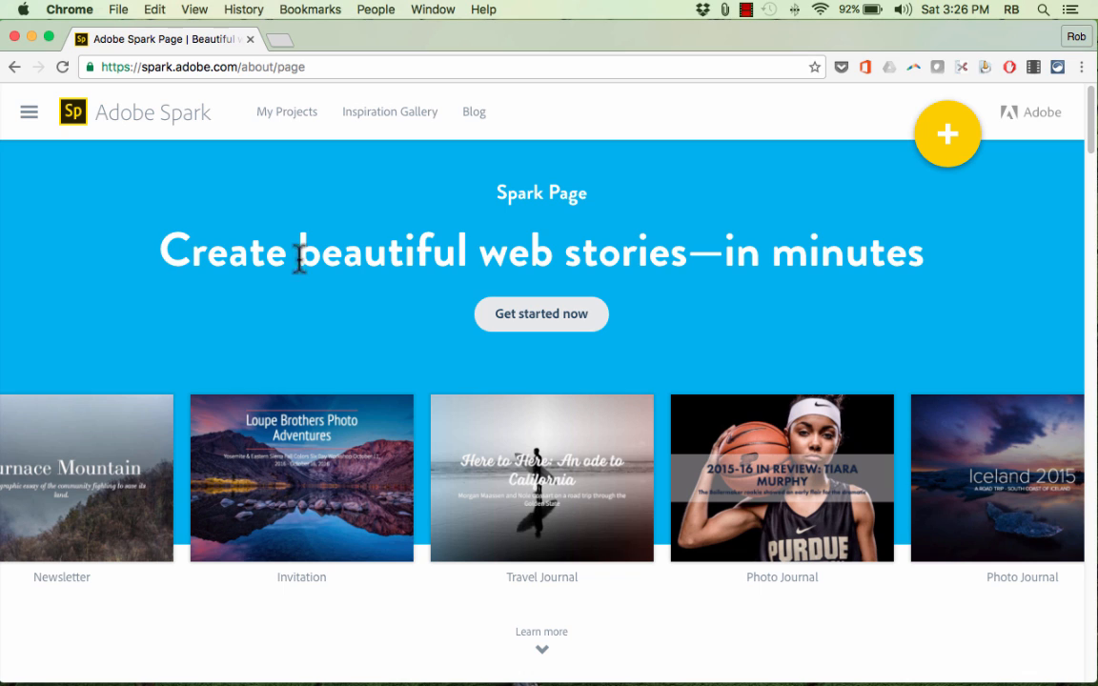
{"action": "mouse_move", "coordinate": [837, 257]}
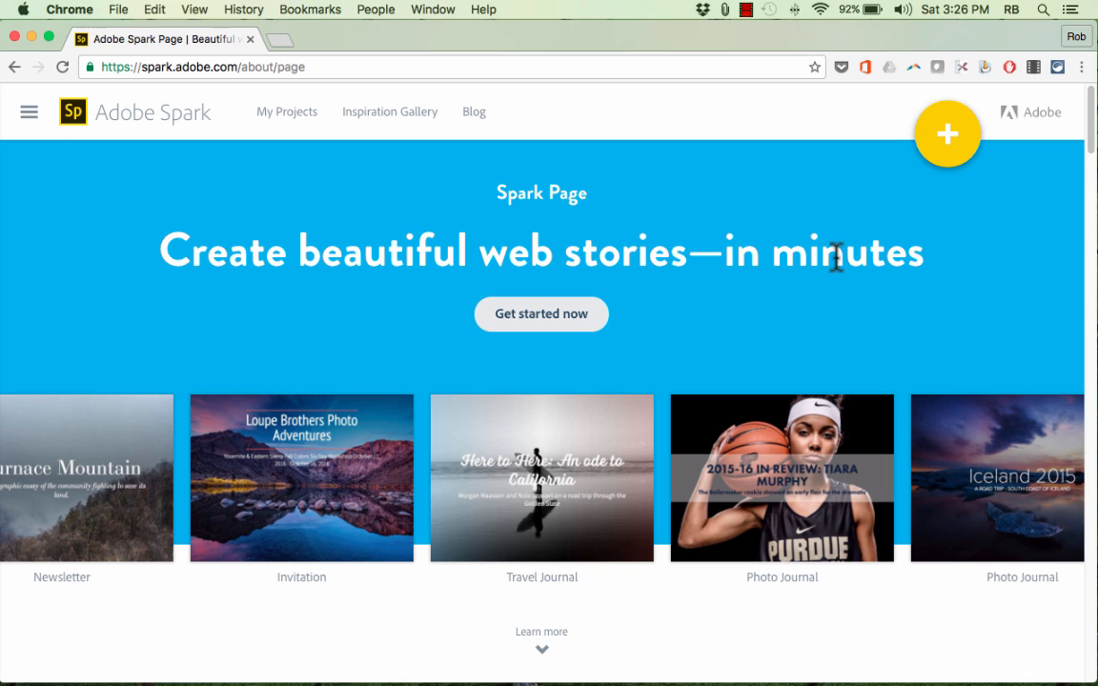
{"action": "mouse_move", "coordinate": [137, 257]}
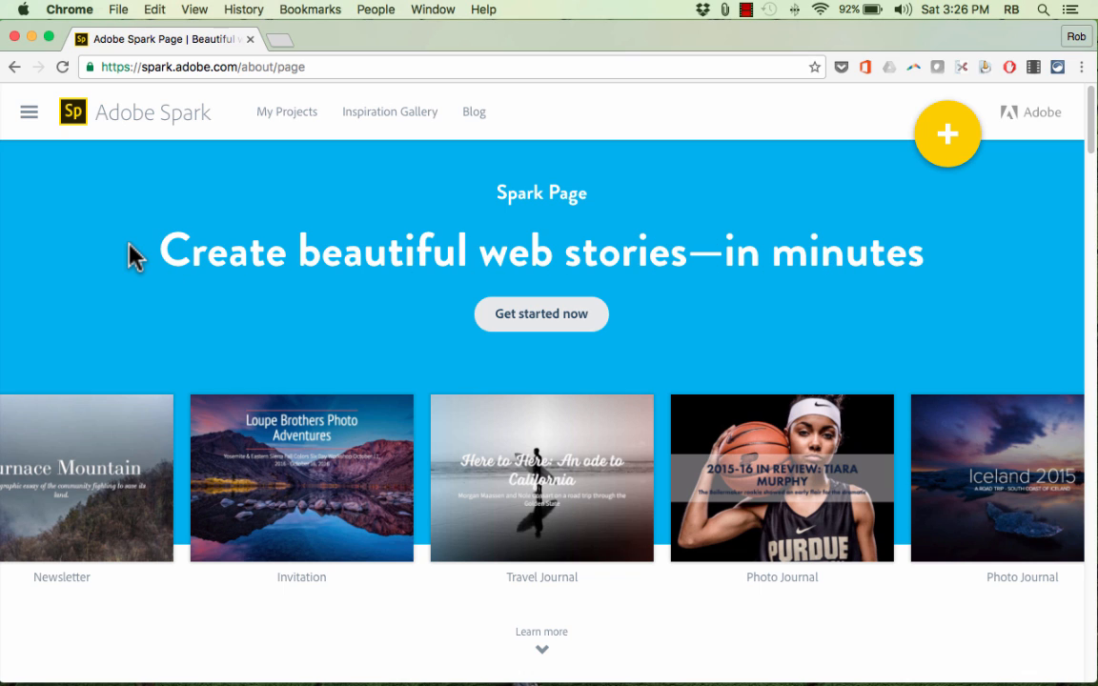
{"action": "mouse_move", "coordinate": [194, 225]}
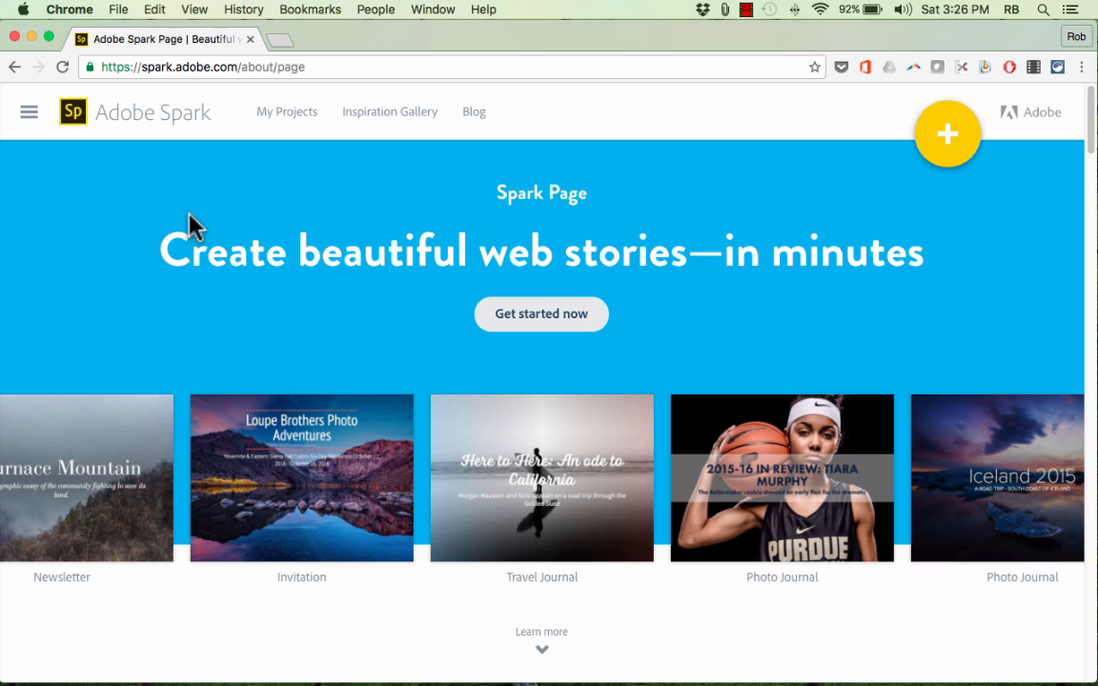
{"action": "mouse_move", "coordinate": [162, 270]}
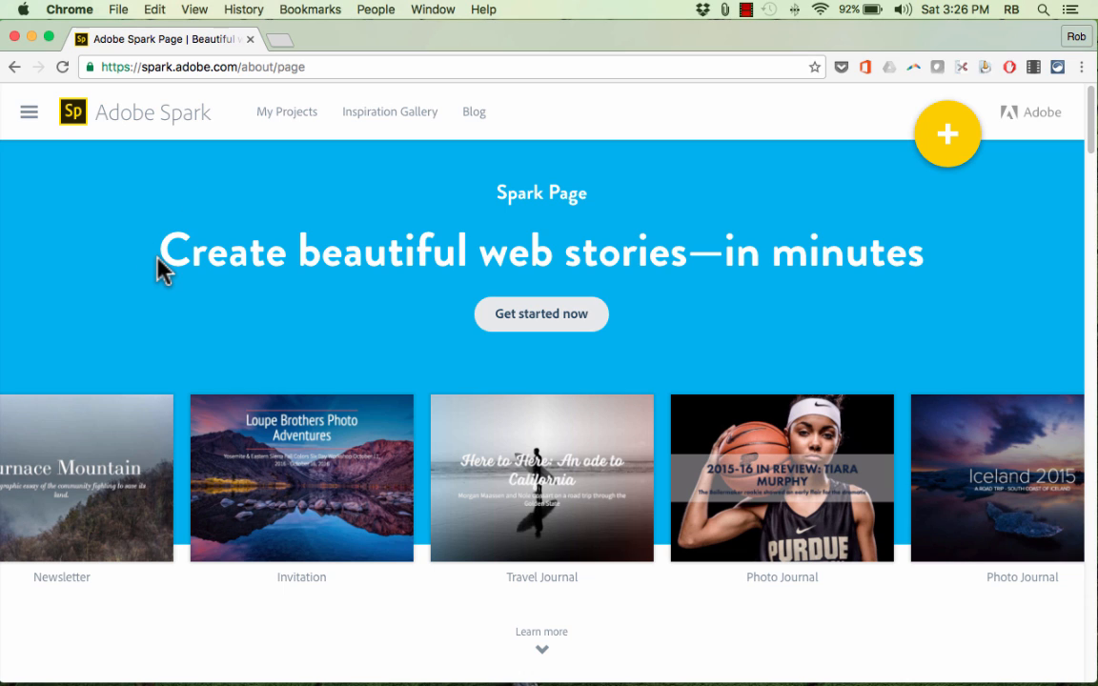
{"action": "mouse_move", "coordinate": [587, 257]}
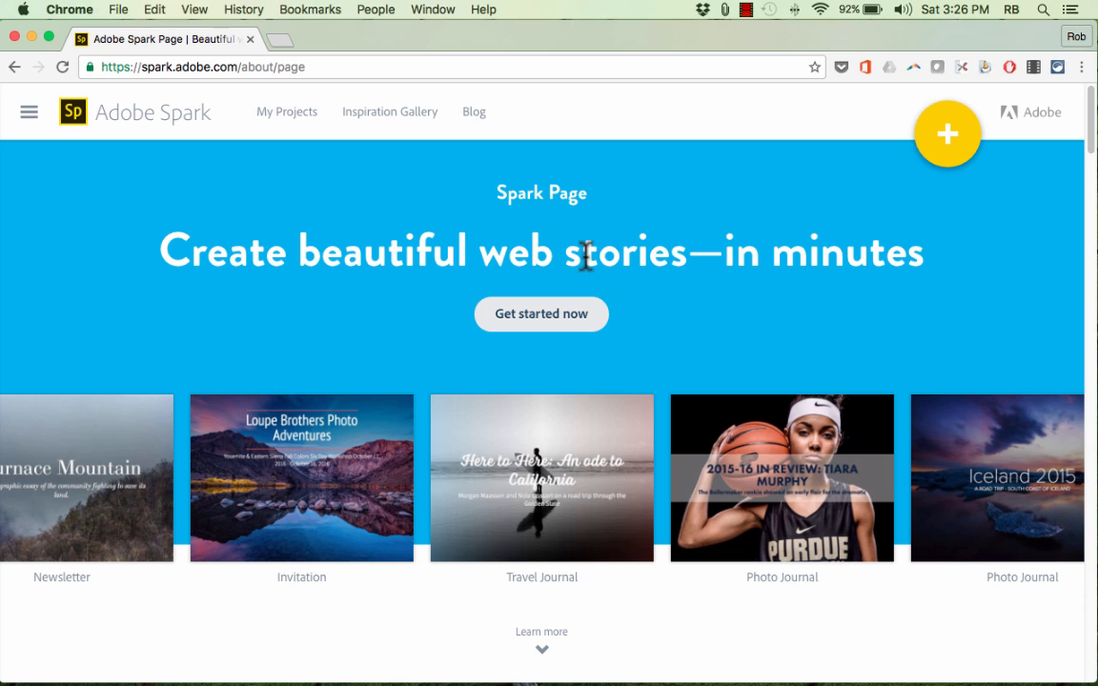
{"action": "mouse_move", "coordinate": [759, 305]}
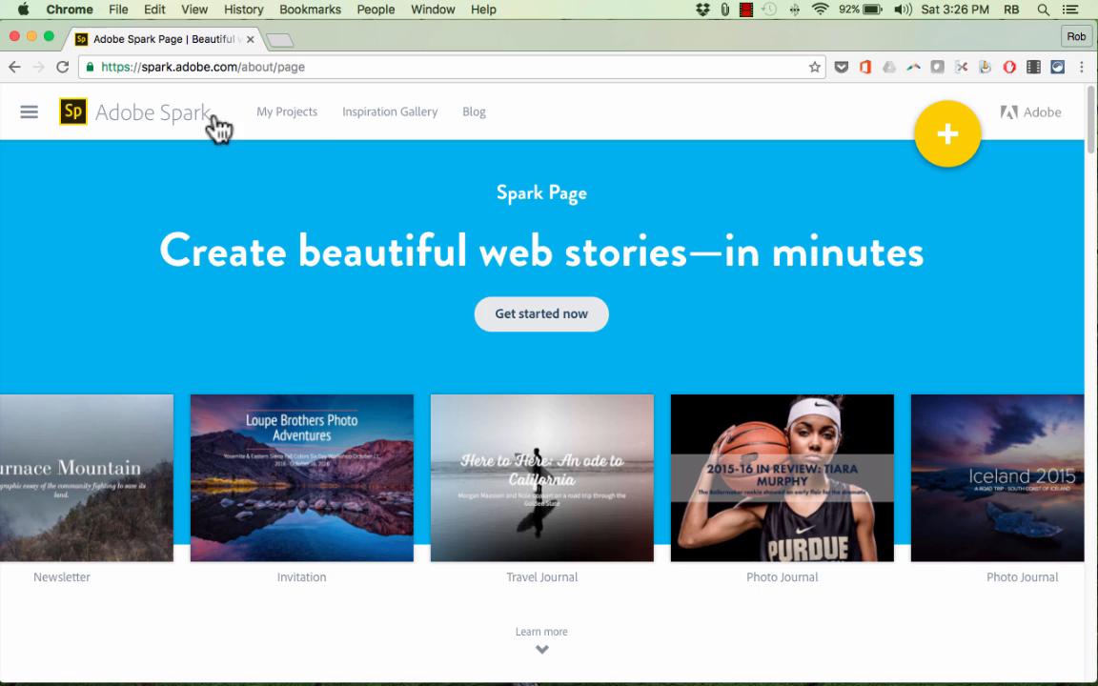
{"action": "mouse_move", "coordinate": [207, 78]}
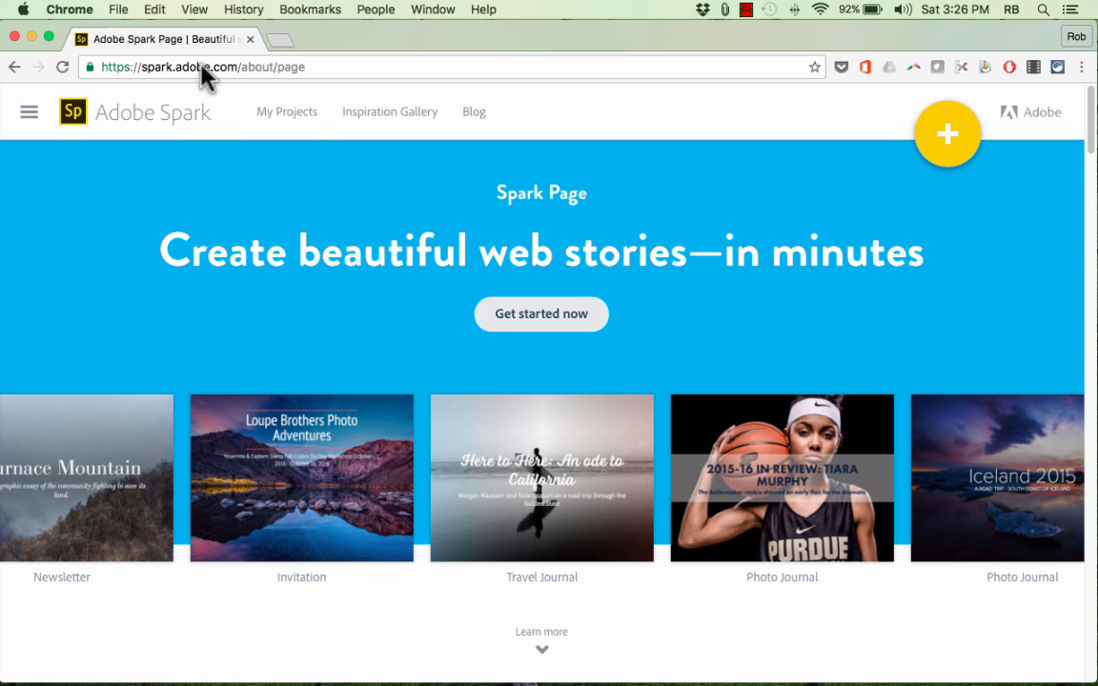
{"action": "mouse_move", "coordinate": [575, 345]}
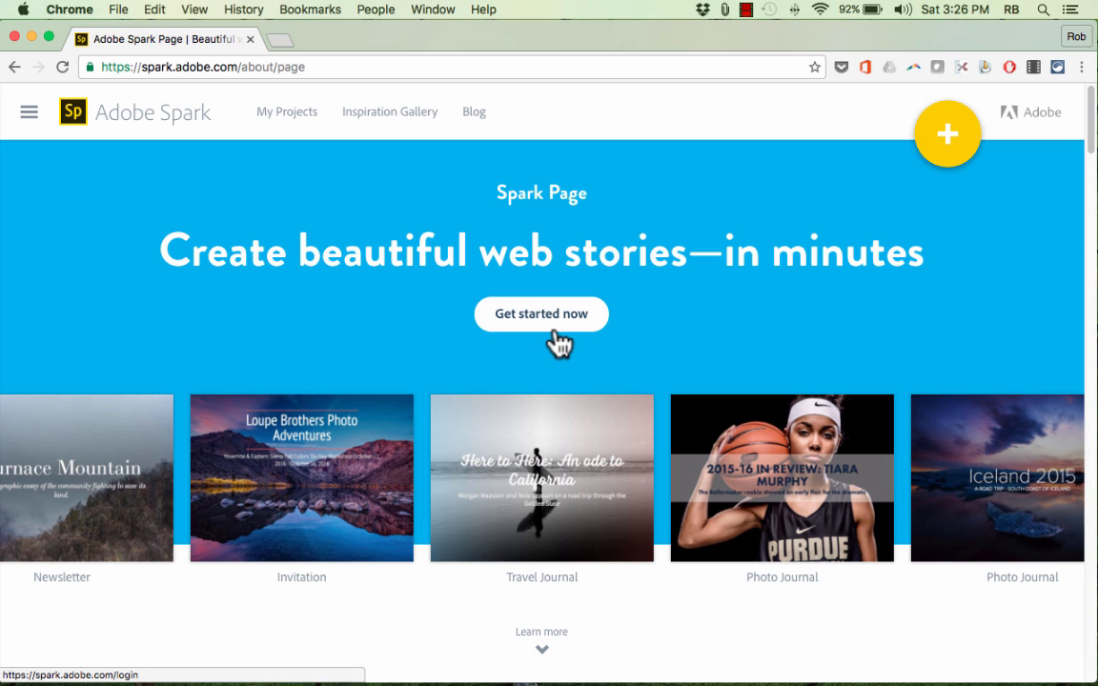
{"action": "mouse_move", "coordinate": [15, 116]}
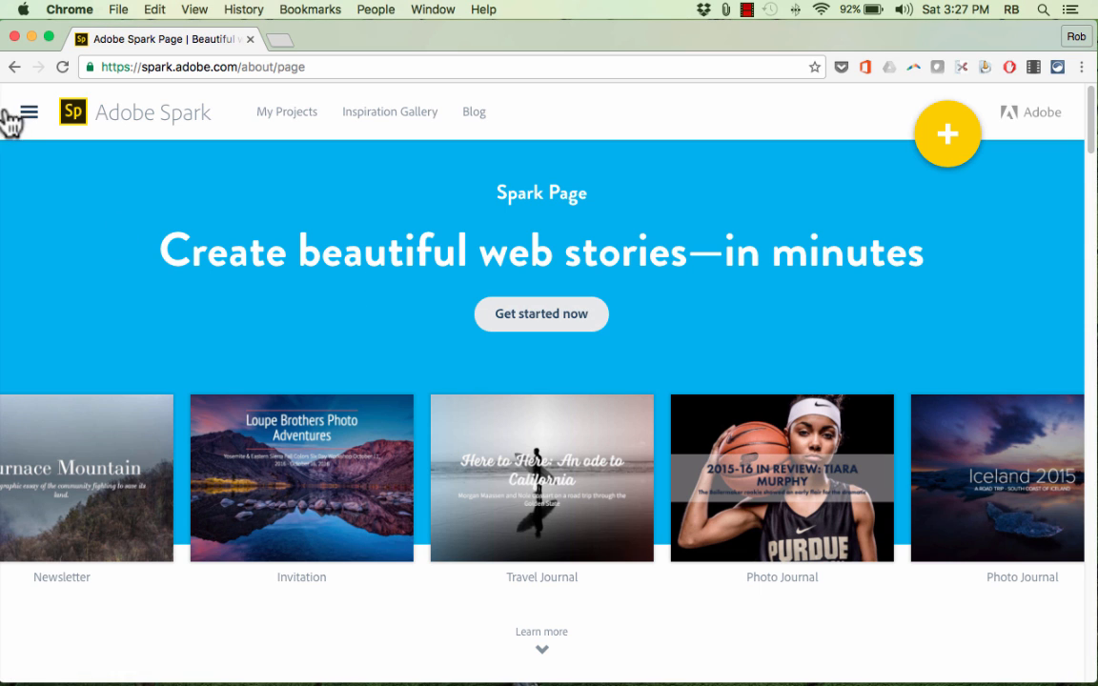
Step: Get started from the Spark landing page to reach the sign-in screen
{"action": "left_click", "coordinate": [28, 110]}
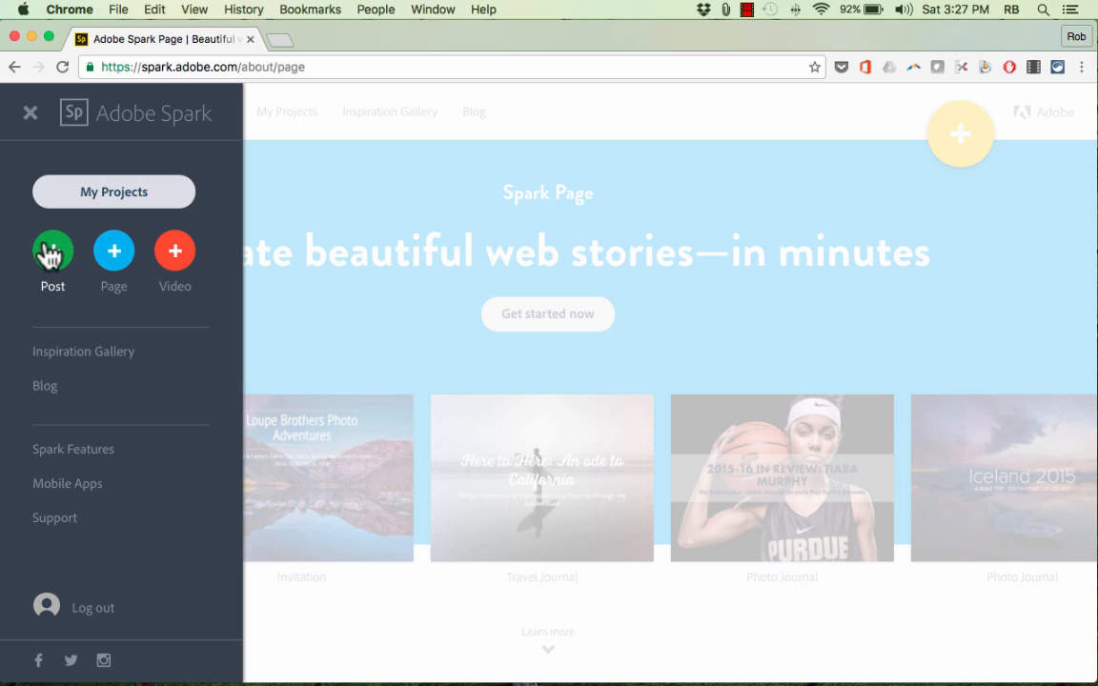
{"action": "mouse_move", "coordinate": [175, 255]}
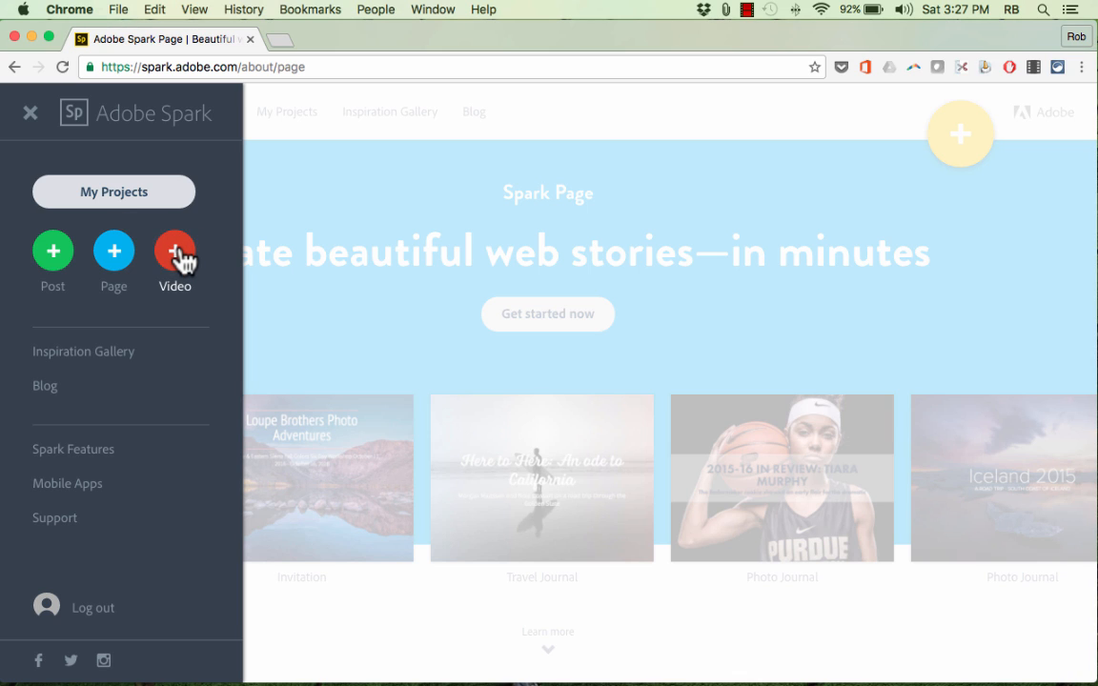
{"action": "mouse_move", "coordinate": [115, 252]}
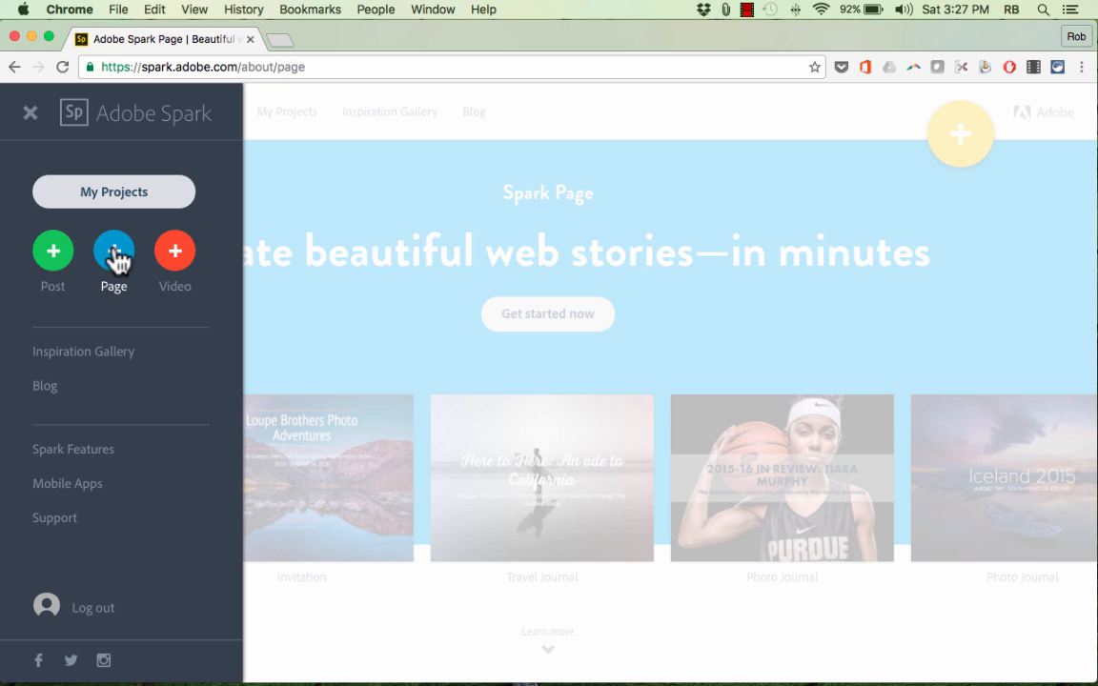
{"action": "mouse_move", "coordinate": [53, 258]}
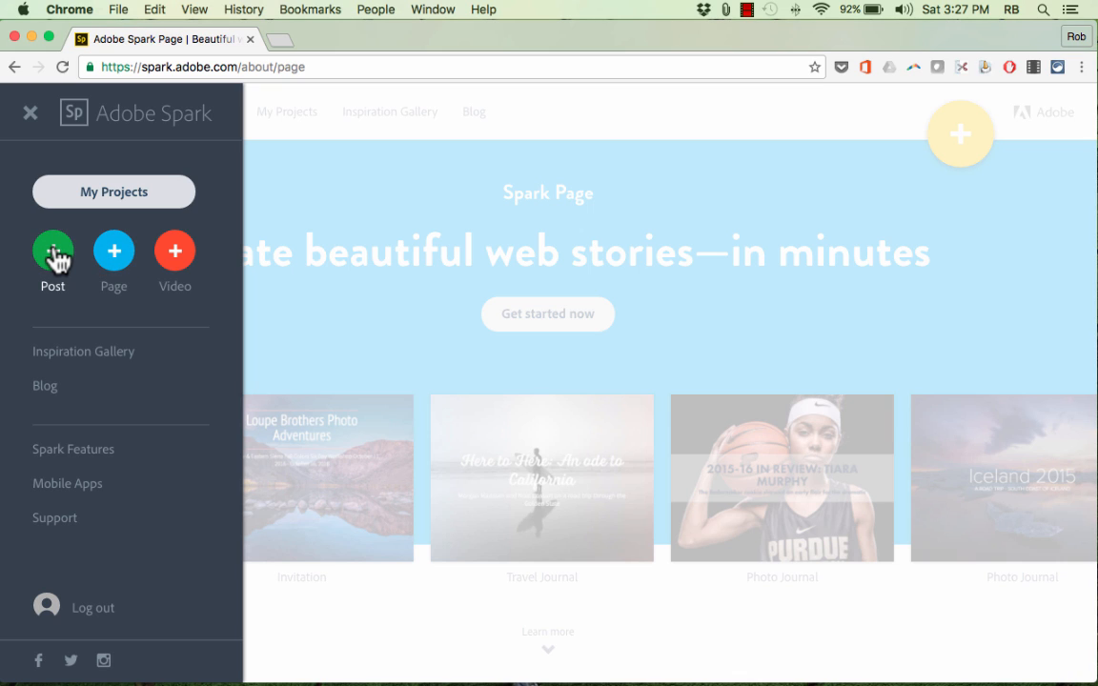
{"action": "mouse_move", "coordinate": [53, 258]}
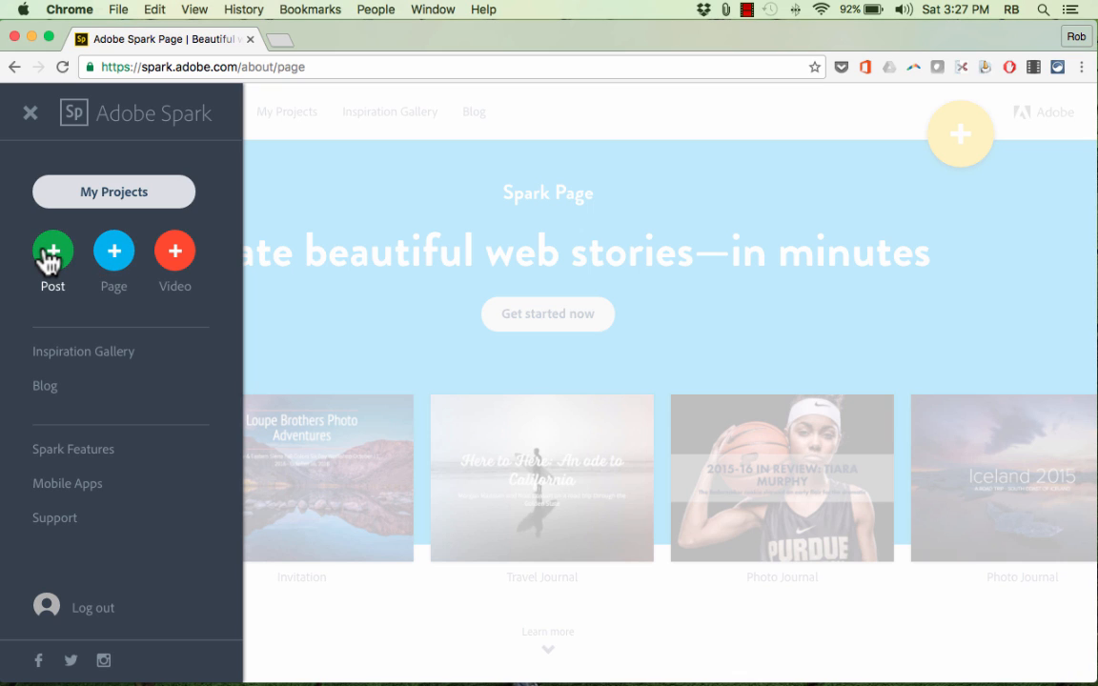
{"action": "mouse_move", "coordinate": [441, 208]}
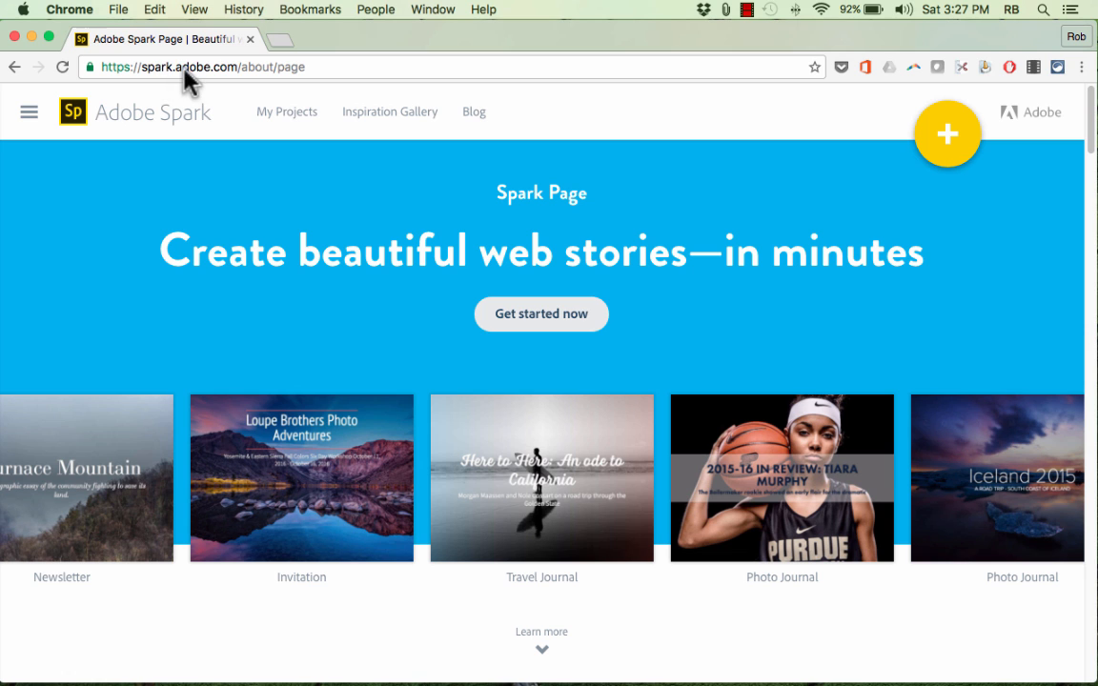
{"action": "left_click", "coordinate": [541, 313]}
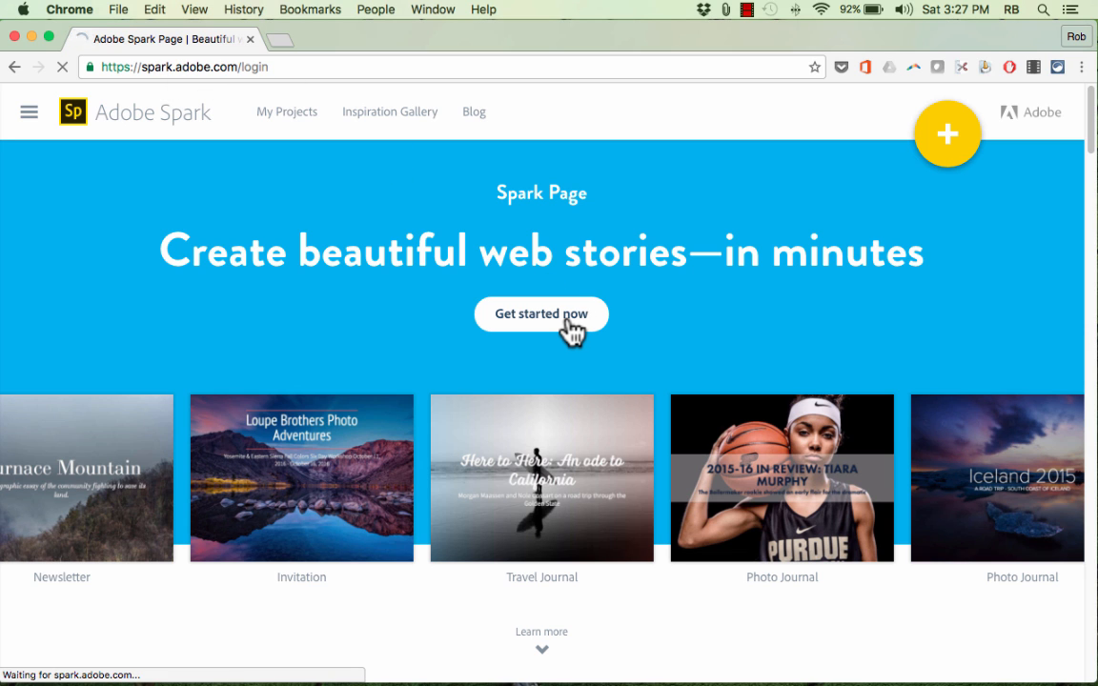
{"action": "left_click", "coordinate": [541, 313]}
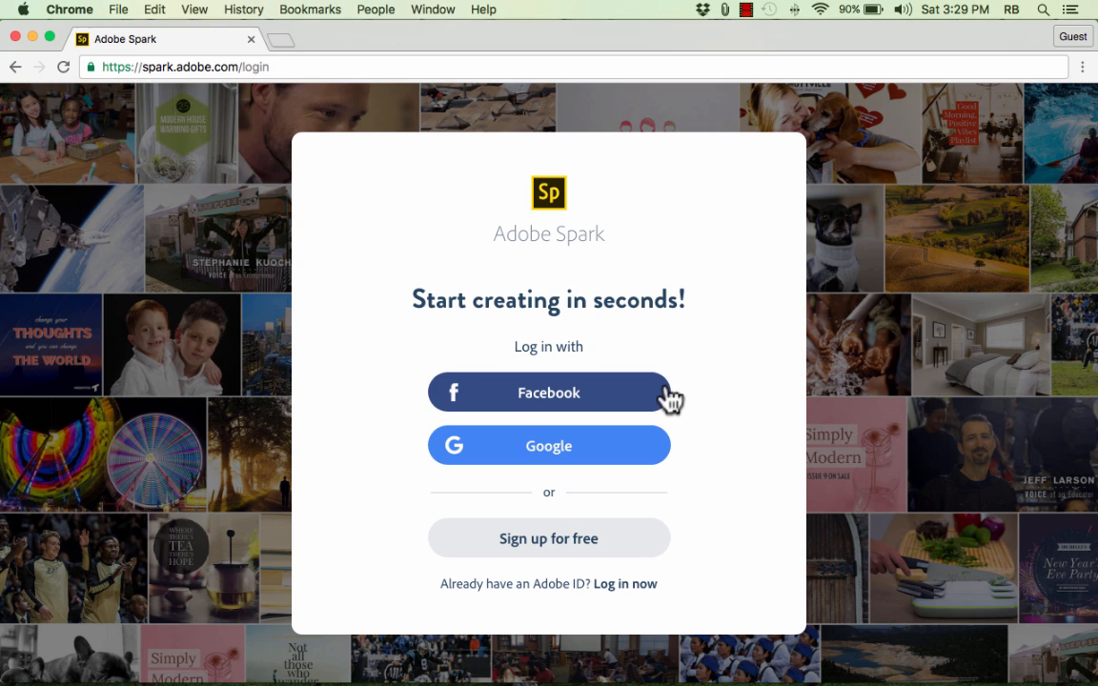
{"action": "mouse_move", "coordinate": [536, 408]}
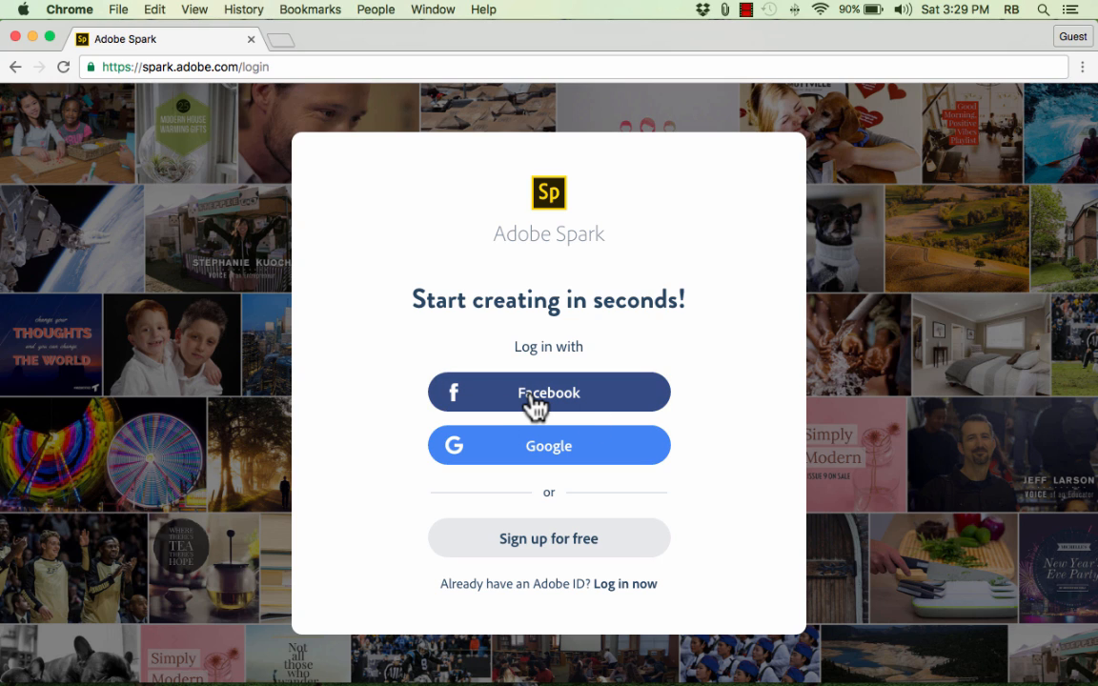
{"action": "mouse_move", "coordinate": [629, 448]}
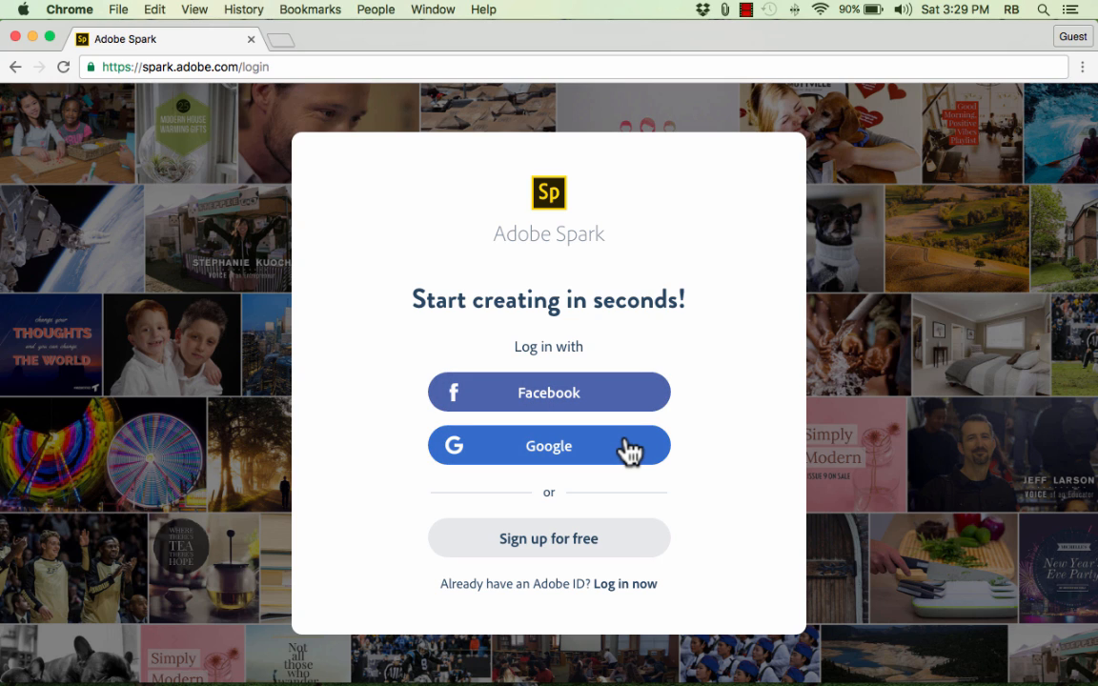
{"action": "mouse_move", "coordinate": [629, 450]}
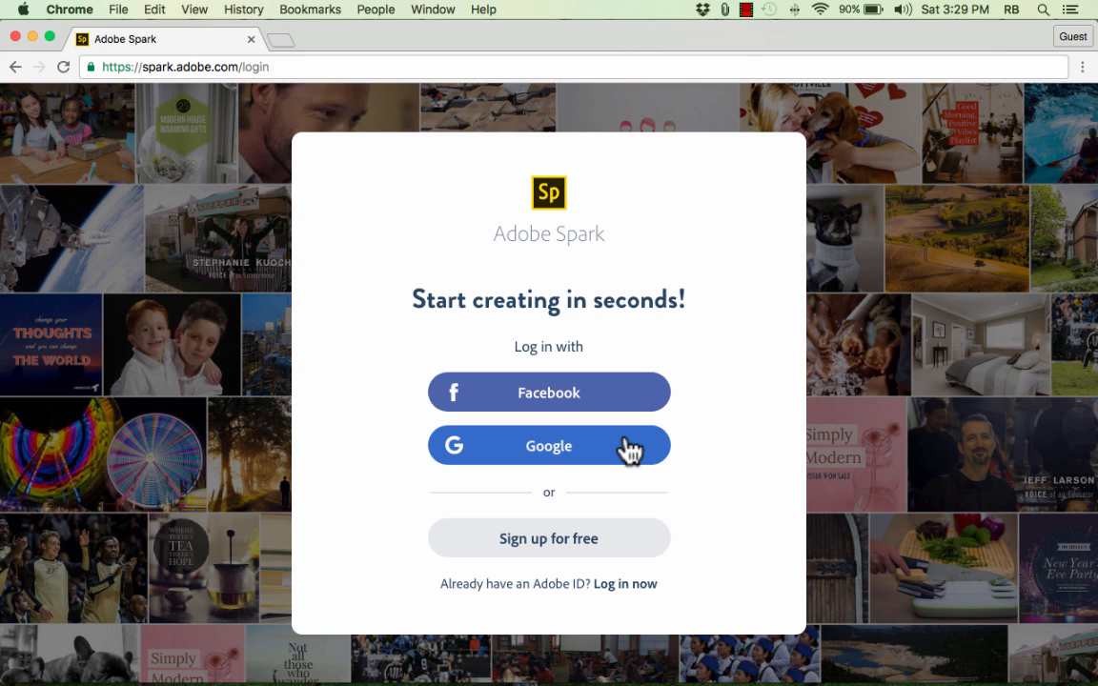
{"action": "mouse_move", "coordinate": [540, 564]}
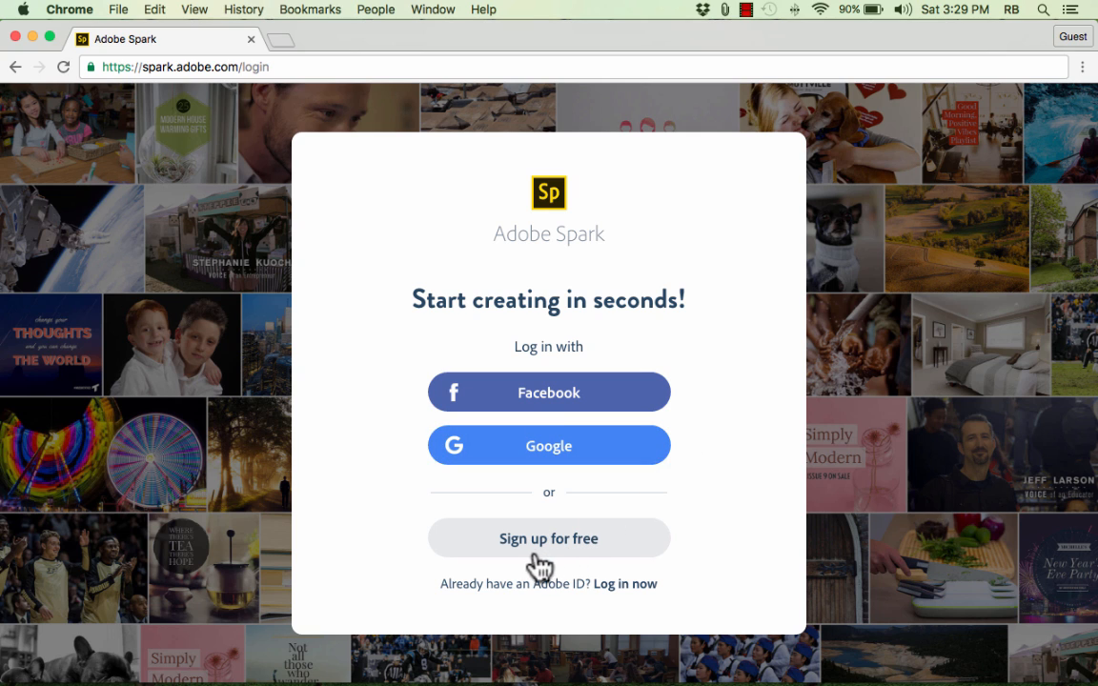
{"action": "mouse_move", "coordinate": [538, 553]}
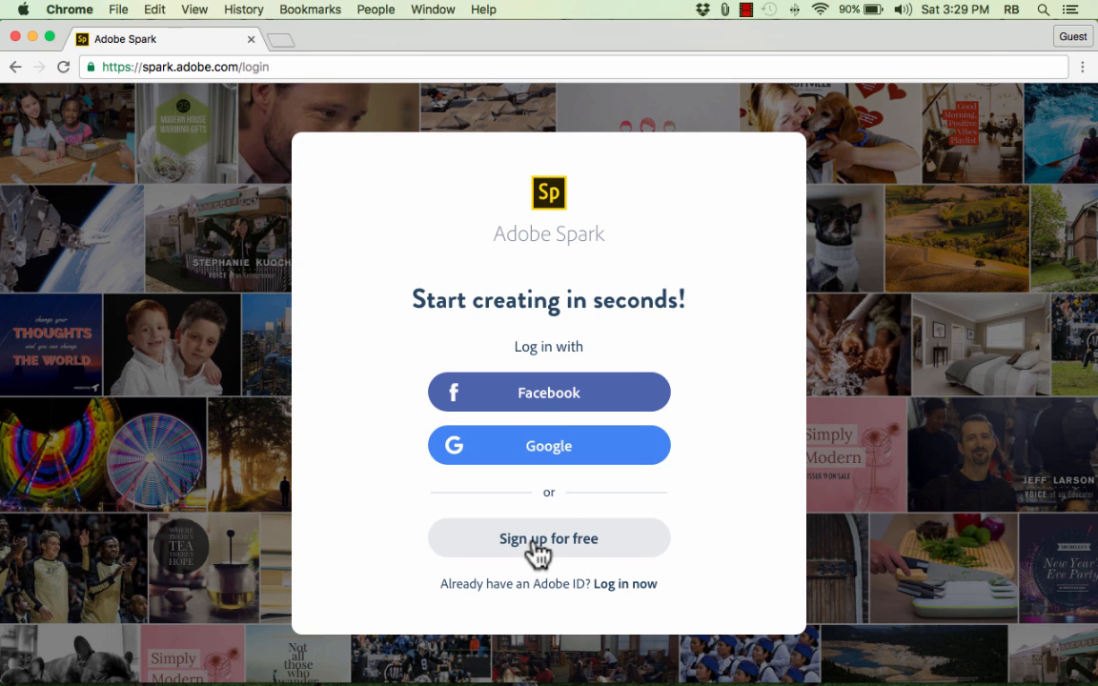
Step: Briefly open the Adobe ID sign-up form, then return to the login page
{"action": "left_click", "coordinate": [549, 537]}
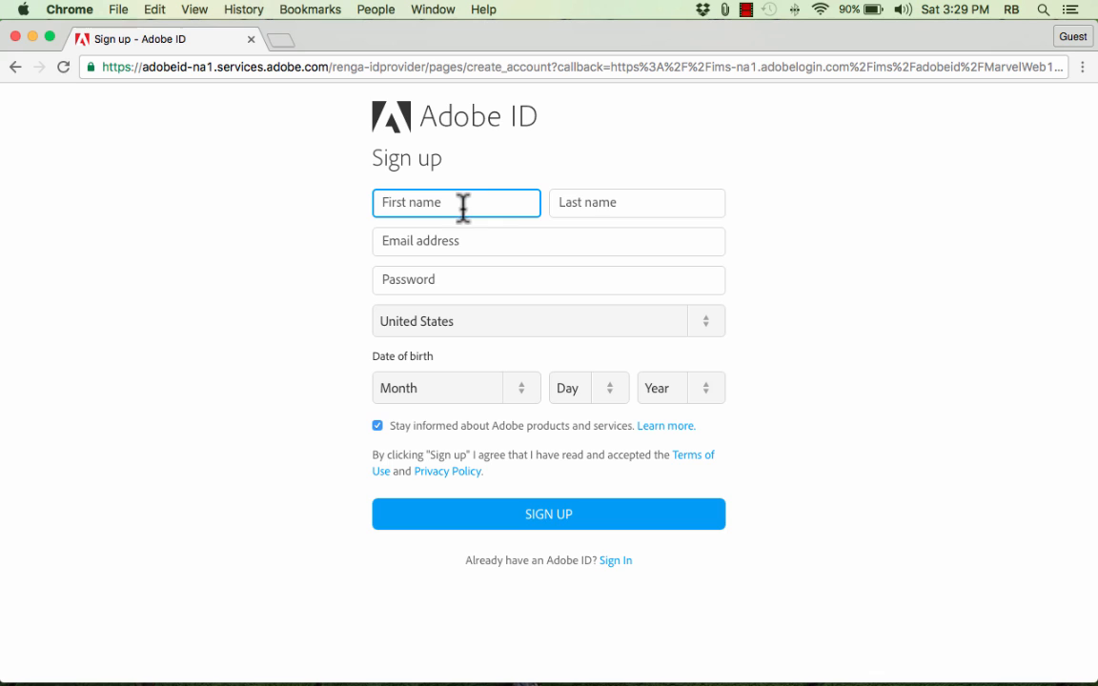
{"action": "mouse_move", "coordinate": [625, 530]}
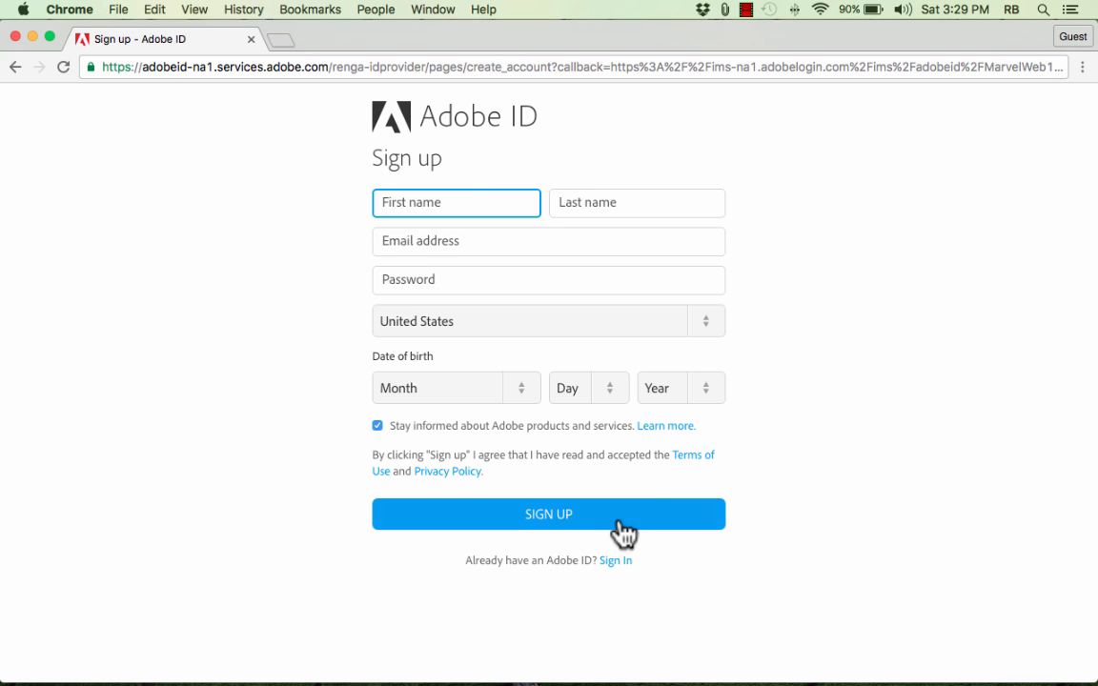
{"action": "mouse_move", "coordinate": [15, 67]}
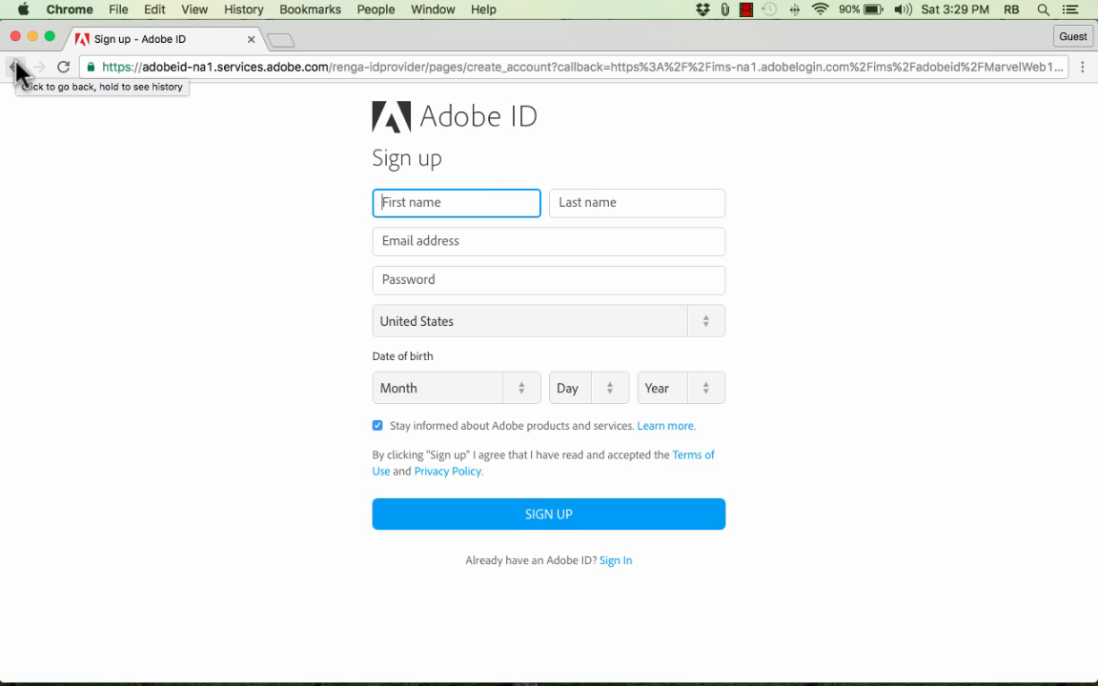
{"action": "left_click", "coordinate": [15, 66]}
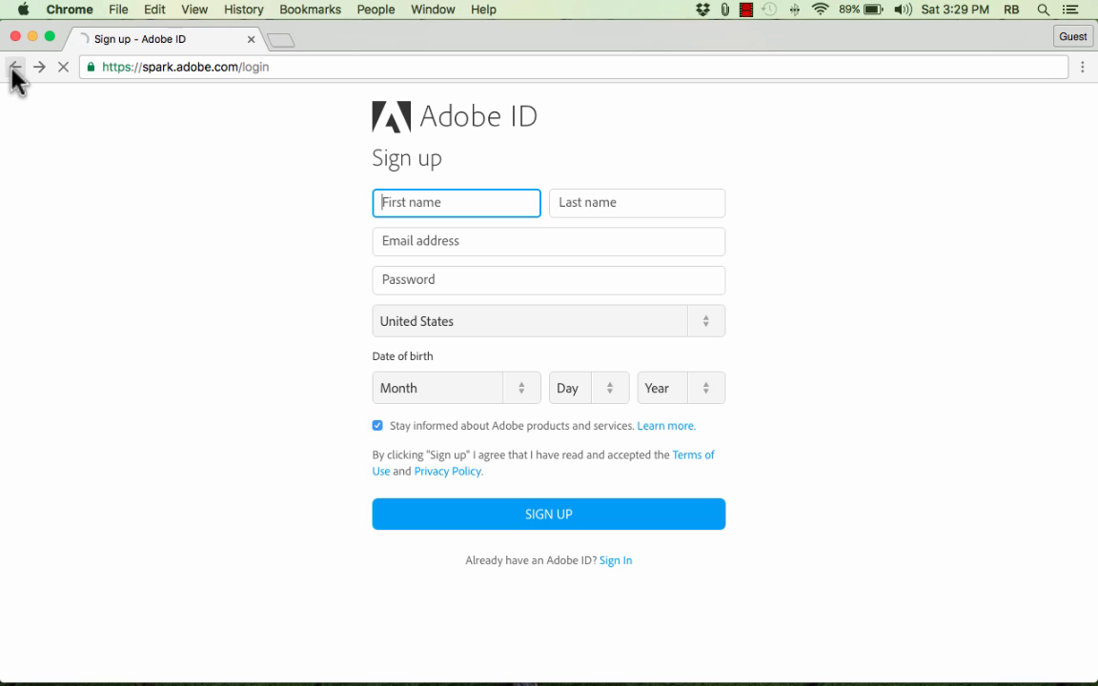
{"action": "left_click", "coordinate": [15, 67]}
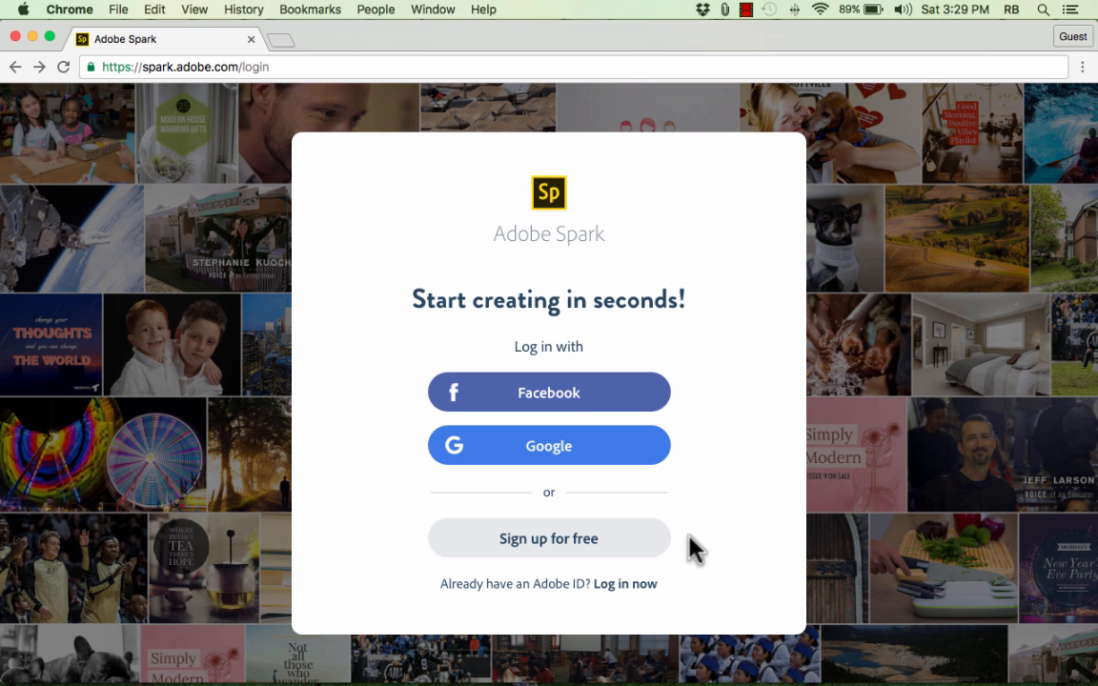
{"action": "mouse_move", "coordinate": [686, 568]}
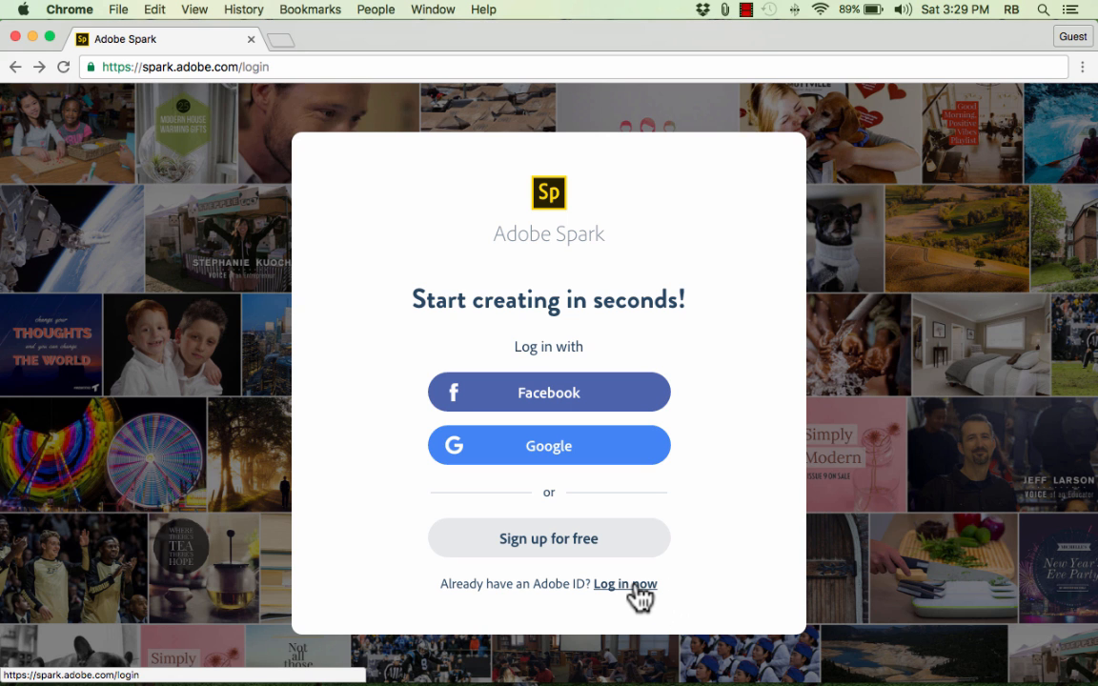
{"action": "left_click", "coordinate": [626, 583]}
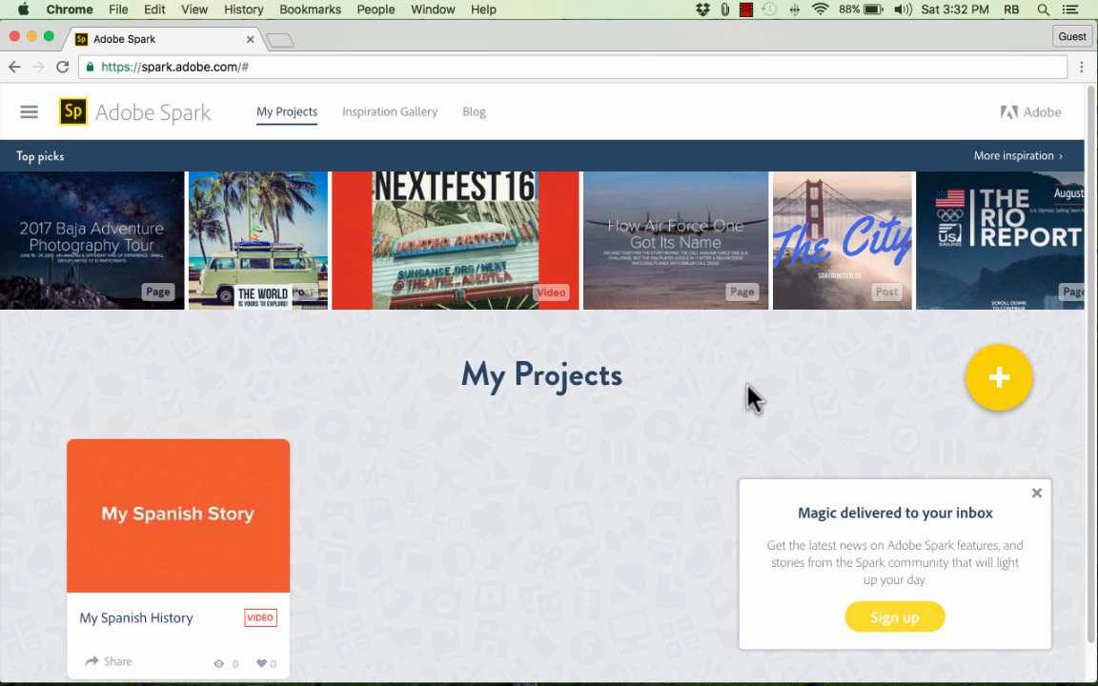
{"action": "mouse_move", "coordinate": [257, 255]}
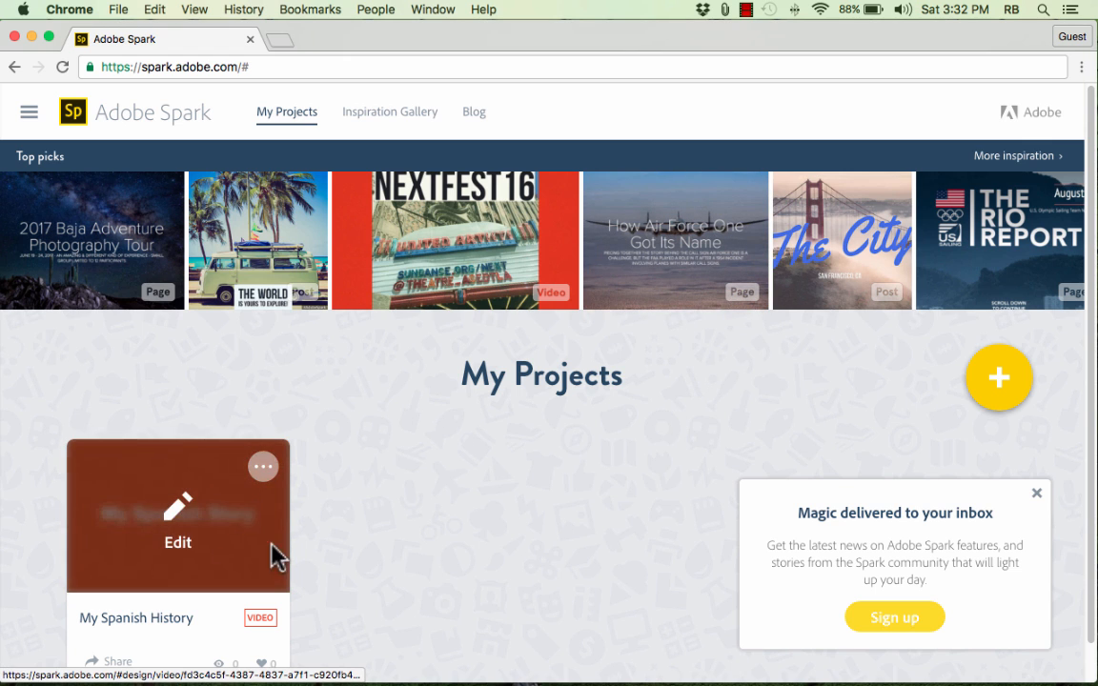
{"action": "mouse_move", "coordinate": [600, 436]}
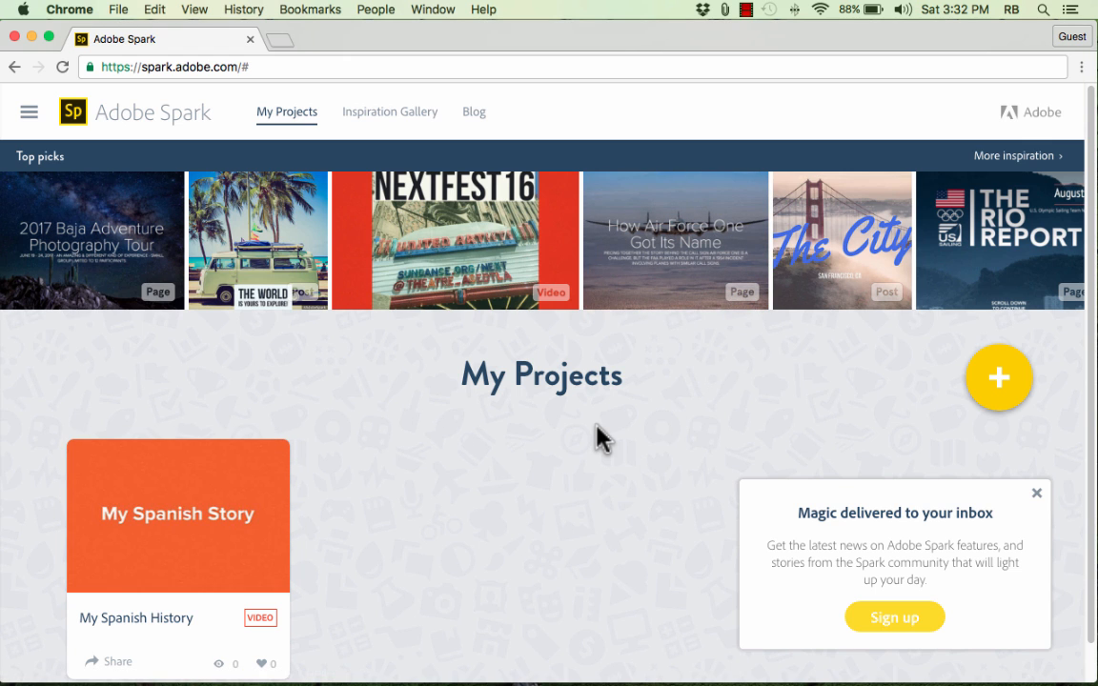
{"action": "mouse_move", "coordinate": [610, 259]}
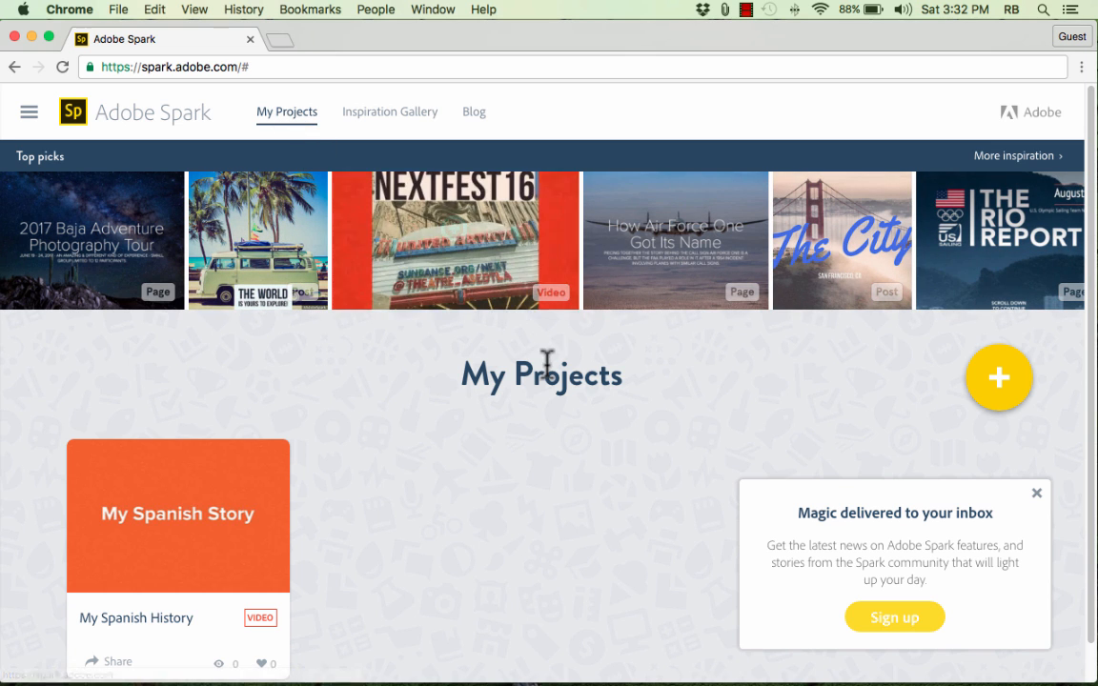
{"action": "left_click", "coordinate": [389, 110]}
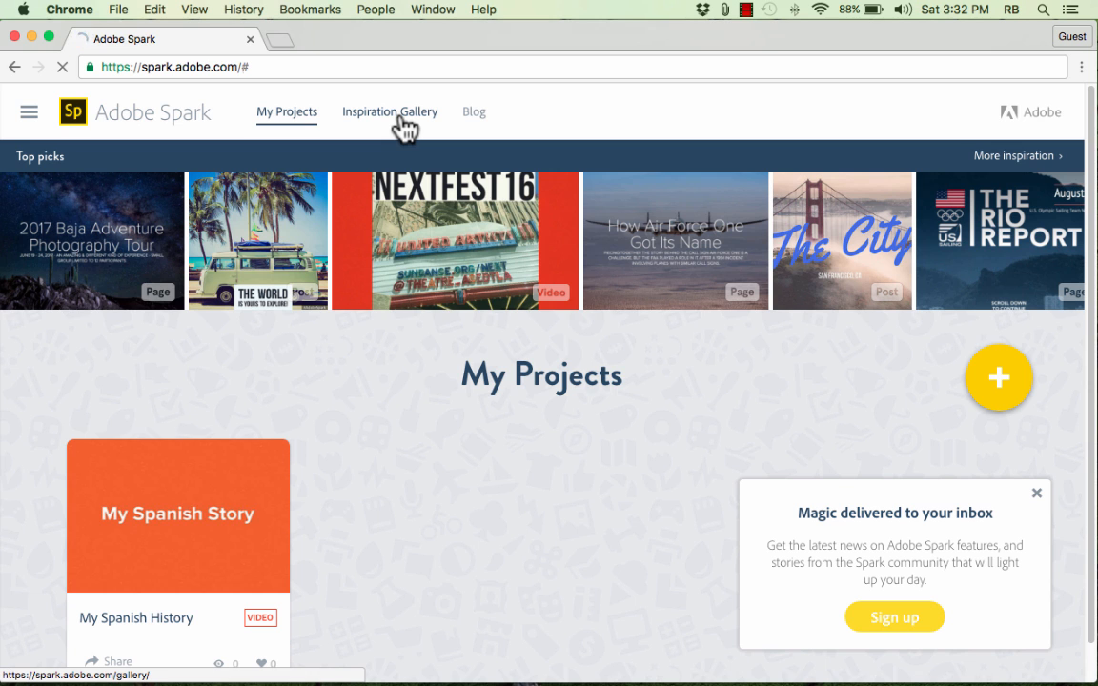
Step: Browse the Inspiration Gallery's top picks and categories, returning to the top
{"action": "left_click", "coordinate": [389, 111]}
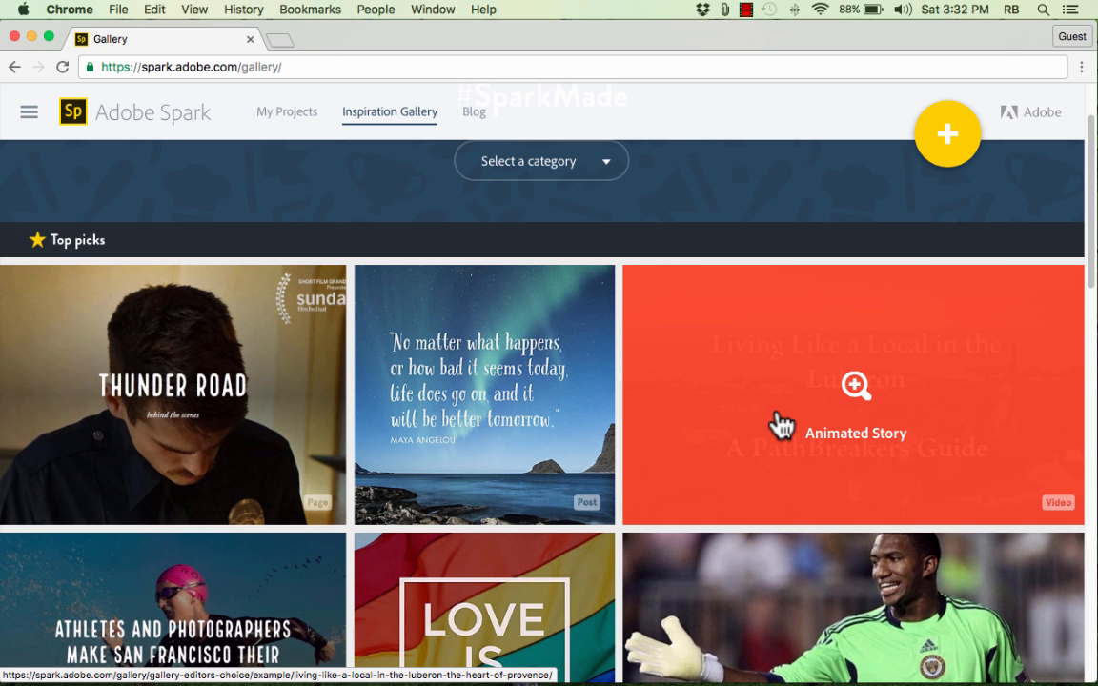
{"action": "mouse_move", "coordinate": [524, 345]}
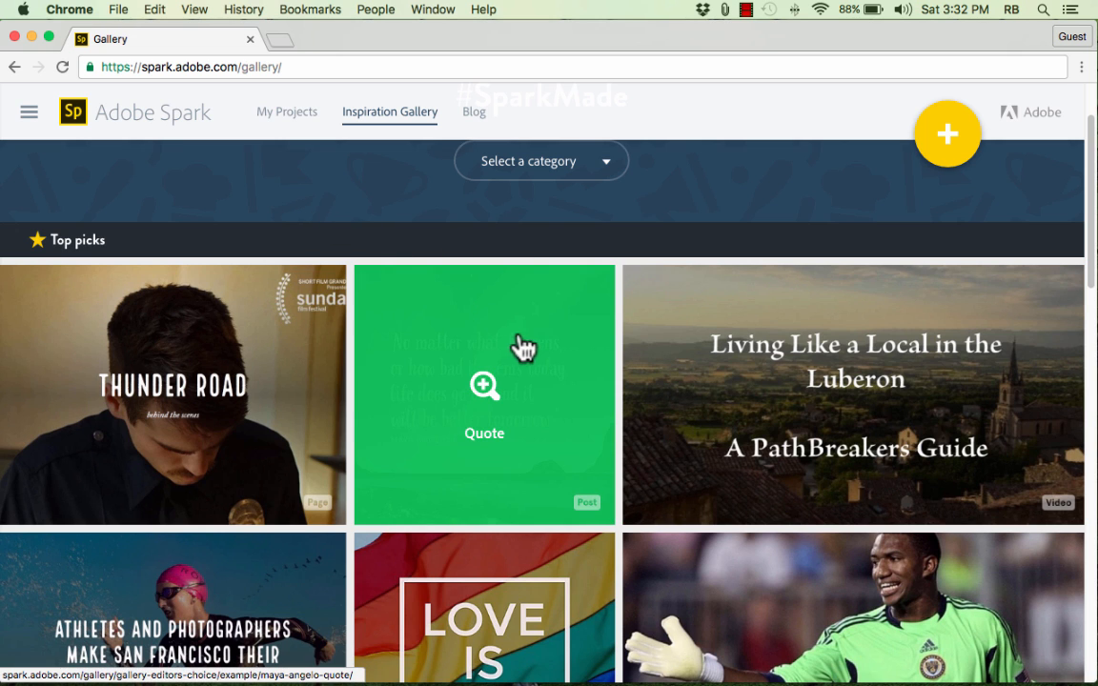
{"action": "scroll", "scroll_direction": "down", "scroll_amount": 3}
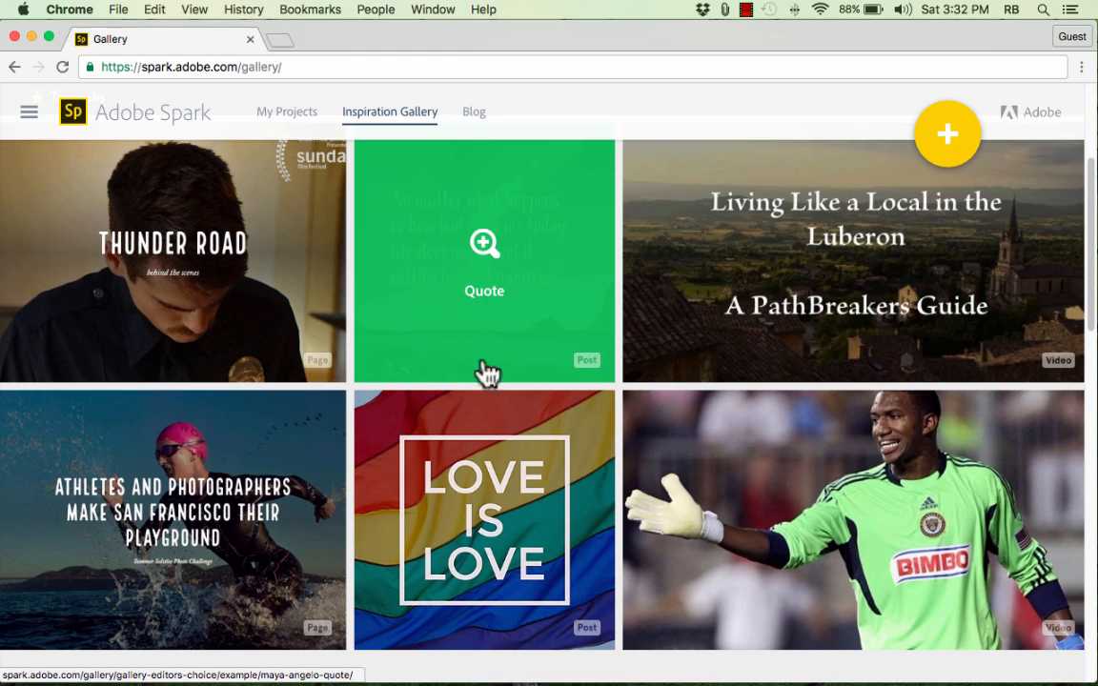
{"action": "scroll", "scroll_direction": "down", "scroll_amount": 3}
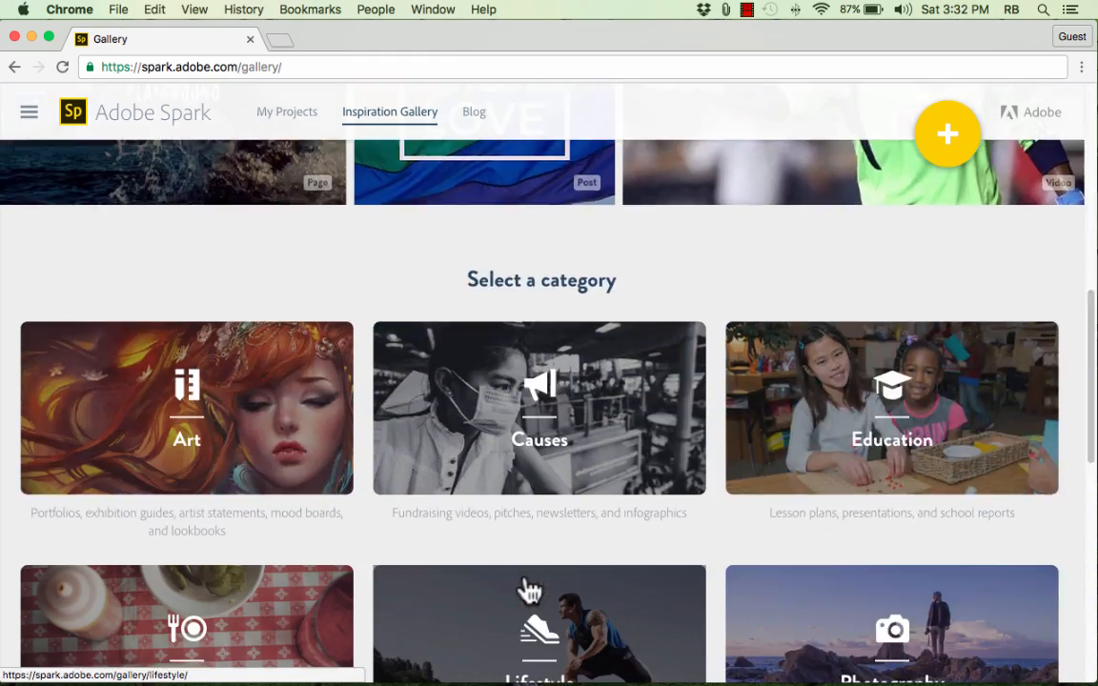
{"action": "scroll", "scroll_direction": "down", "scroll_amount": 3}
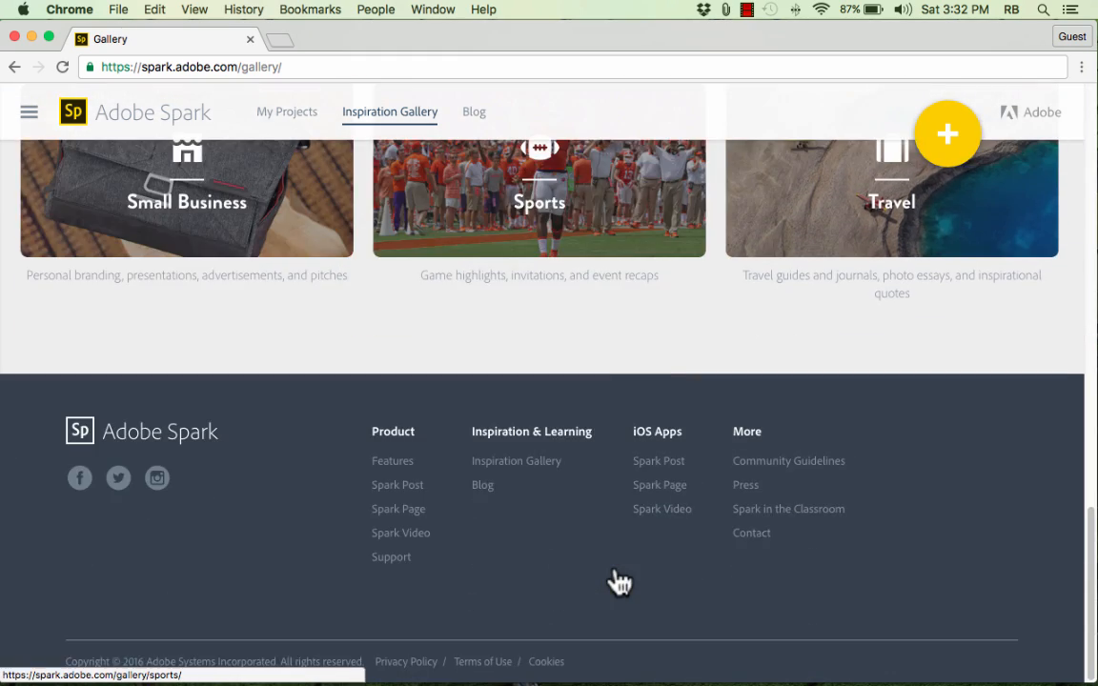
{"action": "scroll", "scroll_direction": "up", "scroll_amount": 3}
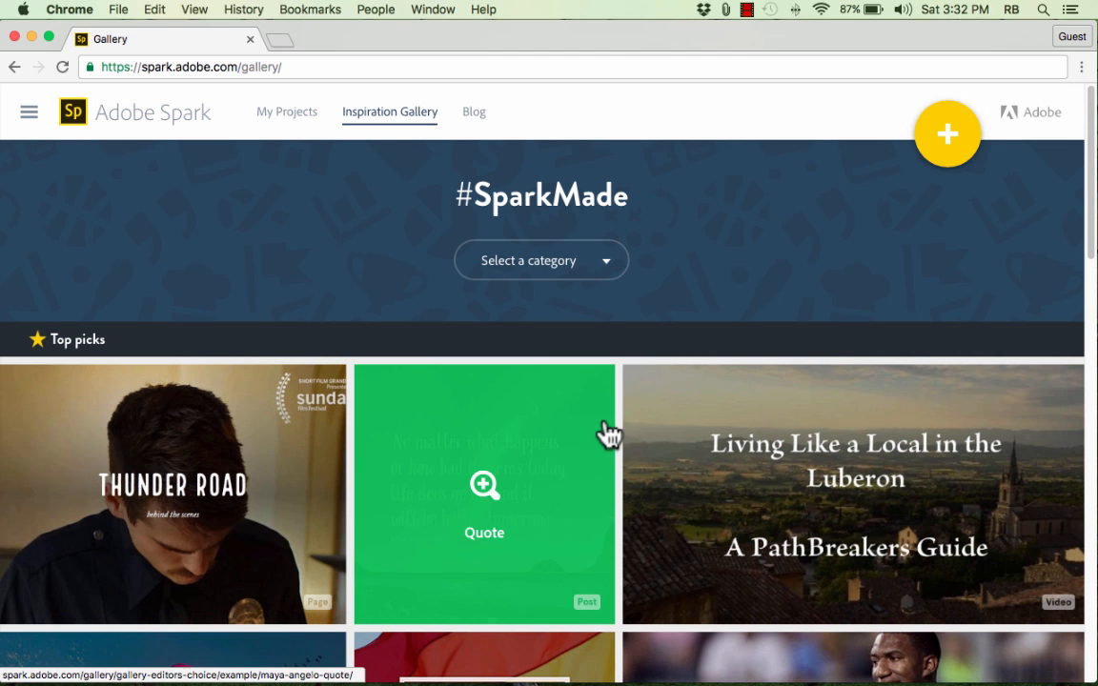
{"action": "mouse_move", "coordinate": [948, 137]}
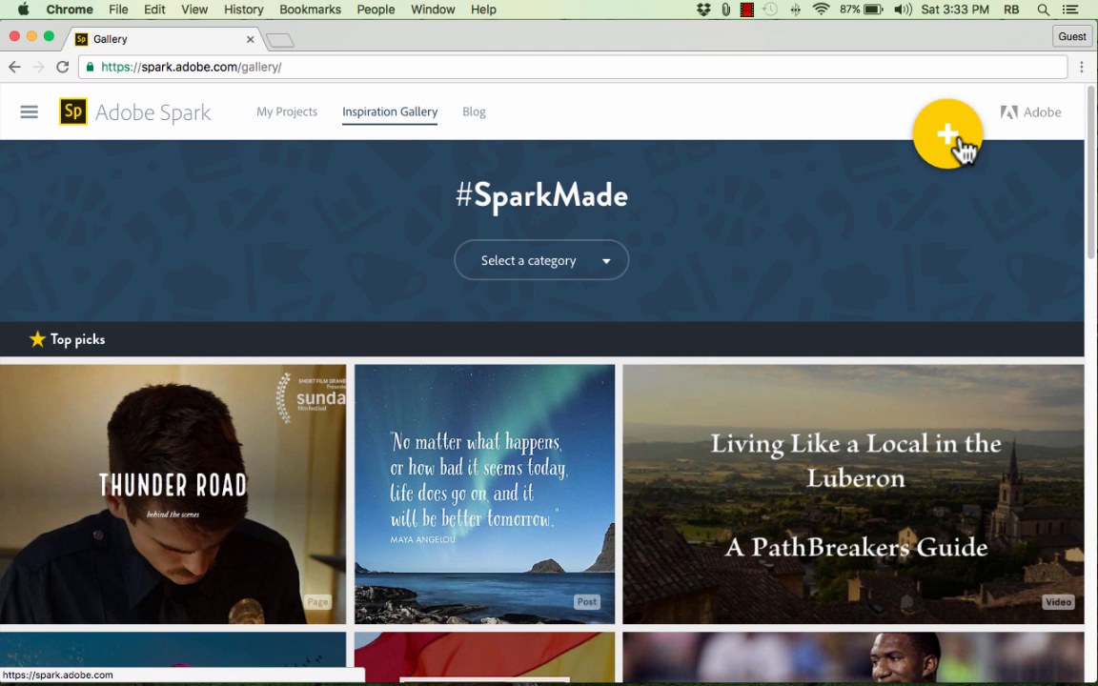
{"action": "mouse_move", "coordinate": [961, 153]}
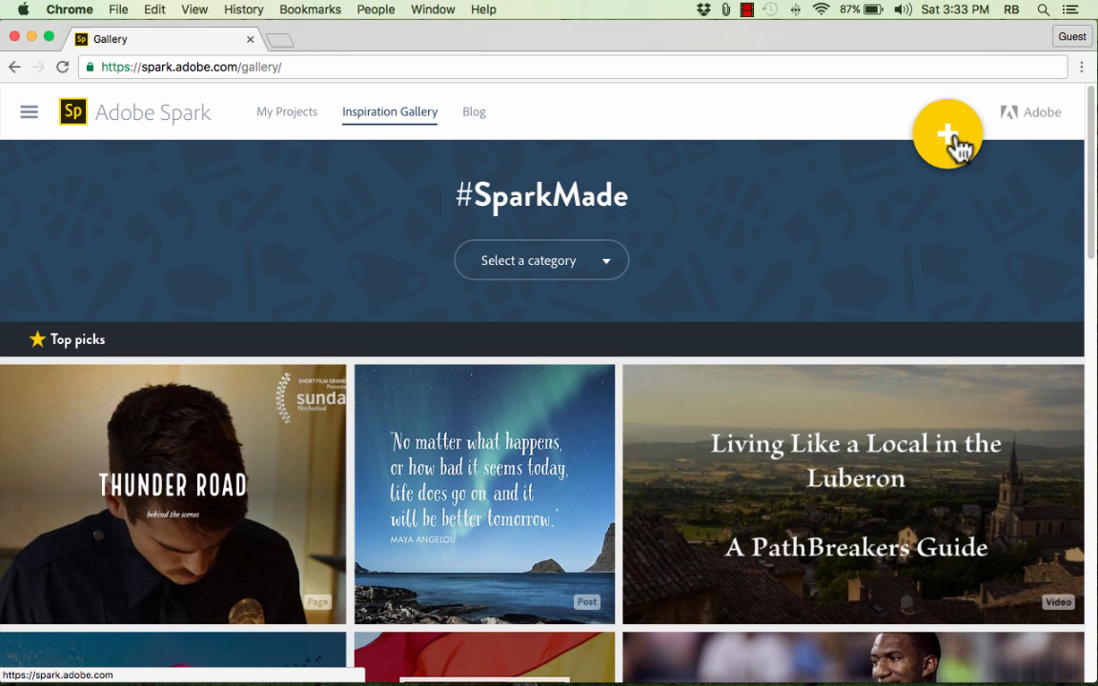
Step: Create a new project as a Page web story, opening the blank editor
{"action": "left_click", "coordinate": [948, 135]}
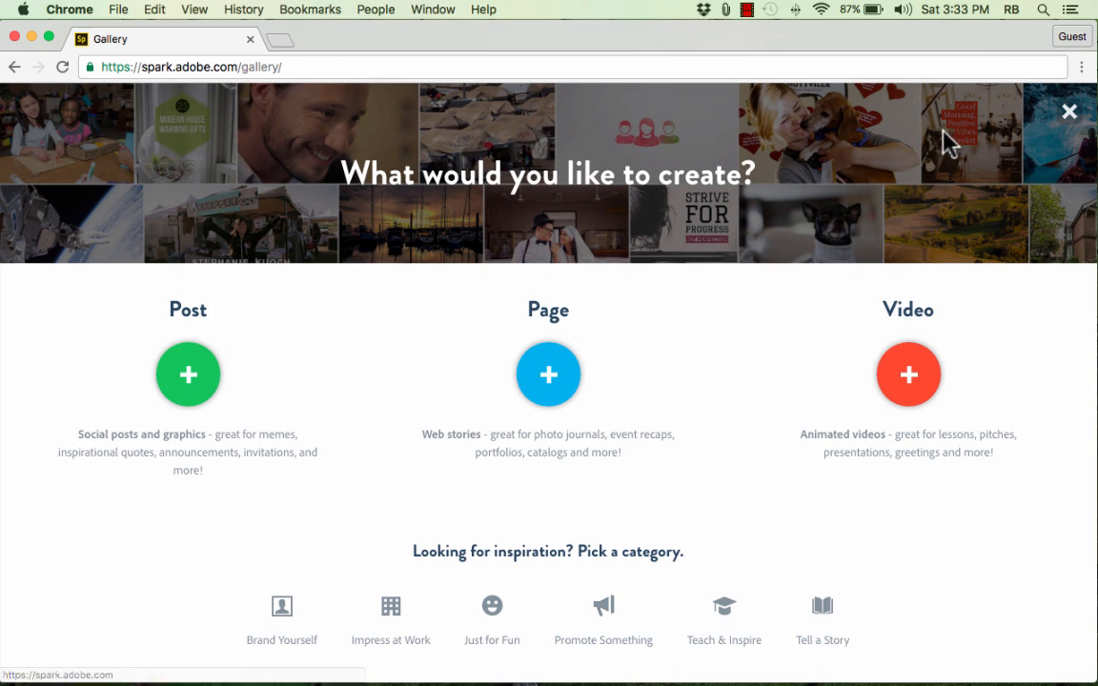
{"action": "mouse_move", "coordinate": [236, 371]}
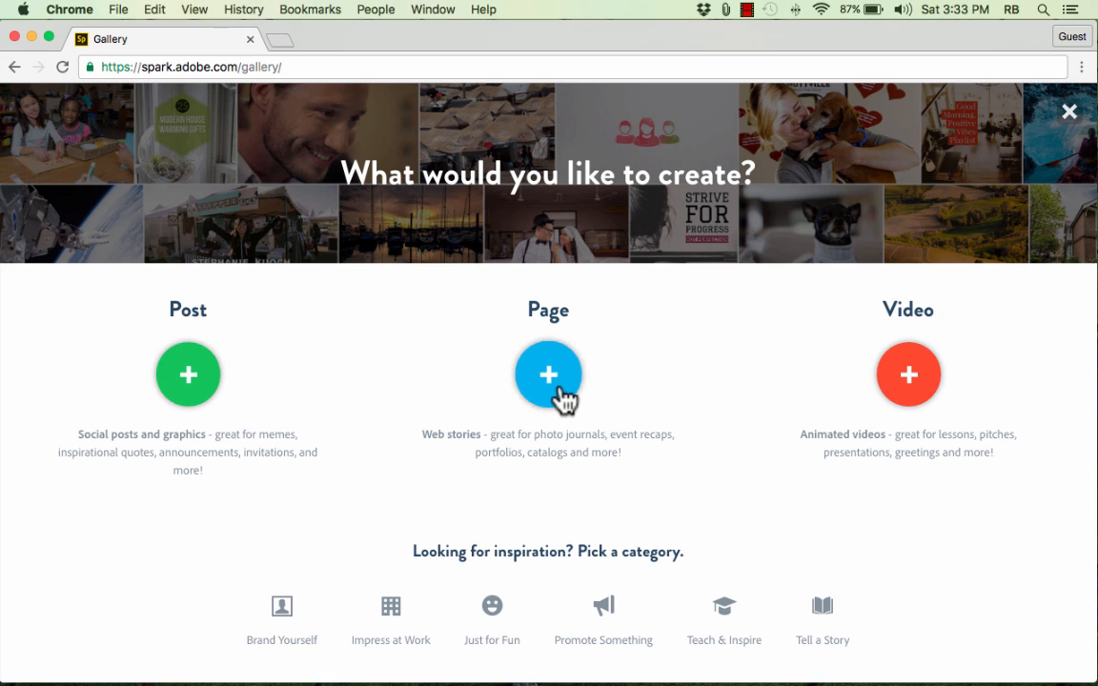
{"action": "left_click", "coordinate": [549, 374]}
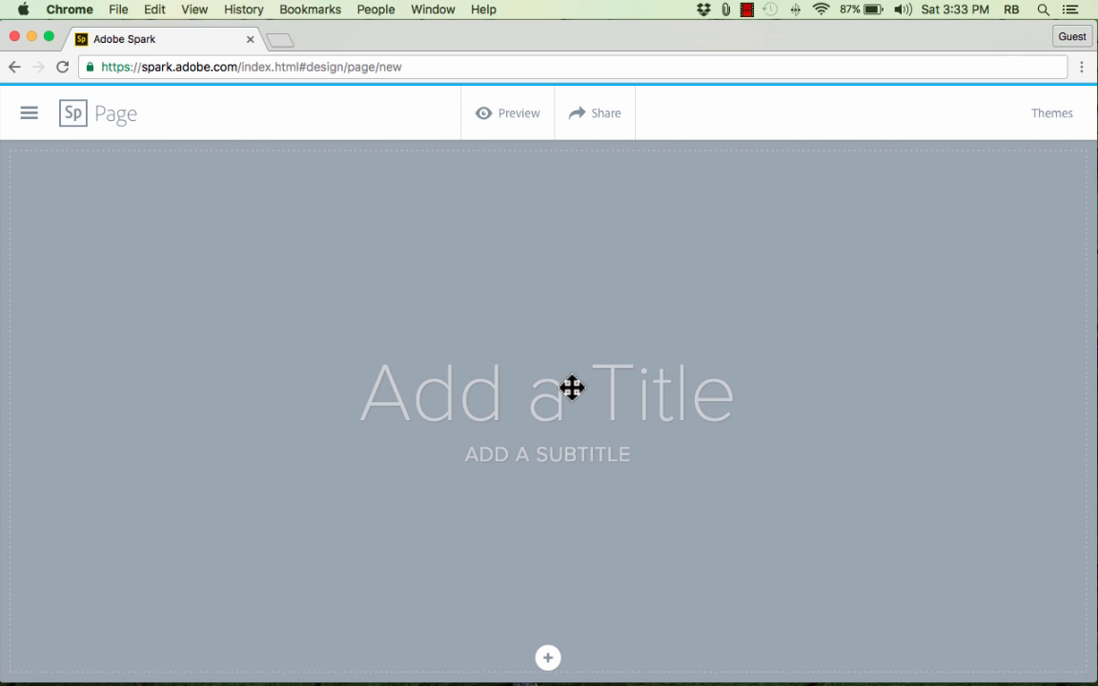
Step: Title the page South America with subtitle The Switzerland of Latin America
{"action": "left_click", "coordinate": [547, 656]}
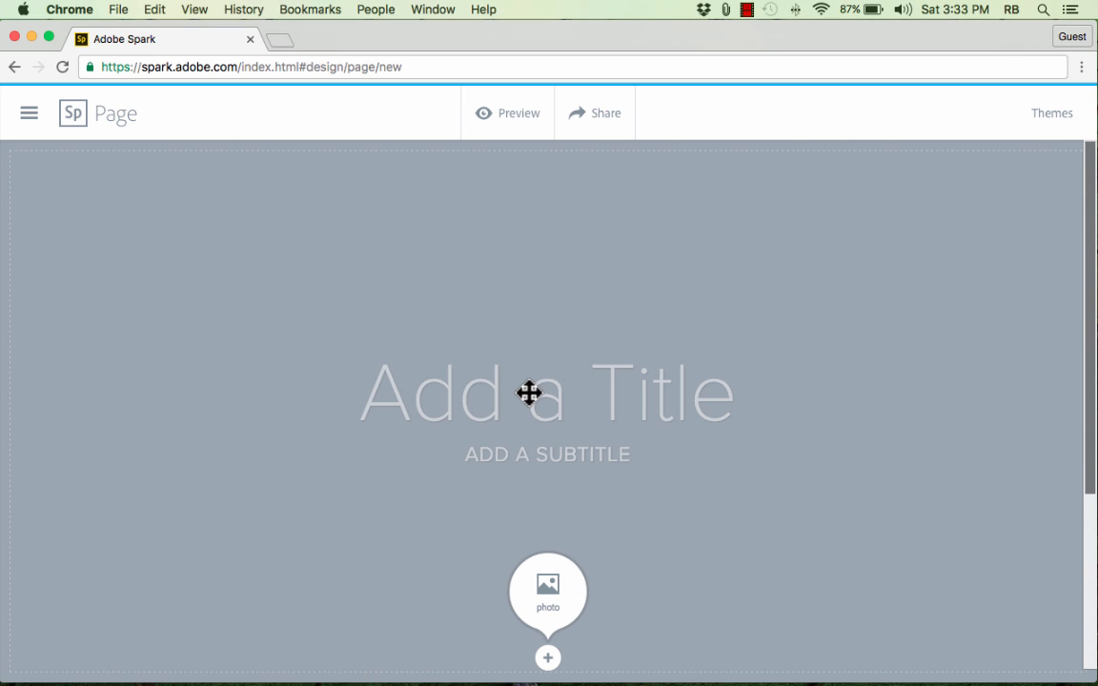
{"action": "mouse_move", "coordinate": [557, 389]}
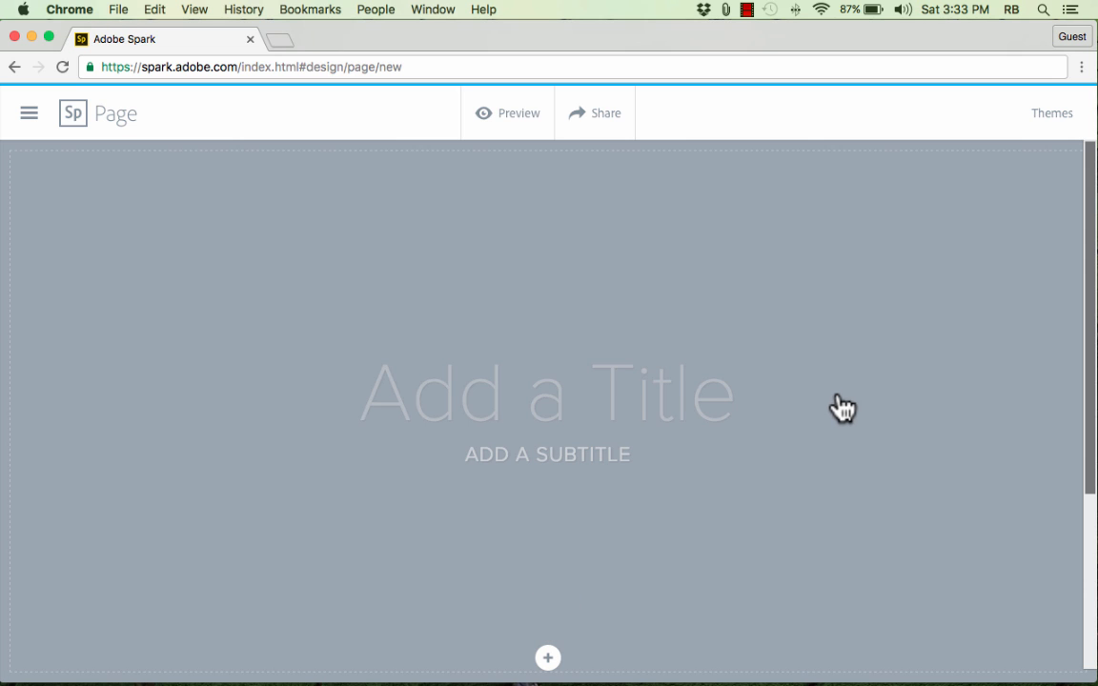
{"action": "type", "text": "South America"}
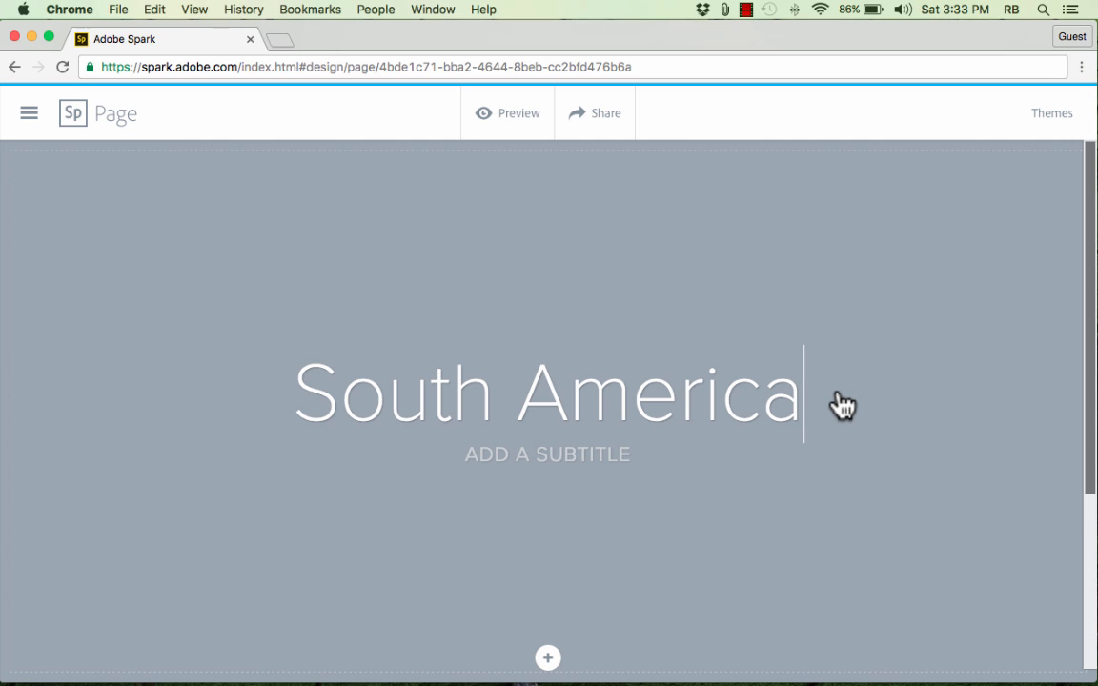
{"action": "left_click", "coordinate": [547, 657]}
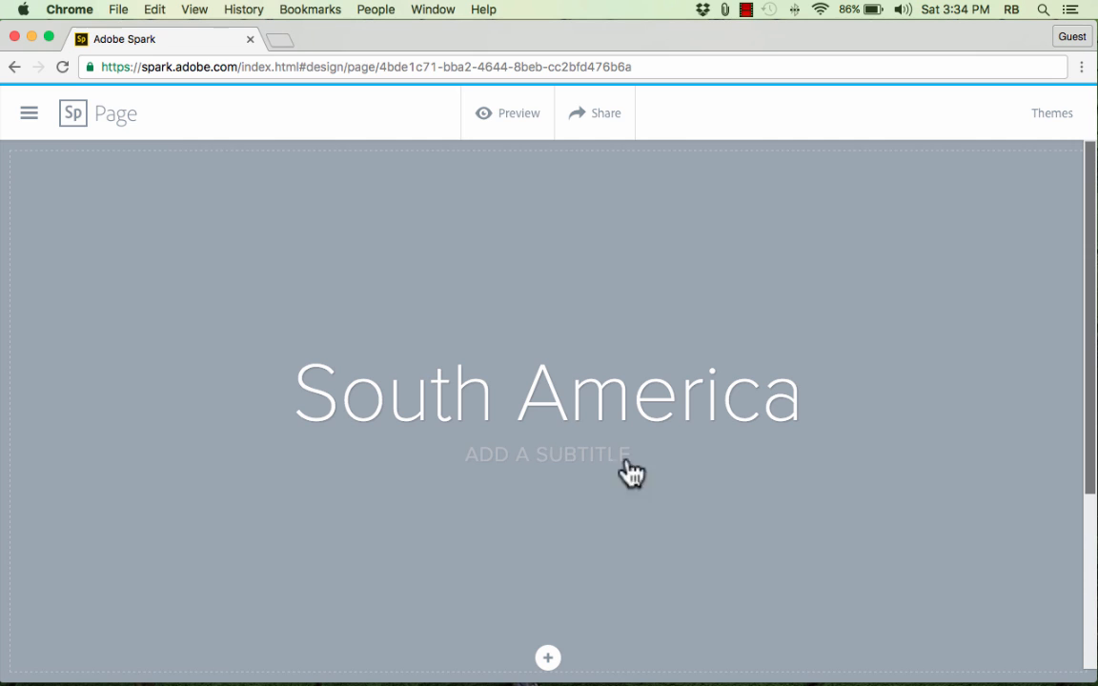
{"action": "mouse_move", "coordinate": [667, 473]}
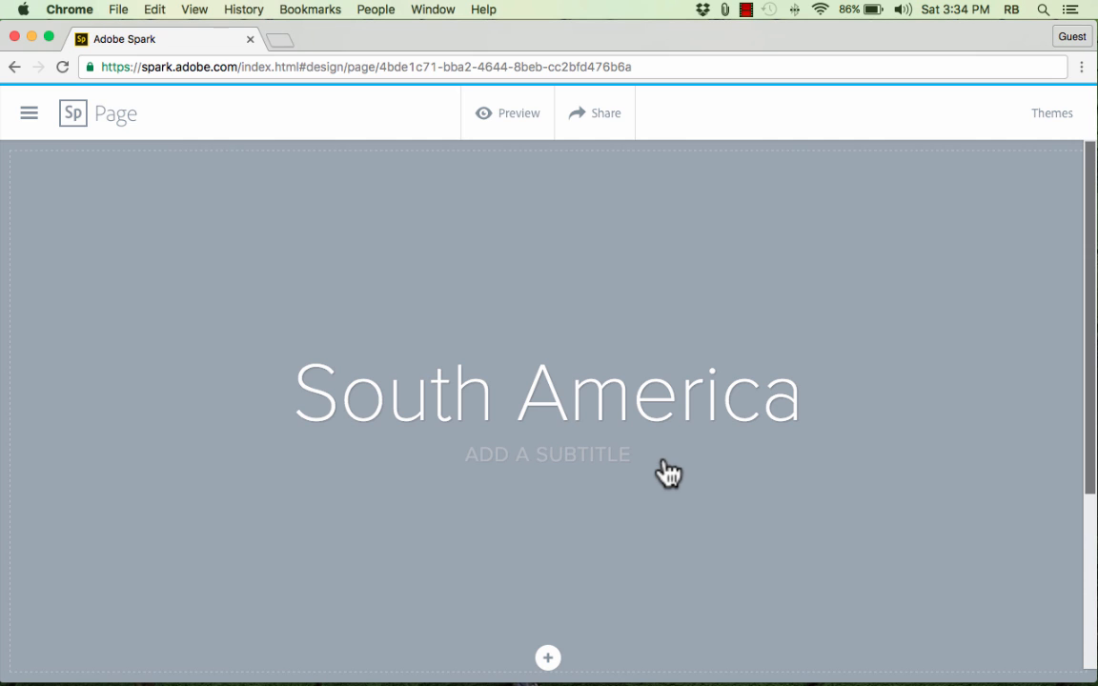
{"action": "type", "text": "THE SWITZERLAND OF LATIN AMERICA"}
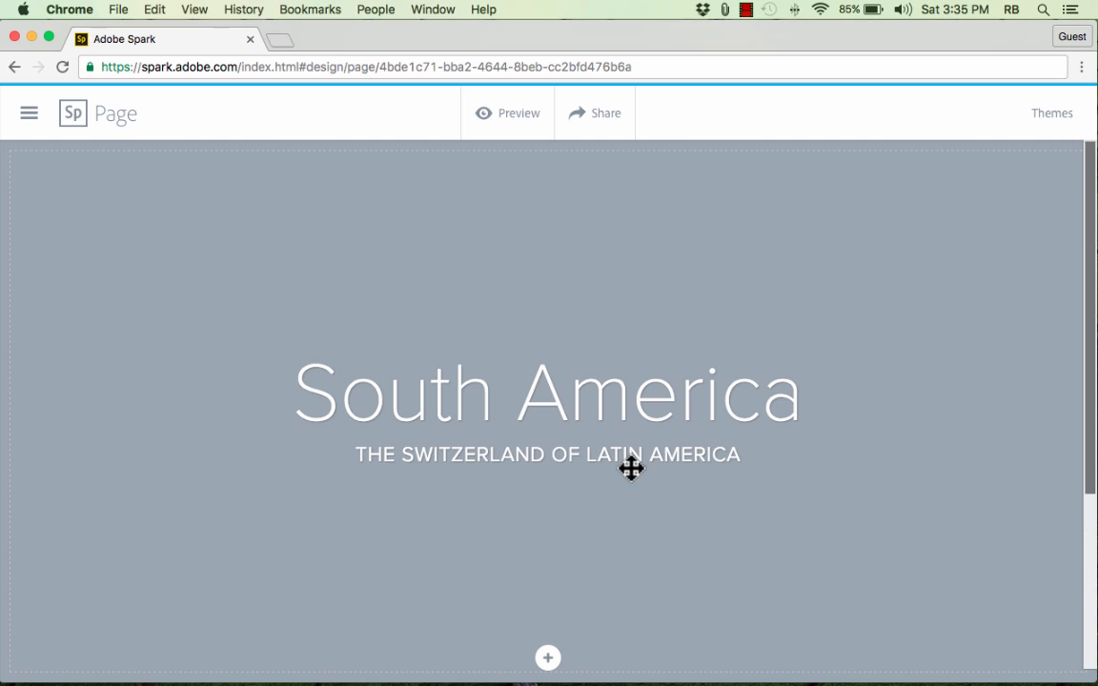
{"action": "mouse_move", "coordinate": [572, 343]}
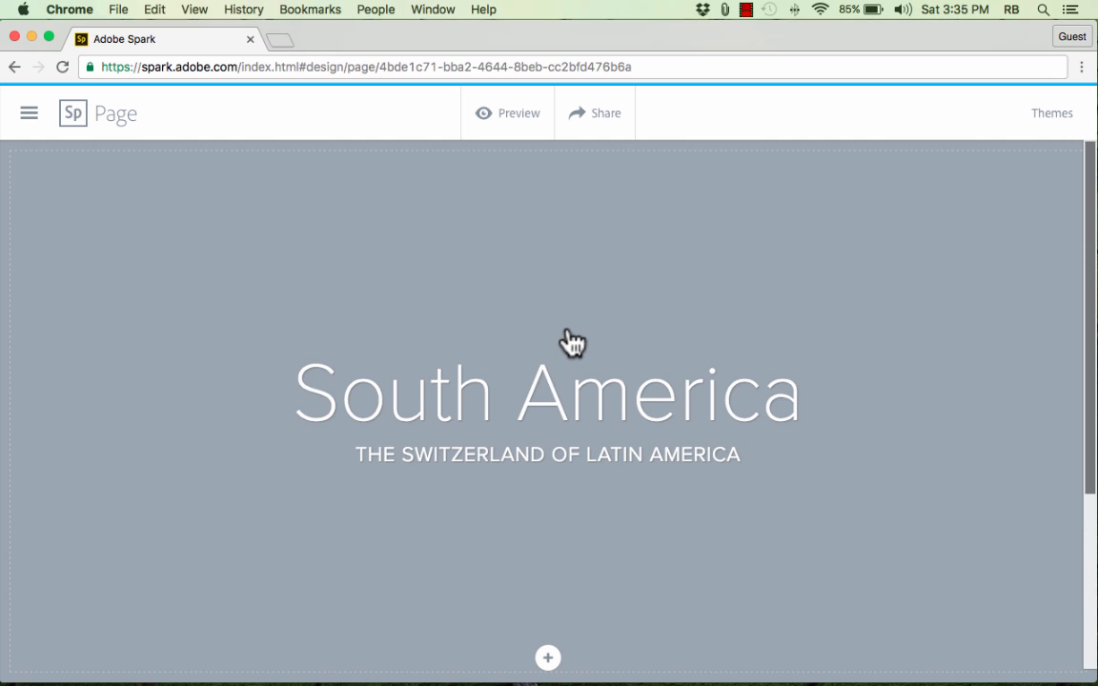
{"action": "mouse_move", "coordinate": [602, 678]}
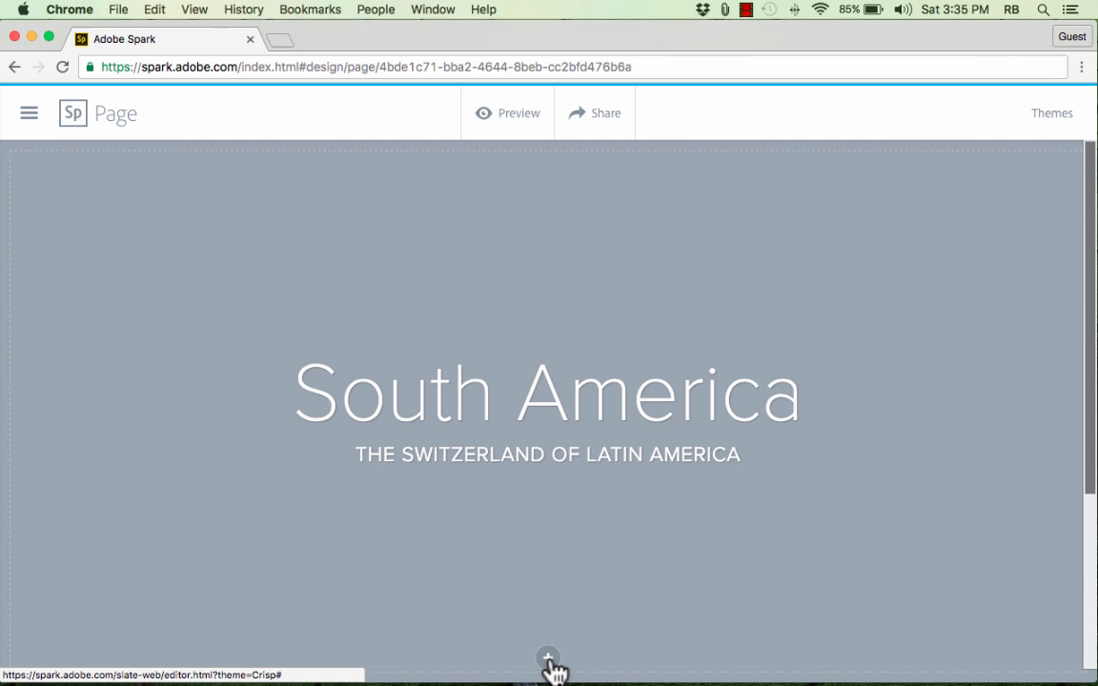
Step: Open the Add photos panel for the title's background image
{"action": "left_click", "coordinate": [549, 659]}
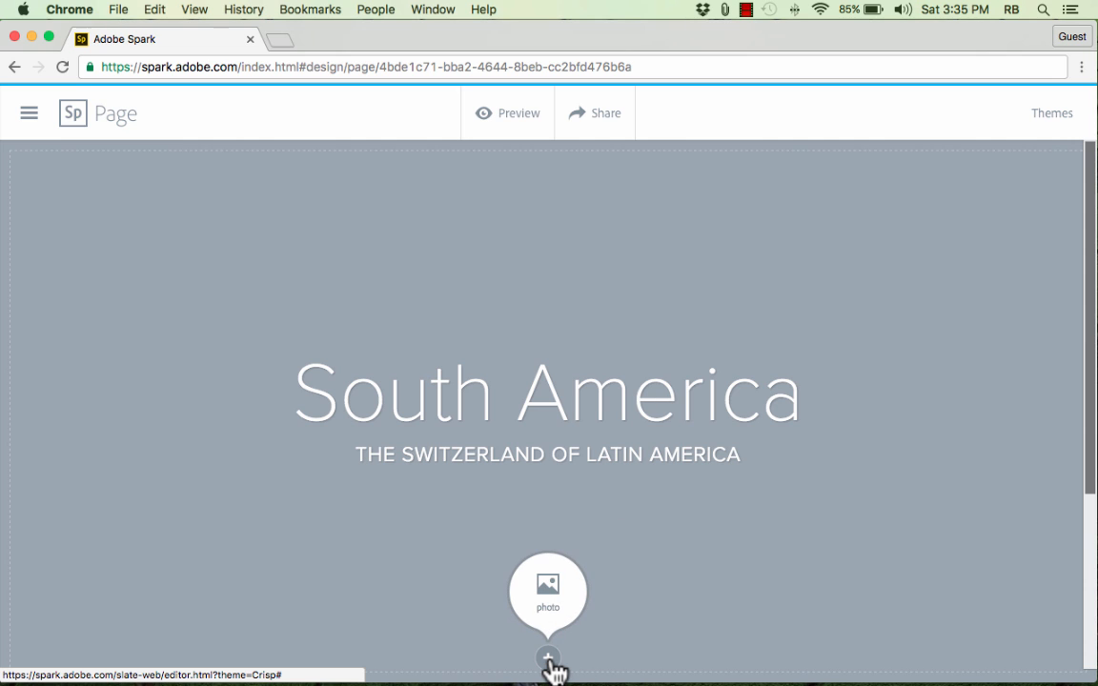
{"action": "mouse_move", "coordinate": [934, 497]}
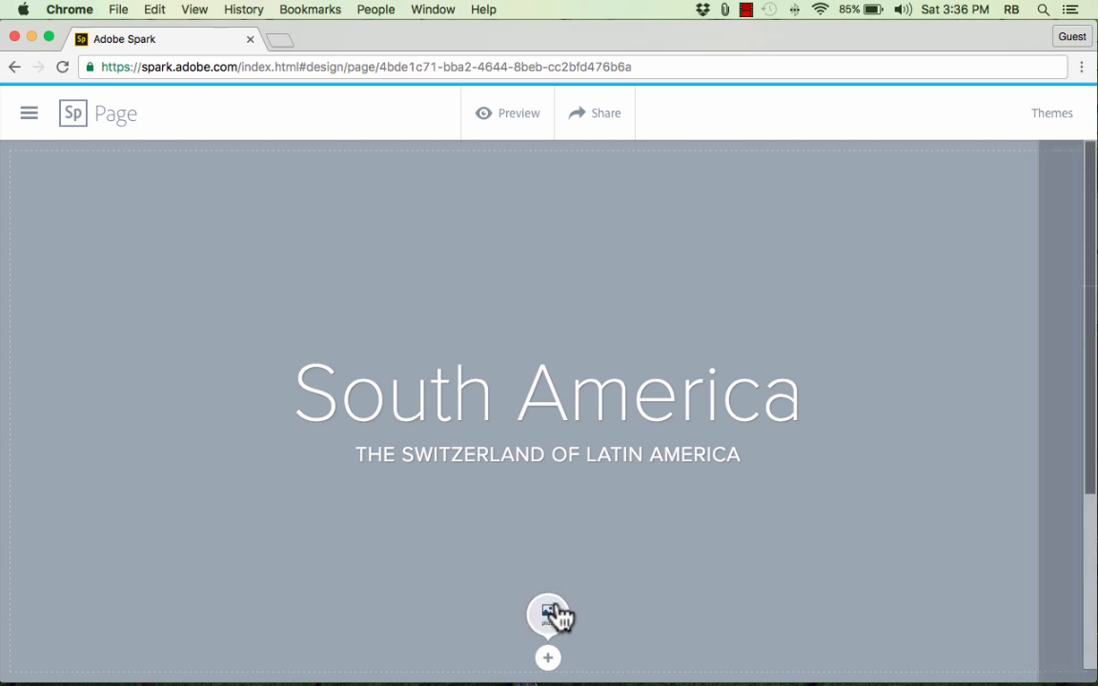
{"action": "left_click", "coordinate": [549, 614]}
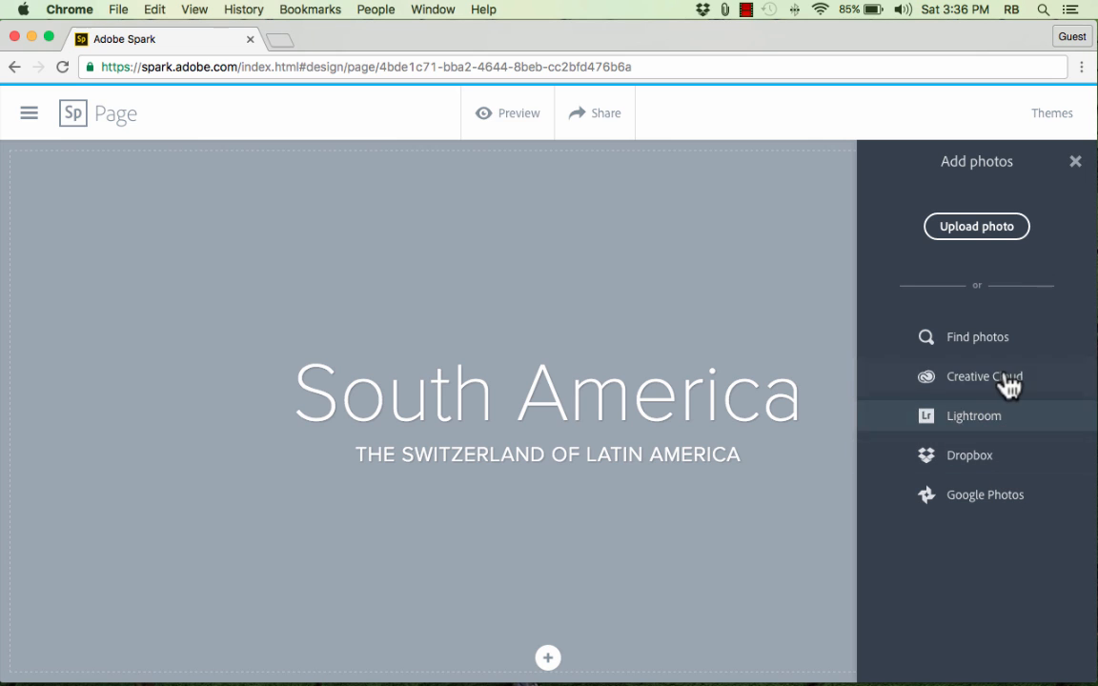
{"action": "mouse_move", "coordinate": [984, 377]}
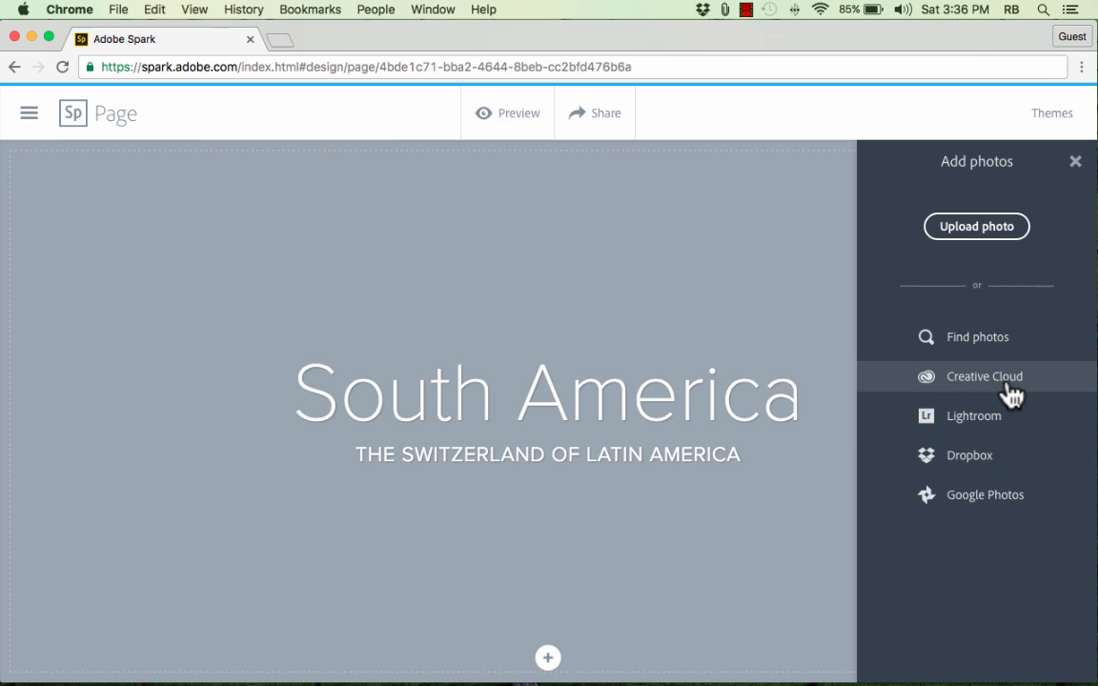
{"action": "mouse_move", "coordinate": [968, 454]}
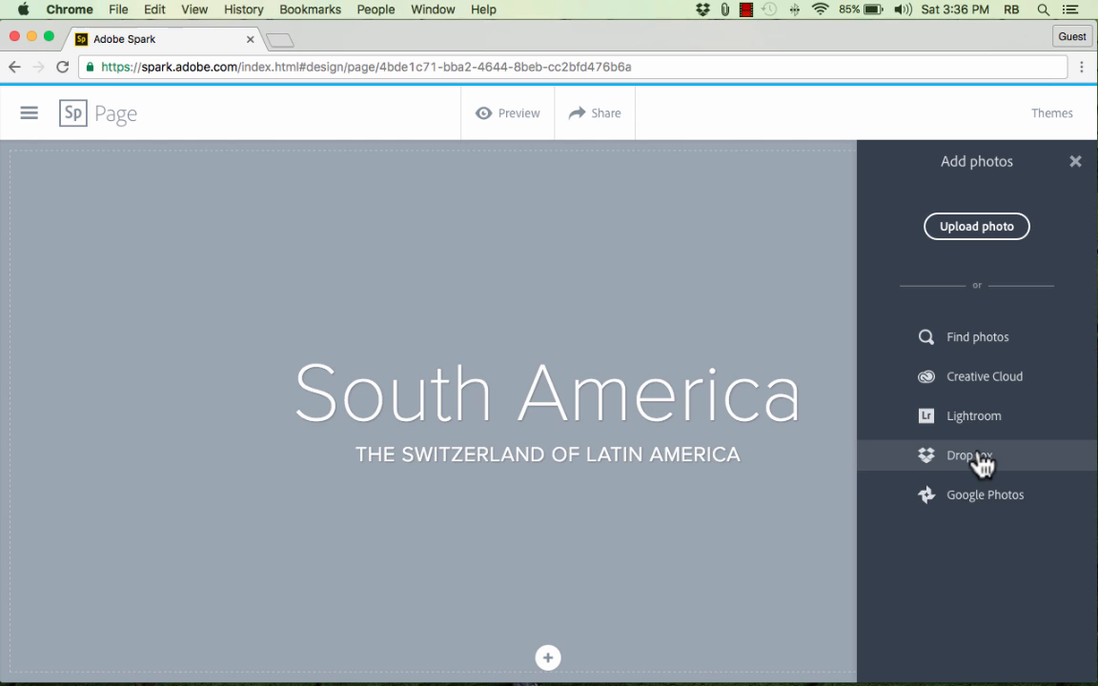
{"action": "mouse_move", "coordinate": [983, 496]}
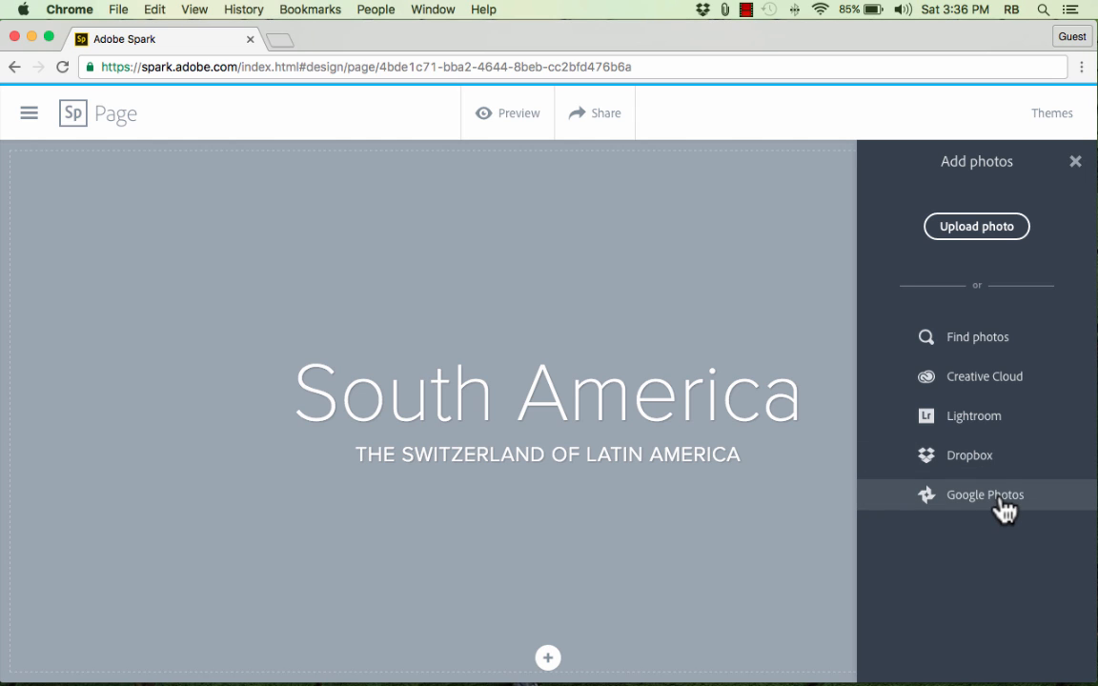
{"action": "mouse_move", "coordinate": [1000, 456]}
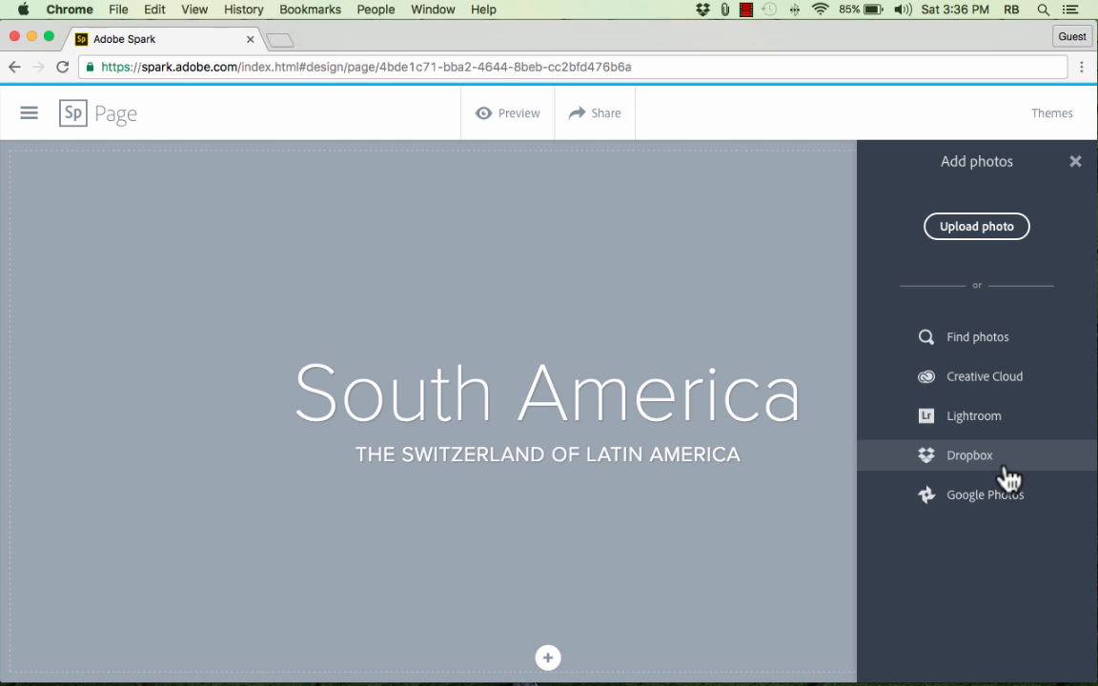
{"action": "mouse_move", "coordinate": [1014, 481]}
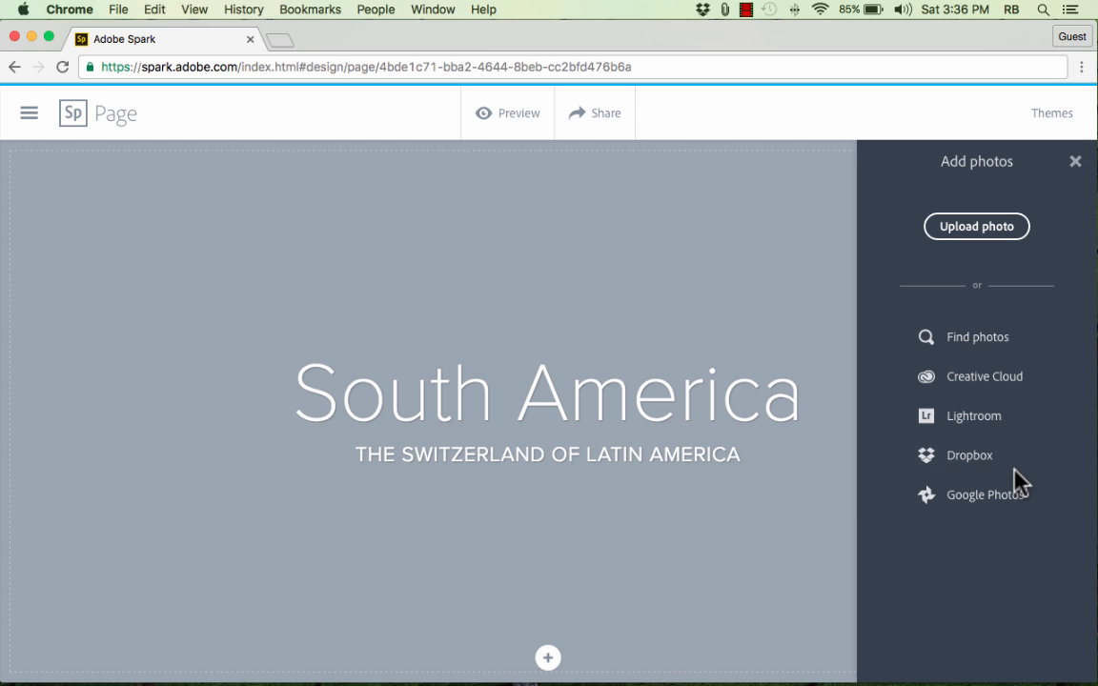
{"action": "mouse_move", "coordinate": [968, 454]}
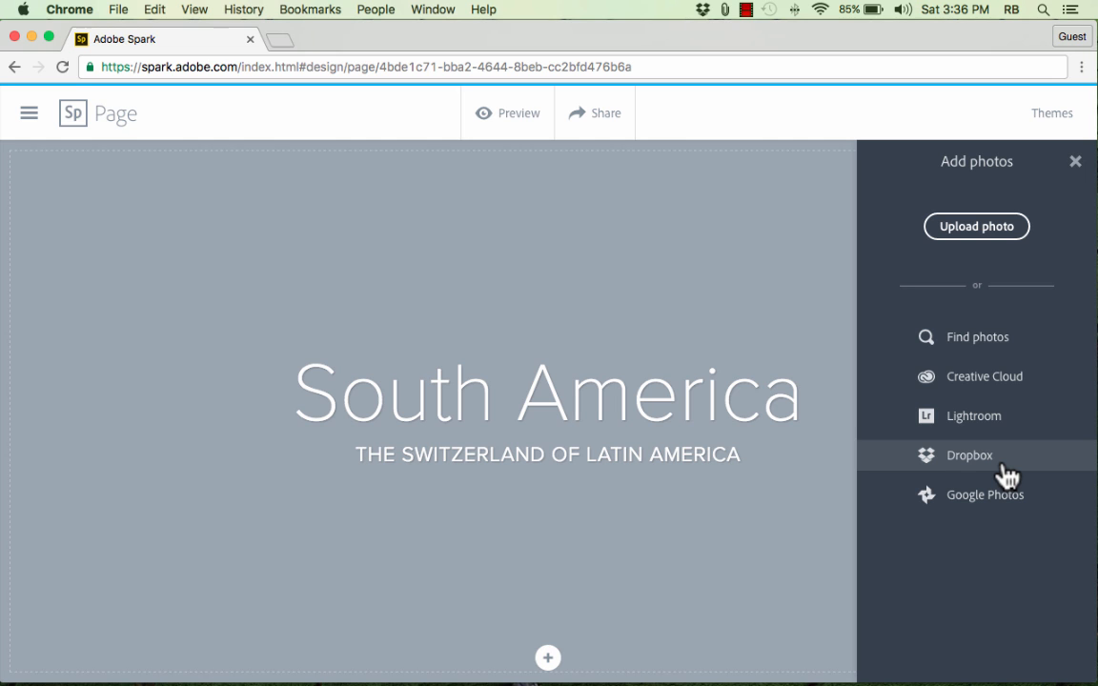
{"action": "mouse_move", "coordinate": [968, 416]}
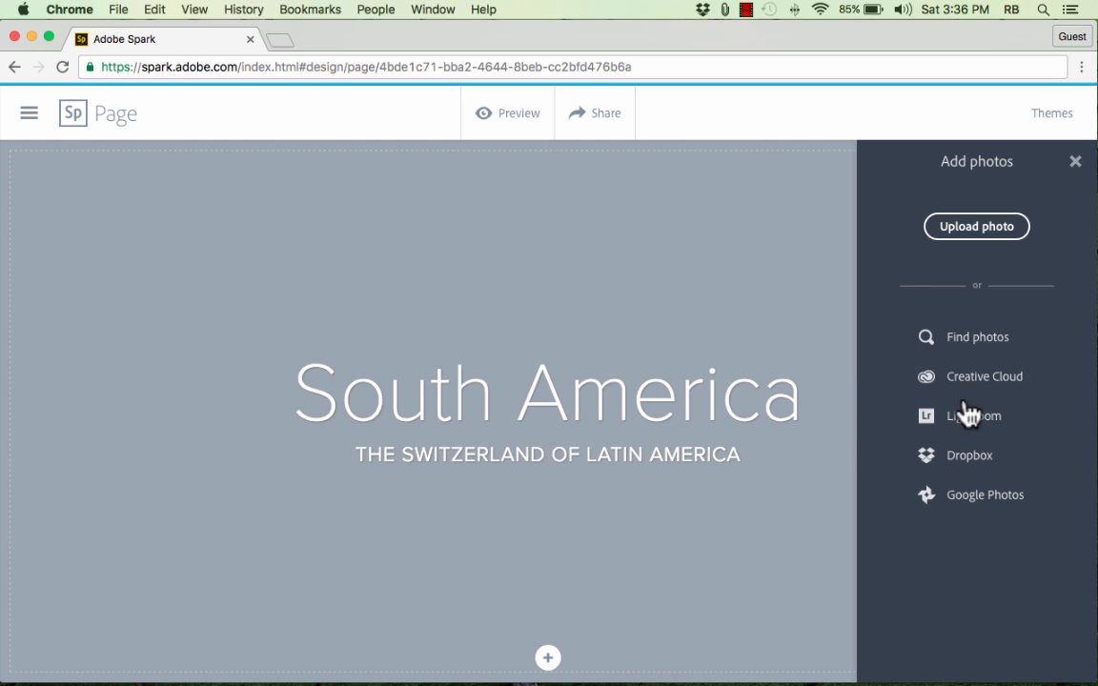
{"action": "mouse_move", "coordinate": [976, 227]}
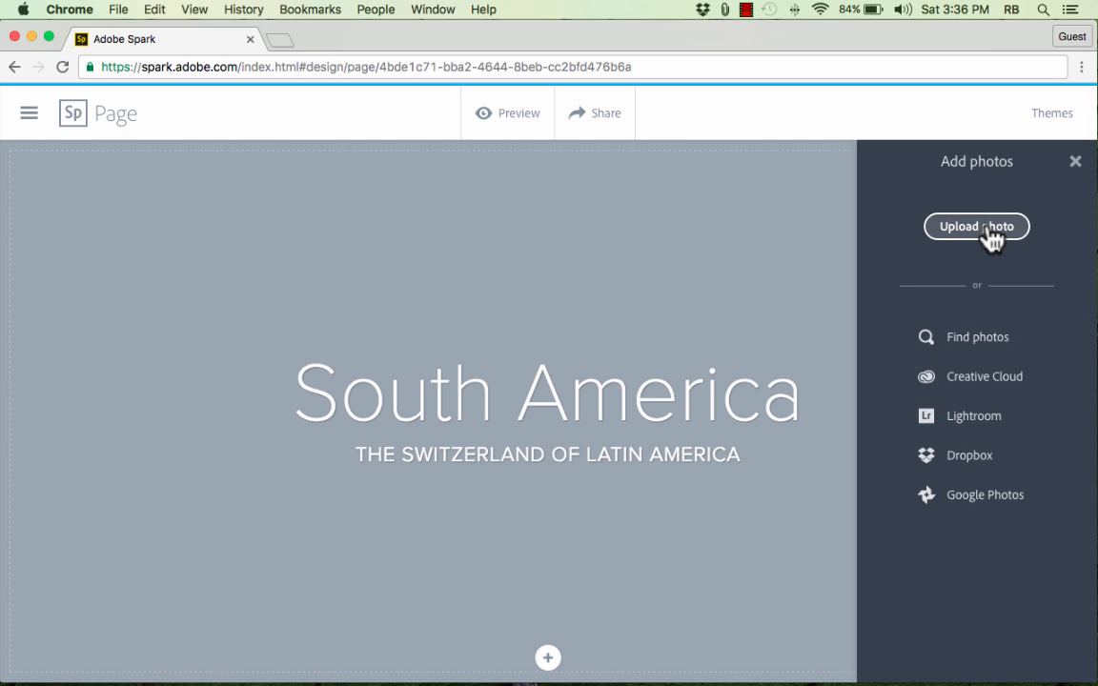
{"action": "mouse_move", "coordinate": [922, 401]}
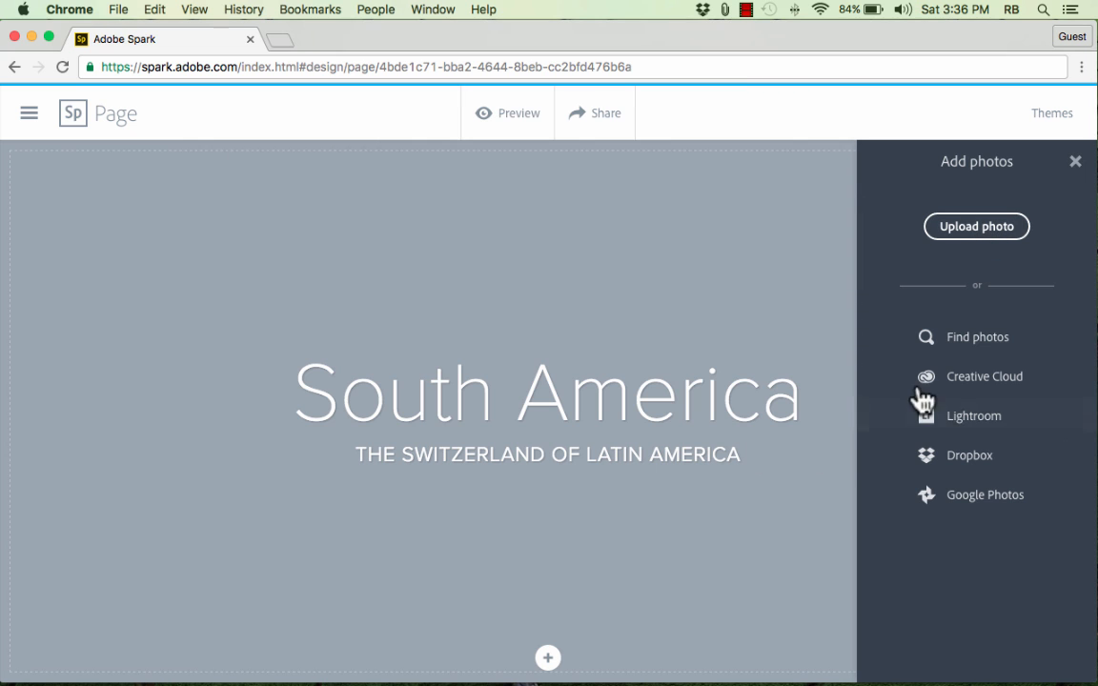
{"action": "mouse_move", "coordinate": [976, 336]}
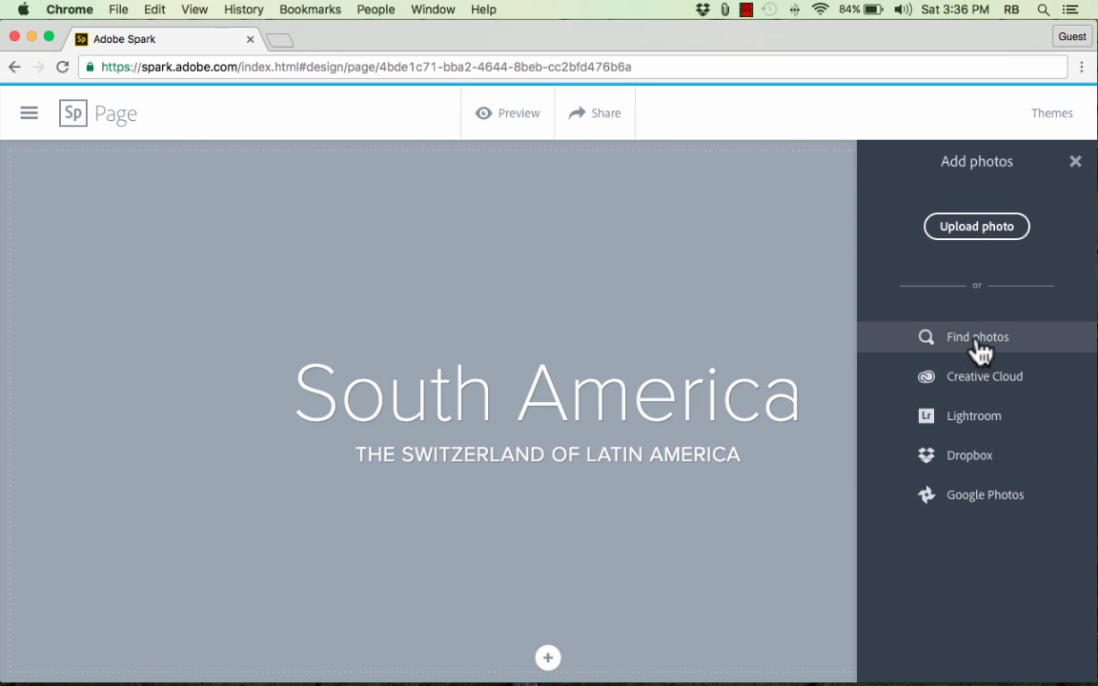
Step: Search Find photos for "south america" to choose a mountain trail background
{"action": "left_click", "coordinate": [976, 336]}
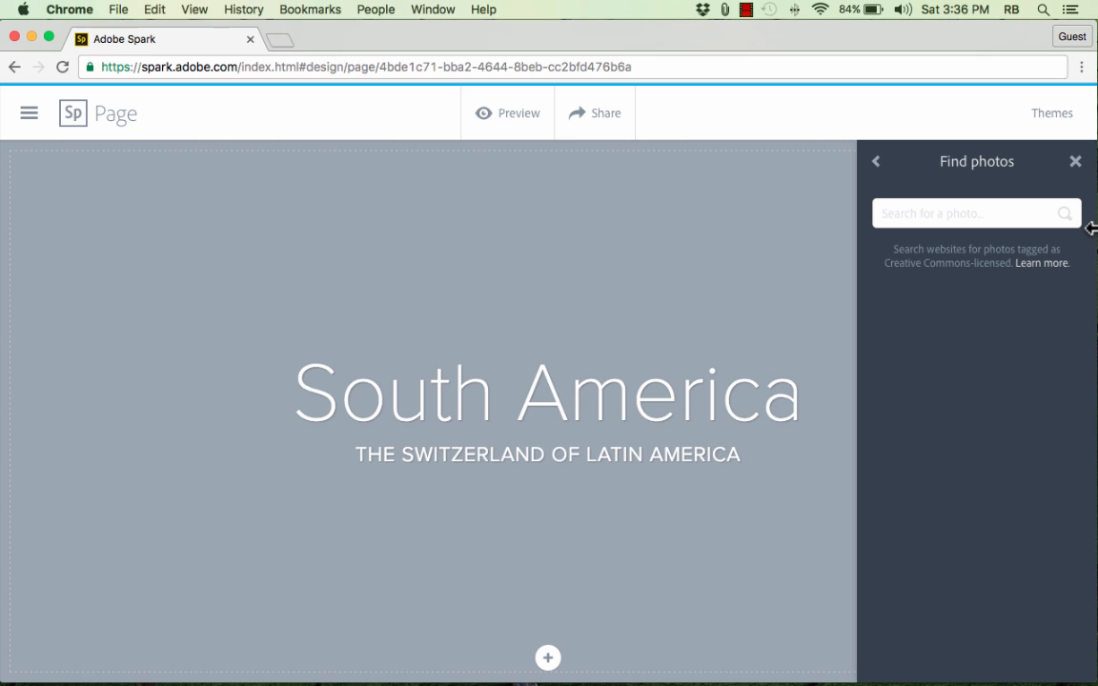
{"action": "type", "text": "south america"}
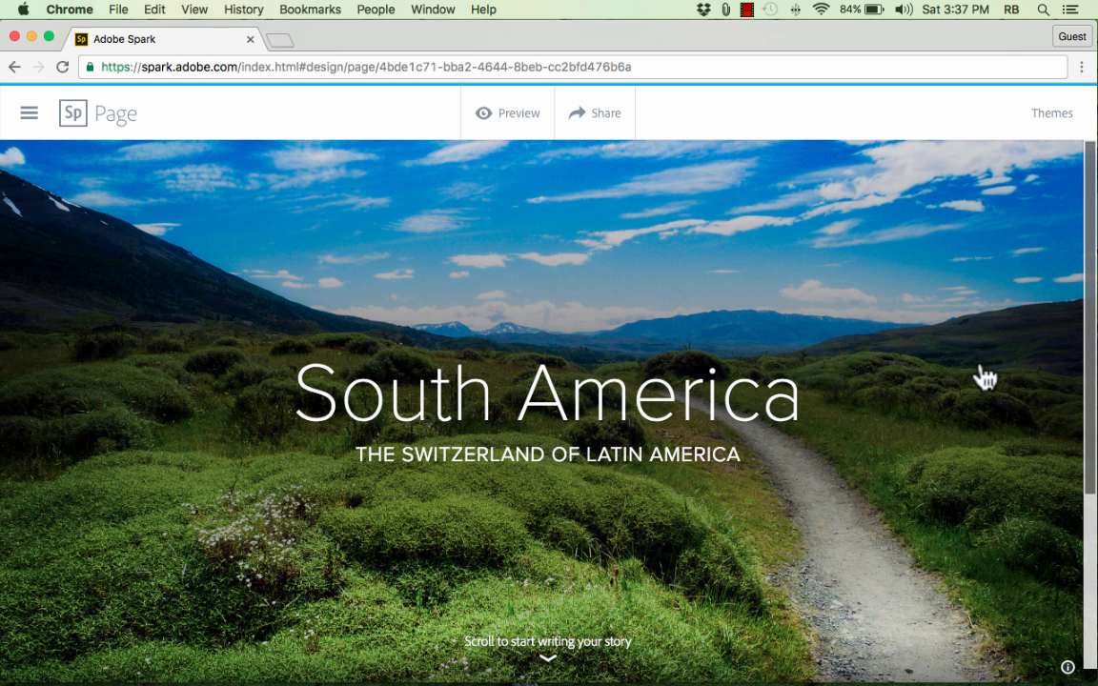
{"action": "mouse_move", "coordinate": [842, 484]}
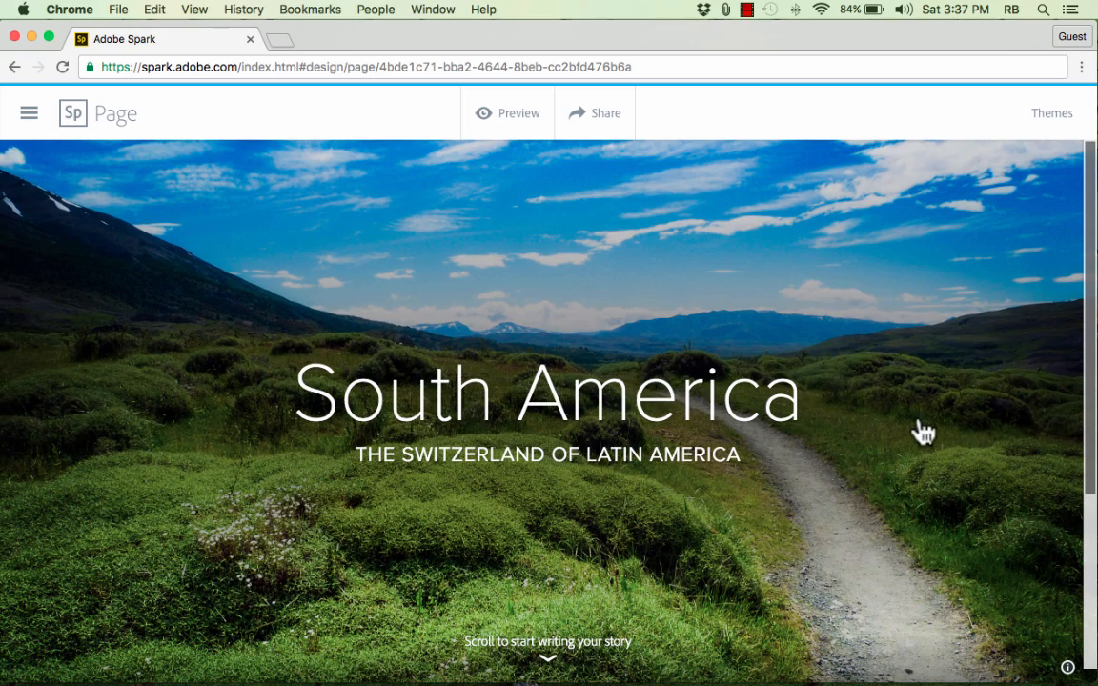
{"action": "mouse_move", "coordinate": [1086, 366]}
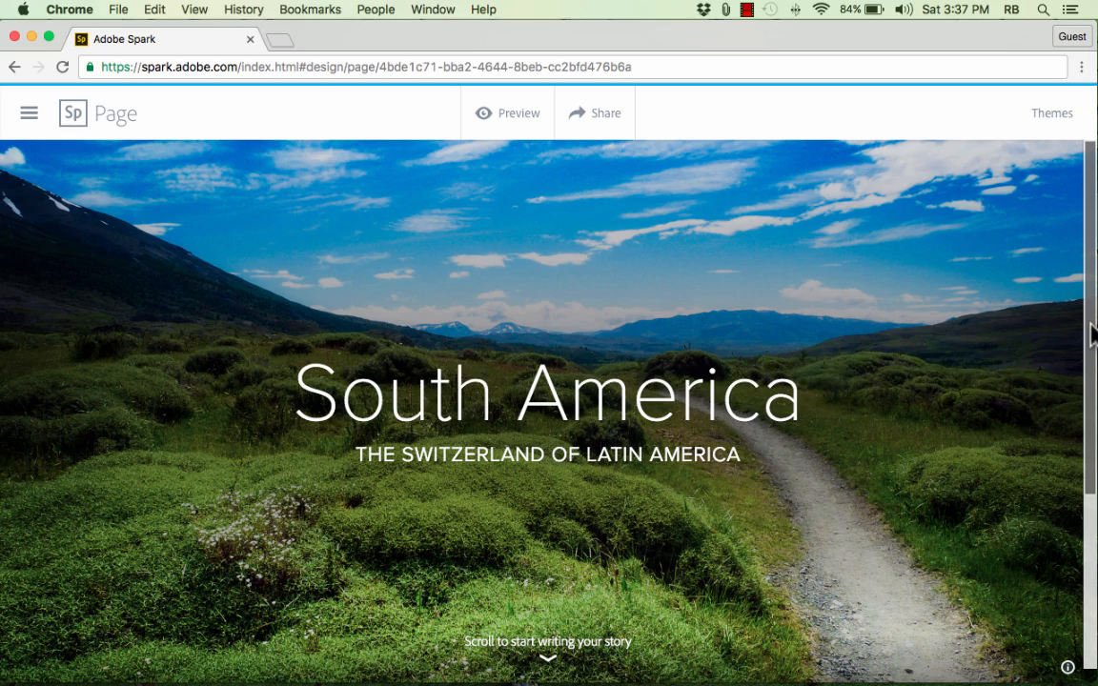
{"action": "scroll", "scroll_direction": "down", "scroll_amount": 3}
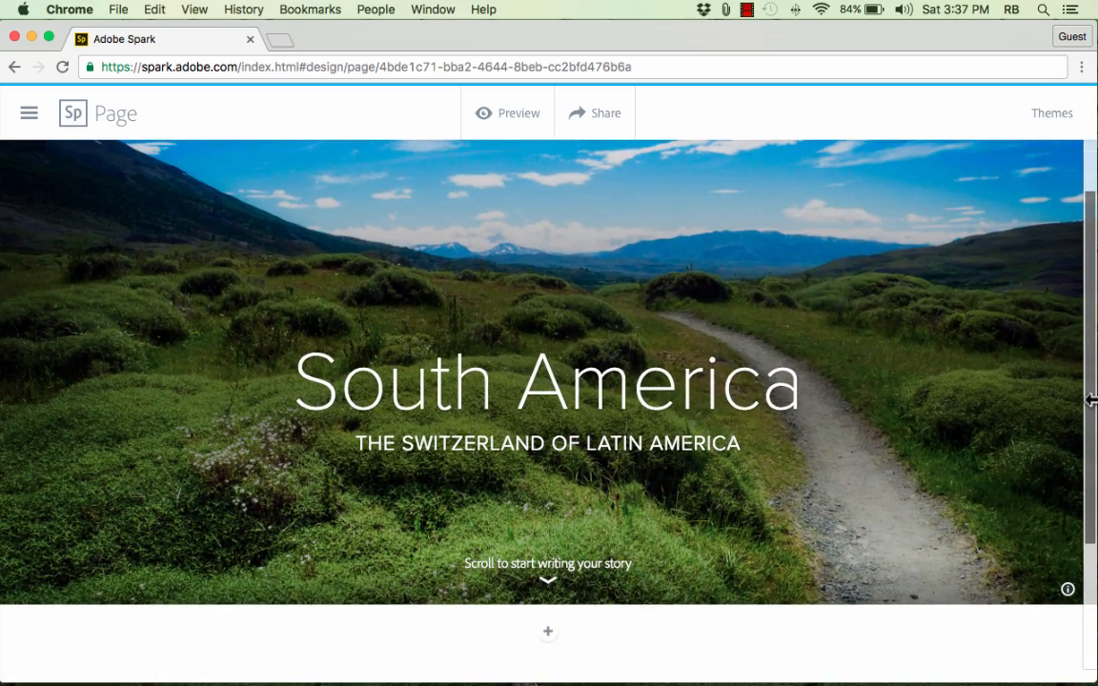
{"action": "left_click", "coordinate": [547, 631]}
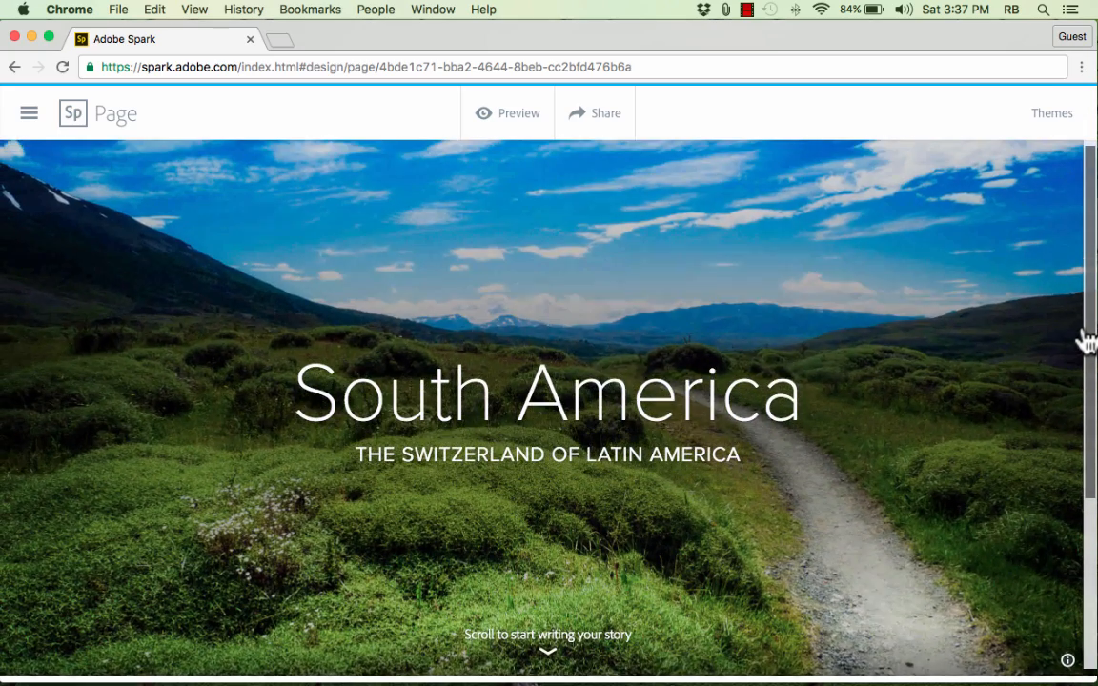
{"action": "scroll", "scroll_direction": "down", "scroll_amount": 3}
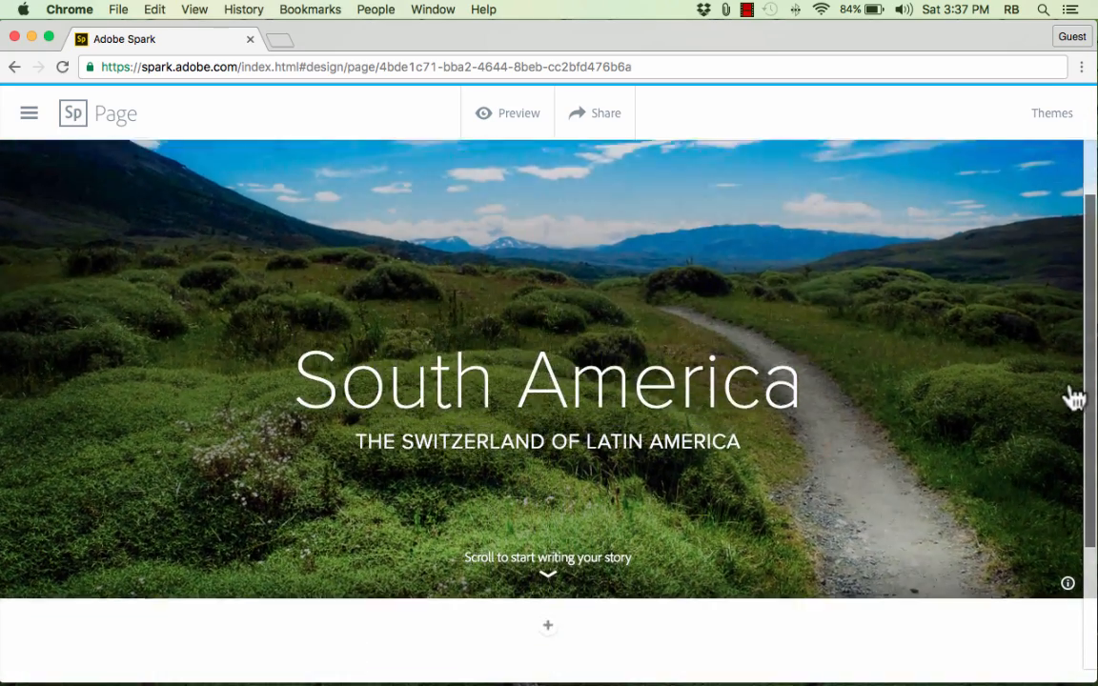
{"action": "scroll", "scroll_direction": "down", "scroll_amount": 3}
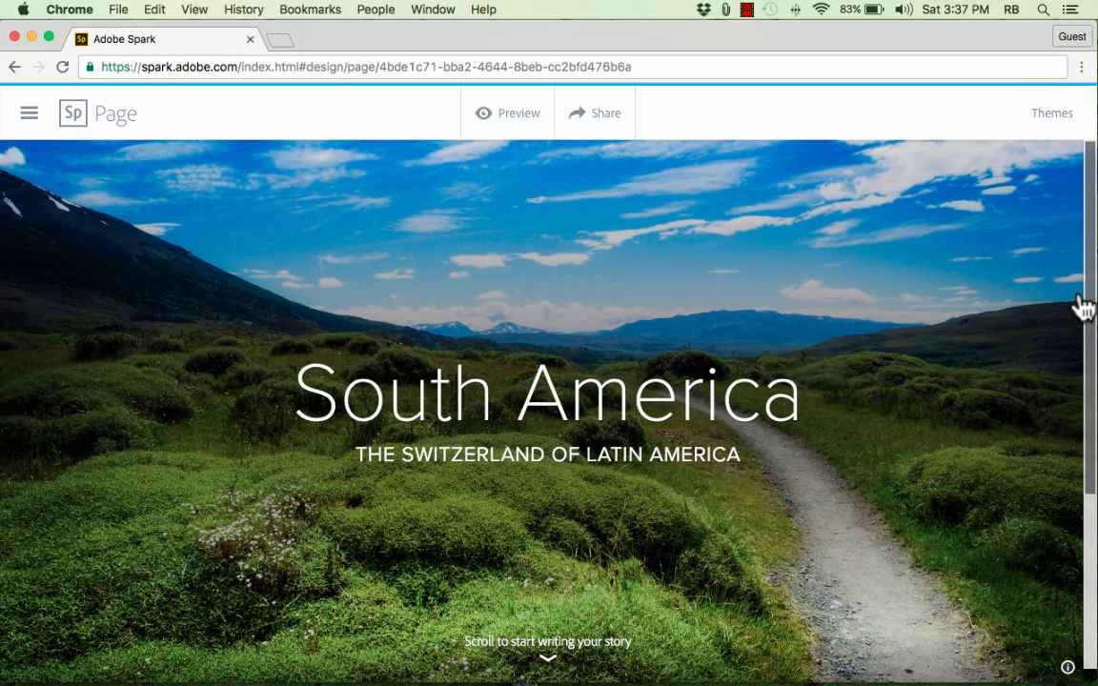
{"action": "scroll", "scroll_direction": "down", "scroll_amount": 3}
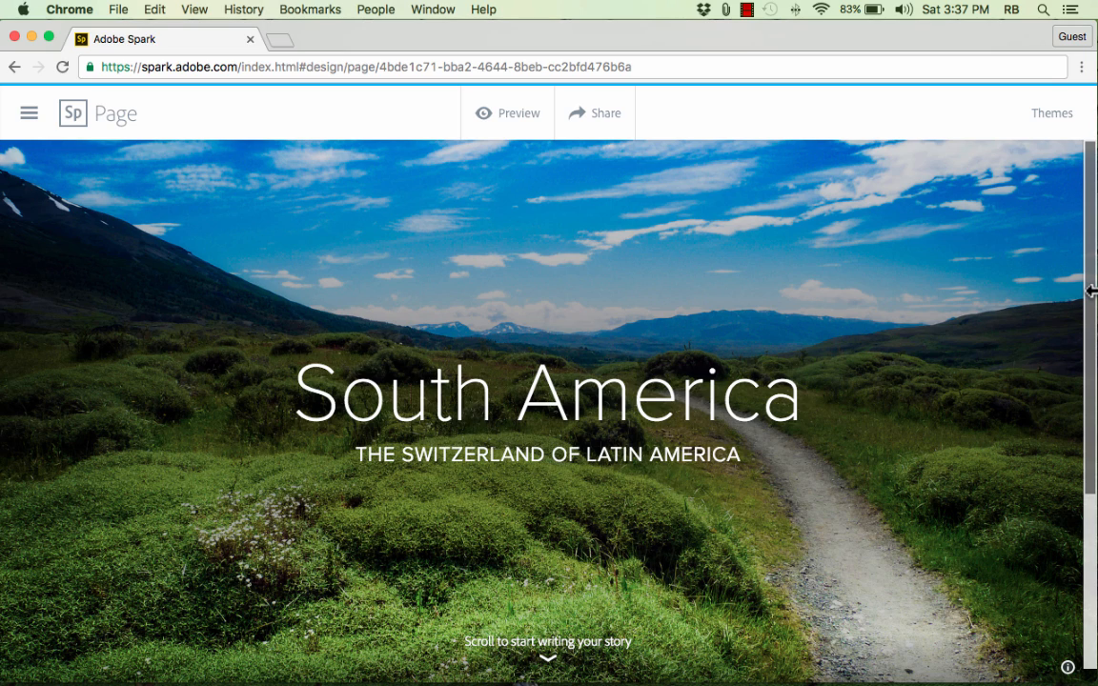
{"action": "mouse_move", "coordinate": [1071, 286]}
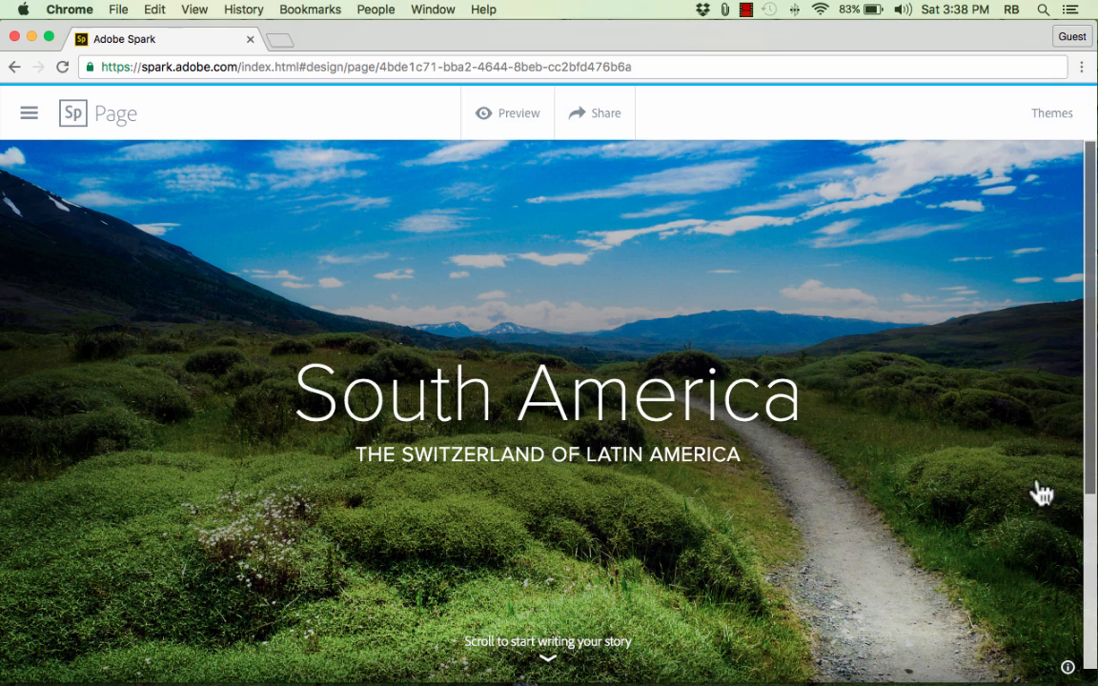
Step: Reveal the content-type menu below the South America title
{"action": "scroll", "scroll_direction": "down", "scroll_amount": 3}
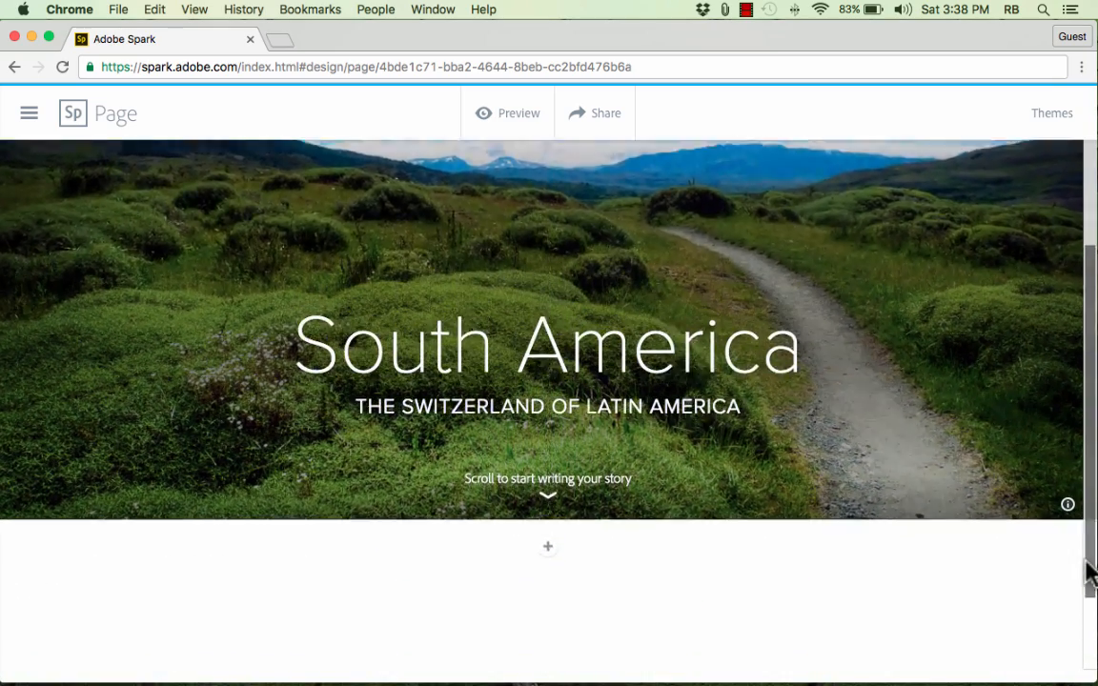
{"action": "left_click", "coordinate": [547, 546]}
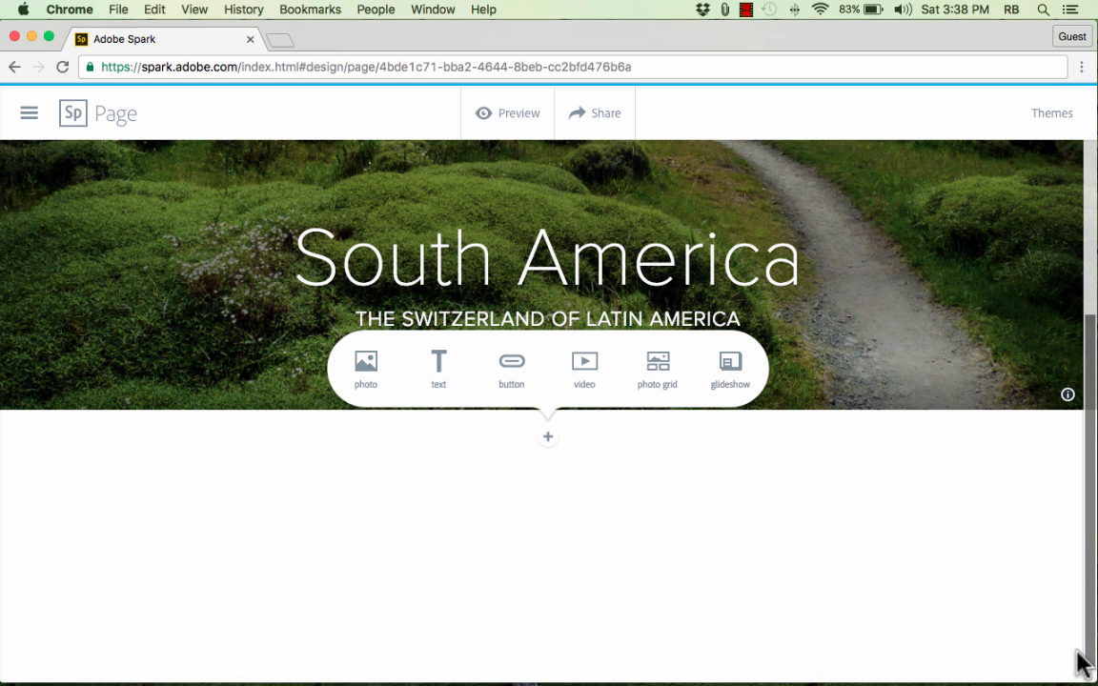
{"action": "mouse_move", "coordinate": [366, 370]}
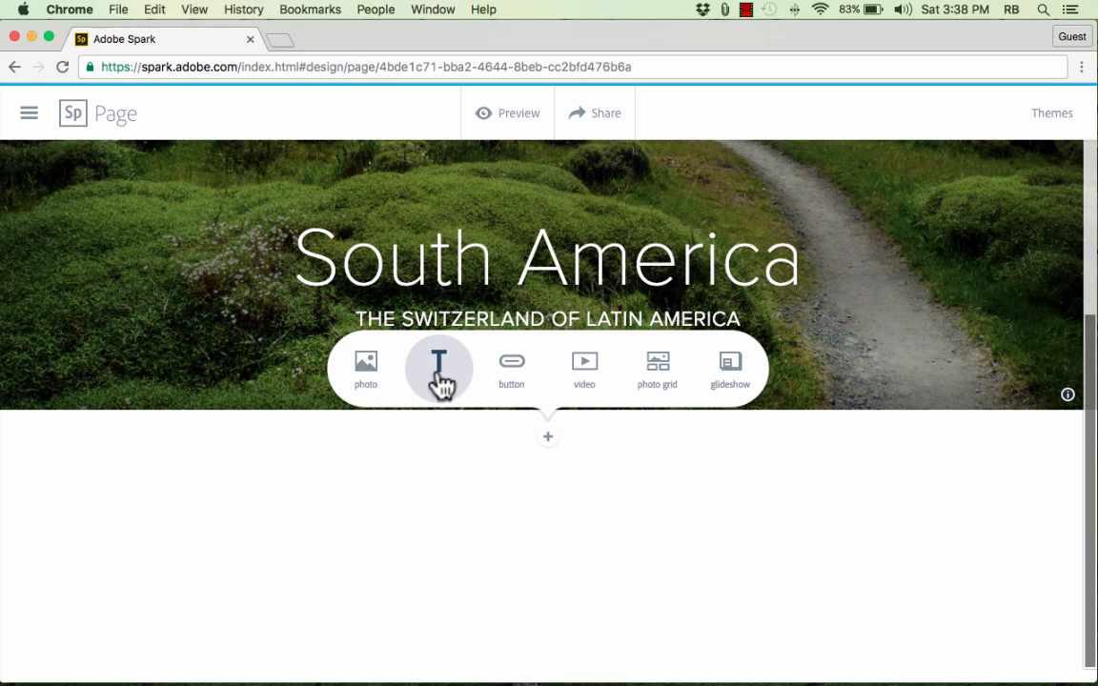
{"action": "mouse_move", "coordinate": [584, 372]}
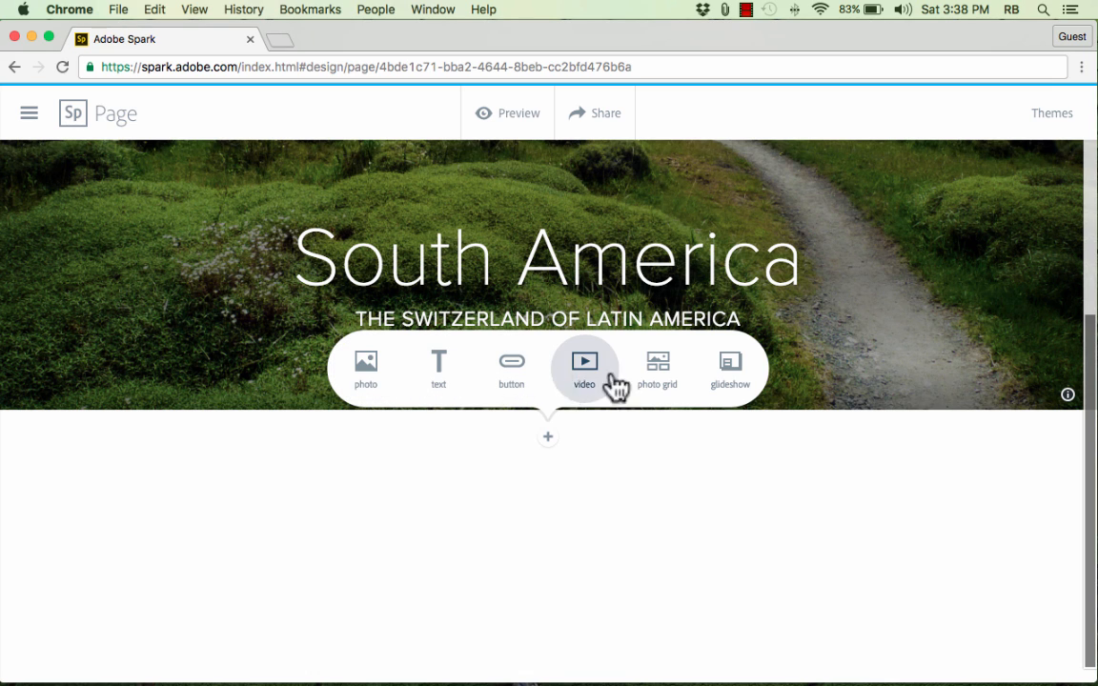
{"action": "mouse_move", "coordinate": [730, 368]}
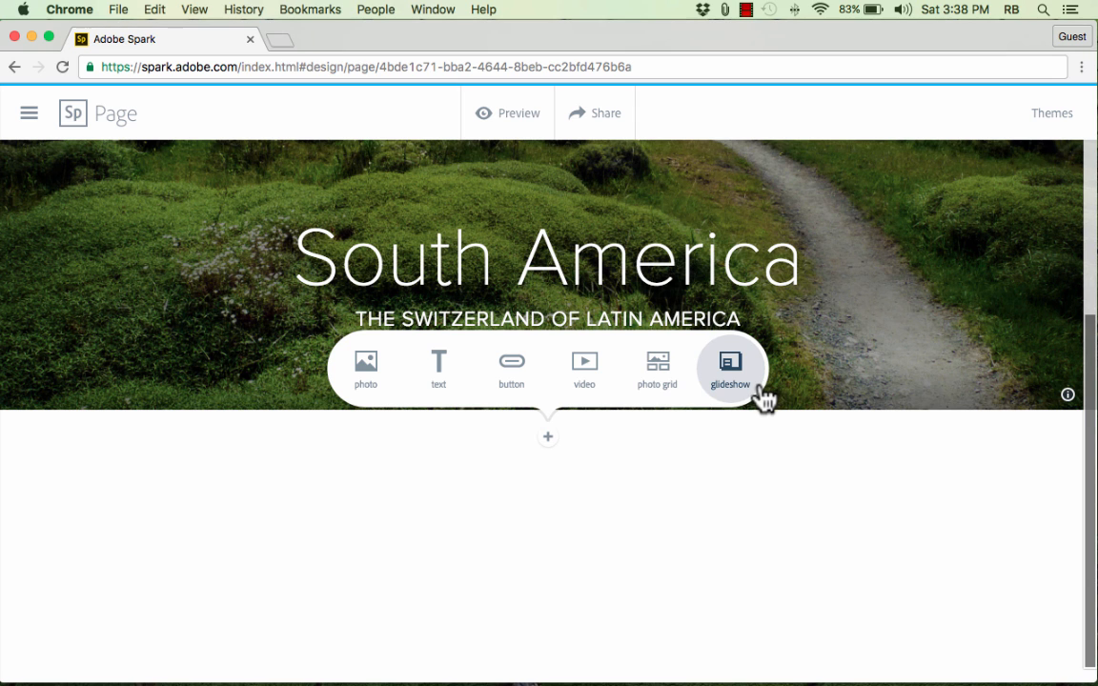
{"action": "mouse_move", "coordinate": [366, 370]}
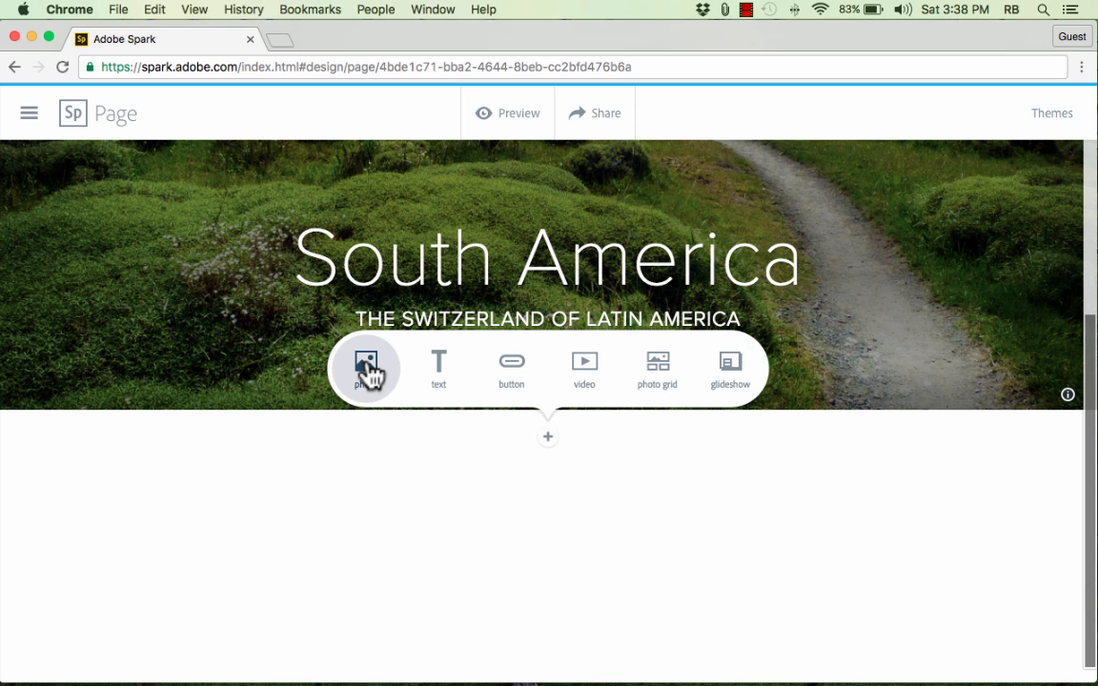
Step: Insert the satellite map of South America as a photo block below the title
{"action": "left_click", "coordinate": [366, 362]}
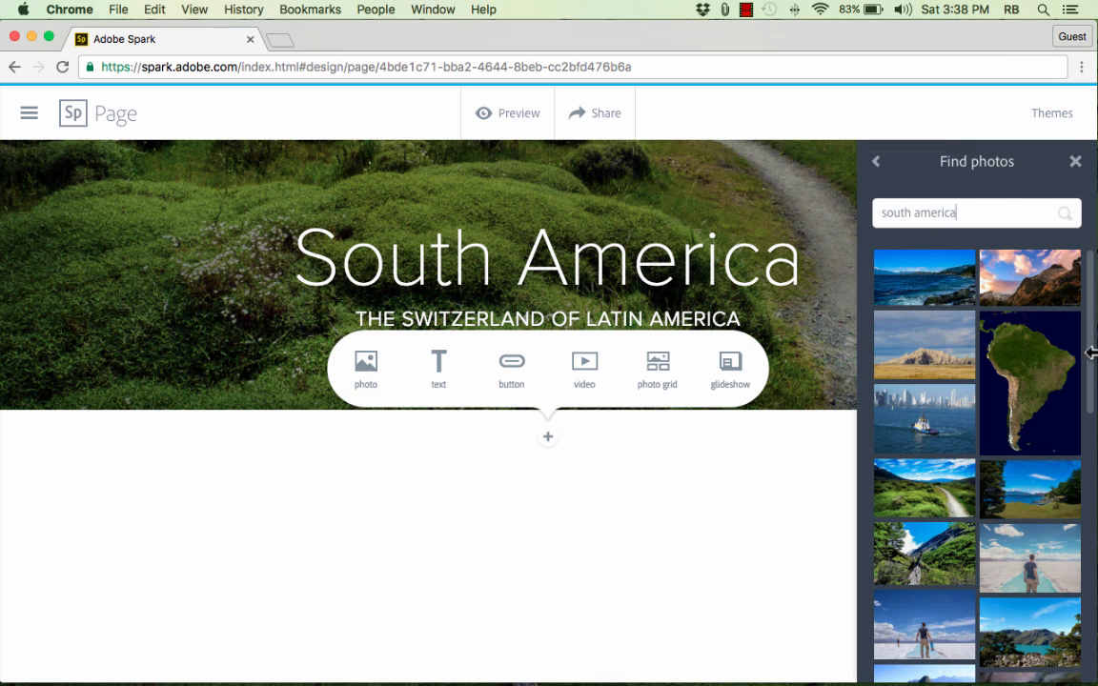
{"action": "mouse_move", "coordinate": [1058, 385]}
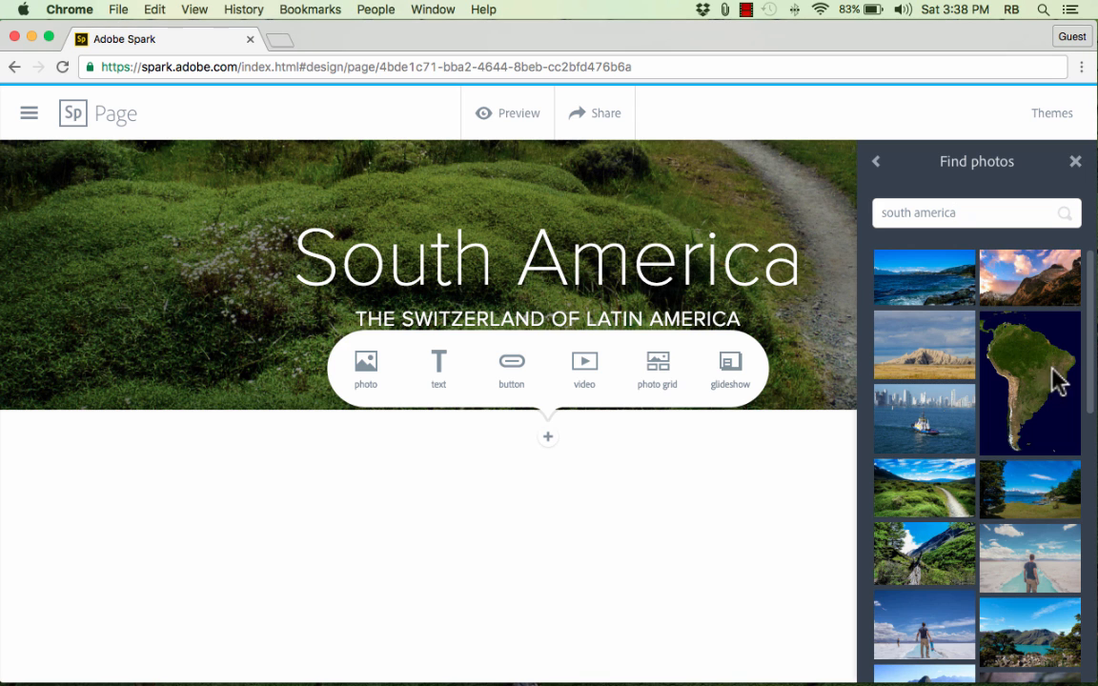
{"action": "left_click", "coordinate": [1030, 383]}
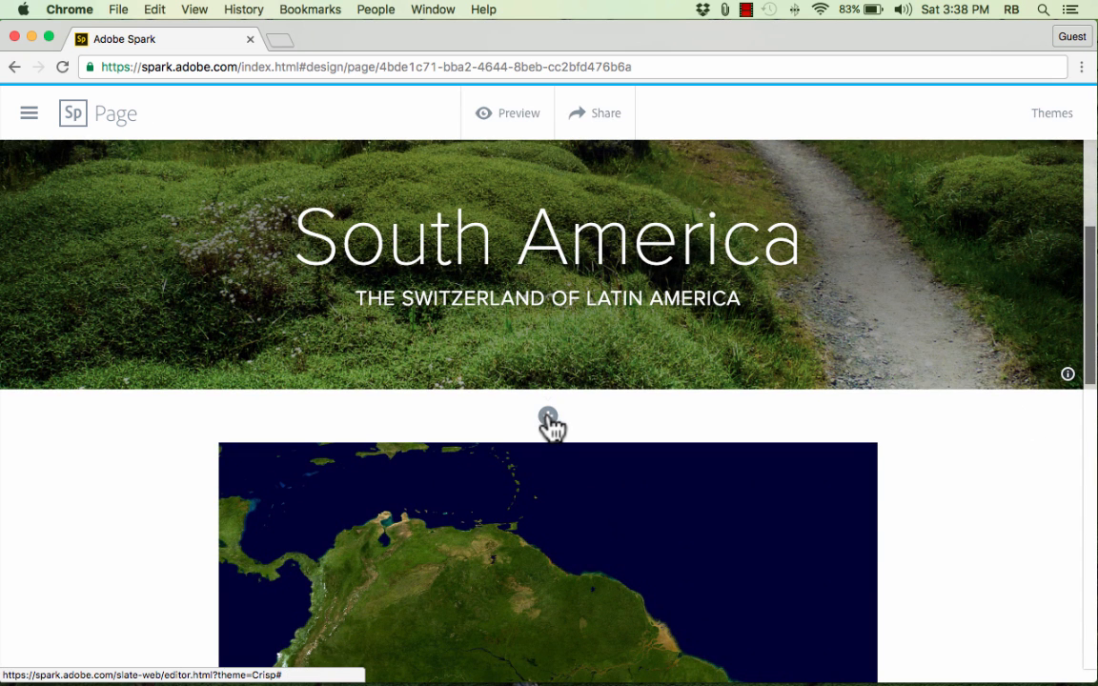
{"action": "left_click", "coordinate": [549, 423]}
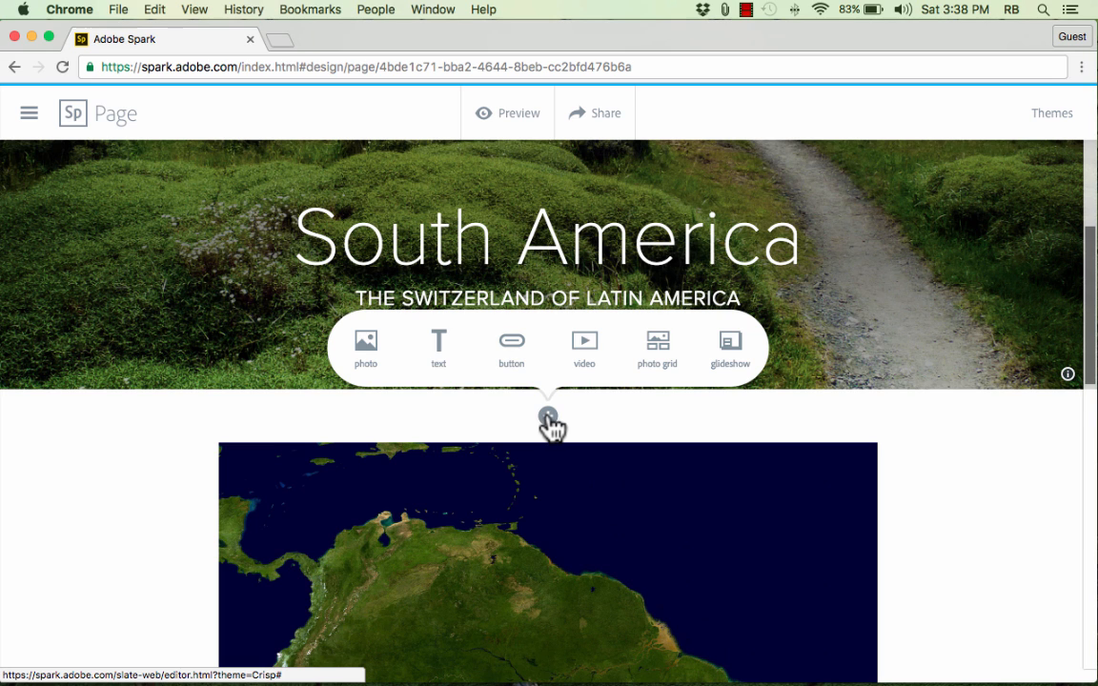
Step: Add a text block reading "Map of South America" above the map
{"action": "left_click", "coordinate": [438, 347]}
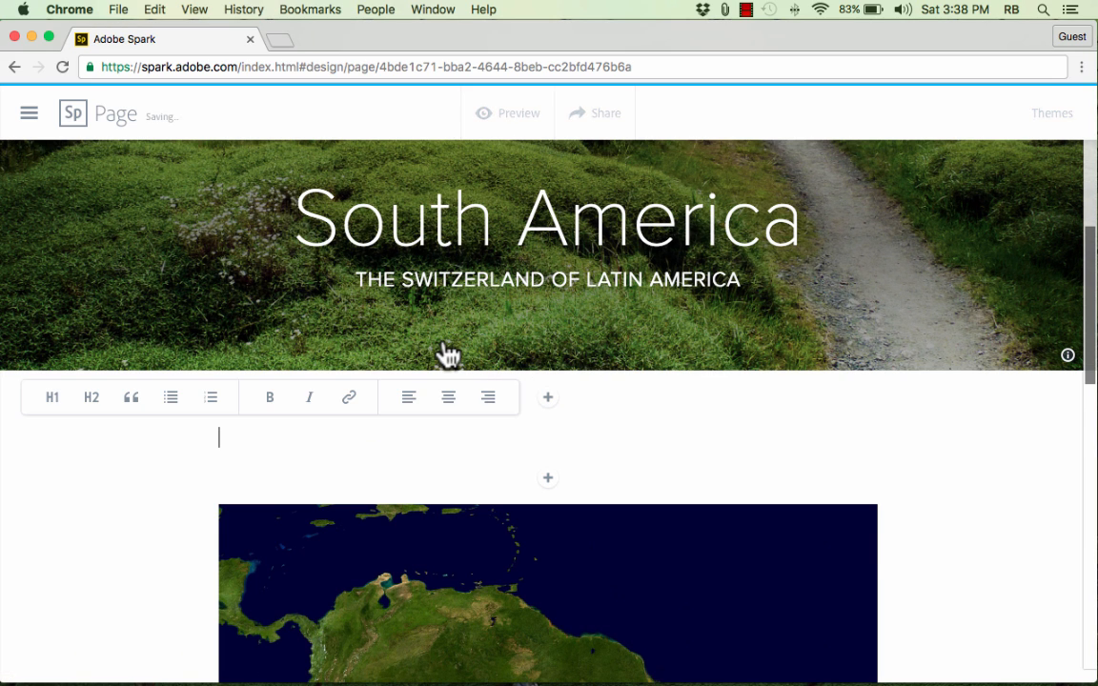
{"action": "type", "text": "Map"}
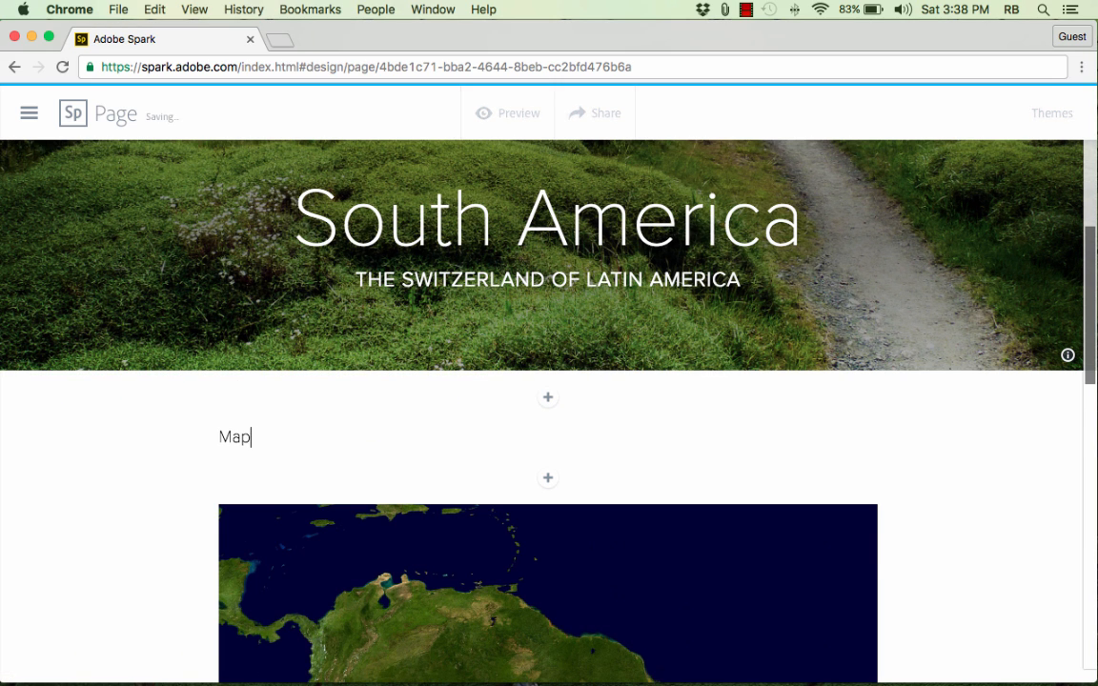
{"action": "type", "text": "of South"}
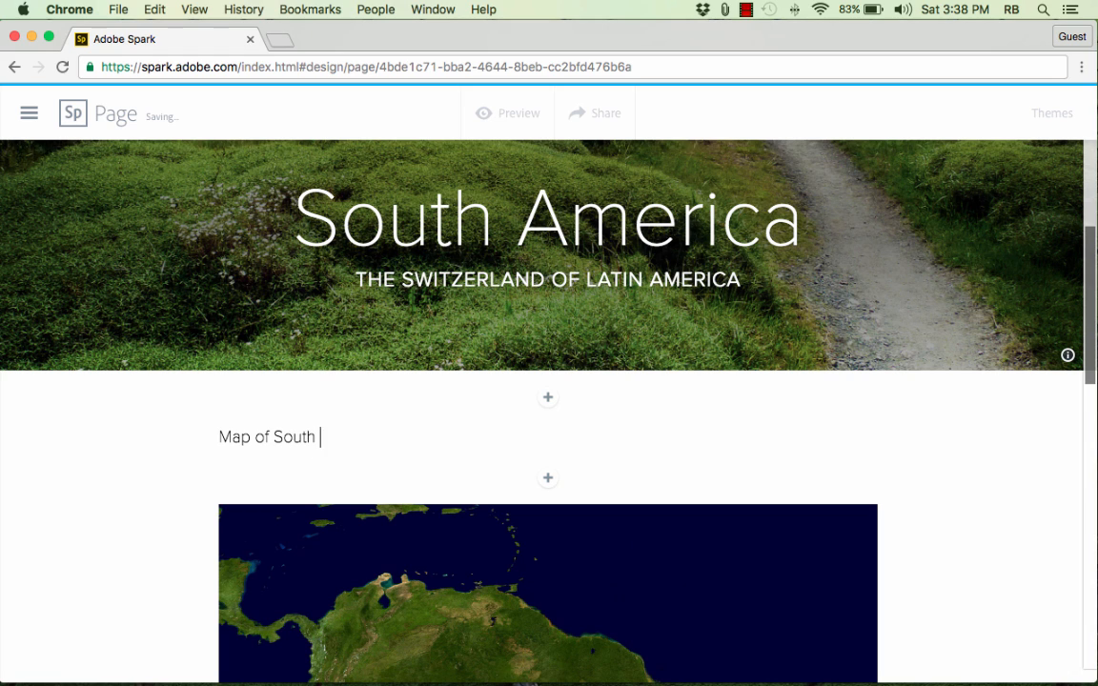
{"action": "type", "text": "America"}
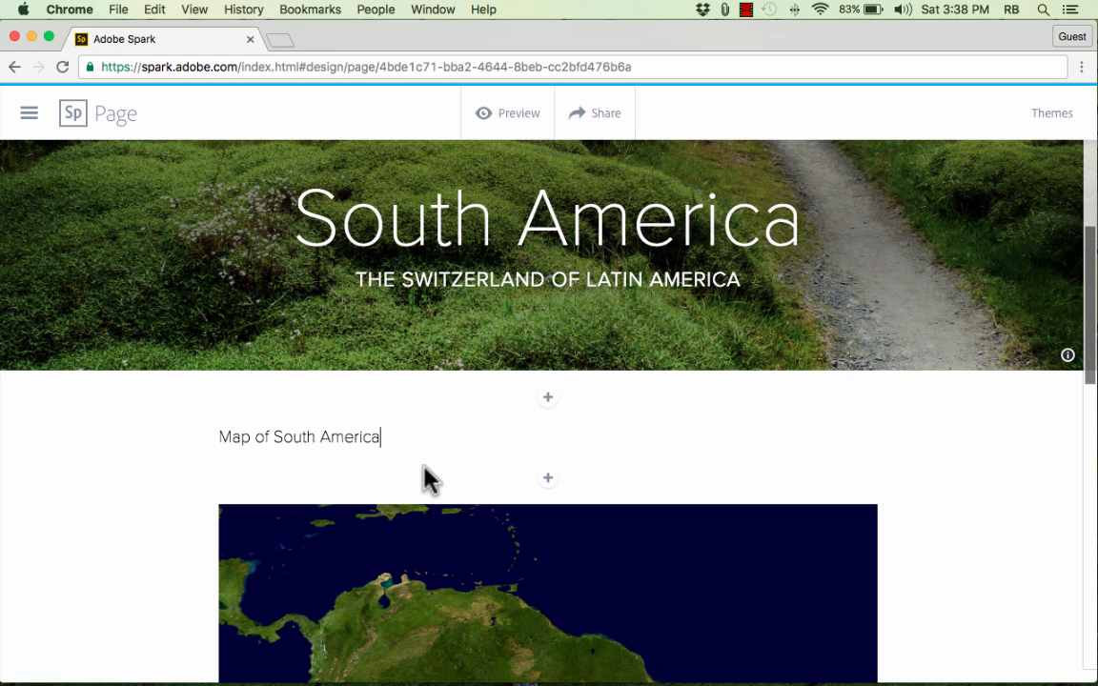
{"action": "mouse_move", "coordinate": [507, 448]}
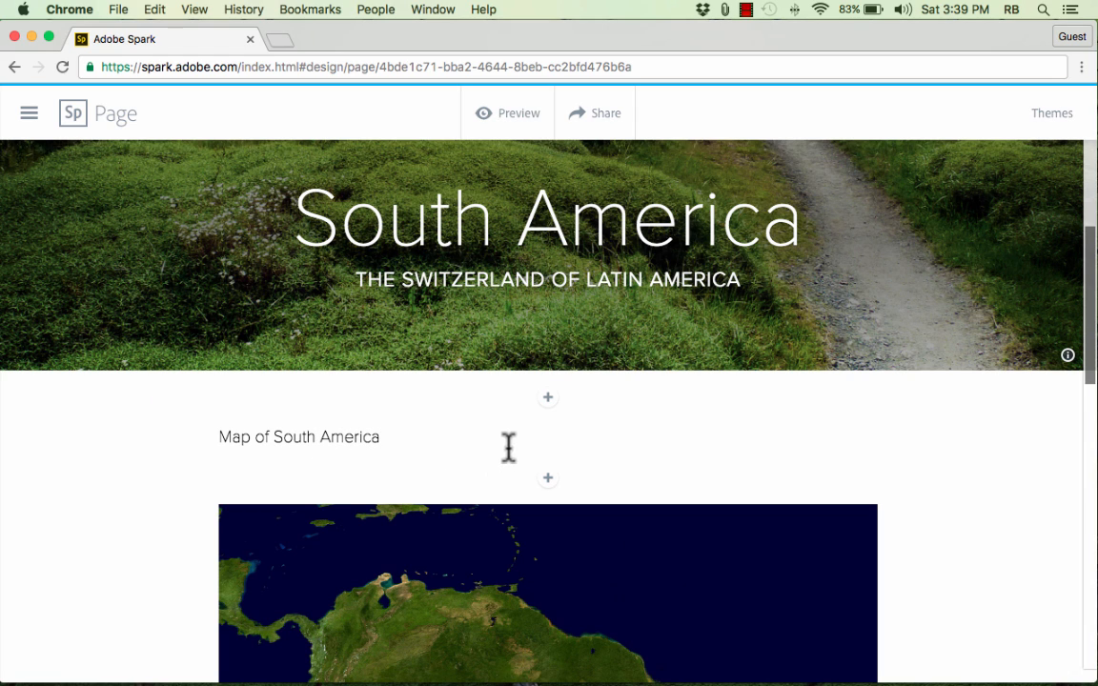
{"action": "mouse_move", "coordinate": [532, 416]}
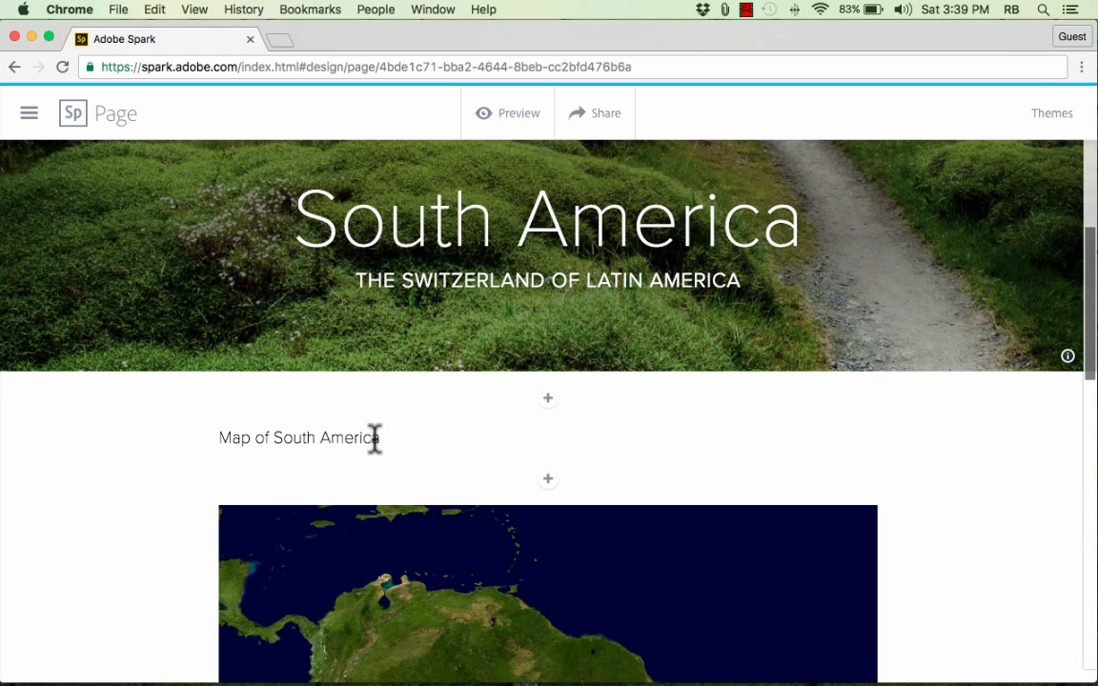
{"action": "mouse_move", "coordinate": [388, 453]}
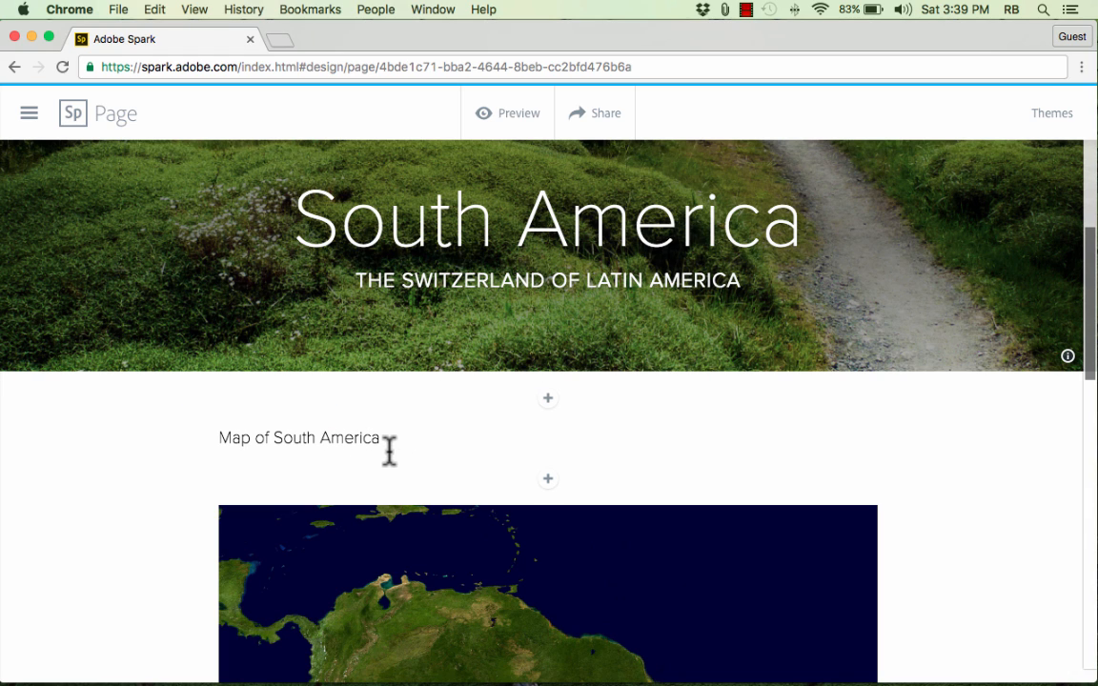
{"action": "mouse_move", "coordinate": [316, 437]}
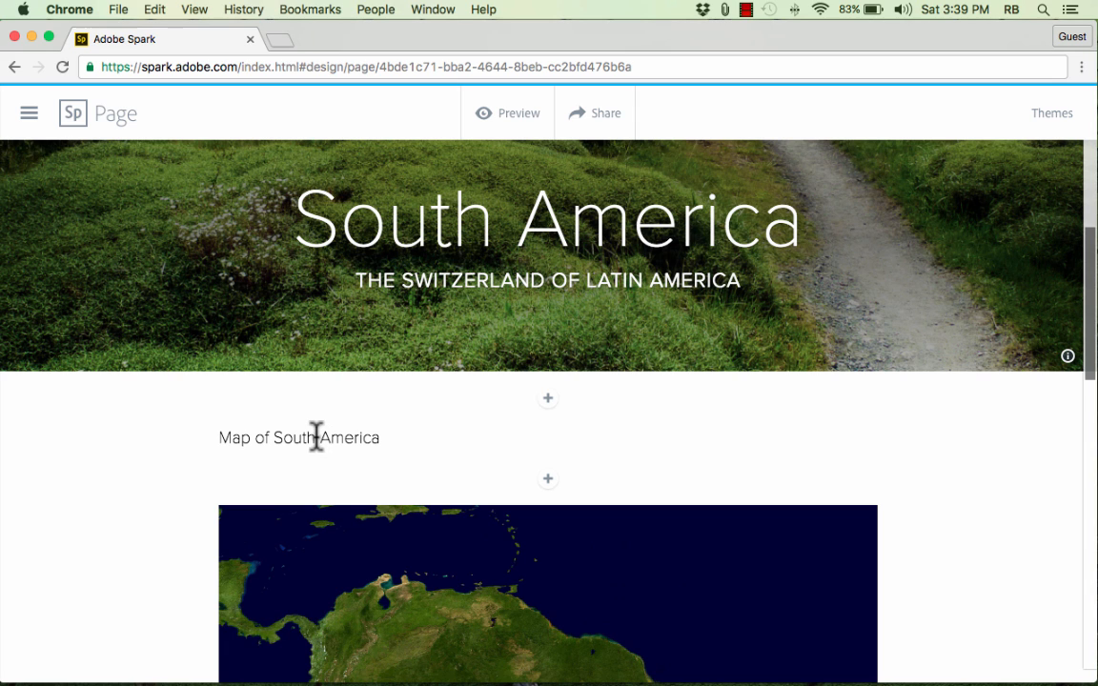
Step: Format the Map of South America line as a quote, then a numbered list
{"action": "left_click", "coordinate": [298, 437]}
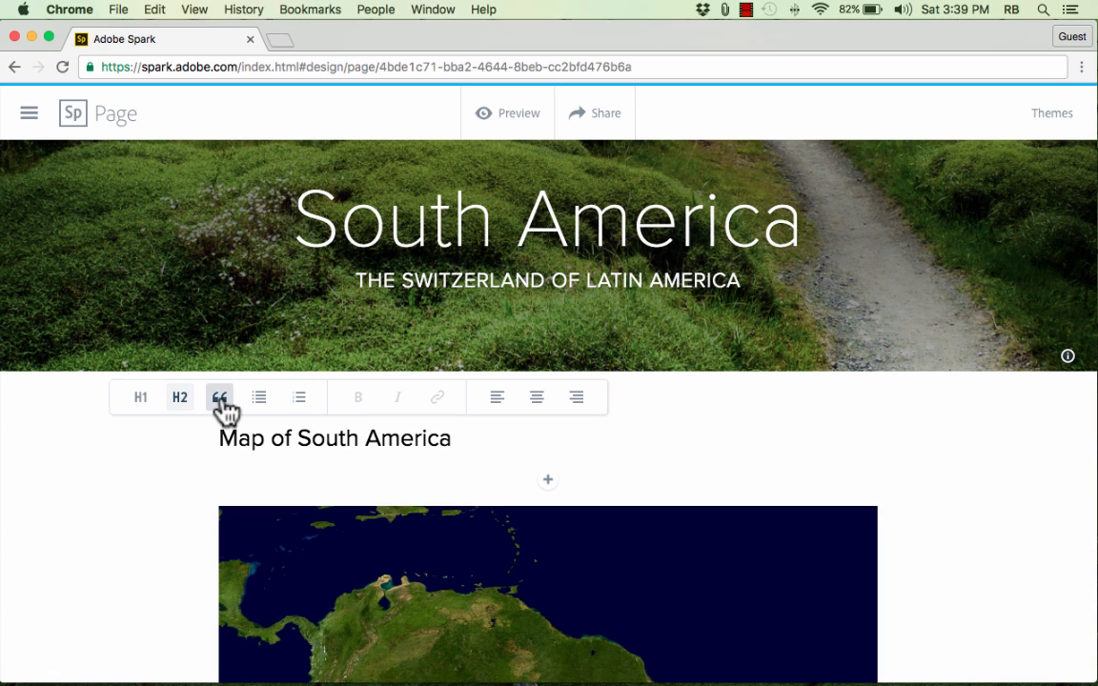
{"action": "left_click", "coordinate": [219, 398]}
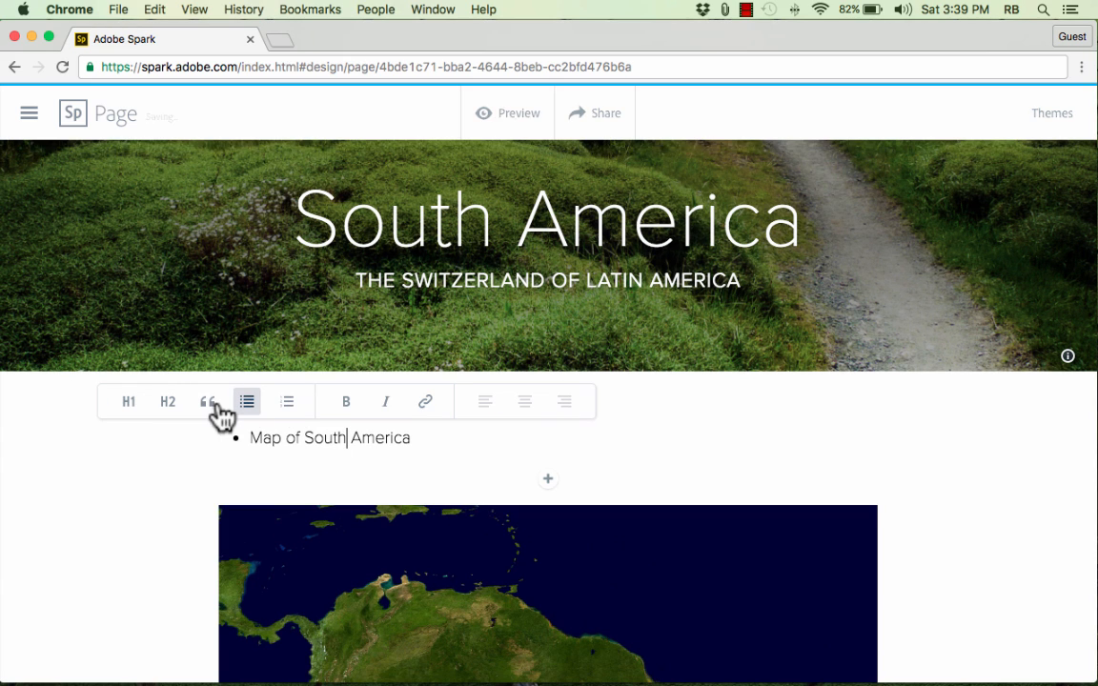
{"action": "left_click", "coordinate": [286, 400]}
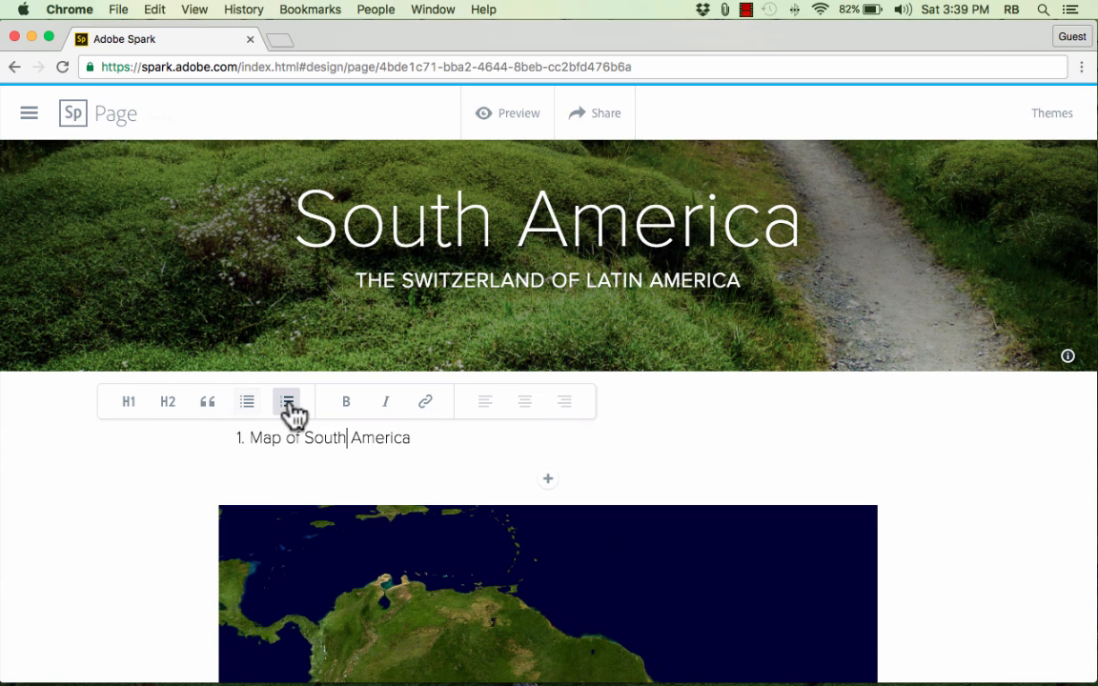
{"action": "mouse_move", "coordinate": [425, 400]}
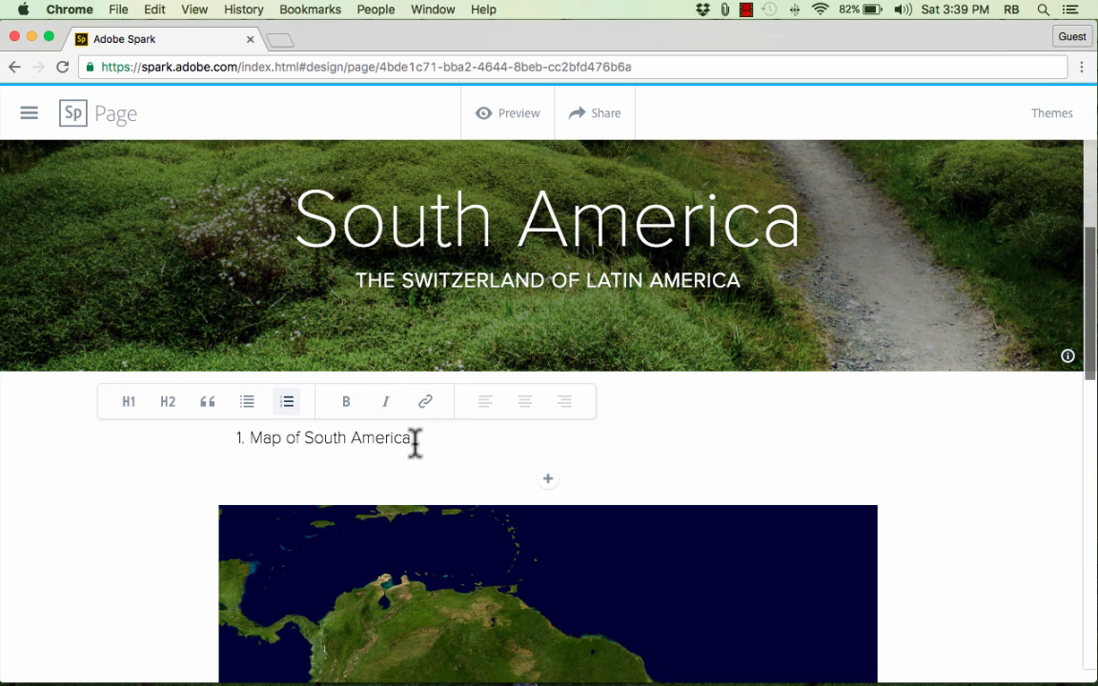
Step: Select the whole line, try the link option, then make it a heading
{"action": "triple_click", "coordinate": [328, 437]}
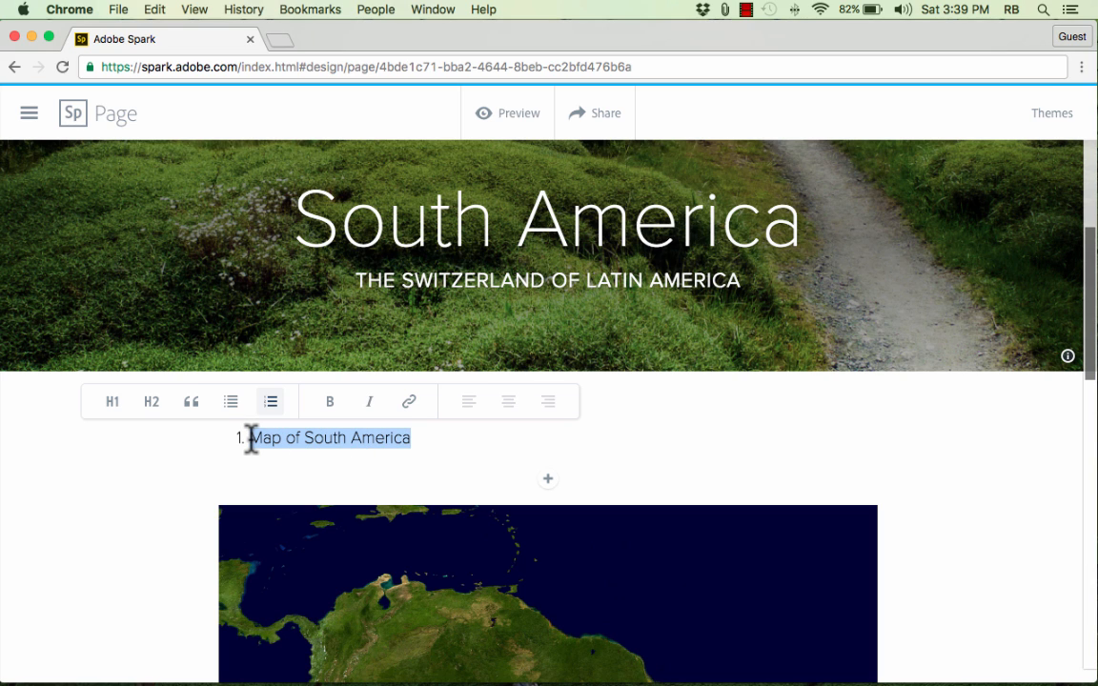
{"action": "left_click", "coordinate": [408, 401]}
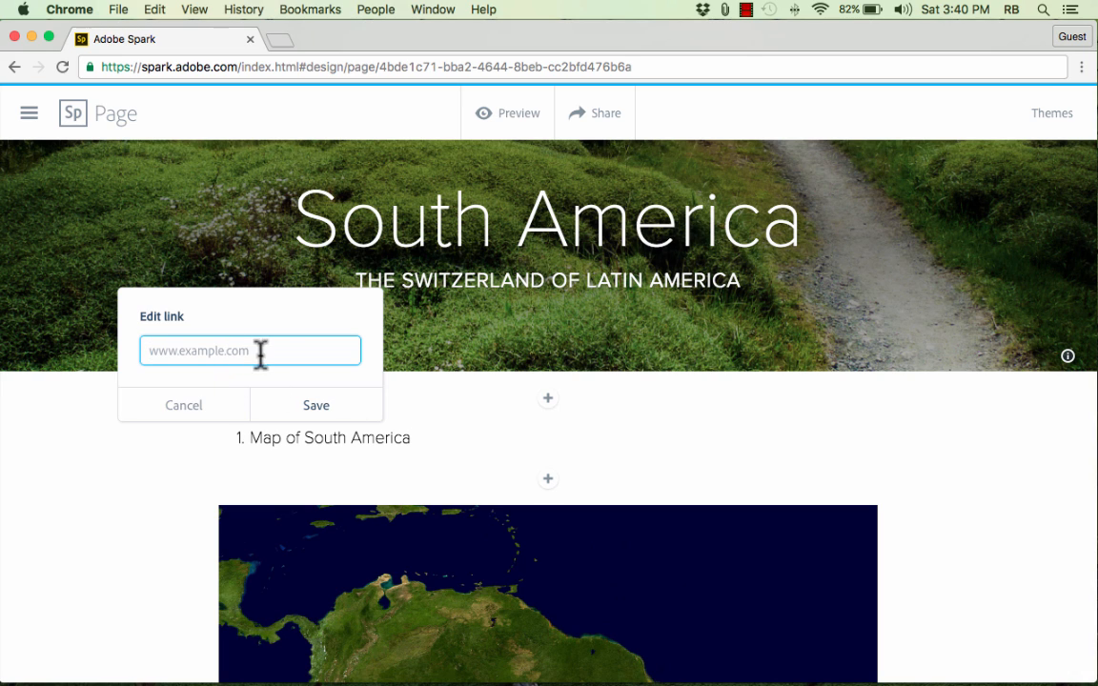
{"action": "mouse_move", "coordinate": [335, 455]}
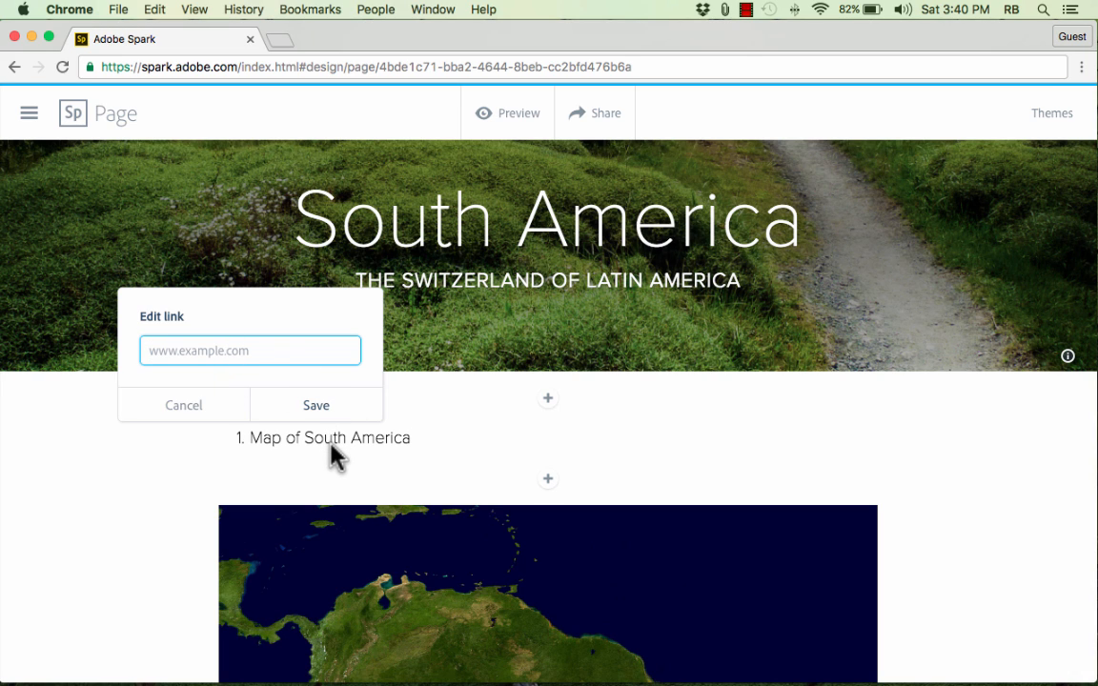
{"action": "mouse_move", "coordinate": [343, 441]}
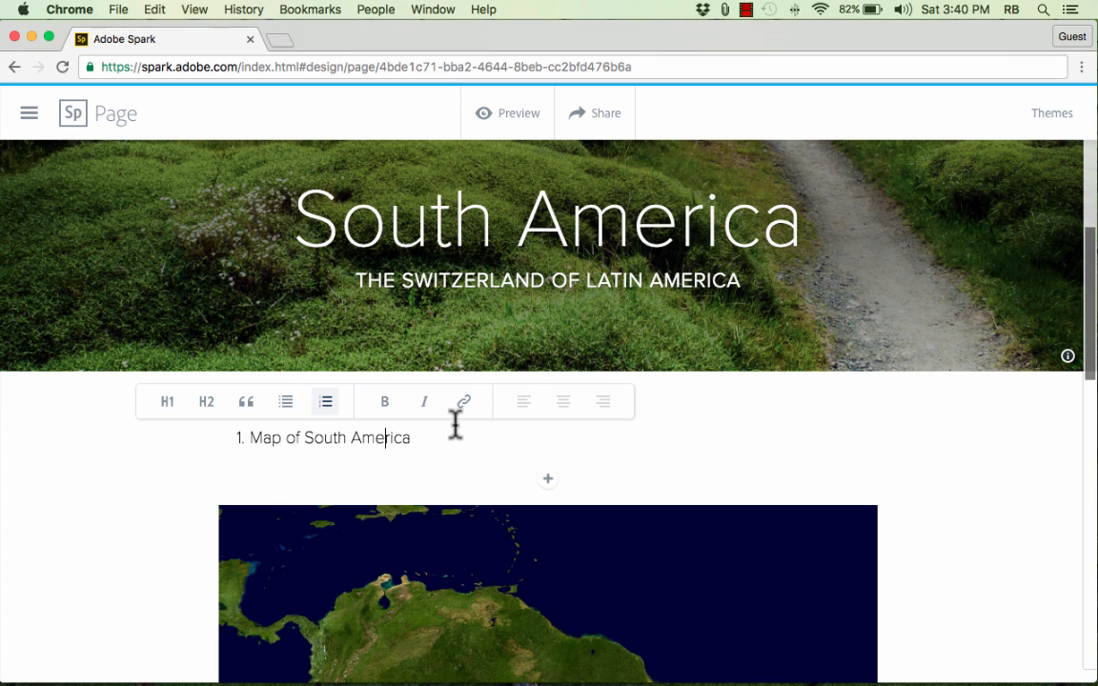
{"action": "left_click_drag", "start_coordinate": [284, 436], "coordinate": [412, 437]}
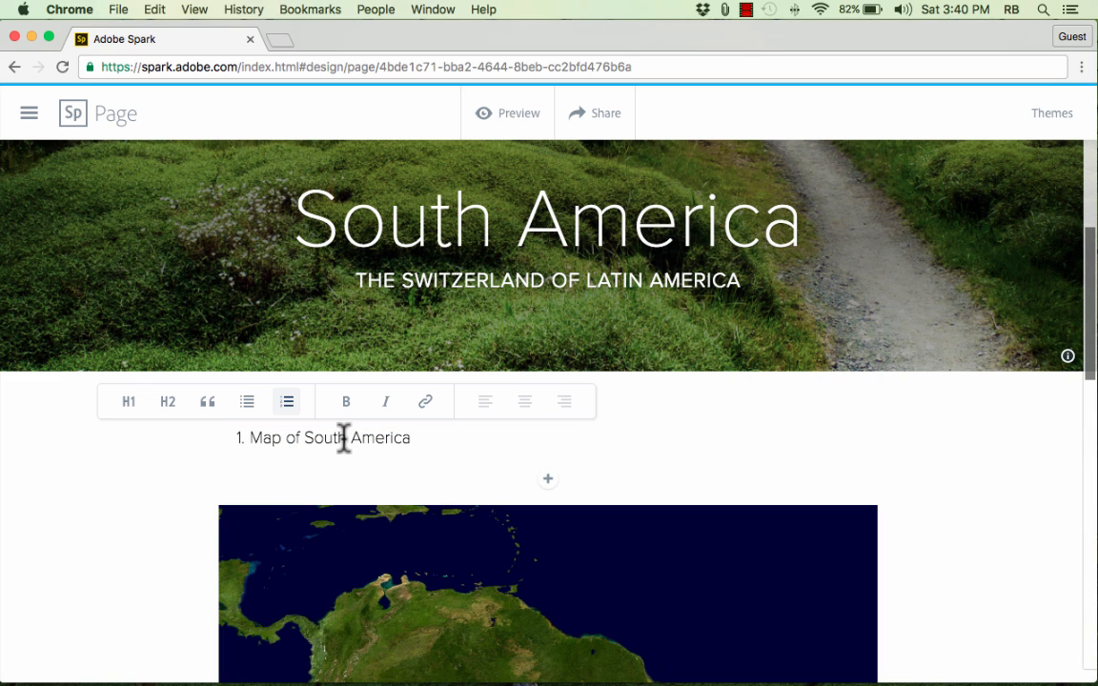
{"action": "left_click", "coordinate": [286, 400]}
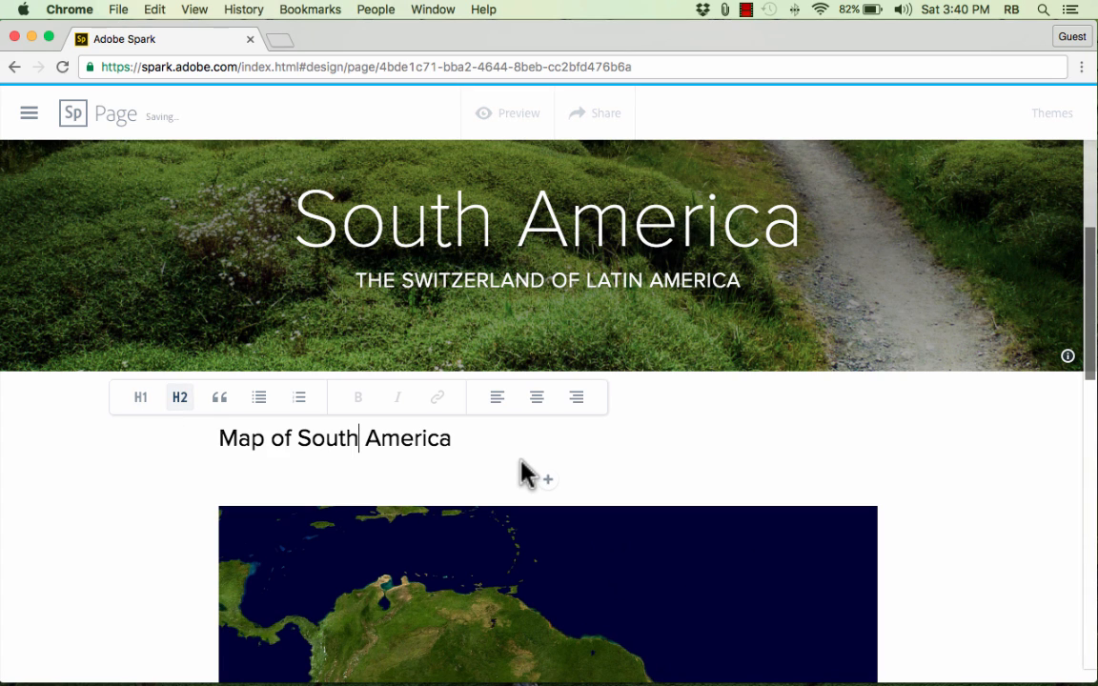
Step: Centre the Map of South America heading after trying right alignment
{"action": "left_click", "coordinate": [537, 398]}
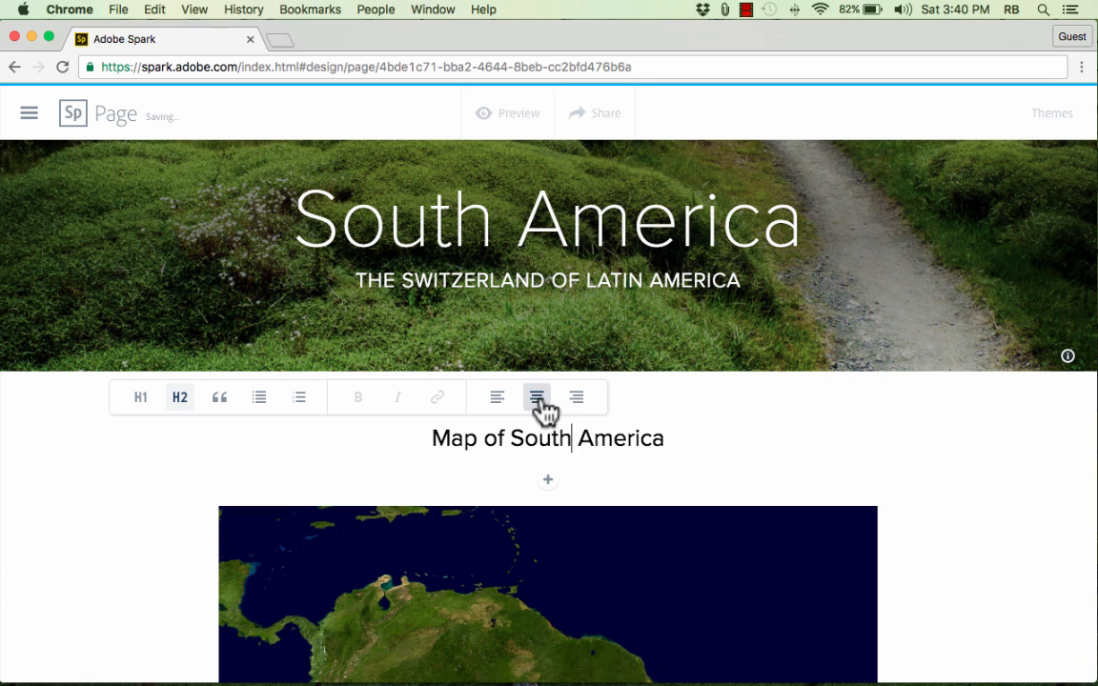
{"action": "left_click", "coordinate": [576, 398]}
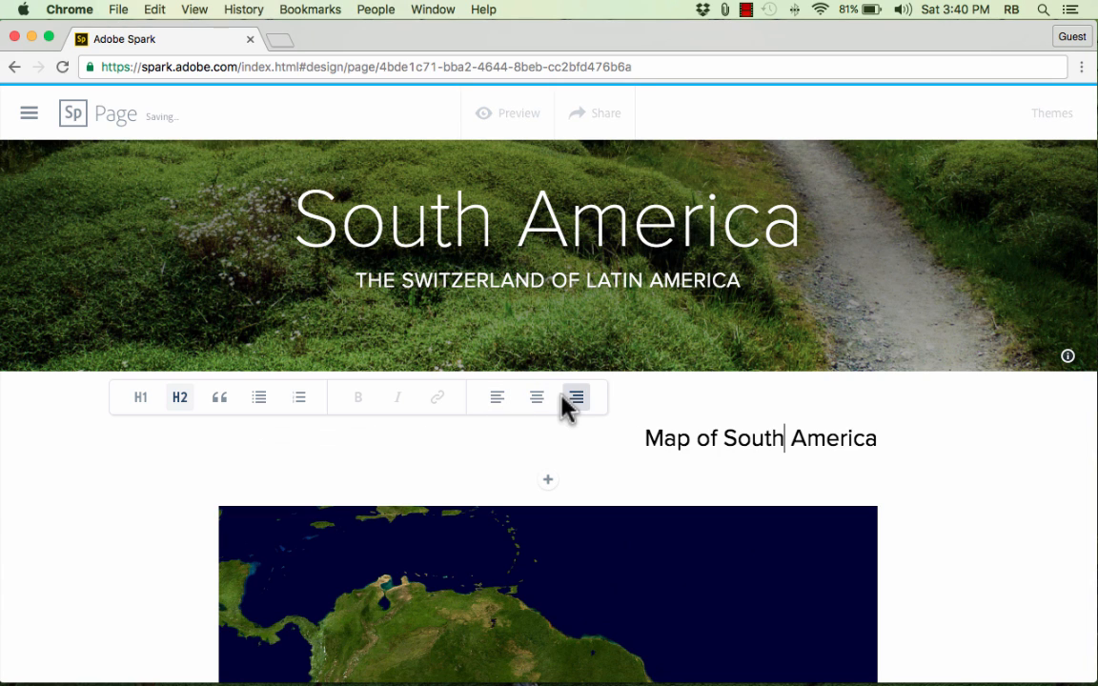
{"action": "left_click", "coordinate": [536, 399]}
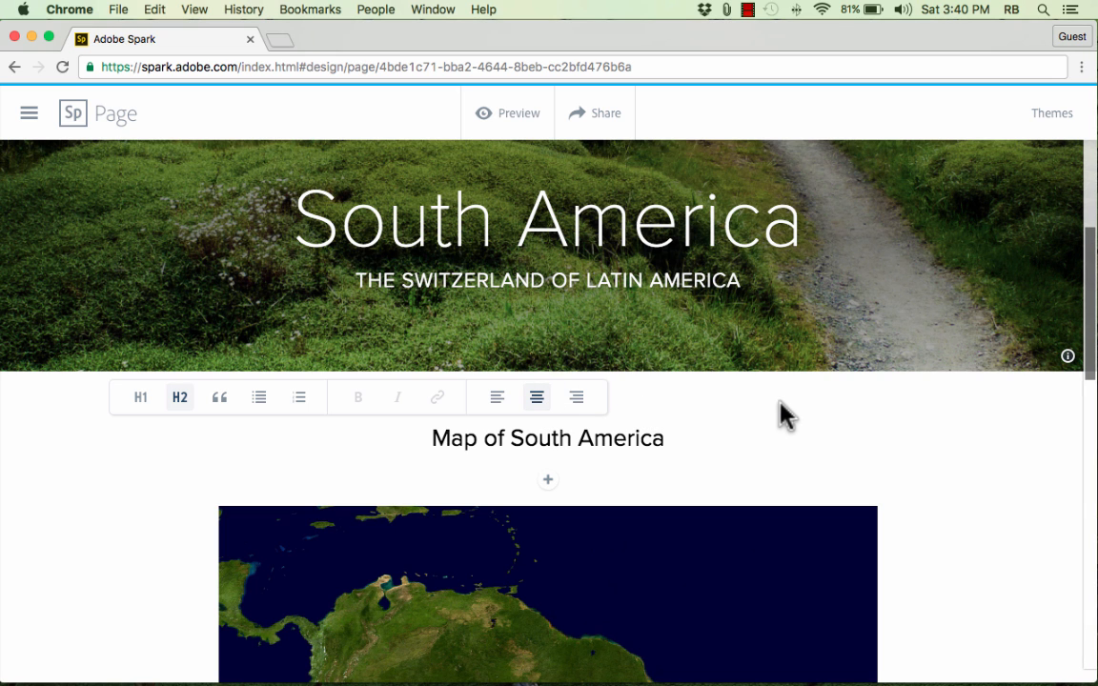
{"action": "scroll", "scroll_direction": "down", "scroll_amount": 3}
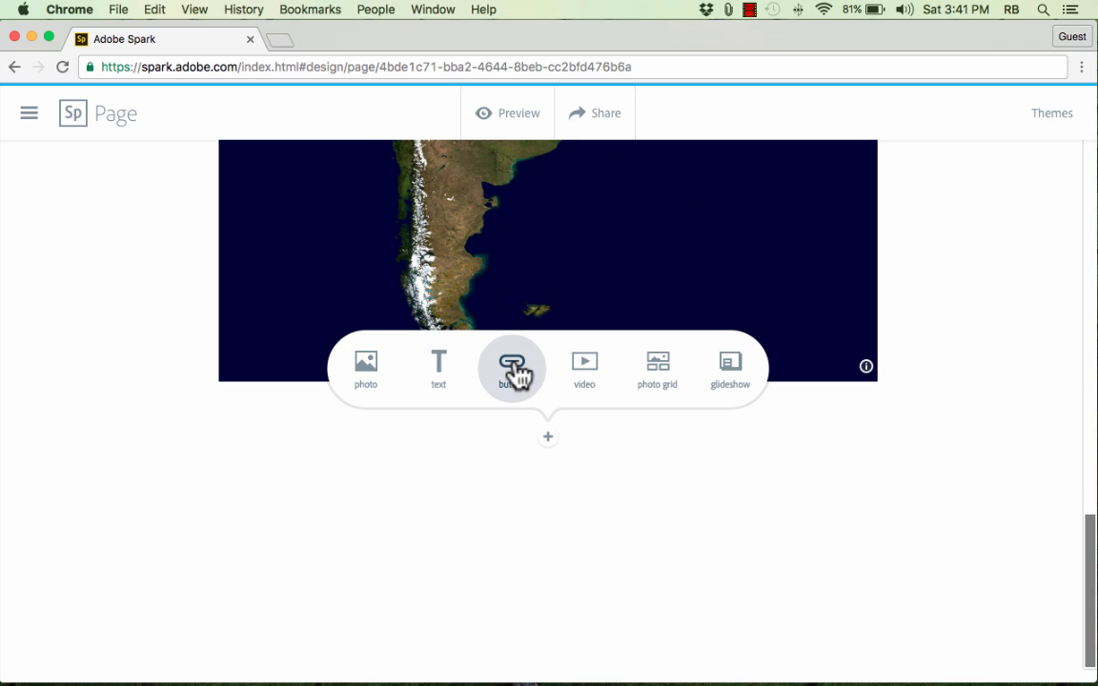
{"action": "left_click", "coordinate": [511, 366]}
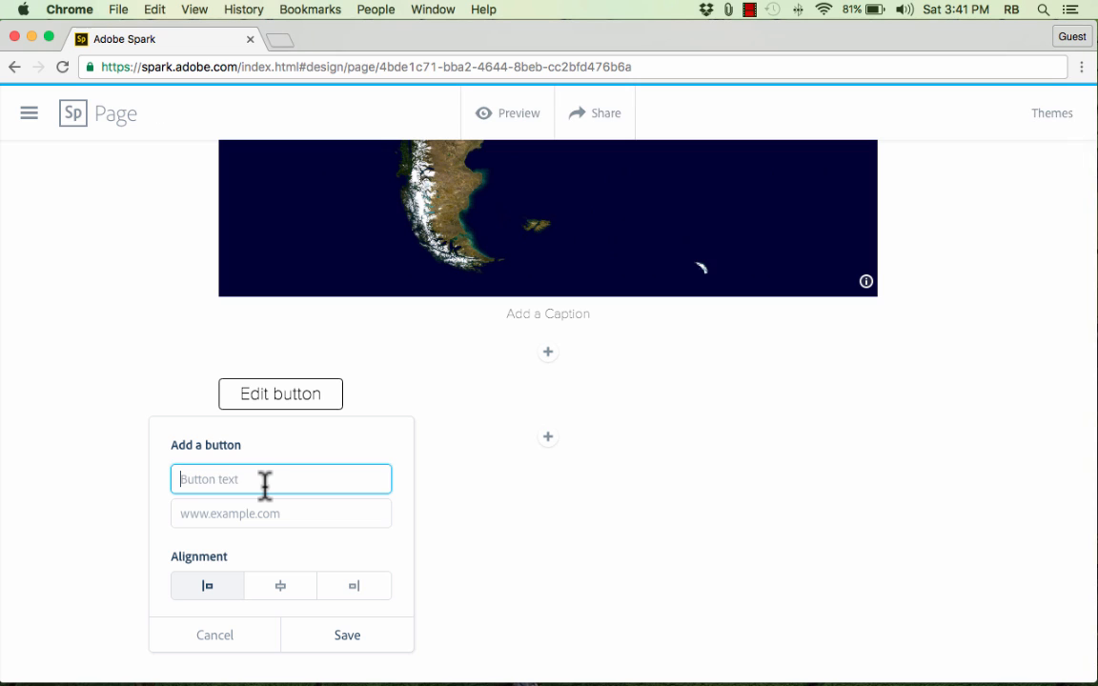
{"action": "type", "text": "Peru"}
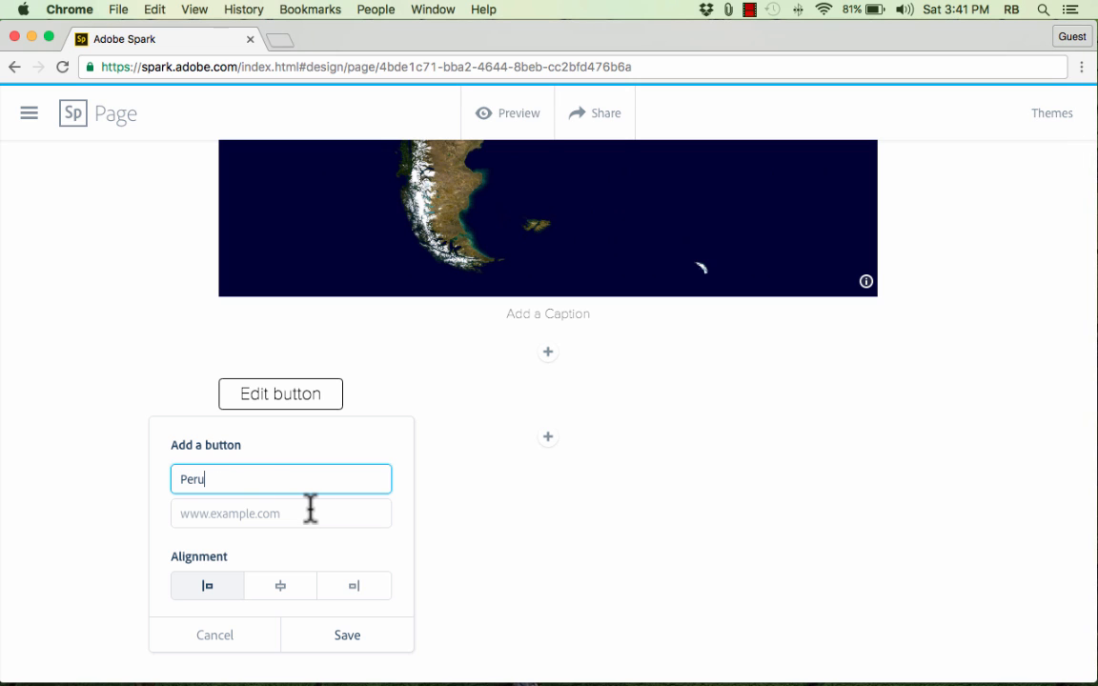
{"action": "mouse_move", "coordinate": [397, 257]}
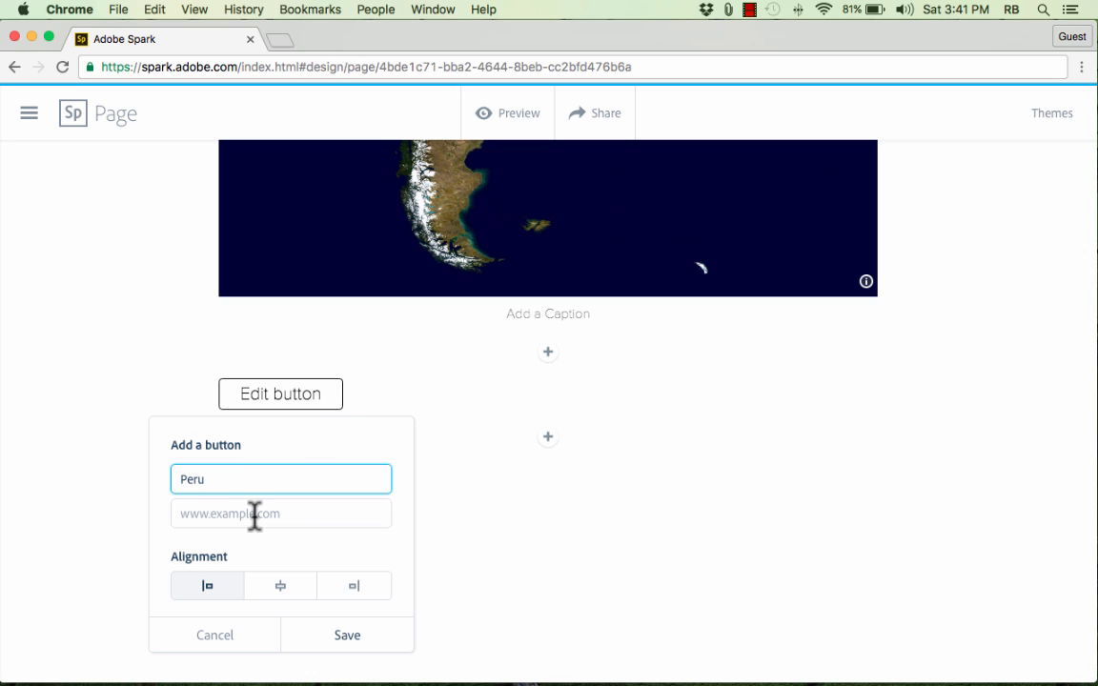
{"action": "left_click", "coordinate": [281, 515]}
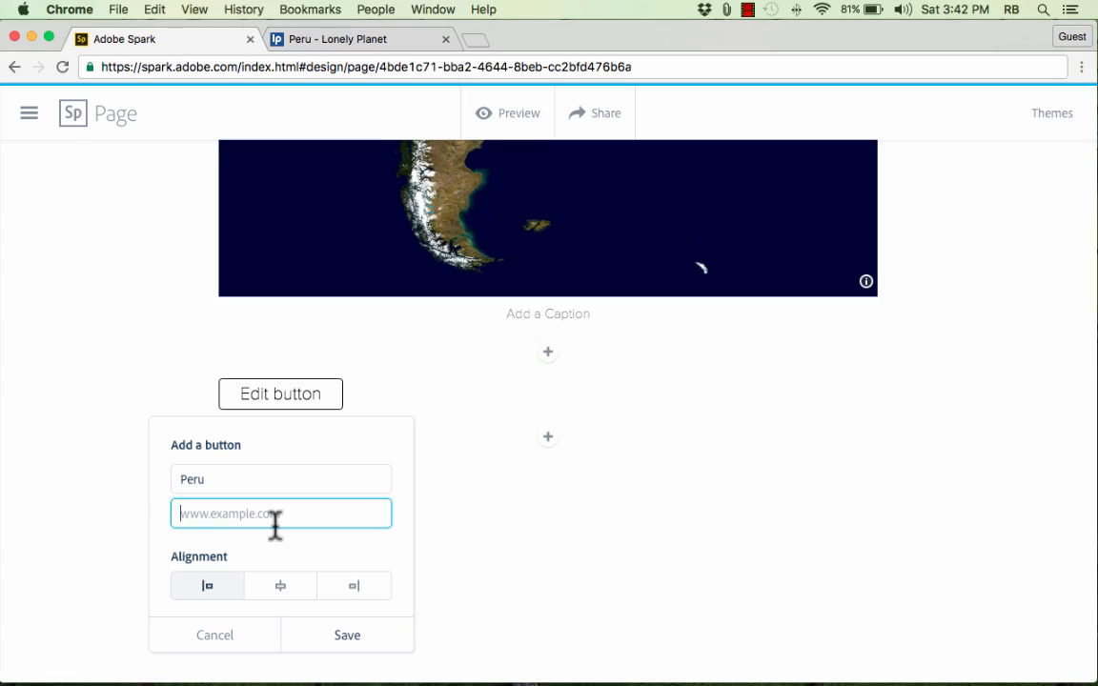
{"action": "type", "text": "https://www.lonelyplanet.com/peru"}
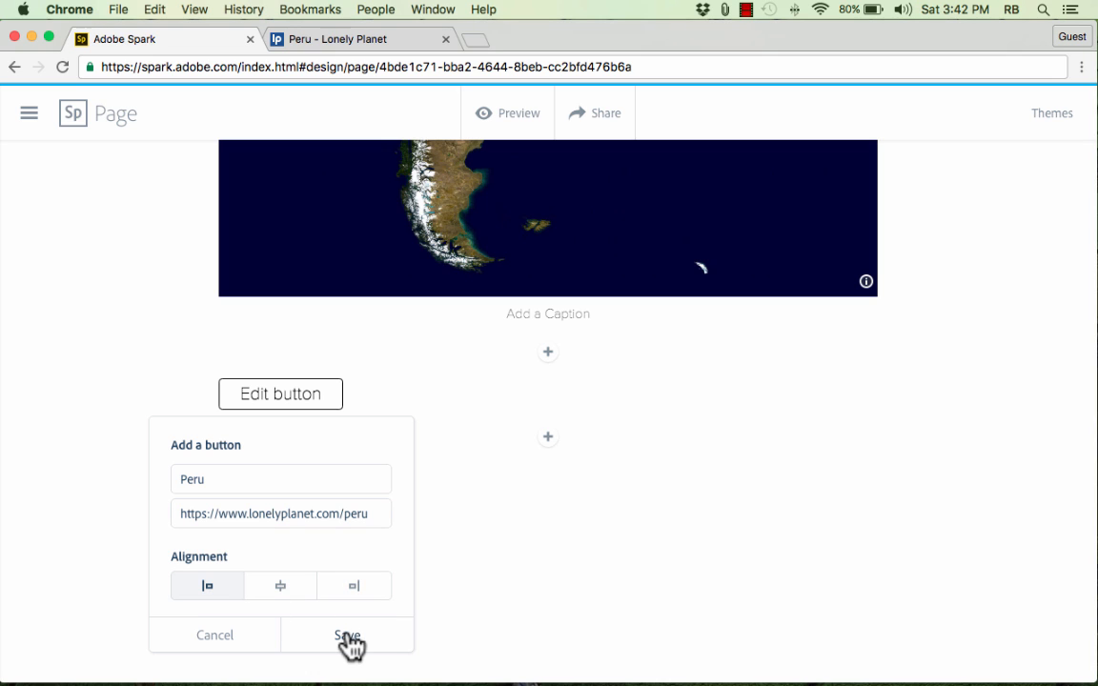
{"action": "left_click", "coordinate": [347, 634]}
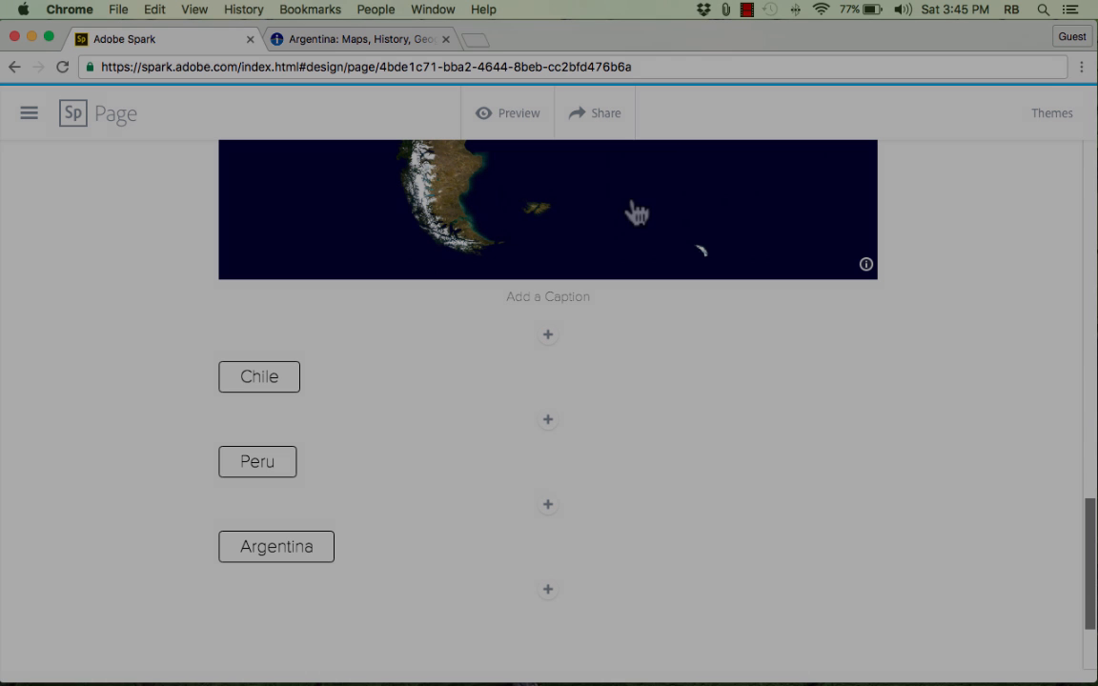
{"action": "mouse_move", "coordinate": [276, 545]}
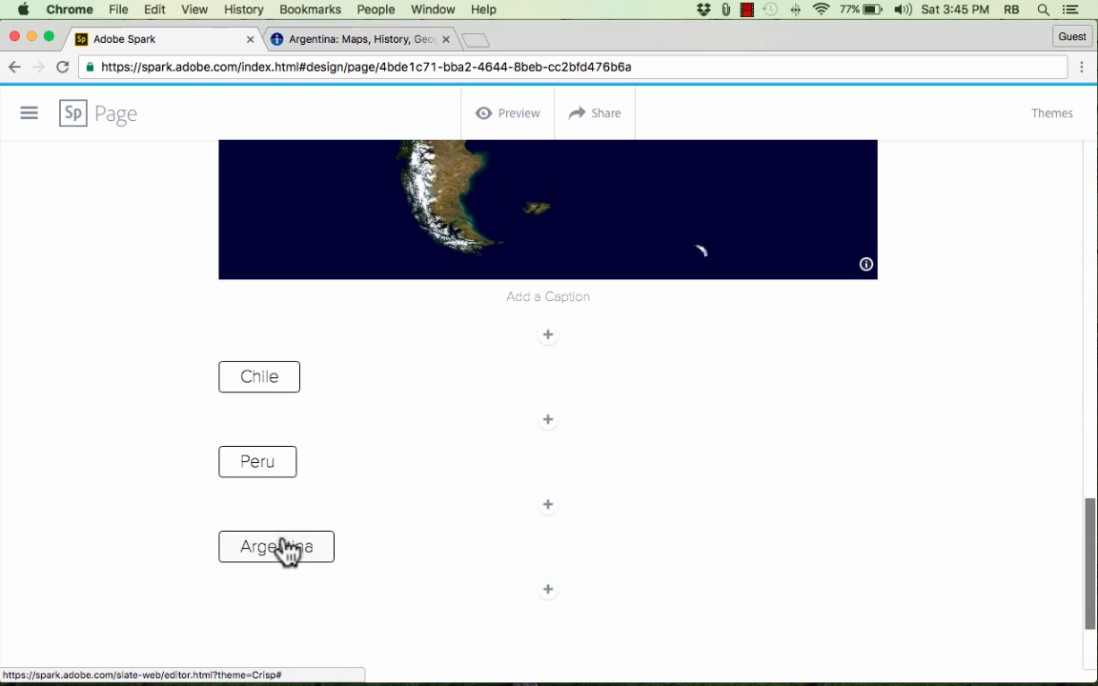
{"action": "left_click", "coordinate": [259, 378]}
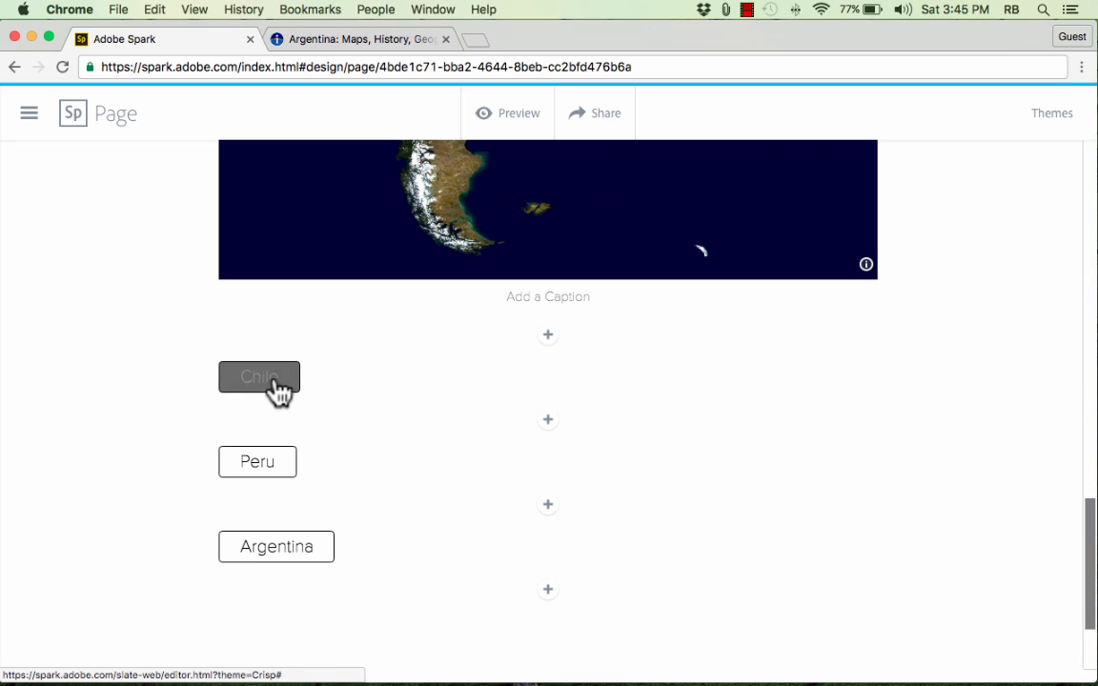
{"action": "left_click", "coordinate": [259, 378]}
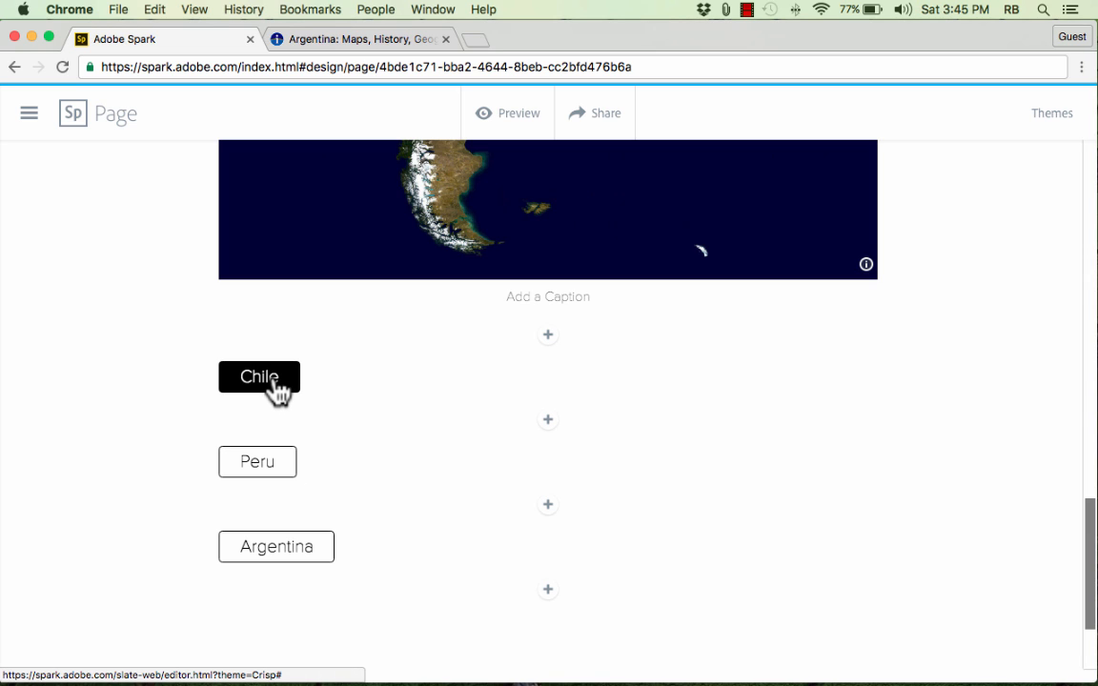
{"action": "mouse_move", "coordinate": [530, 123]}
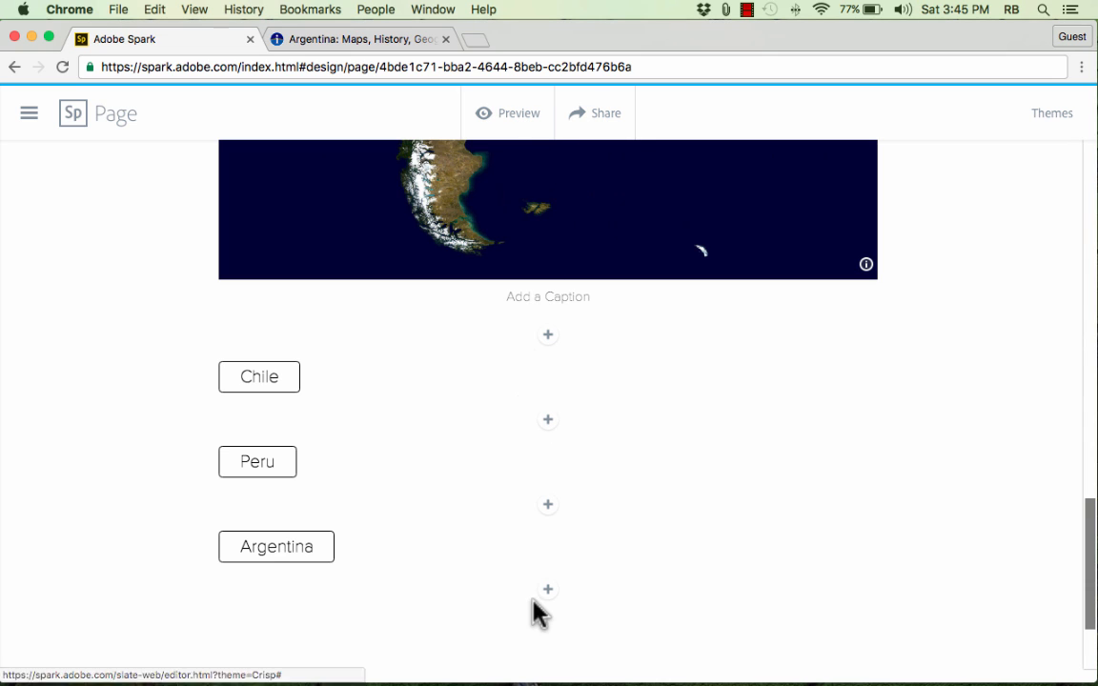
{"action": "left_click", "coordinate": [547, 589]}
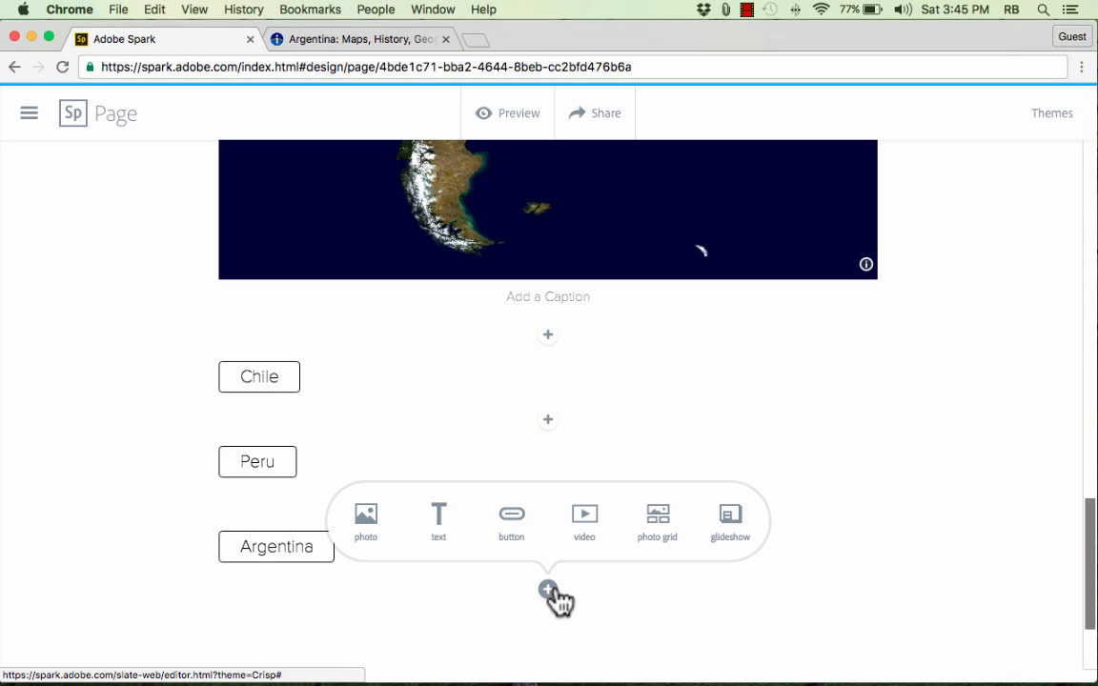
{"action": "mouse_move", "coordinate": [568, 582]}
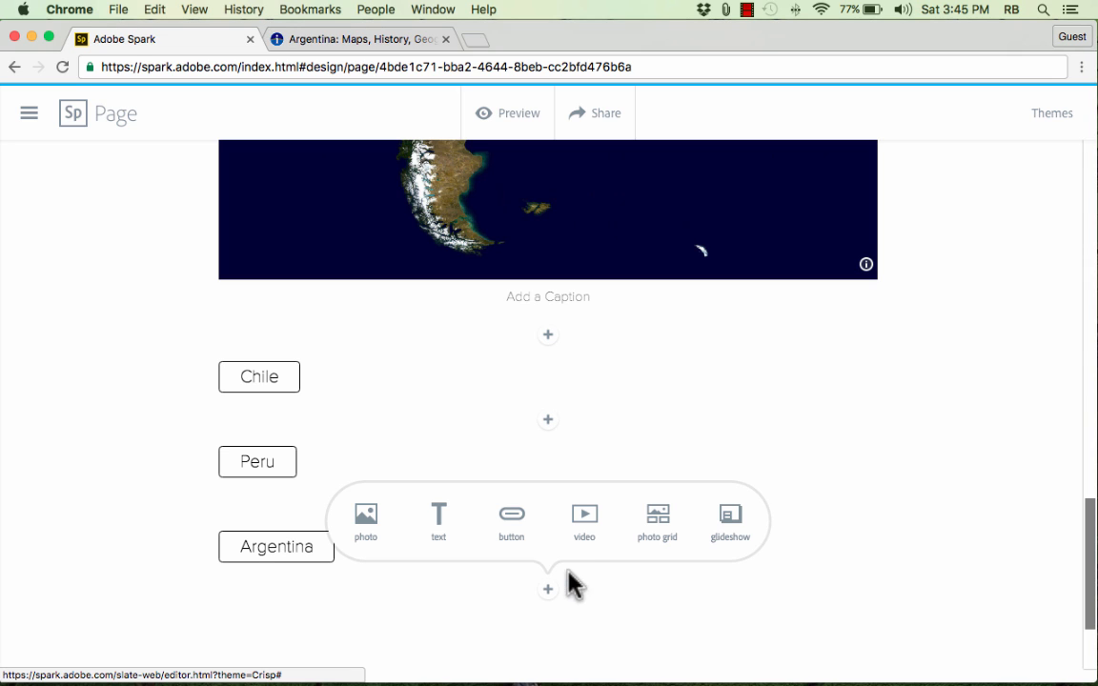
Step: Insert an empty video block below the buttons with its embed field ready
{"action": "left_click", "coordinate": [584, 518]}
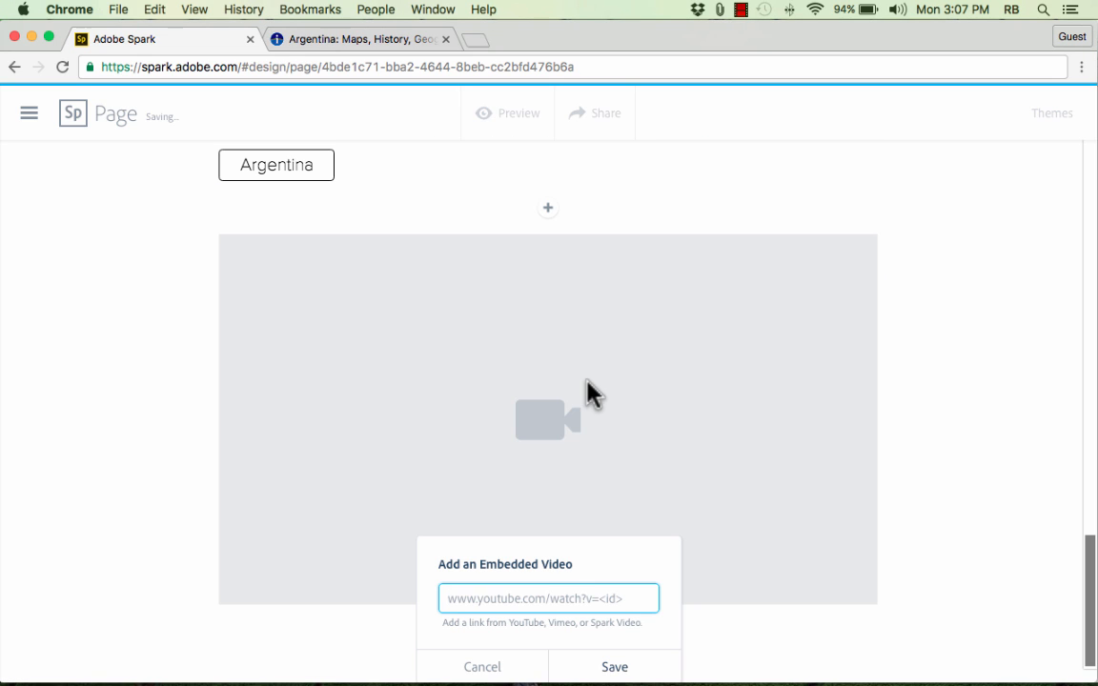
{"action": "mouse_move", "coordinate": [703, 385]}
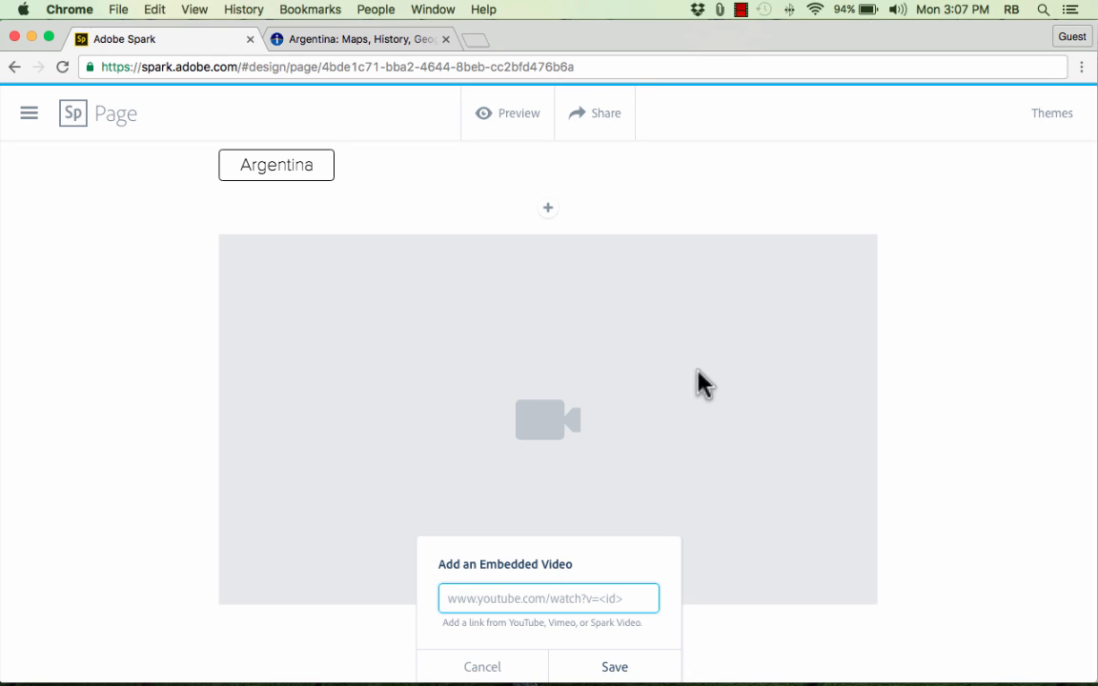
{"action": "mouse_move", "coordinate": [530, 398]}
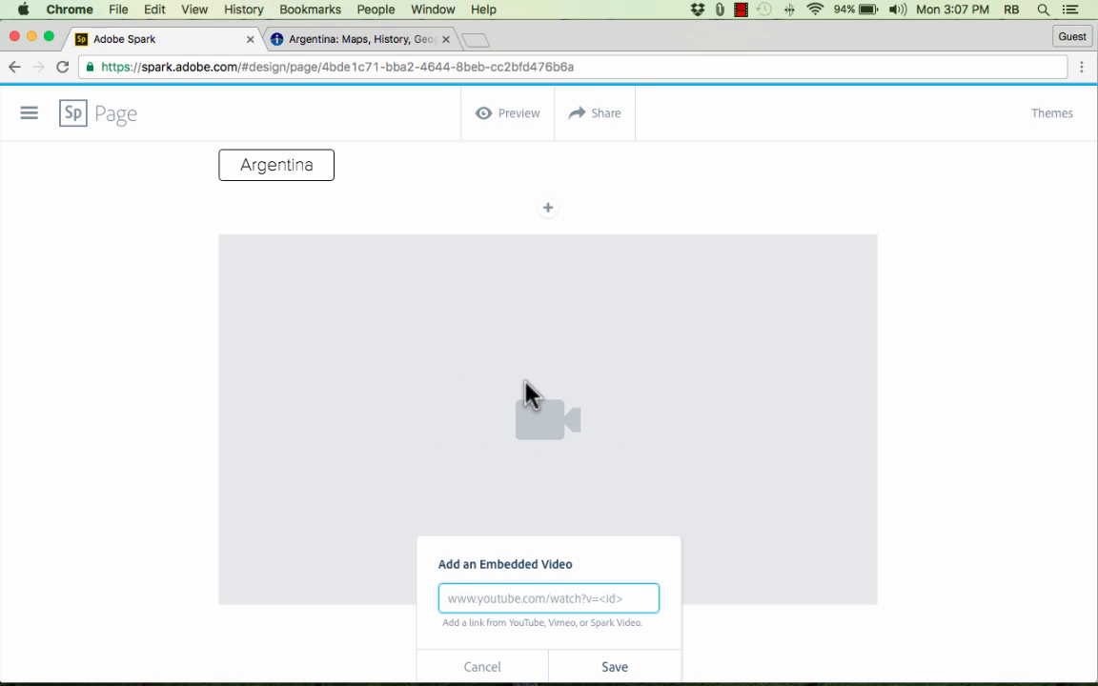
{"action": "mouse_move", "coordinate": [633, 533]}
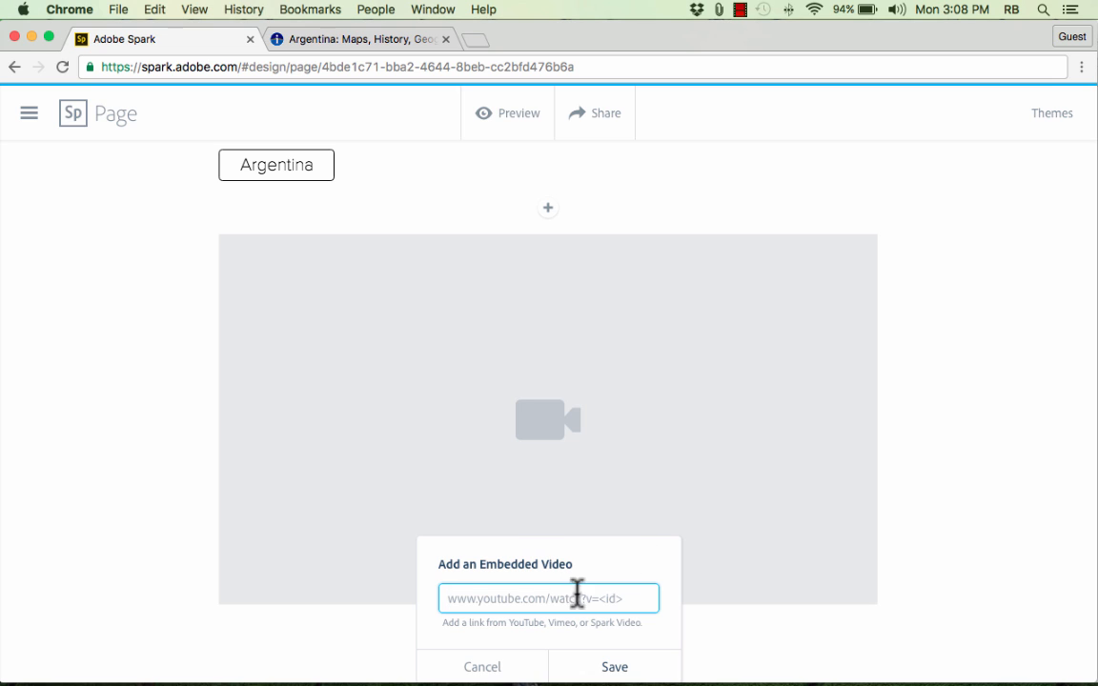
{"action": "mouse_move", "coordinate": [522, 640]}
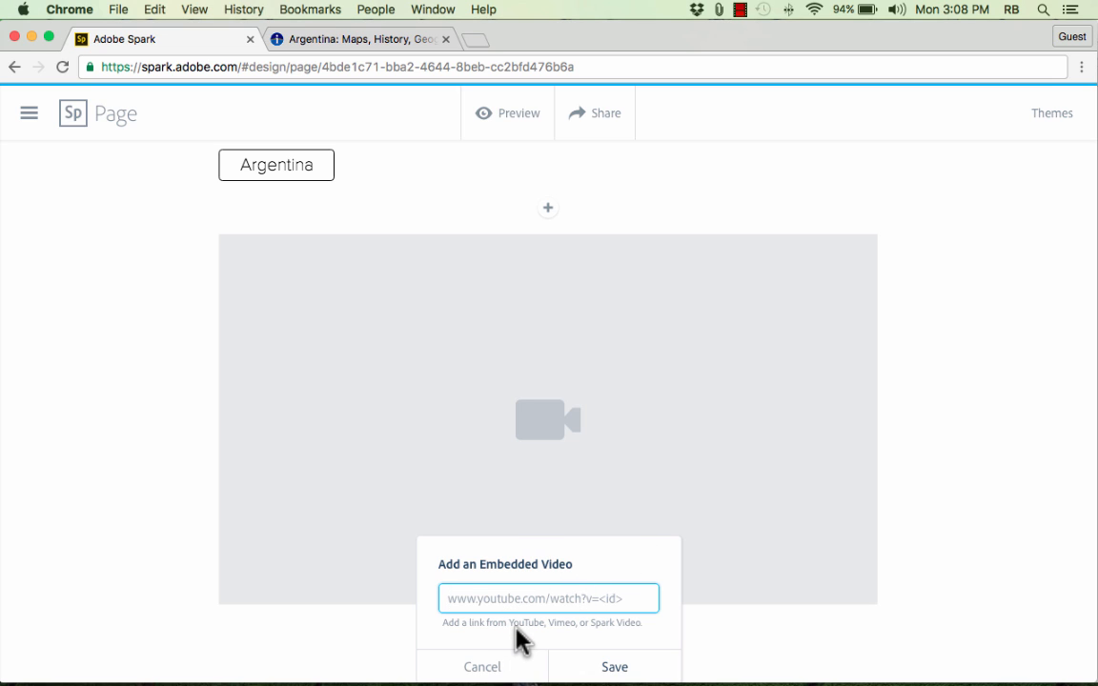
{"action": "mouse_move", "coordinate": [562, 637]}
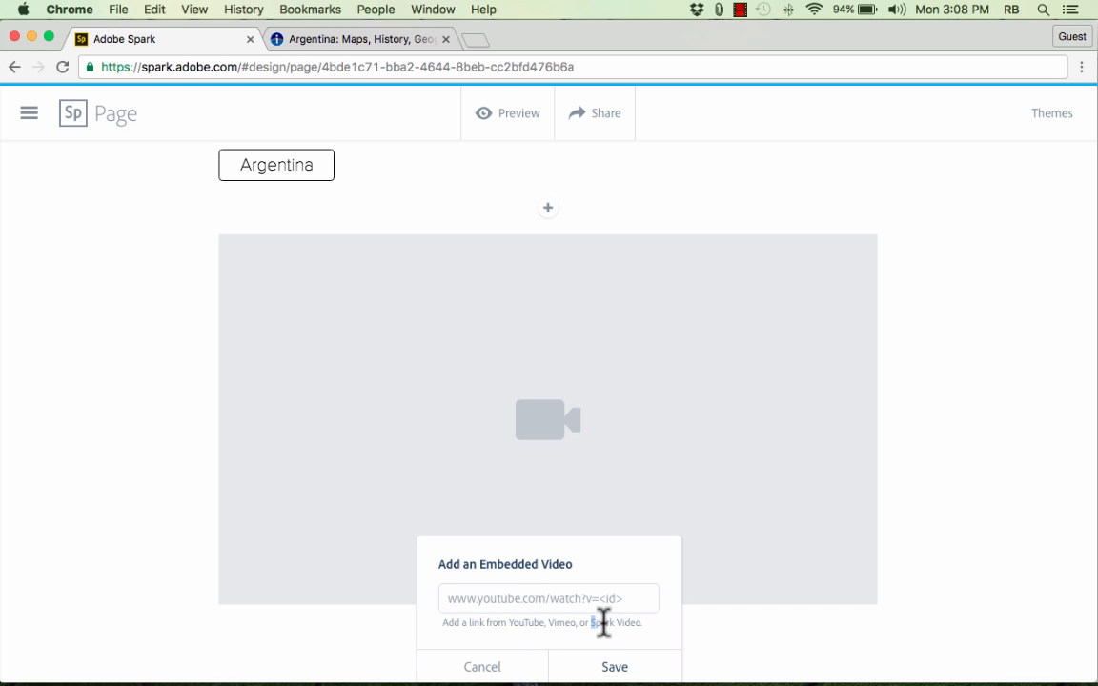
{"action": "mouse_move", "coordinate": [591, 627]}
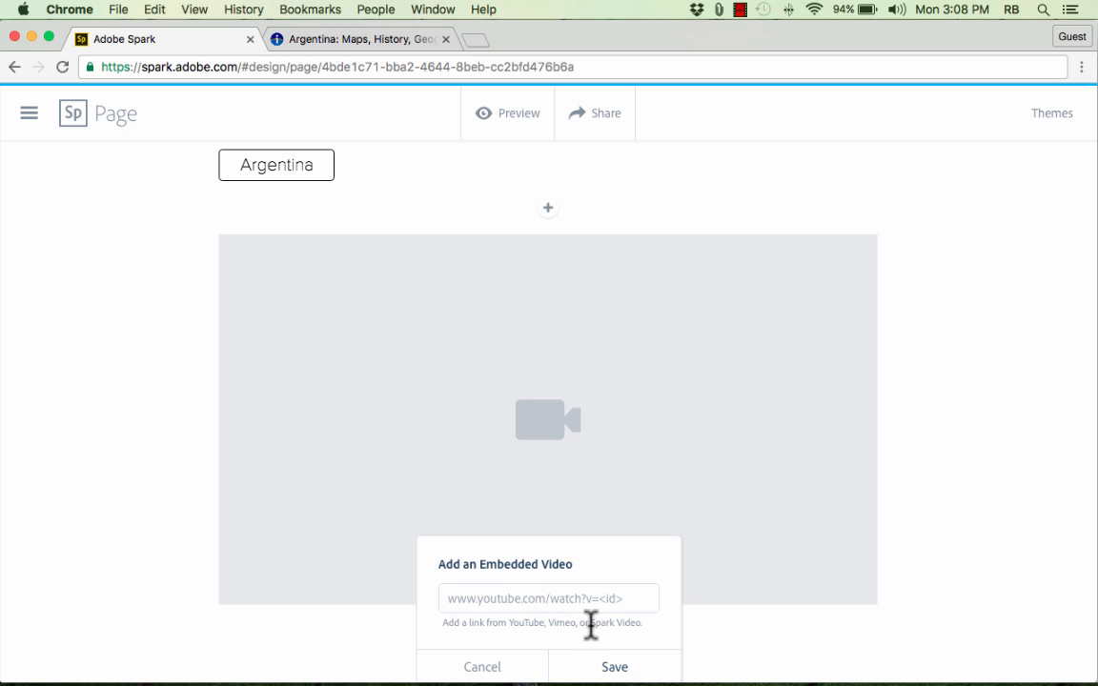
{"action": "double_click", "coordinate": [618, 621]}
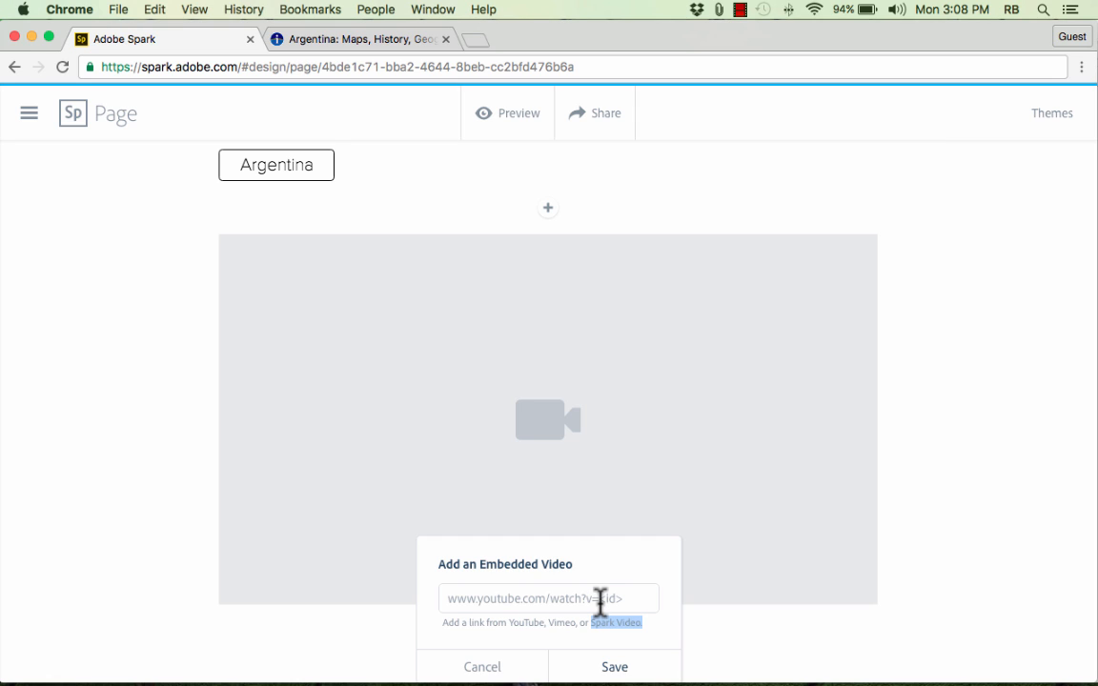
{"action": "mouse_move", "coordinate": [276, 274]}
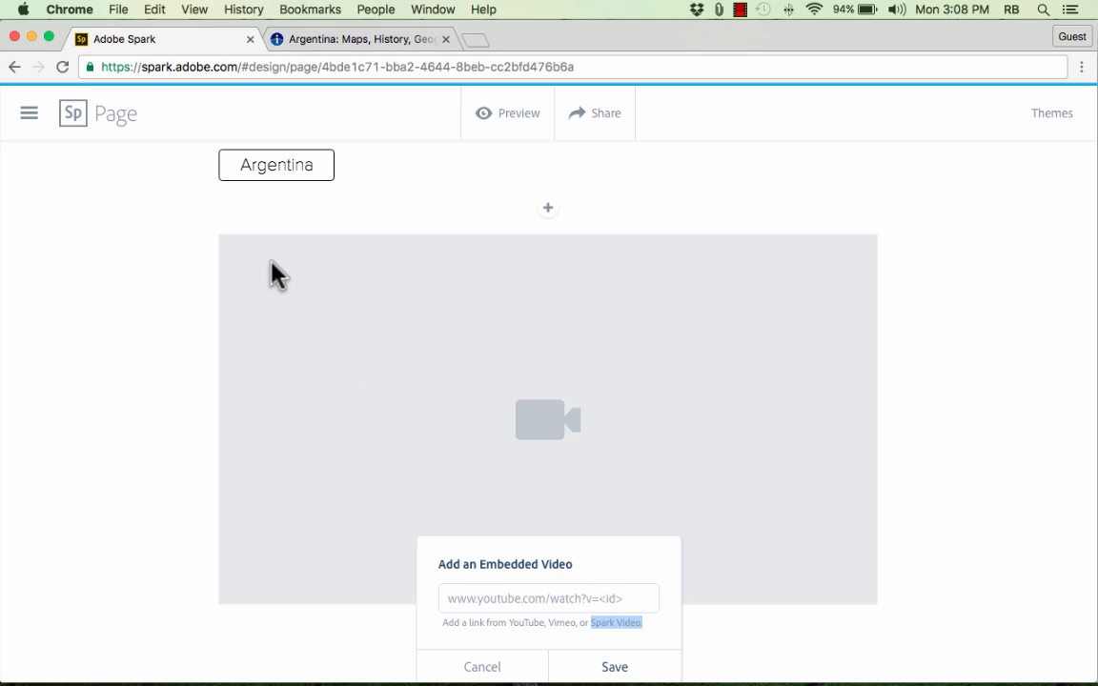
{"action": "mouse_move", "coordinate": [29, 116]}
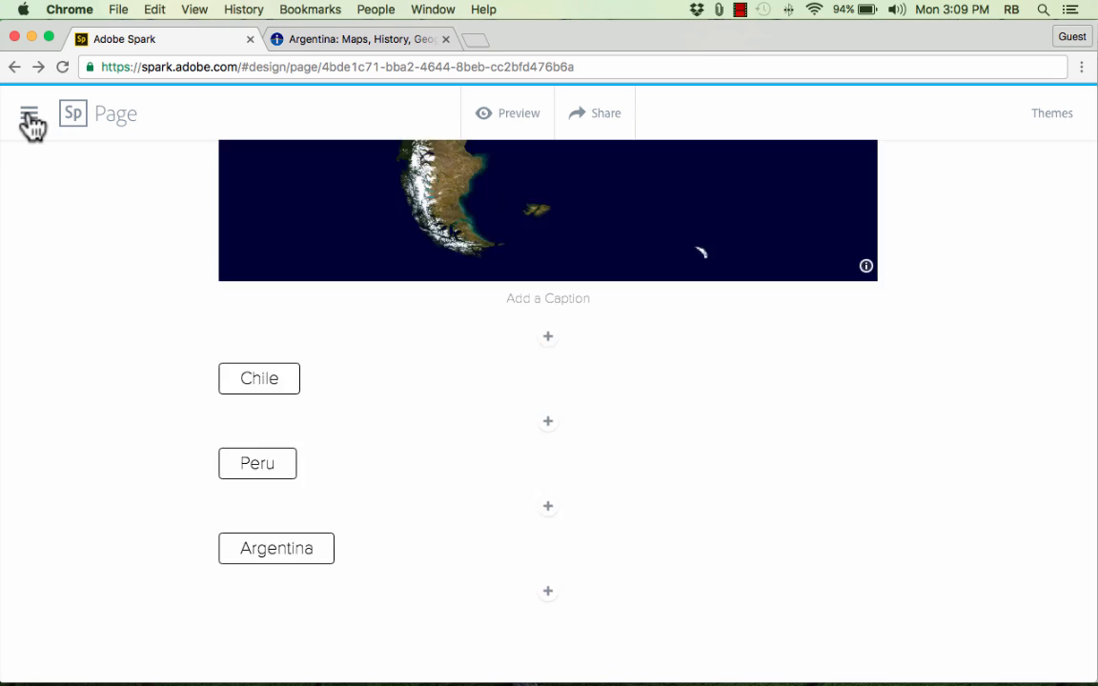
Step: Visit My Projects to get the My Spanish History share link, then close the dialog
{"action": "left_click", "coordinate": [30, 115]}
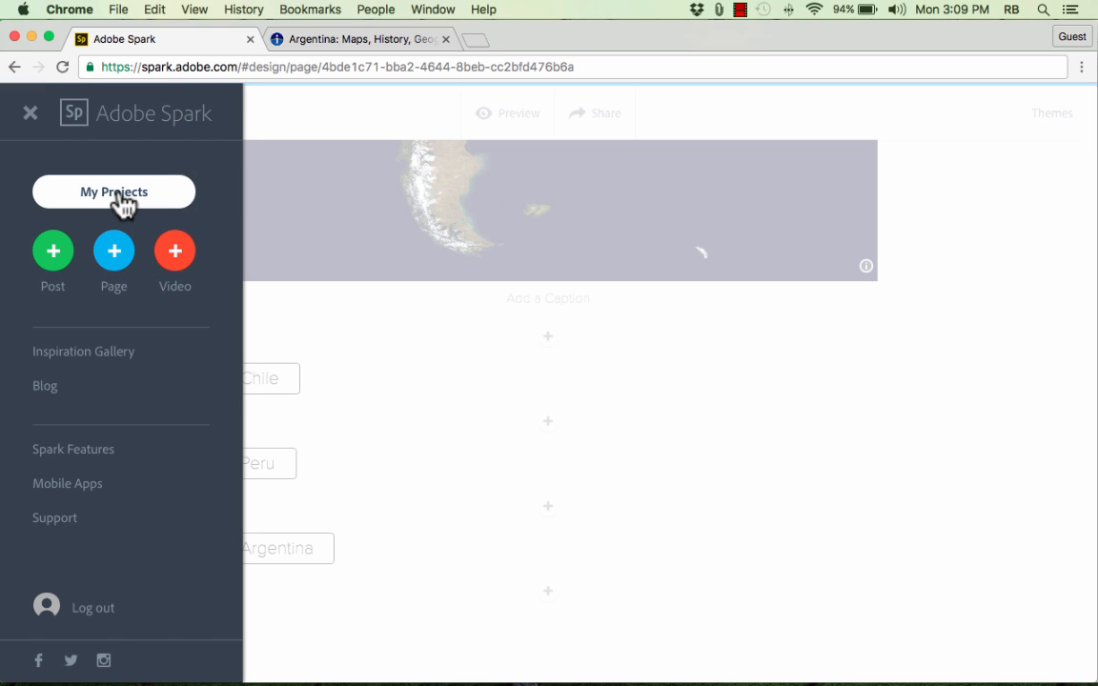
{"action": "left_click", "coordinate": [115, 190]}
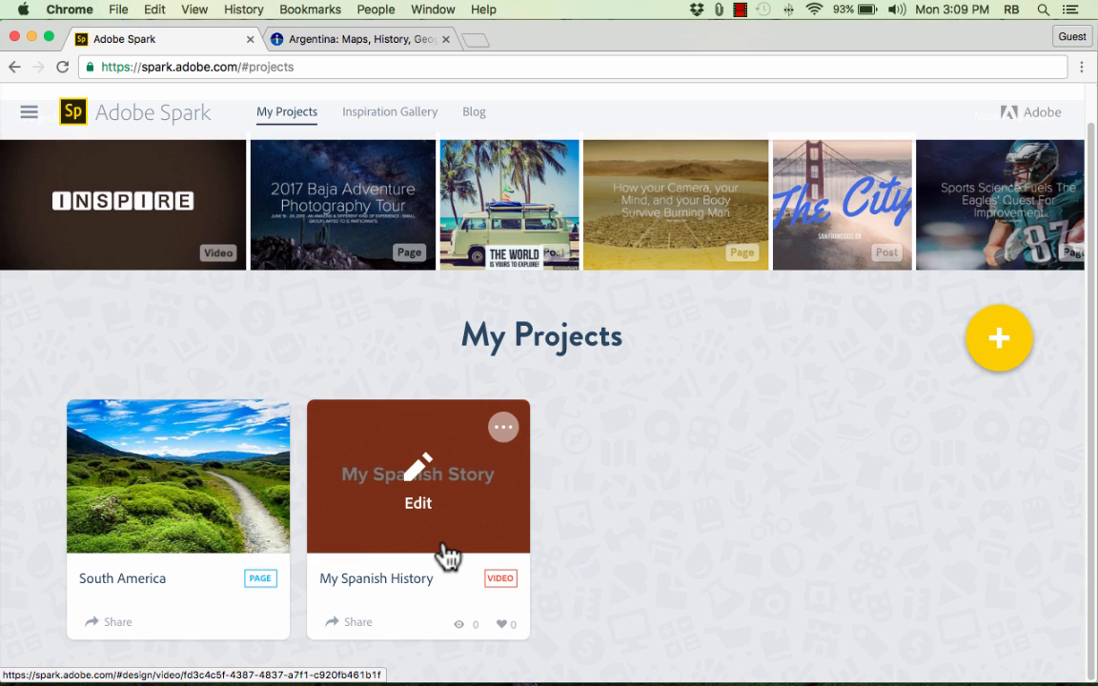
{"action": "mouse_move", "coordinate": [355, 632]}
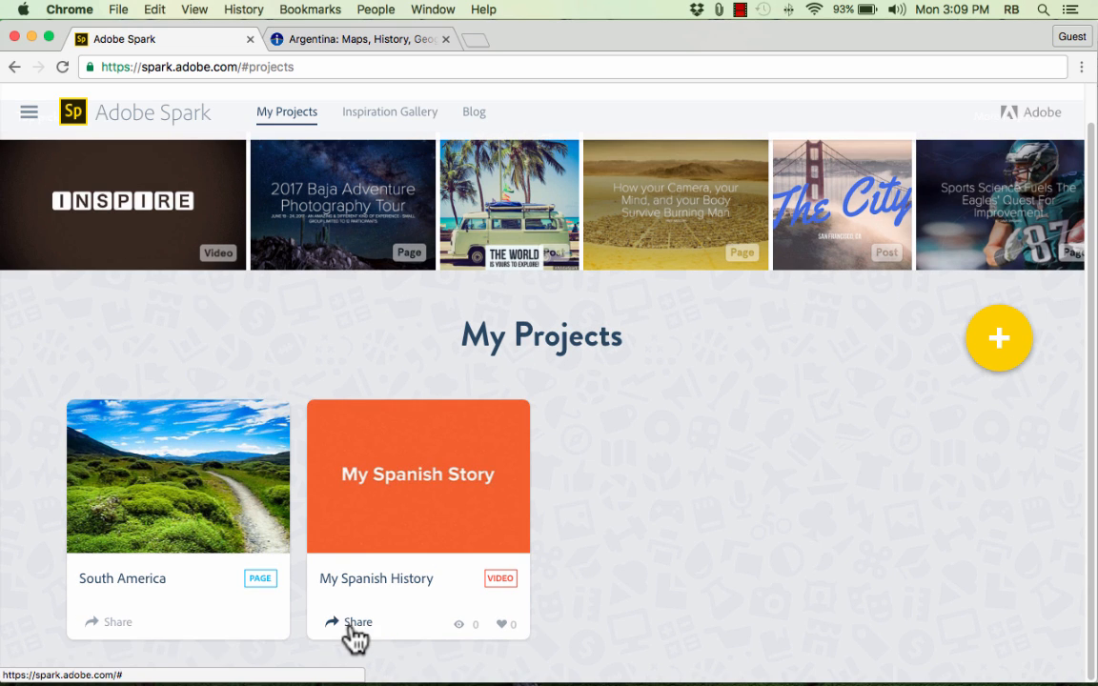
{"action": "left_click", "coordinate": [358, 621]}
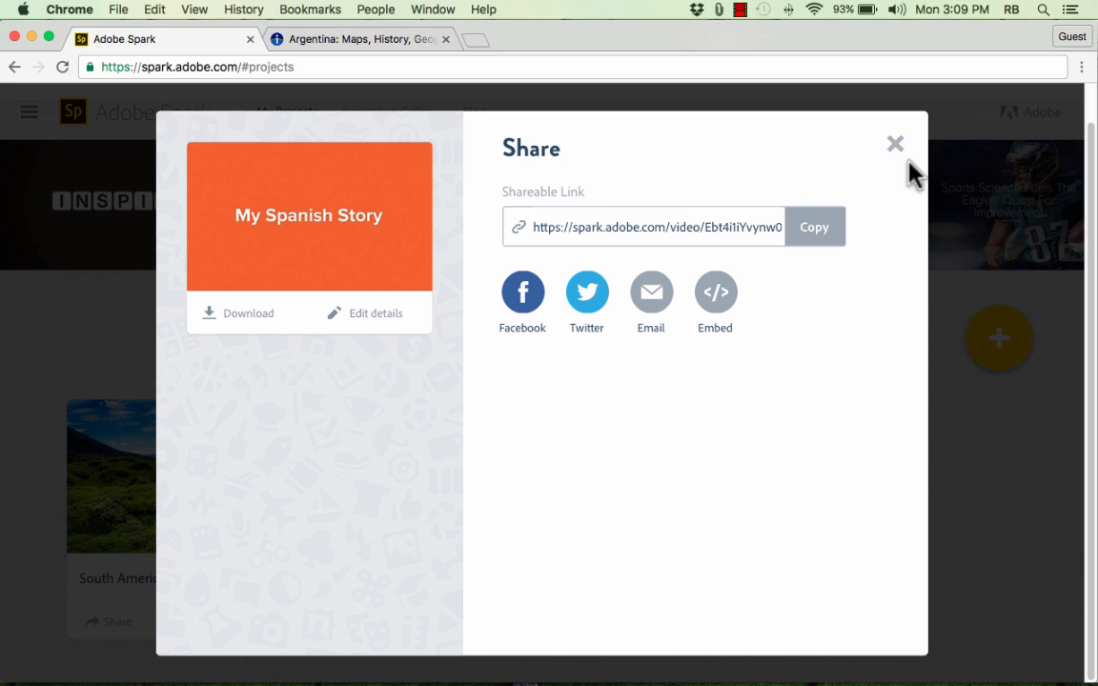
{"action": "left_click", "coordinate": [893, 143]}
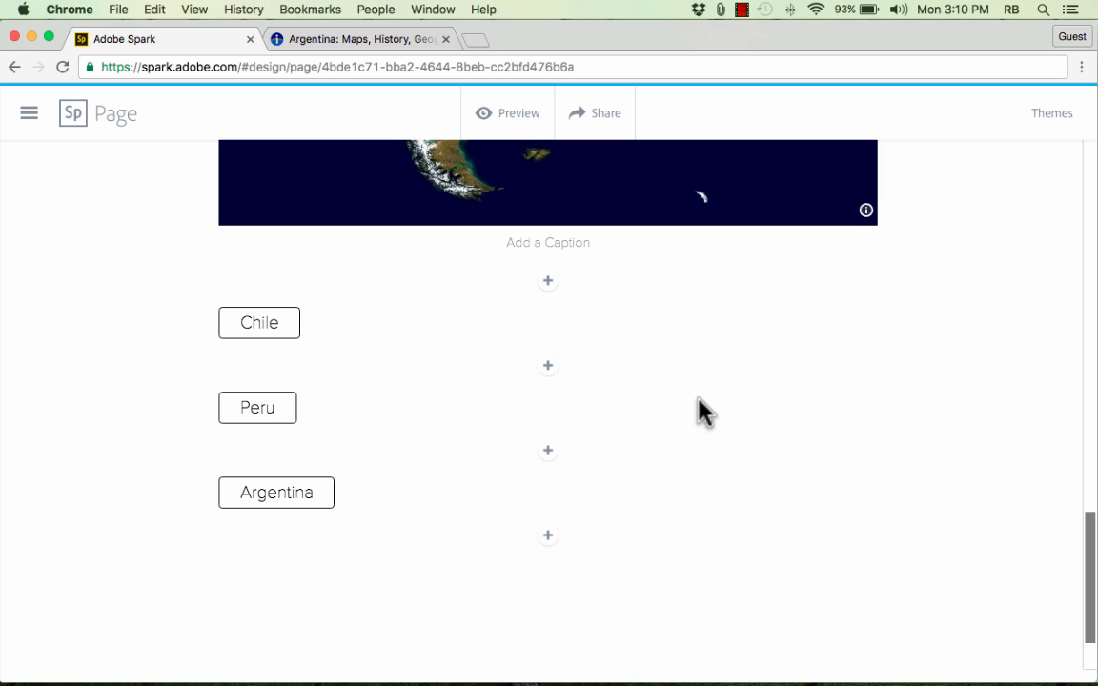
{"action": "mouse_move", "coordinate": [585, 469]}
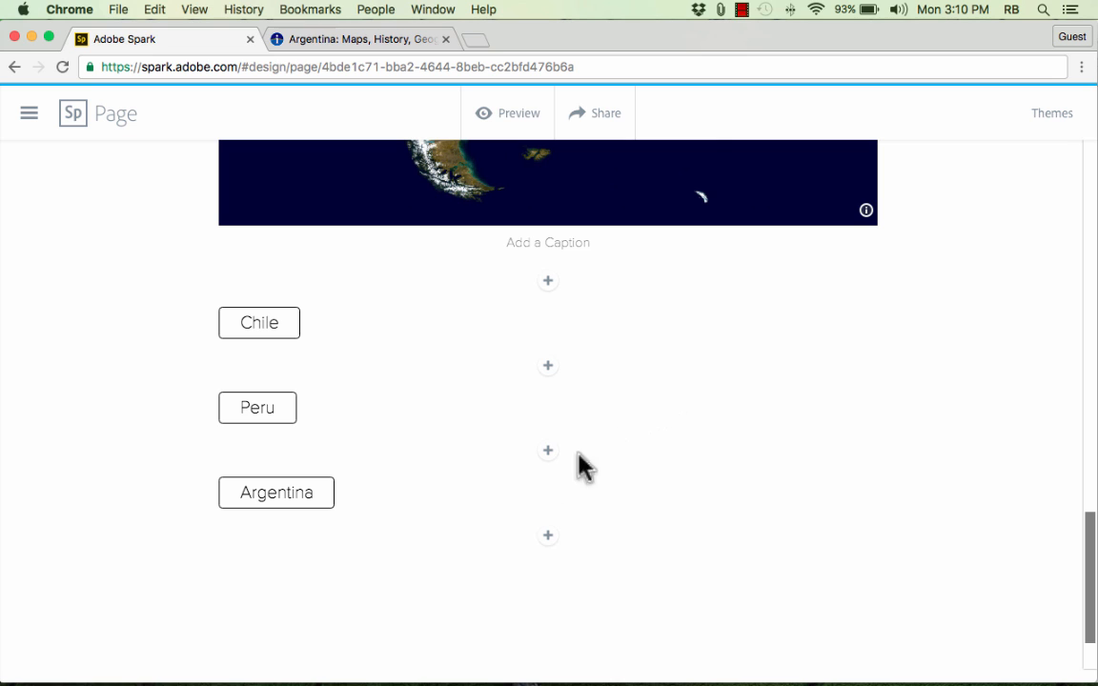
Step: Embed the Spark Video at spark.adobe.com/video/Ebt4iIiYvynw0 below Argentina
{"action": "left_click", "coordinate": [547, 534]}
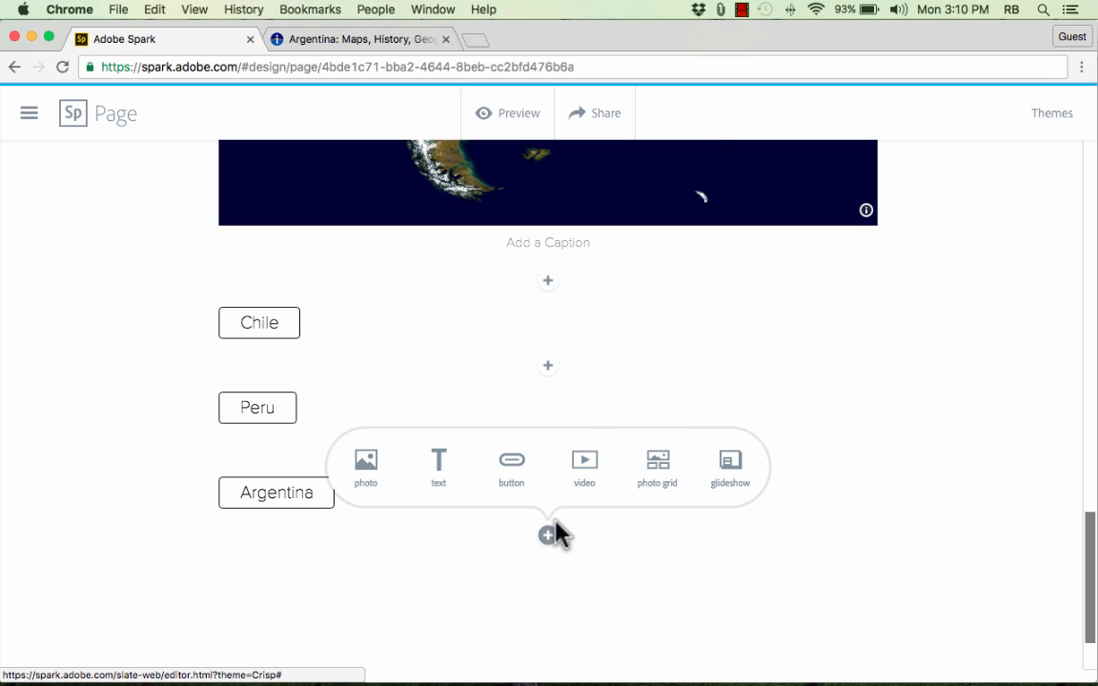
{"action": "left_click", "coordinate": [583, 463]}
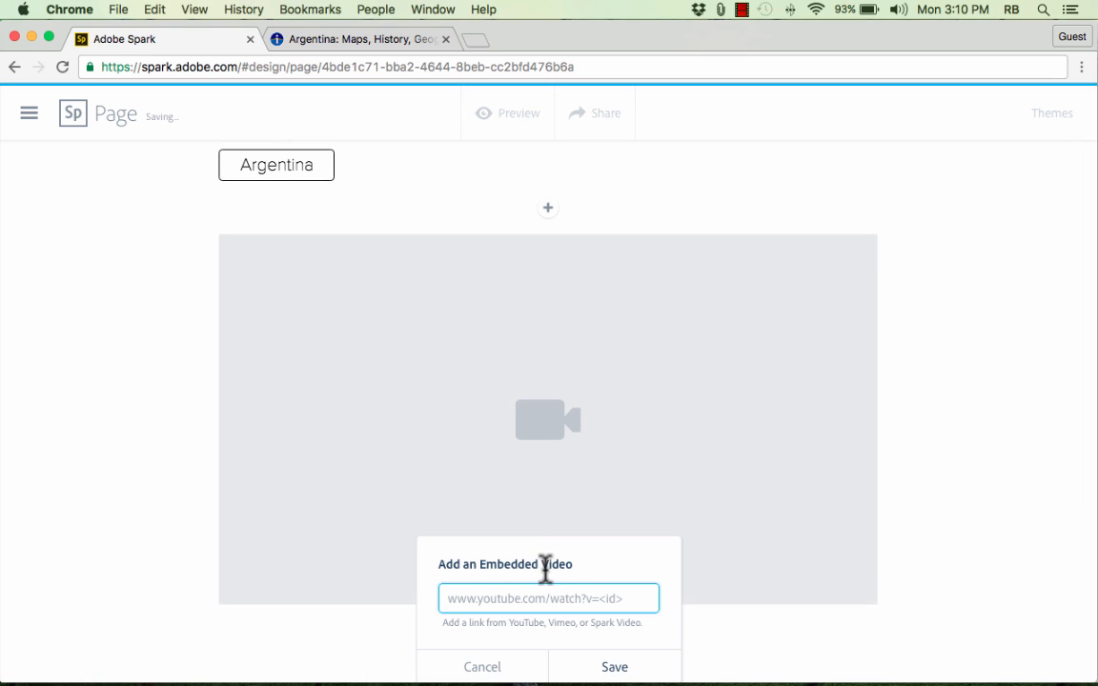
{"action": "type", "text": "spark.adobe.com/video/Ebt4iIiYvynw0"}
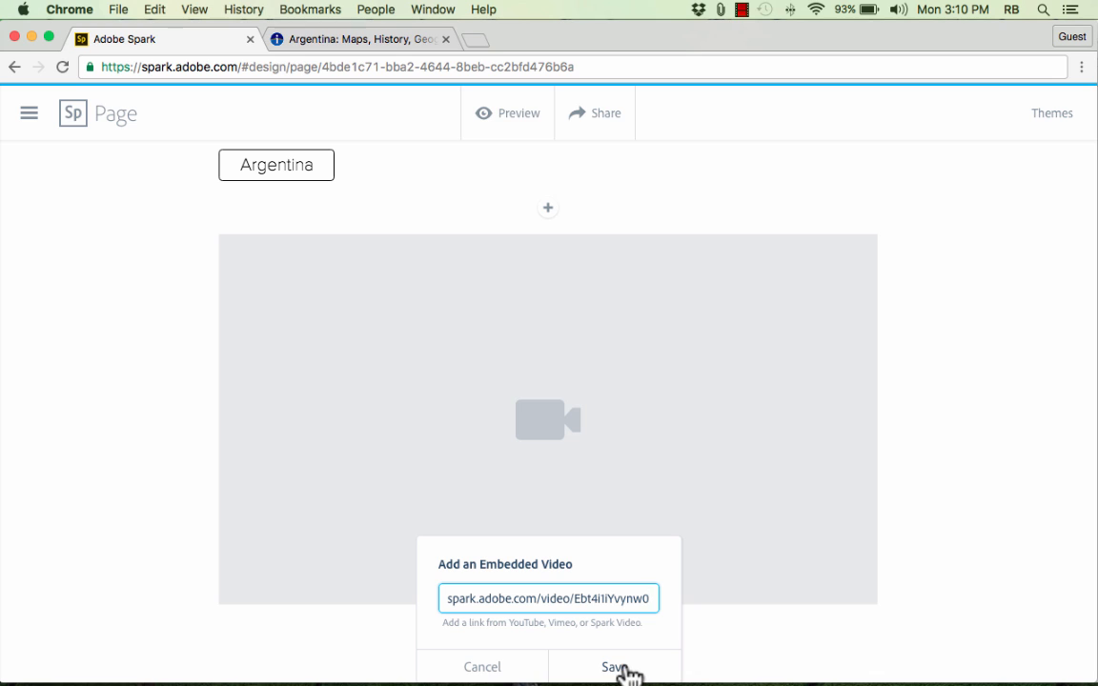
{"action": "left_click", "coordinate": [614, 667]}
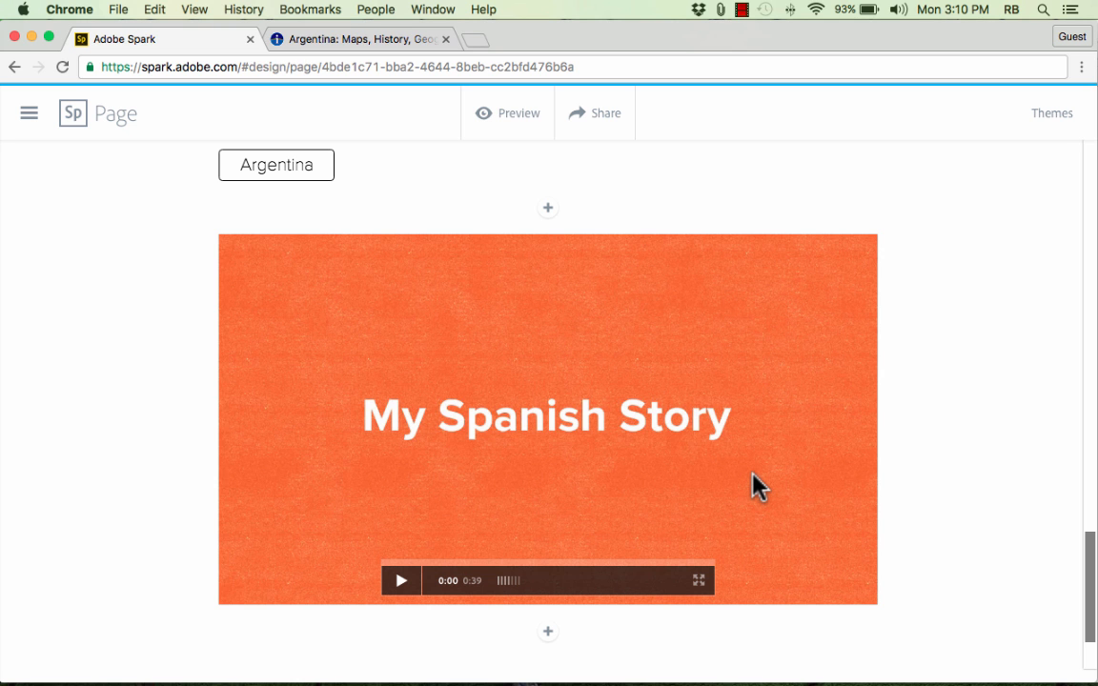
Step: Try another video block below the video and reopen the add-block menu
{"action": "scroll", "scroll_direction": "down", "scroll_amount": 3}
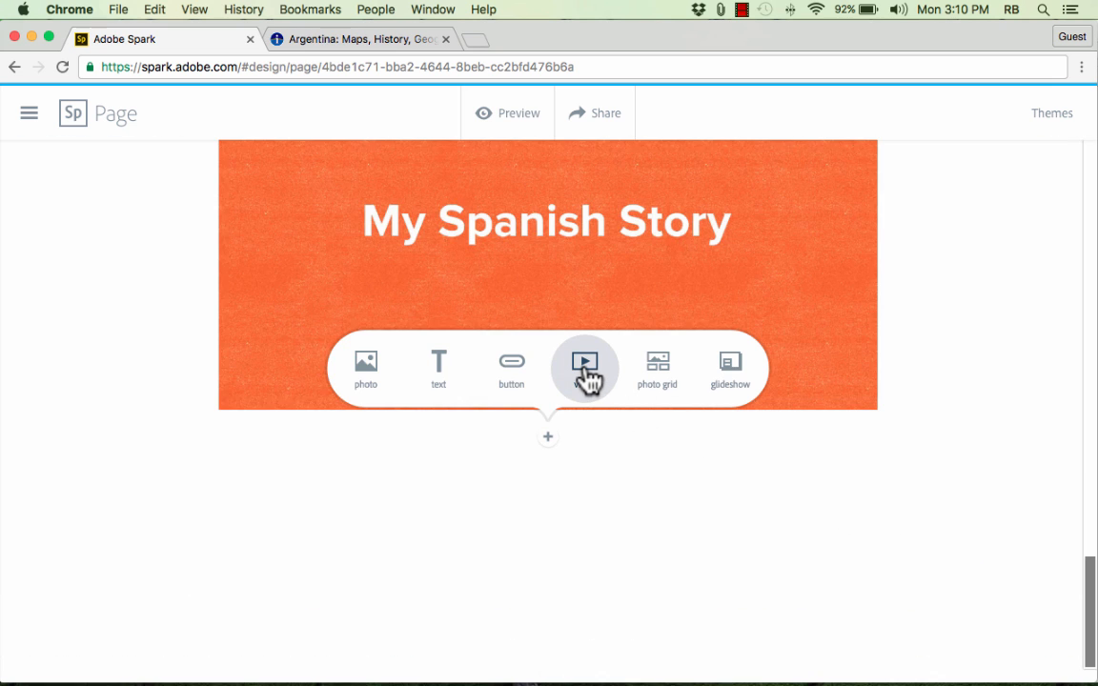
{"action": "left_click", "coordinate": [583, 368]}
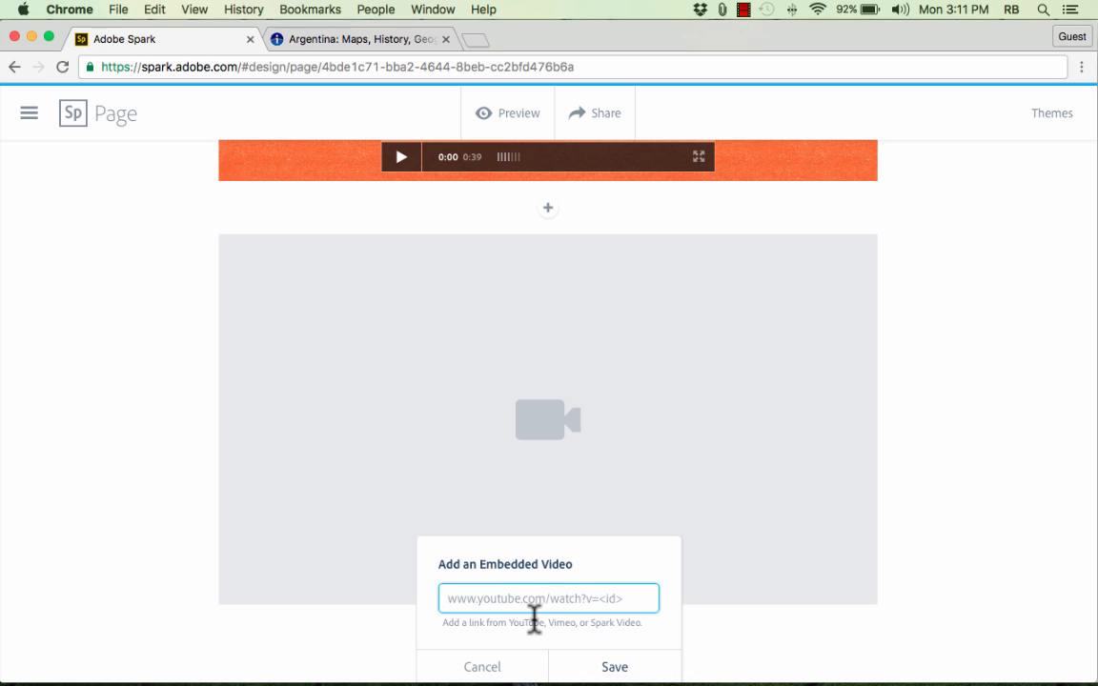
{"action": "mouse_move", "coordinate": [614, 641]}
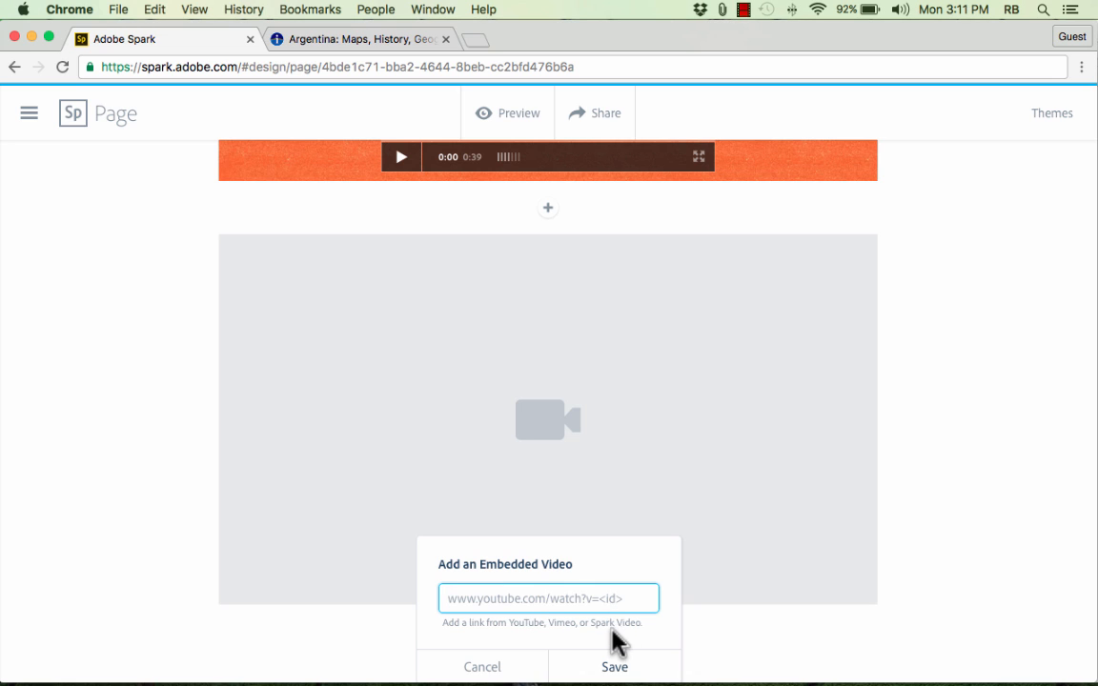
{"action": "mouse_move", "coordinate": [629, 671]}
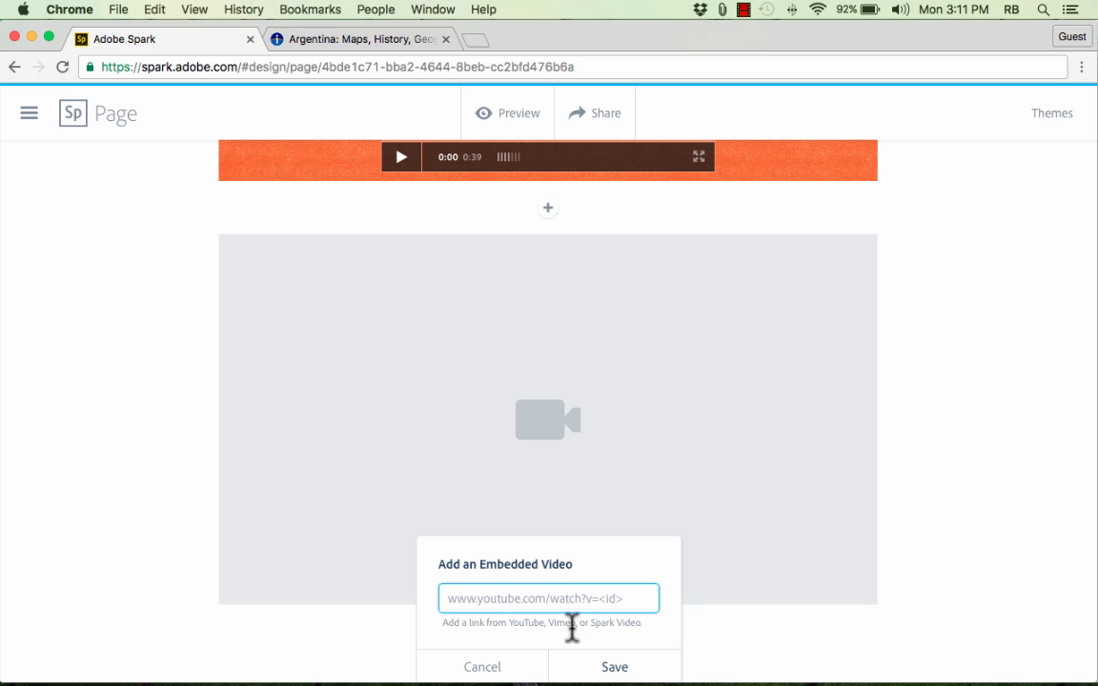
{"action": "triple_click", "coordinate": [543, 621]}
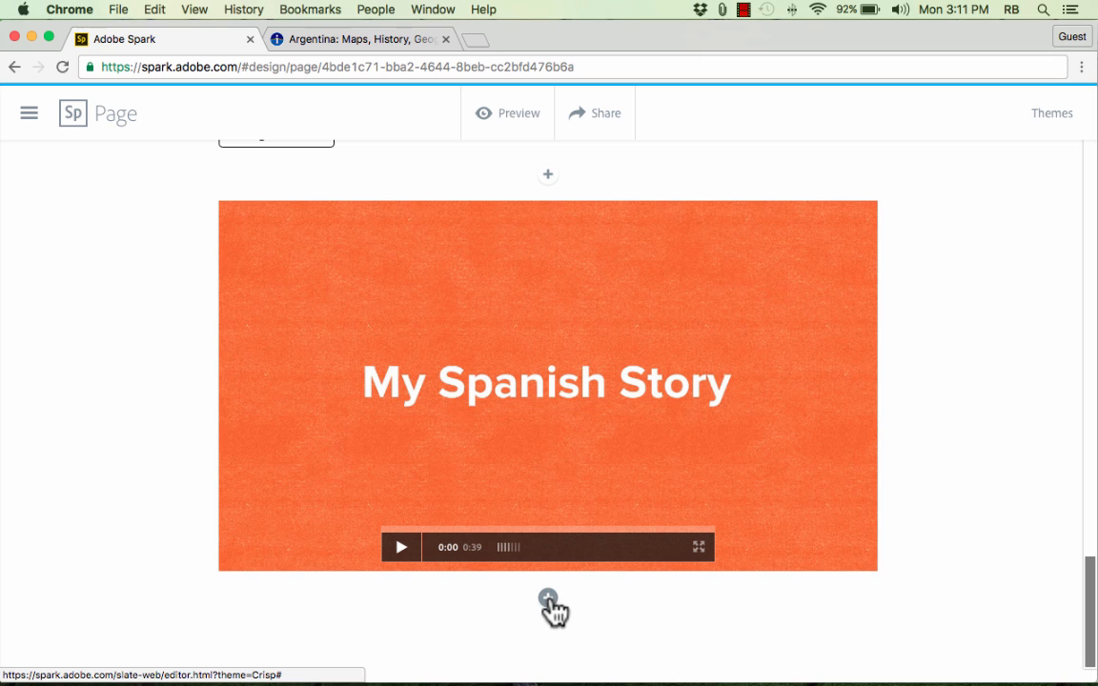
{"action": "left_click", "coordinate": [547, 599]}
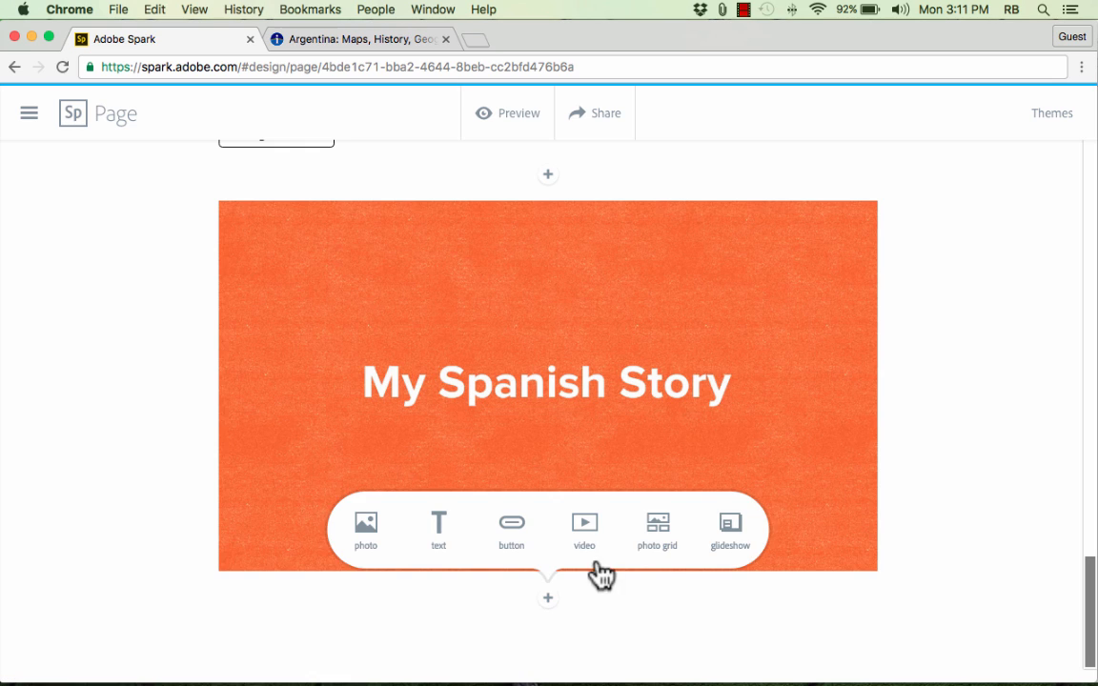
{"action": "mouse_move", "coordinate": [730, 526]}
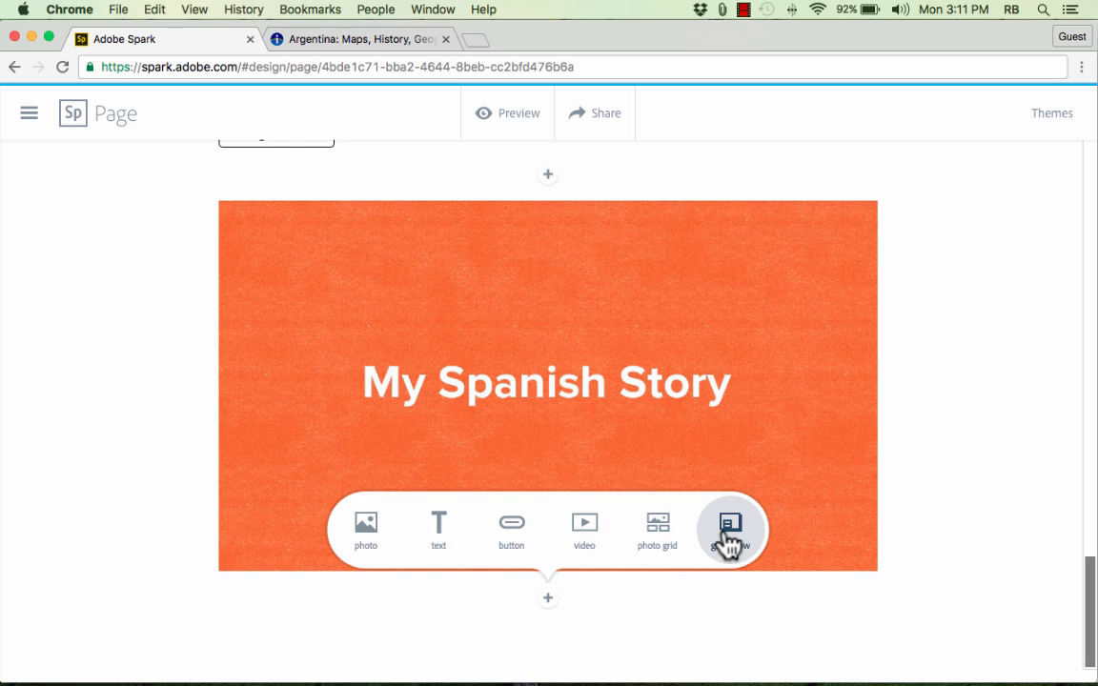
{"action": "mouse_move", "coordinate": [656, 530]}
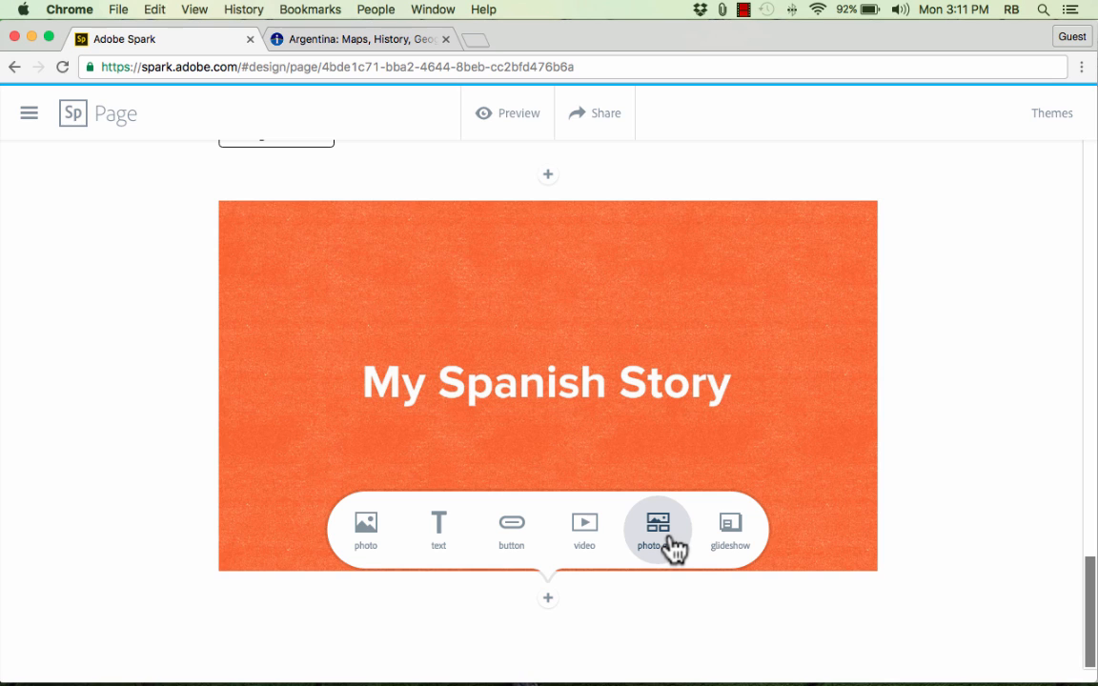
Step: Start a photo grid below the video and search Find photos for 'south america'
{"action": "left_click", "coordinate": [658, 530]}
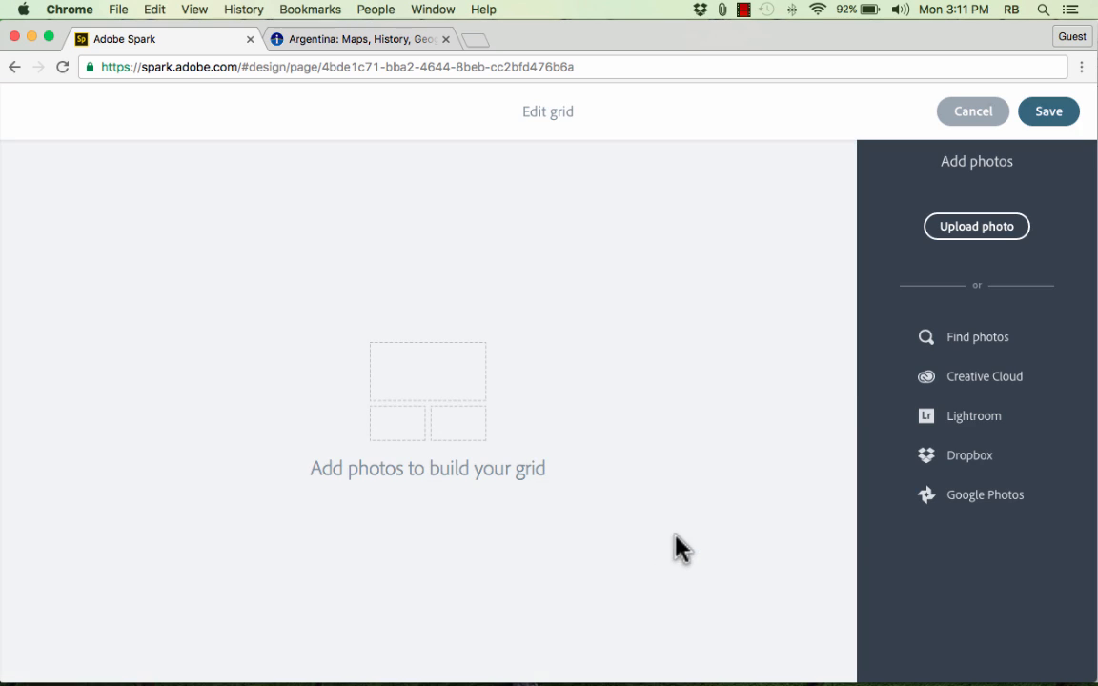
{"action": "mouse_move", "coordinate": [1037, 154]}
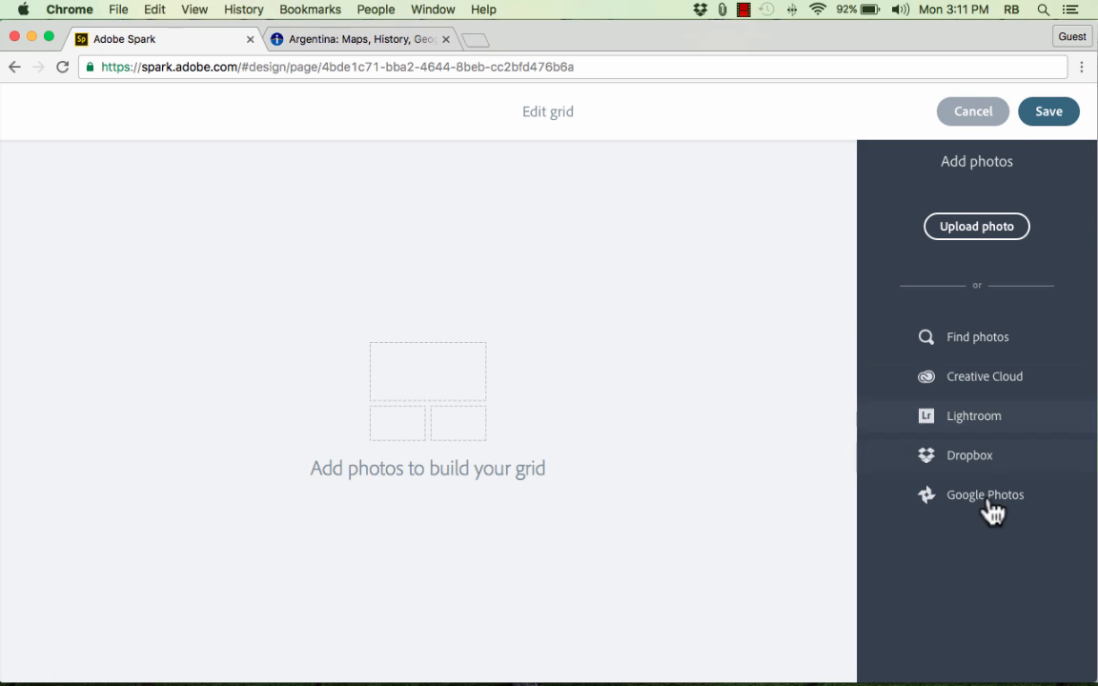
{"action": "mouse_move", "coordinate": [975, 336]}
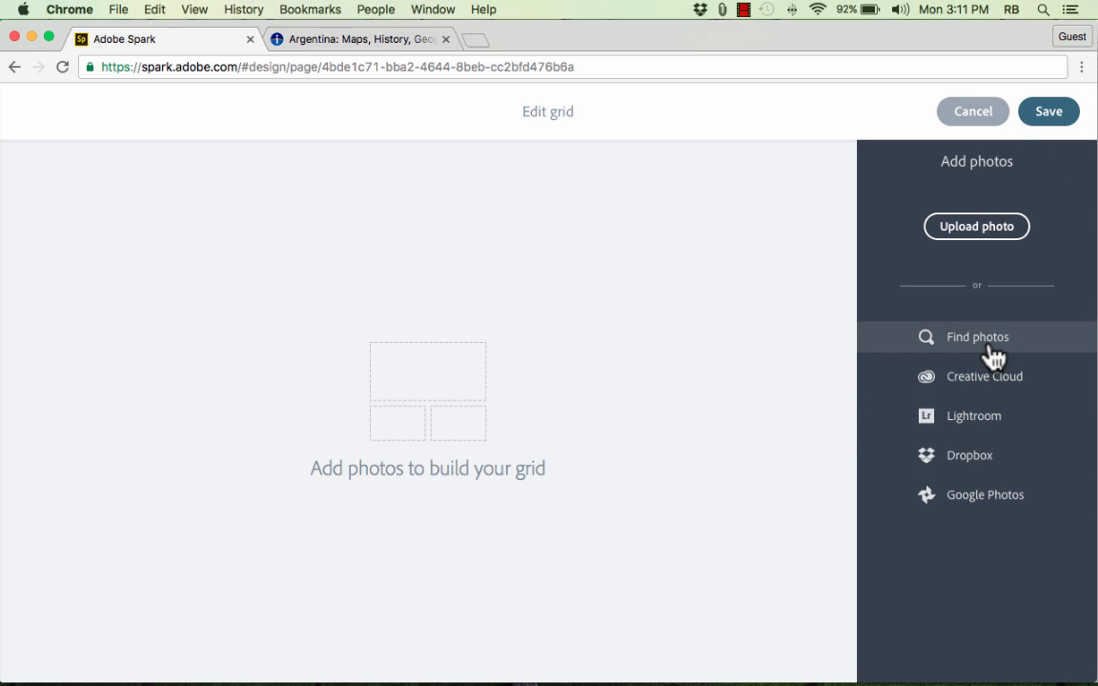
{"action": "left_click", "coordinate": [976, 335]}
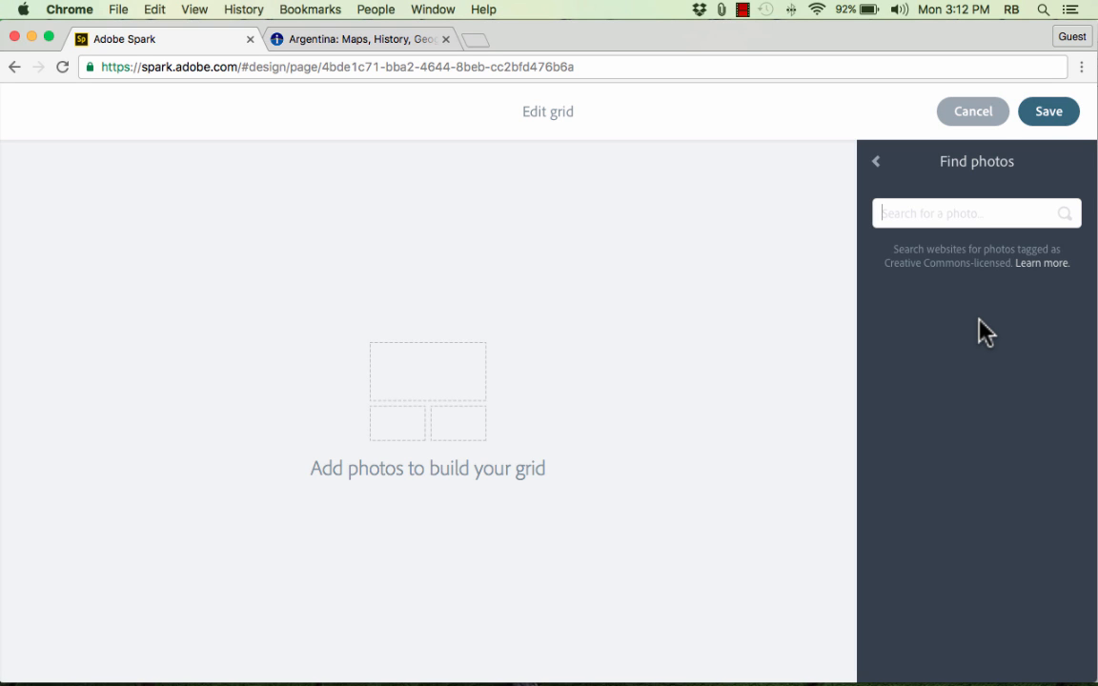
{"action": "type", "text": "south america"}
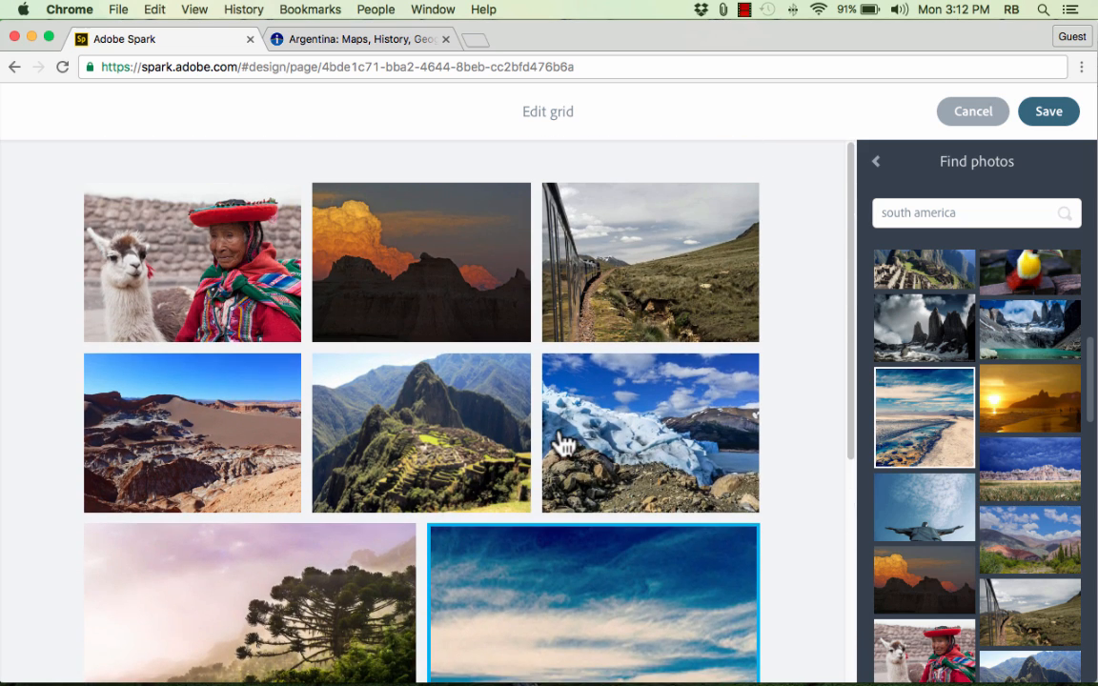
Step: Move the woman-with-llama photo to the end of the grid's top row
{"action": "scroll", "scroll_direction": "down", "scroll_amount": 3}
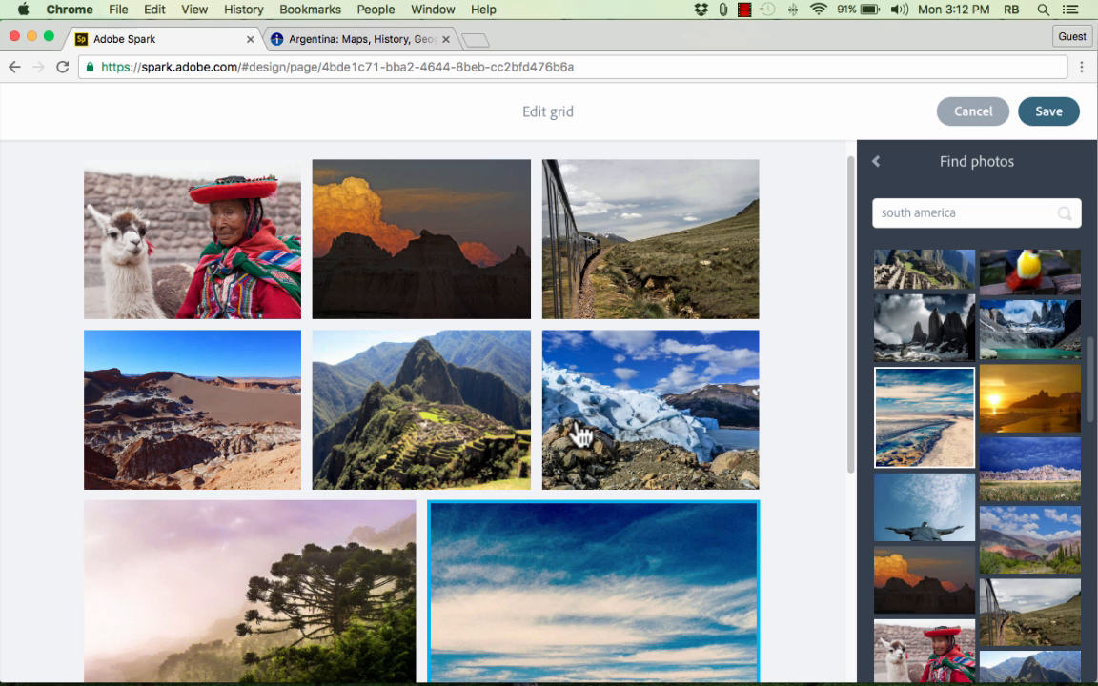
{"action": "scroll", "scroll_direction": "down", "scroll_amount": 3}
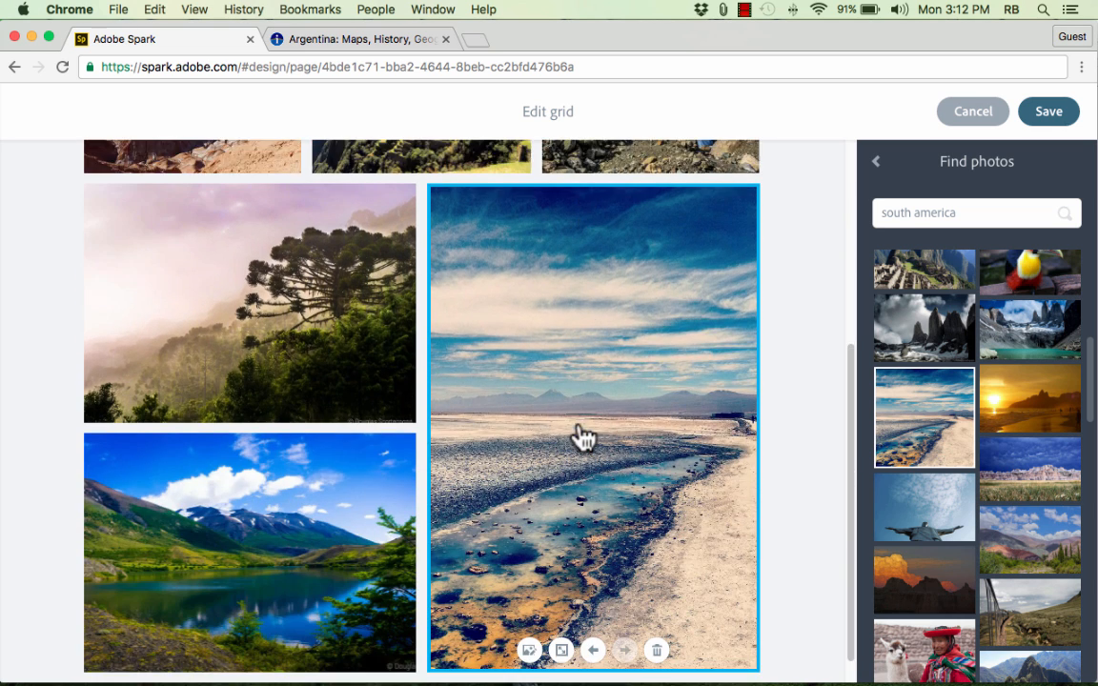
{"action": "scroll", "scroll_direction": "down", "scroll_amount": 3}
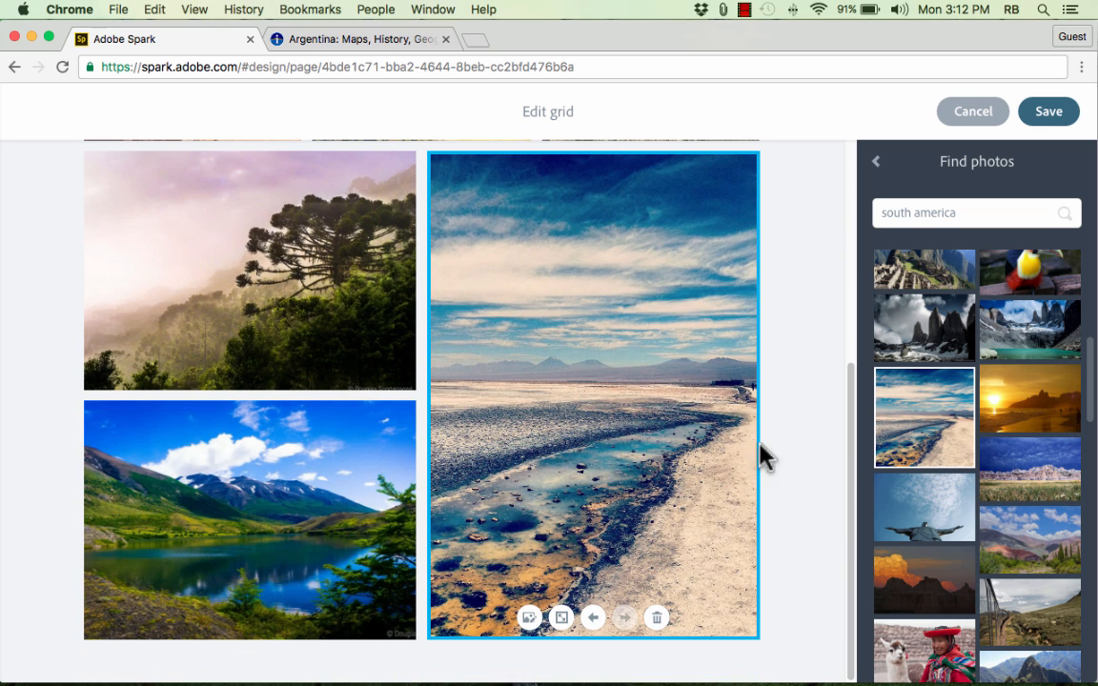
{"action": "mouse_move", "coordinate": [1040, 475]}
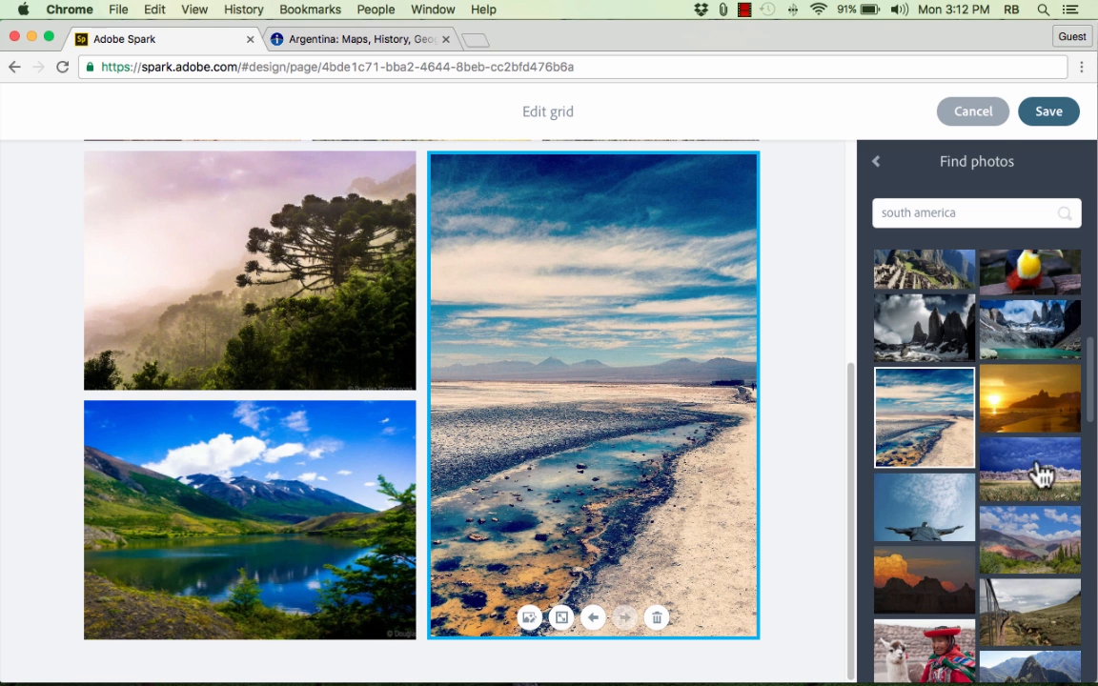
{"action": "scroll", "scroll_direction": "down", "scroll_amount": 3}
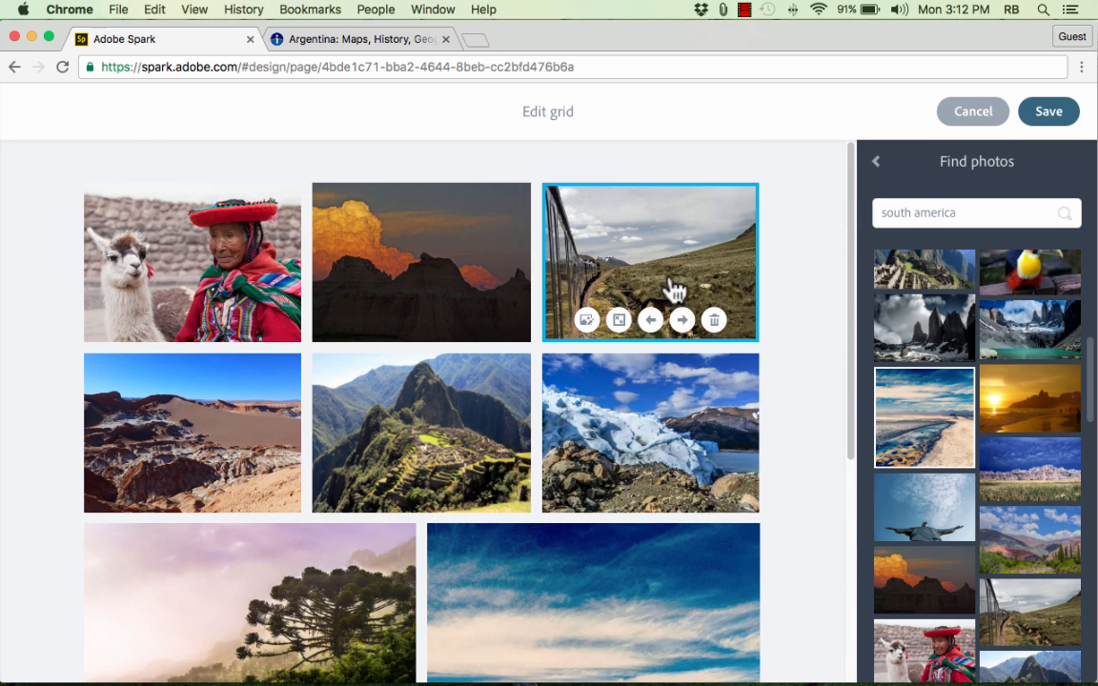
{"action": "mouse_move", "coordinate": [629, 277]}
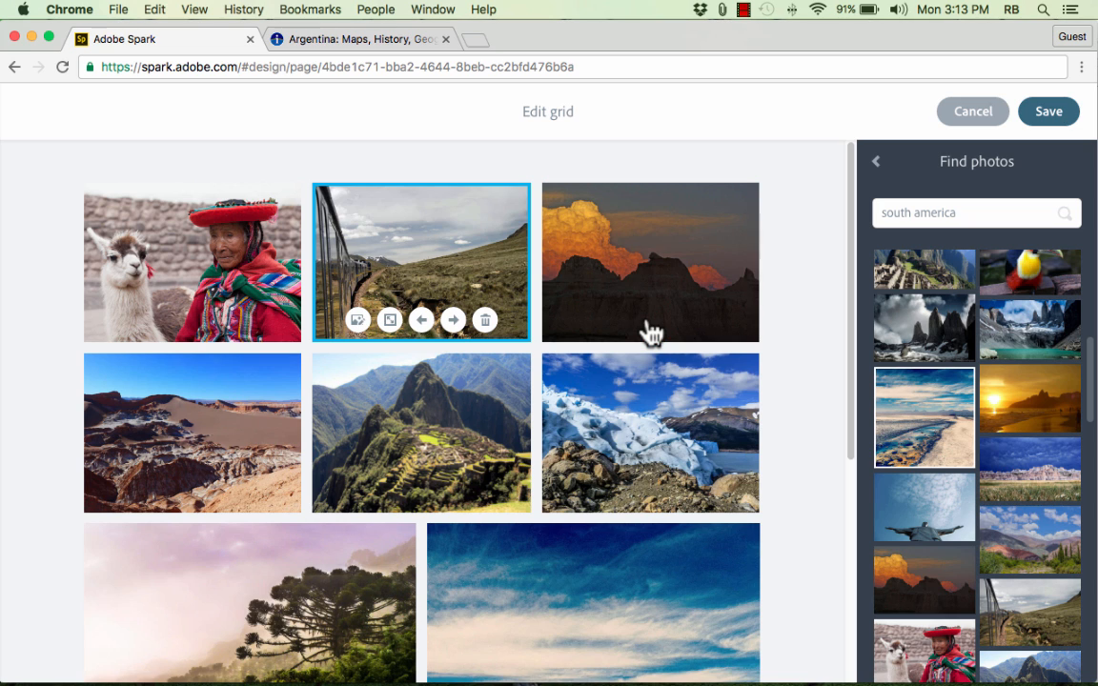
{"action": "left_click", "coordinate": [453, 320]}
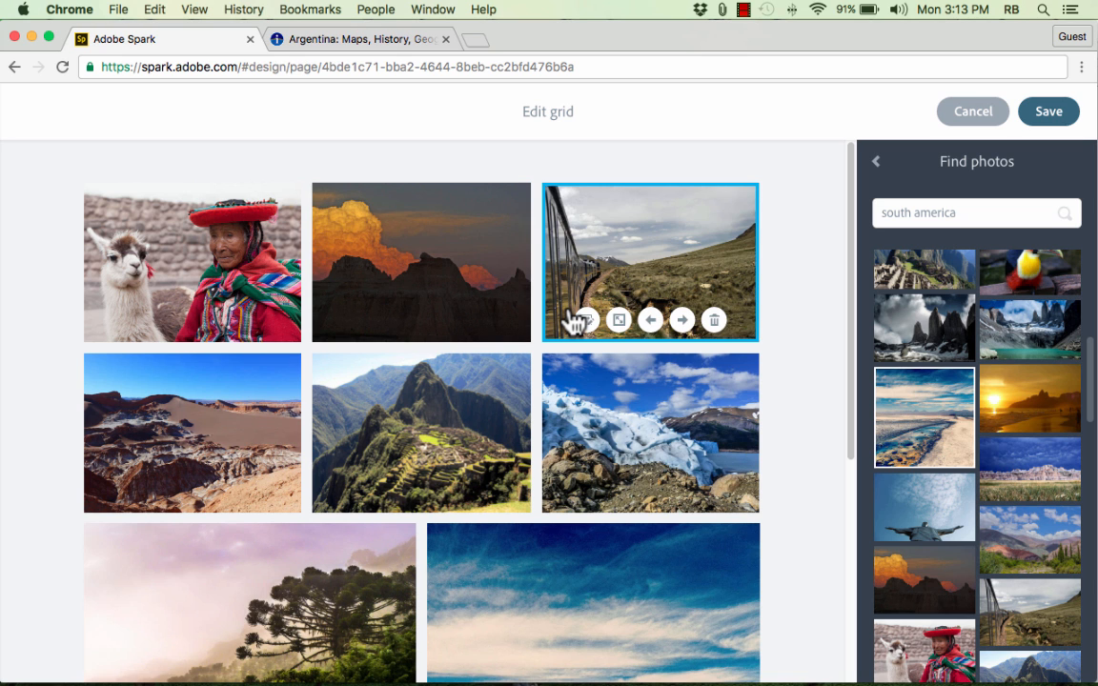
{"action": "scroll", "scroll_direction": "down", "scroll_amount": 3}
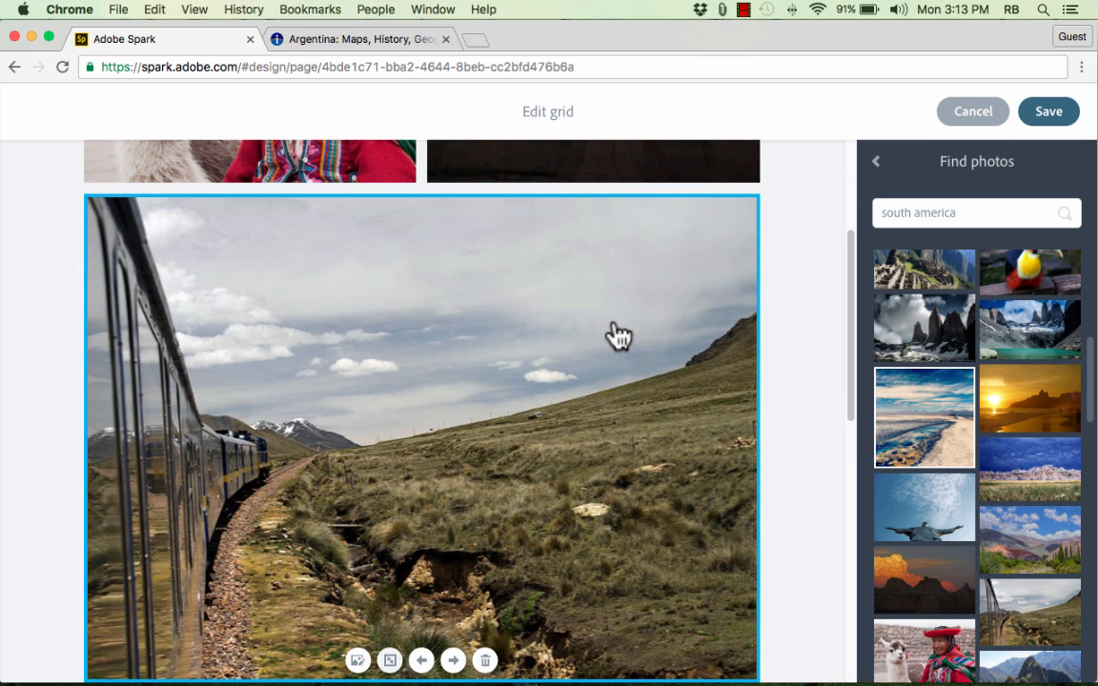
{"action": "scroll", "scroll_direction": "down", "scroll_amount": 3}
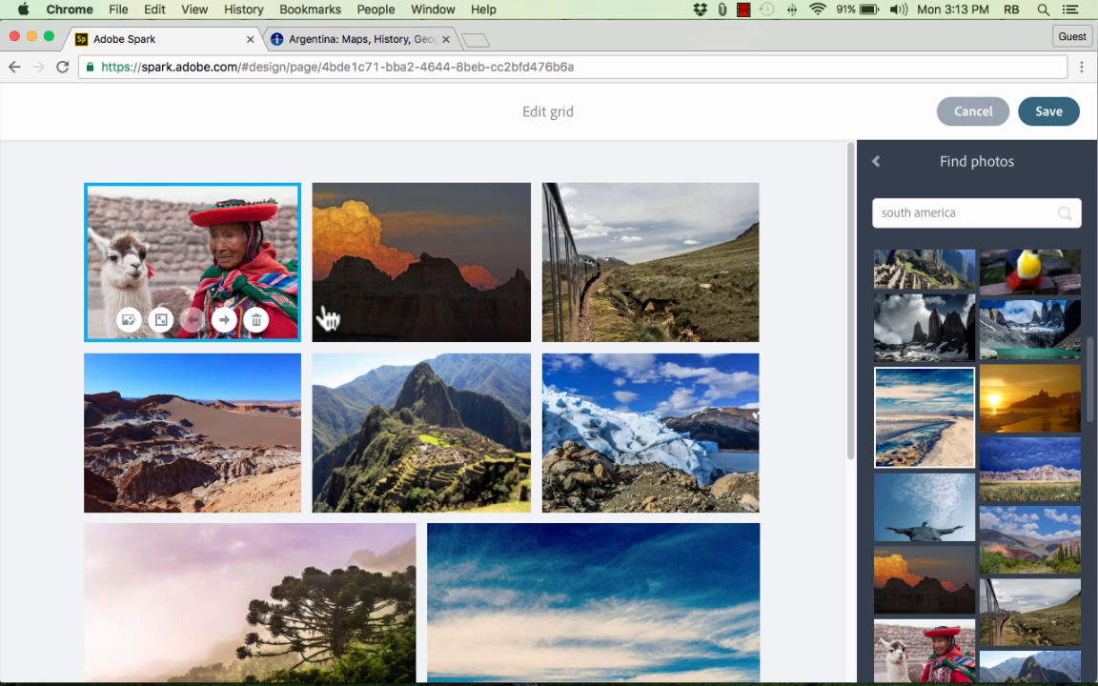
{"action": "mouse_move", "coordinate": [191, 333]}
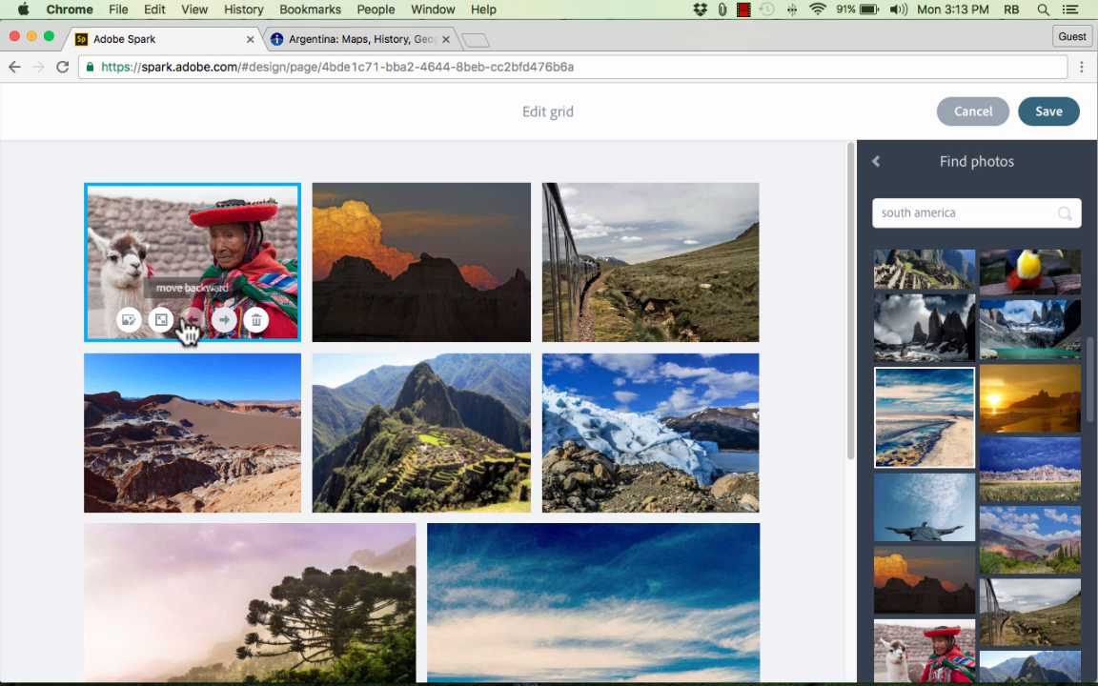
{"action": "left_click", "coordinate": [191, 320]}
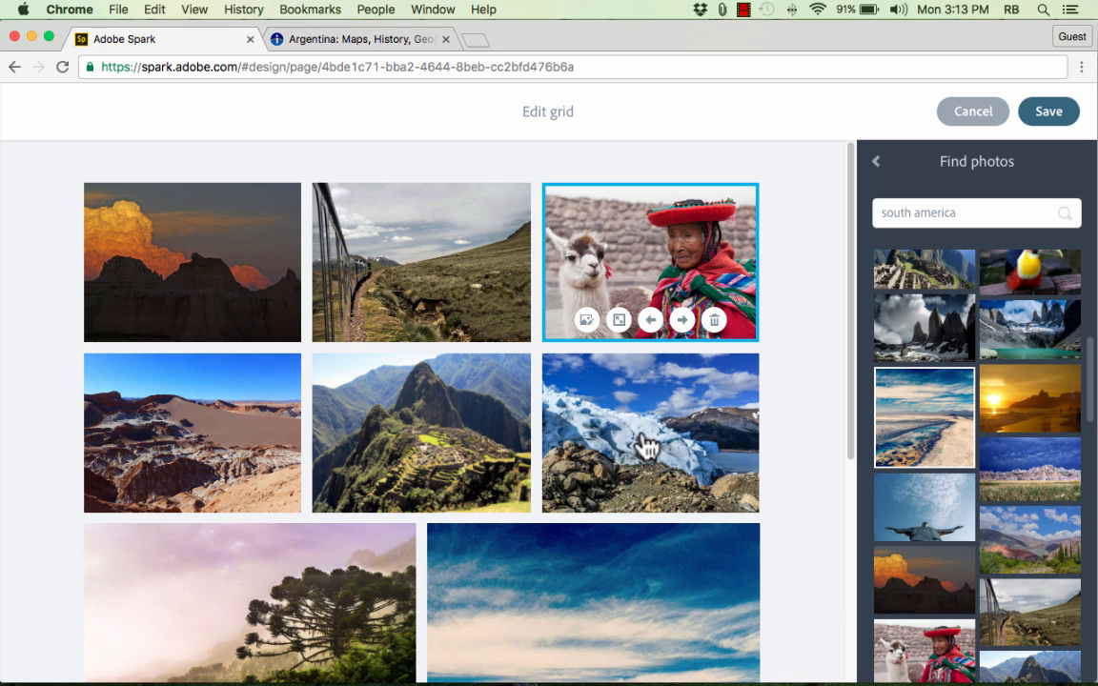
{"action": "mouse_move", "coordinate": [657, 450]}
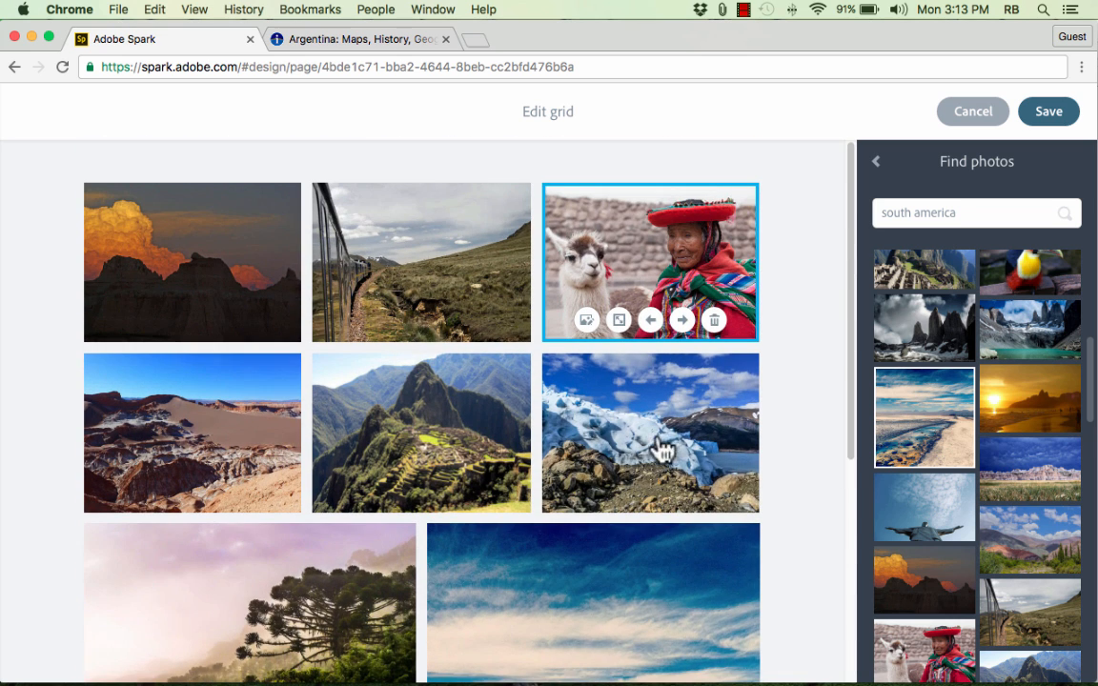
{"action": "mouse_move", "coordinate": [1048, 110]}
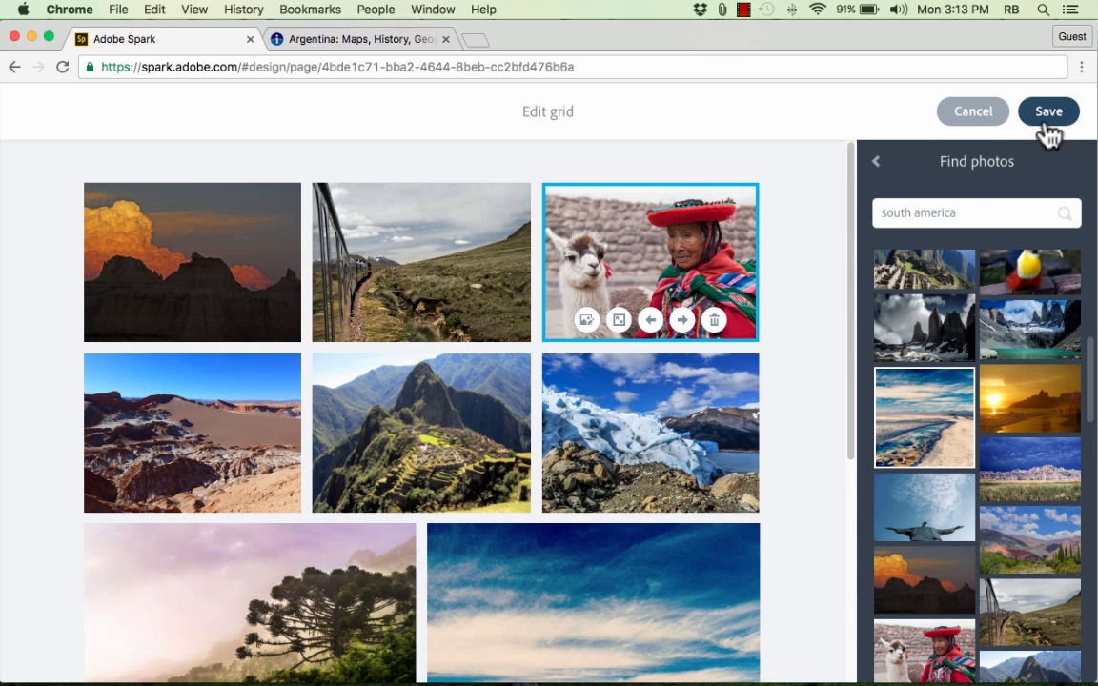
Step: Save the rearranged photo grid into the page
{"action": "left_click", "coordinate": [1048, 111]}
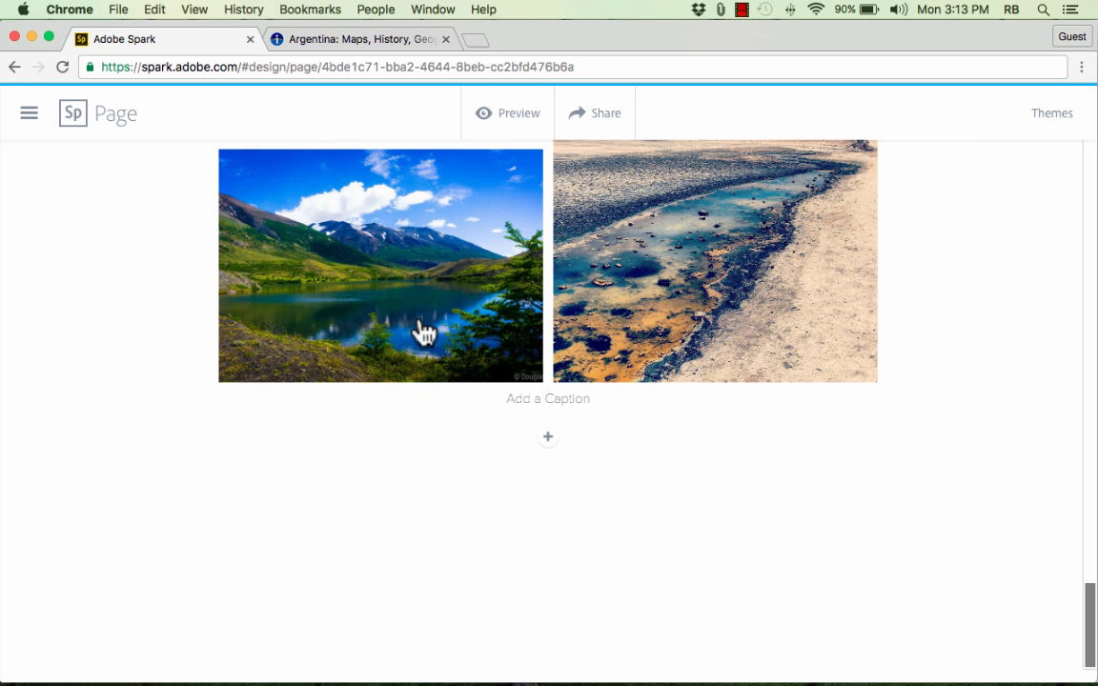
{"action": "mouse_move", "coordinate": [547, 436]}
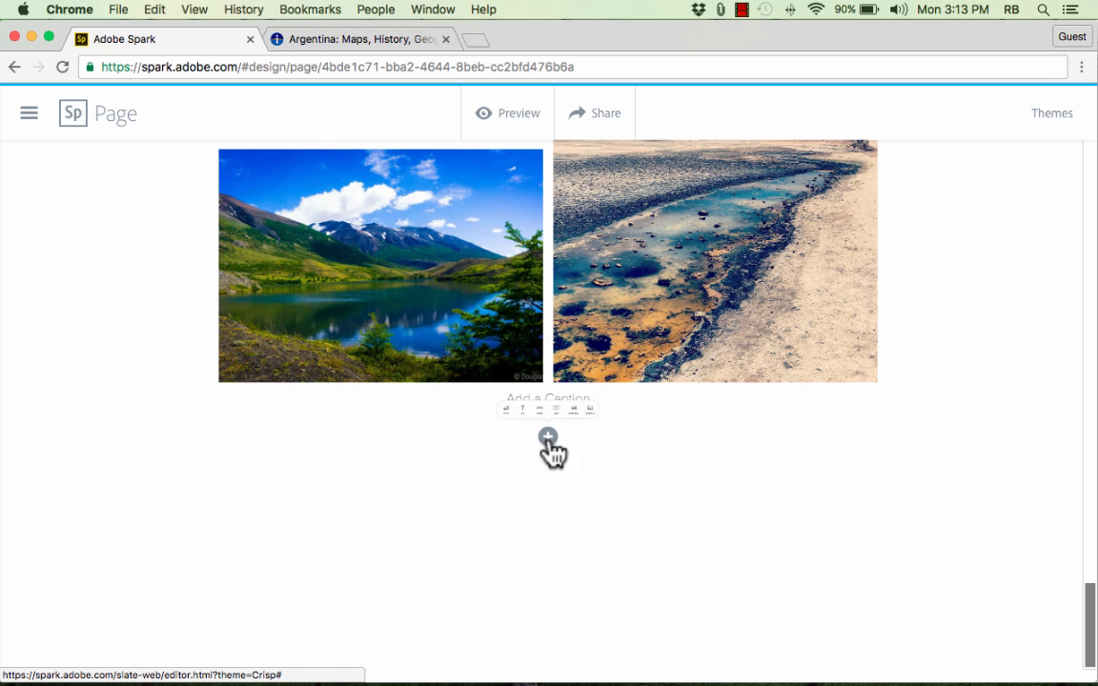
{"action": "left_click", "coordinate": [549, 436]}
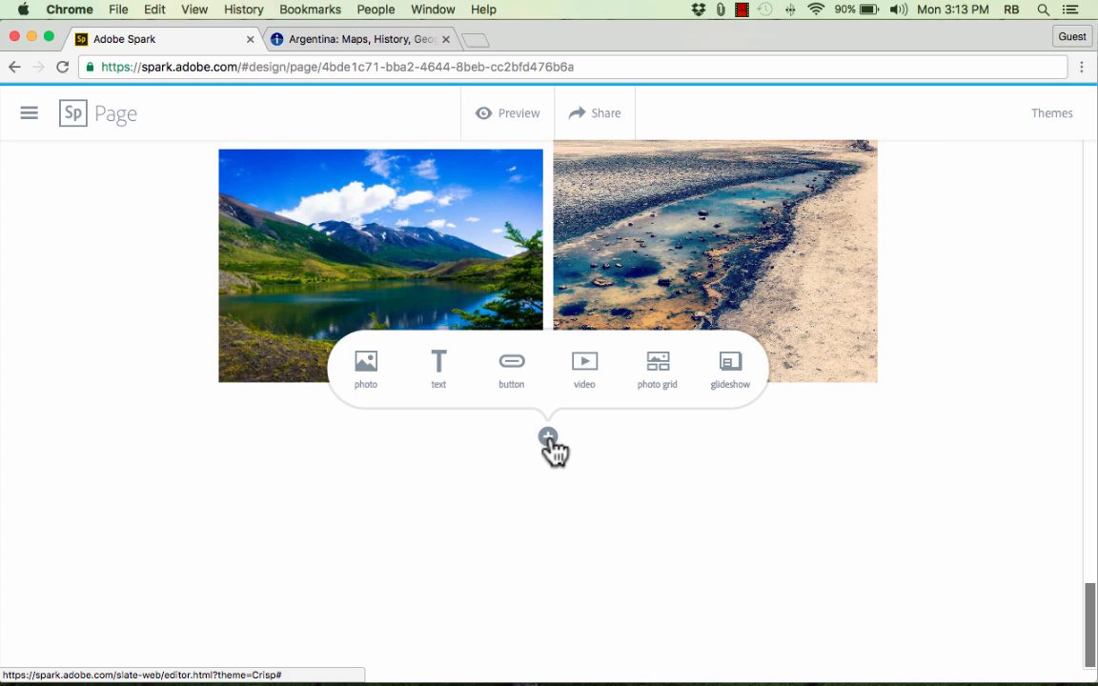
{"action": "mouse_move", "coordinate": [730, 369]}
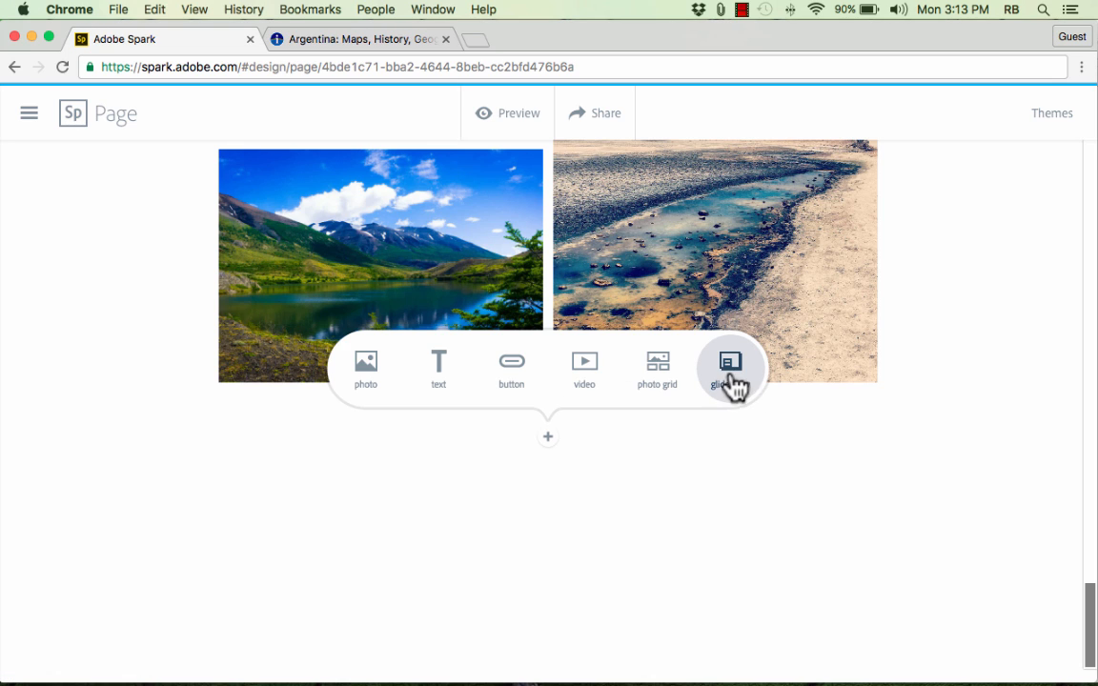
{"action": "mouse_move", "coordinate": [744, 371]}
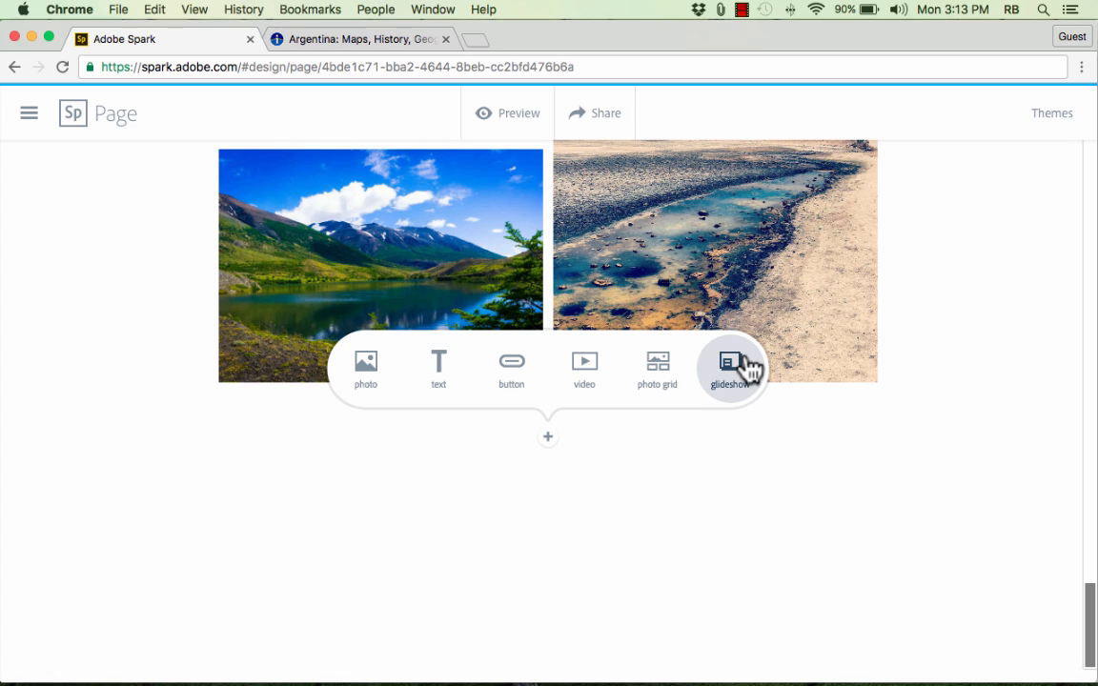
{"action": "mouse_move", "coordinate": [744, 450]}
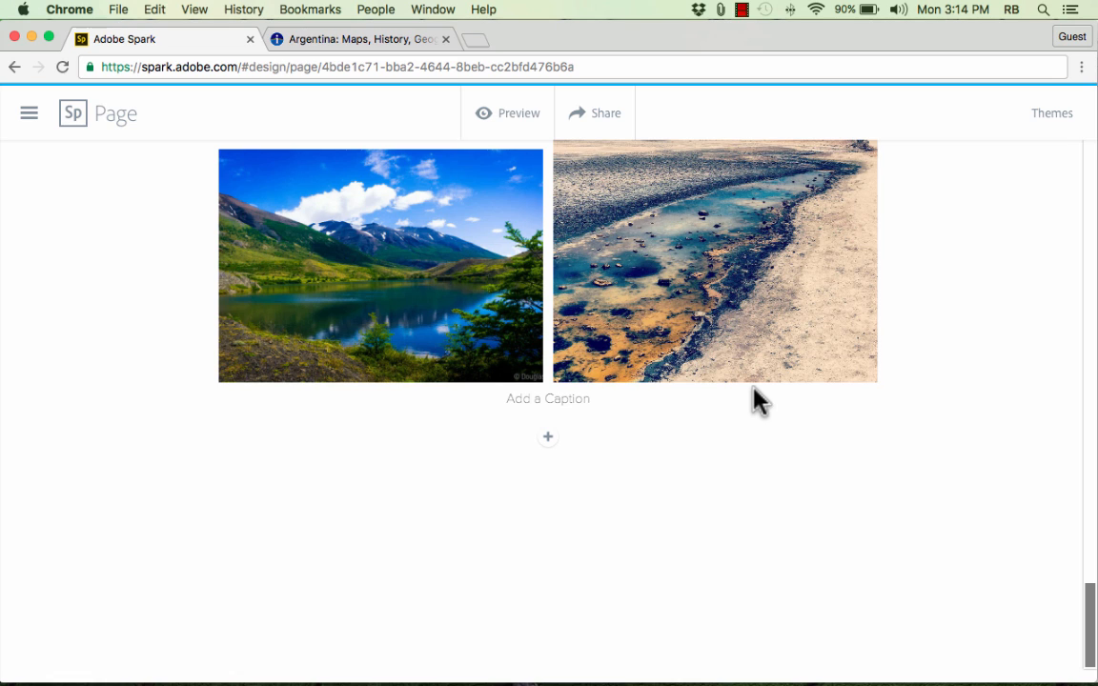
{"action": "mouse_move", "coordinate": [660, 427]}
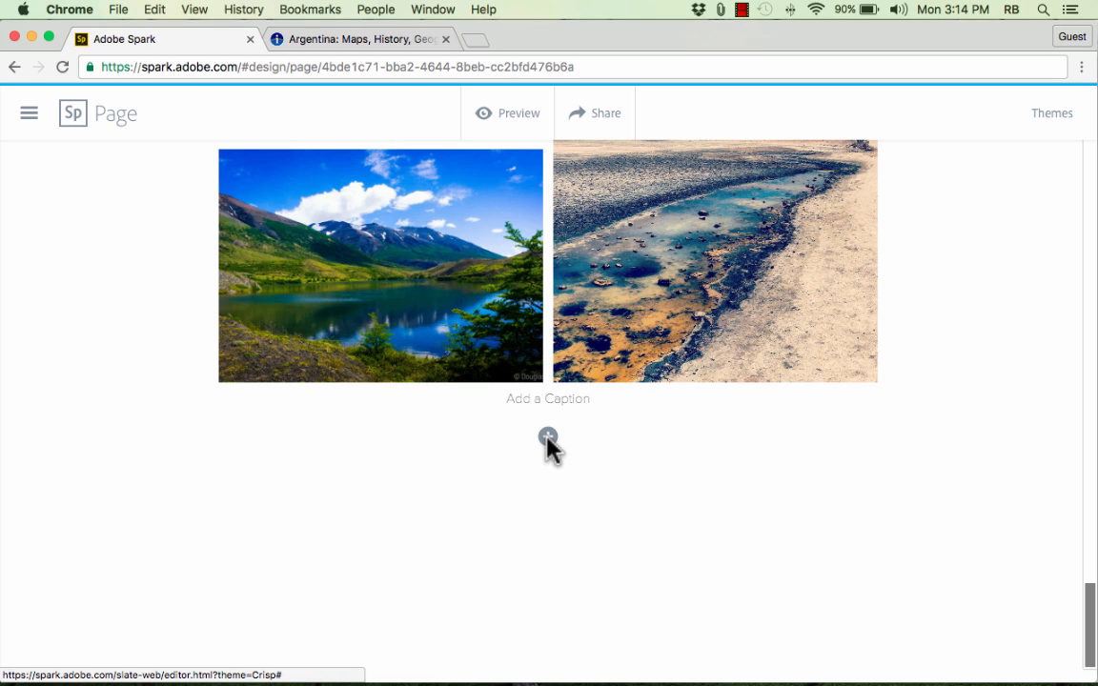
Step: Start a glideshow at the page end and search Find photos for 'chile'
{"action": "left_click", "coordinate": [549, 438]}
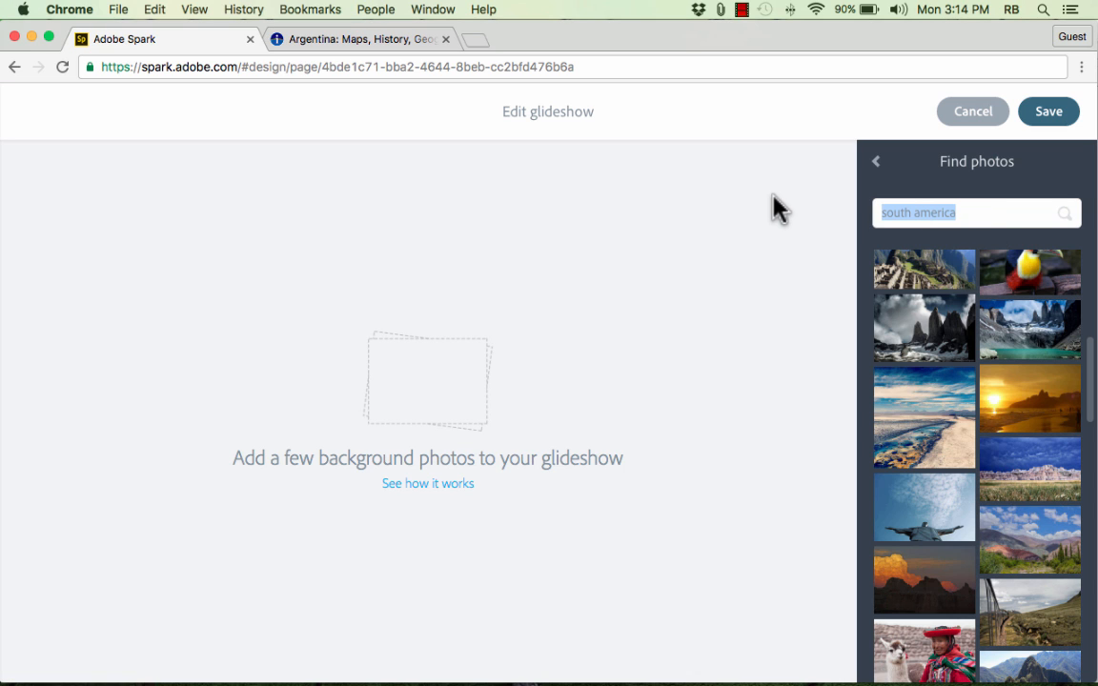
{"action": "type", "text": "chile"}
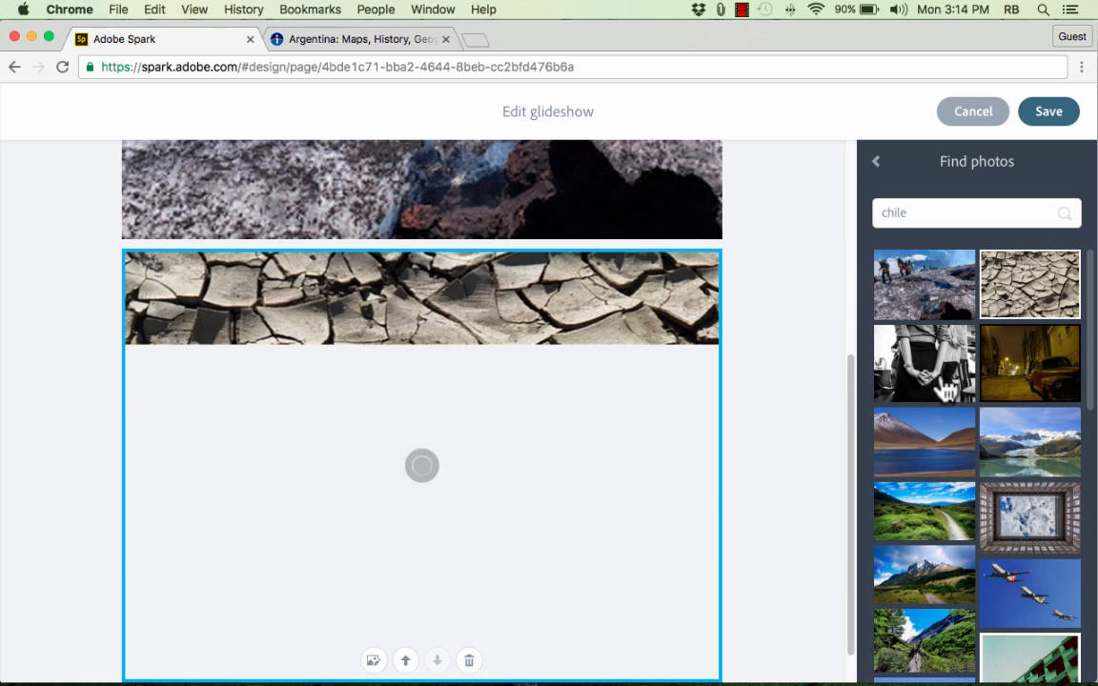
{"action": "mouse_move", "coordinate": [469, 659]}
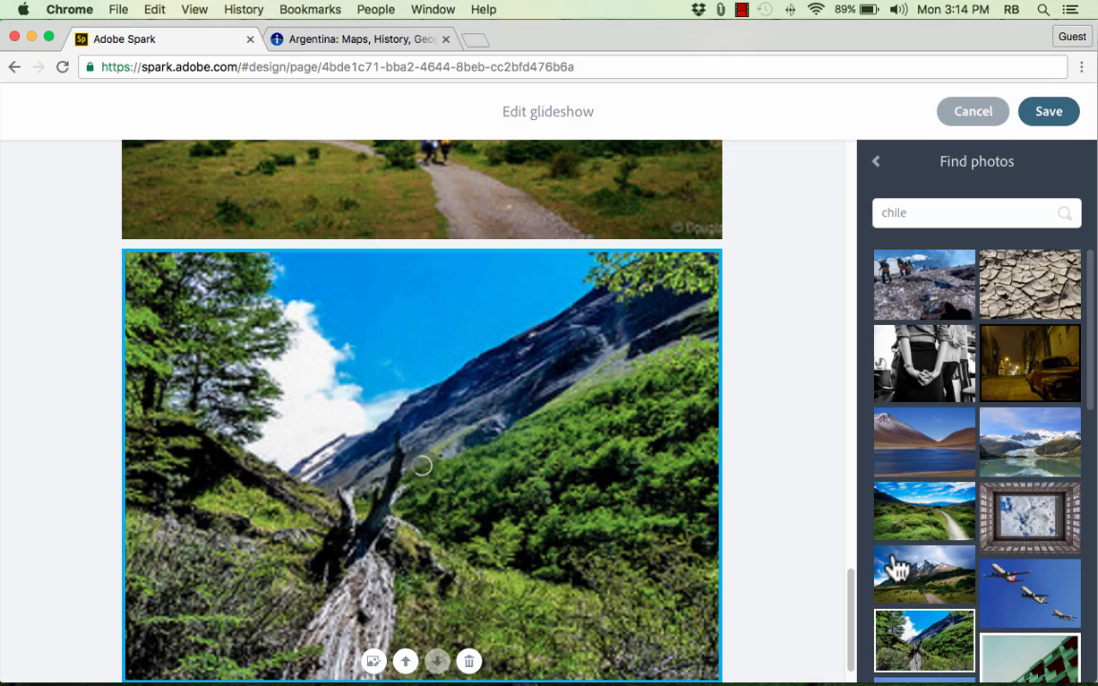
{"action": "scroll", "scroll_direction": "down", "scroll_amount": 3}
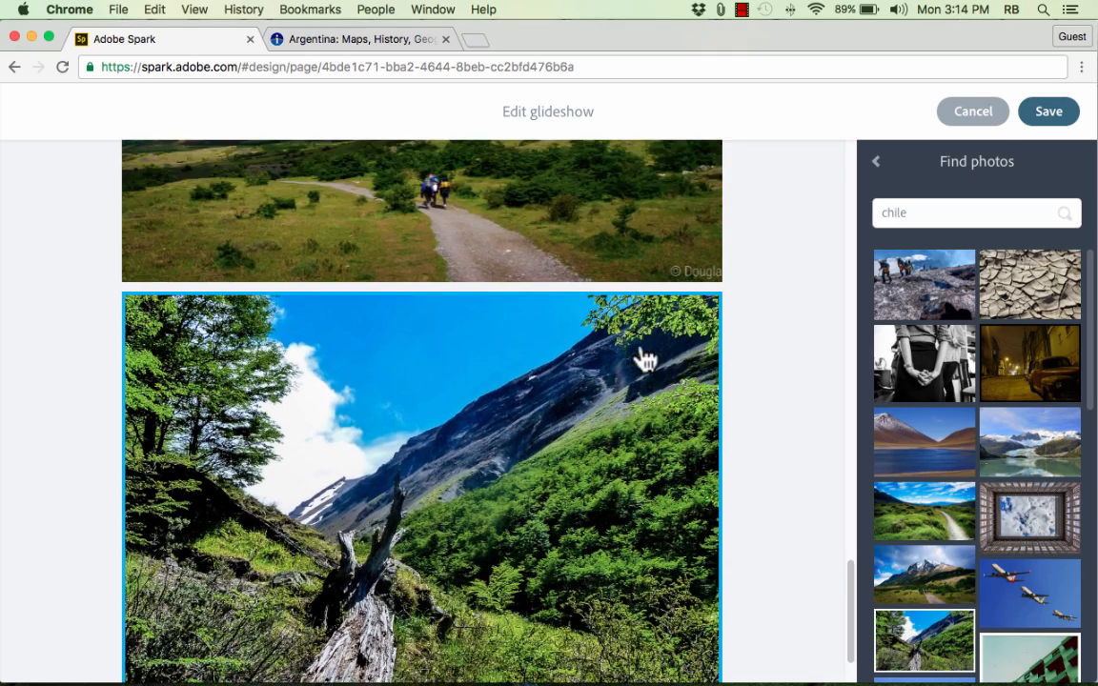
{"action": "scroll", "scroll_direction": "down", "scroll_amount": 3}
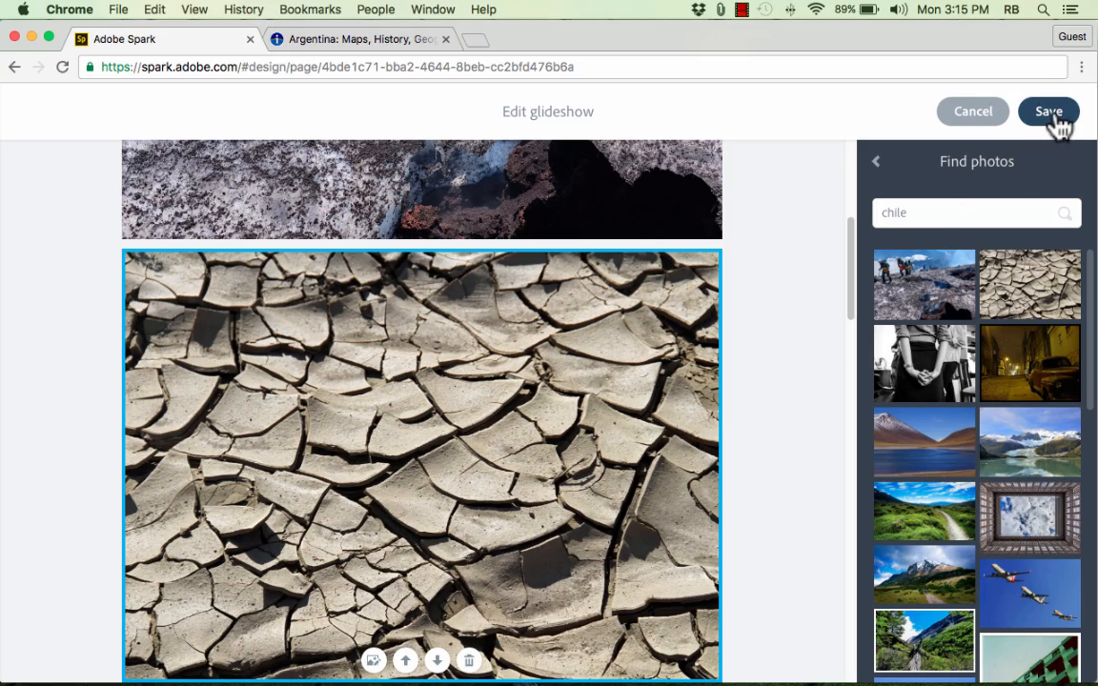
Step: Save the Chile glideshow and scroll through the grid and new slides
{"action": "left_click", "coordinate": [1048, 110]}
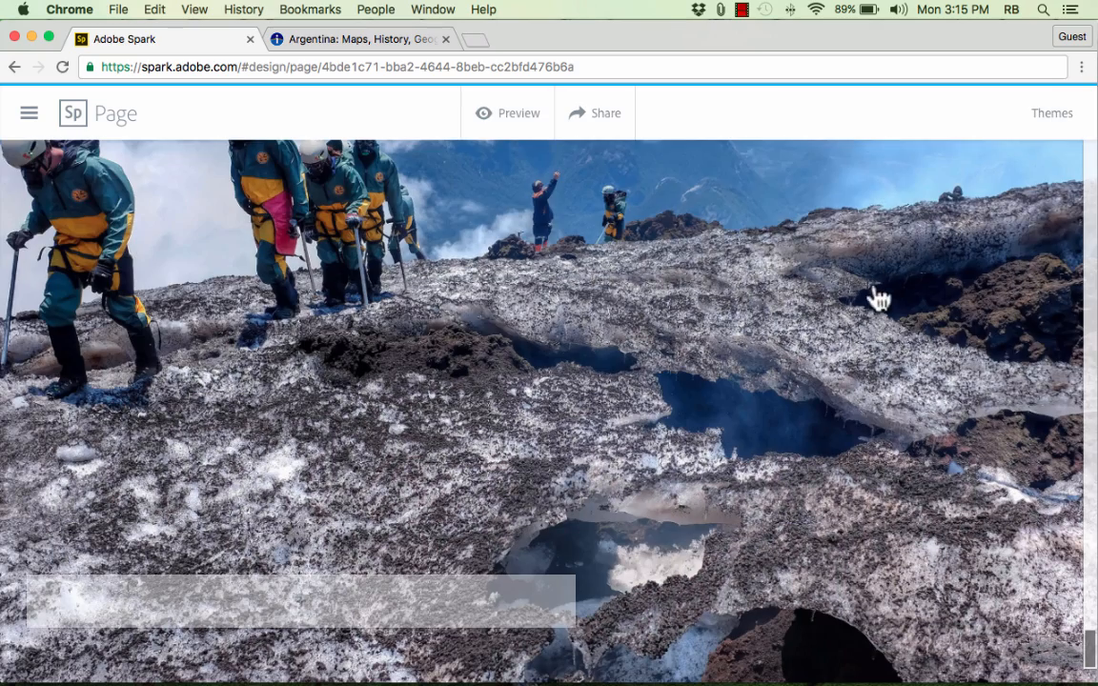
{"action": "scroll", "scroll_direction": "down", "scroll_amount": 3}
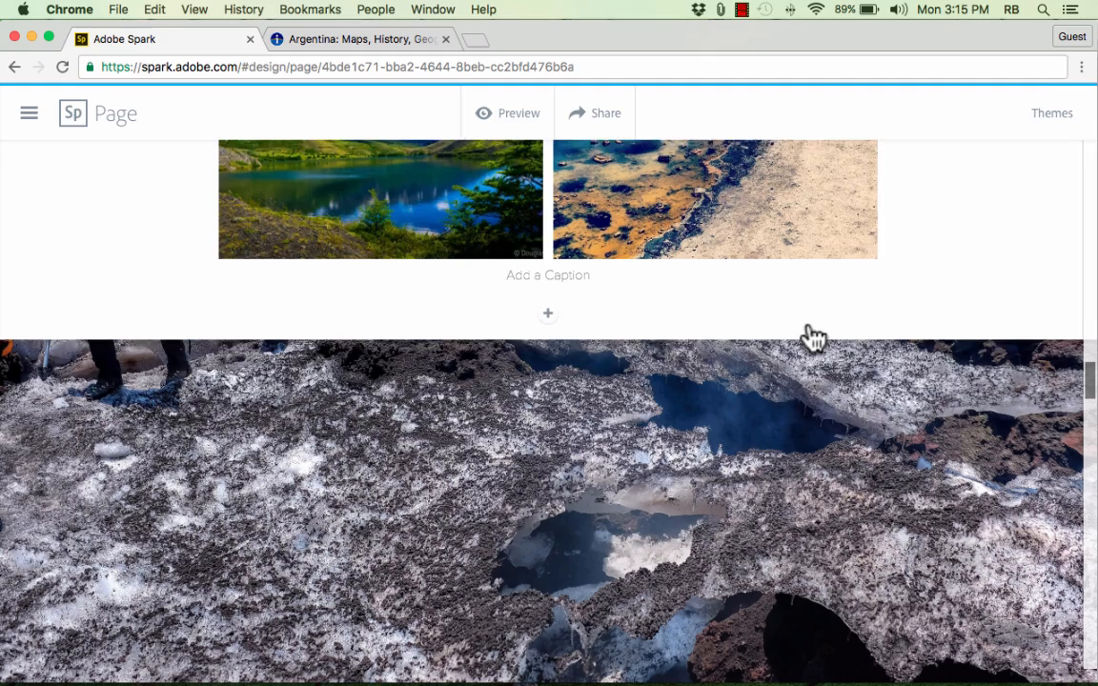
{"action": "scroll", "scroll_direction": "down", "scroll_amount": 3}
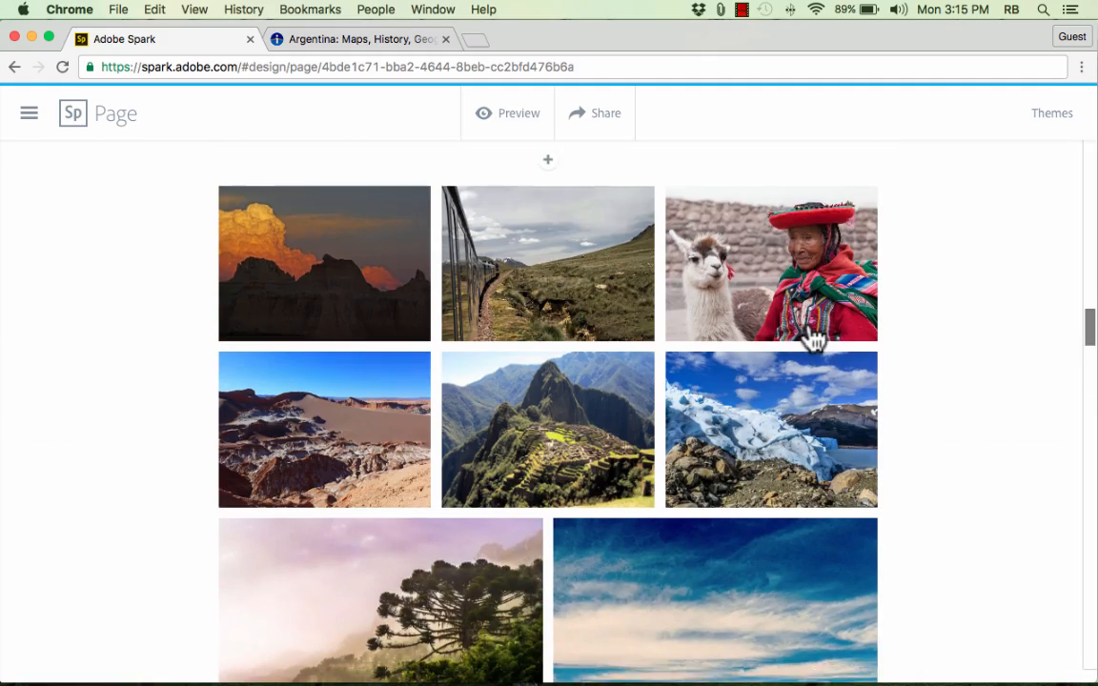
{"action": "scroll", "scroll_direction": "down", "scroll_amount": 3}
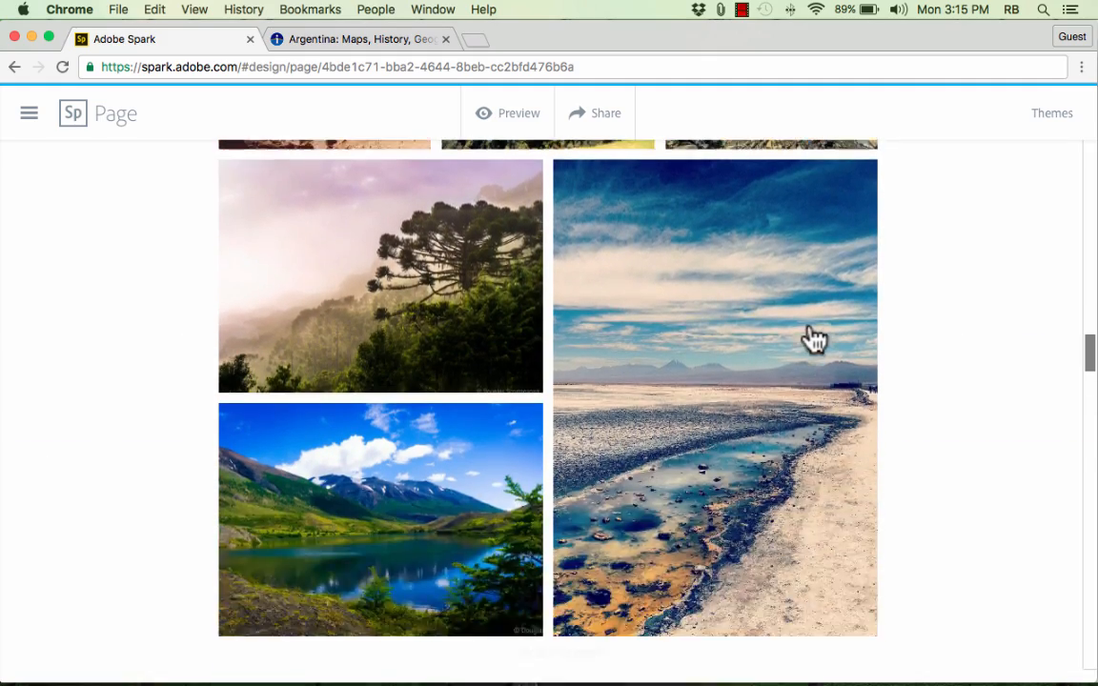
{"action": "scroll", "scroll_direction": "down", "scroll_amount": 3}
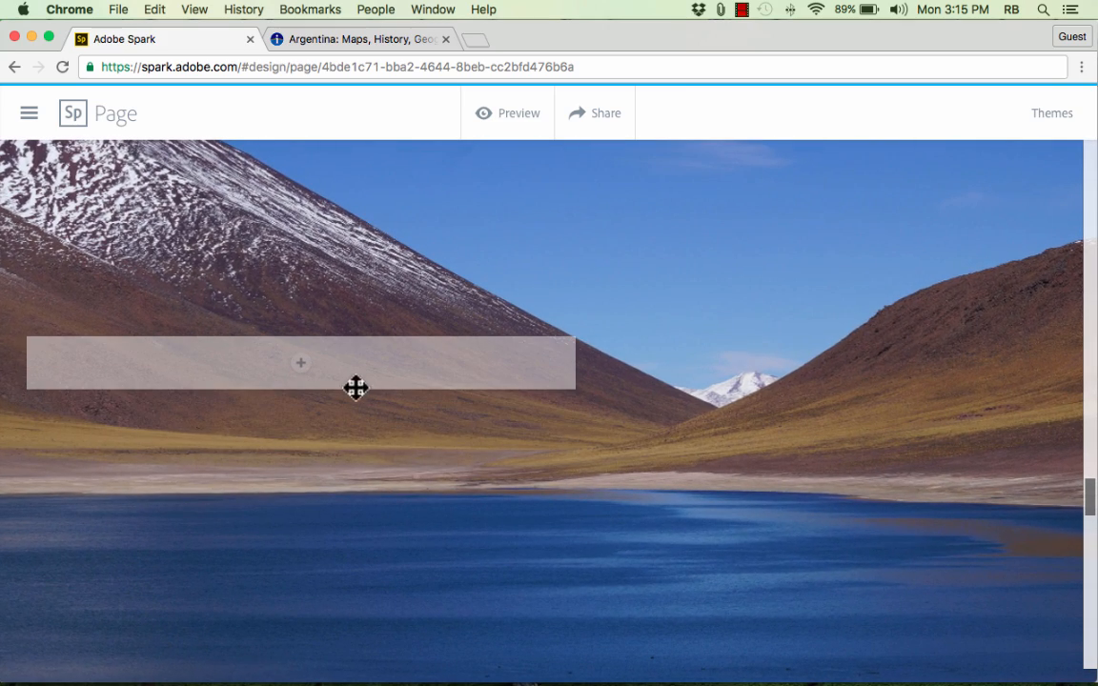
{"action": "mouse_move", "coordinate": [819, 312]}
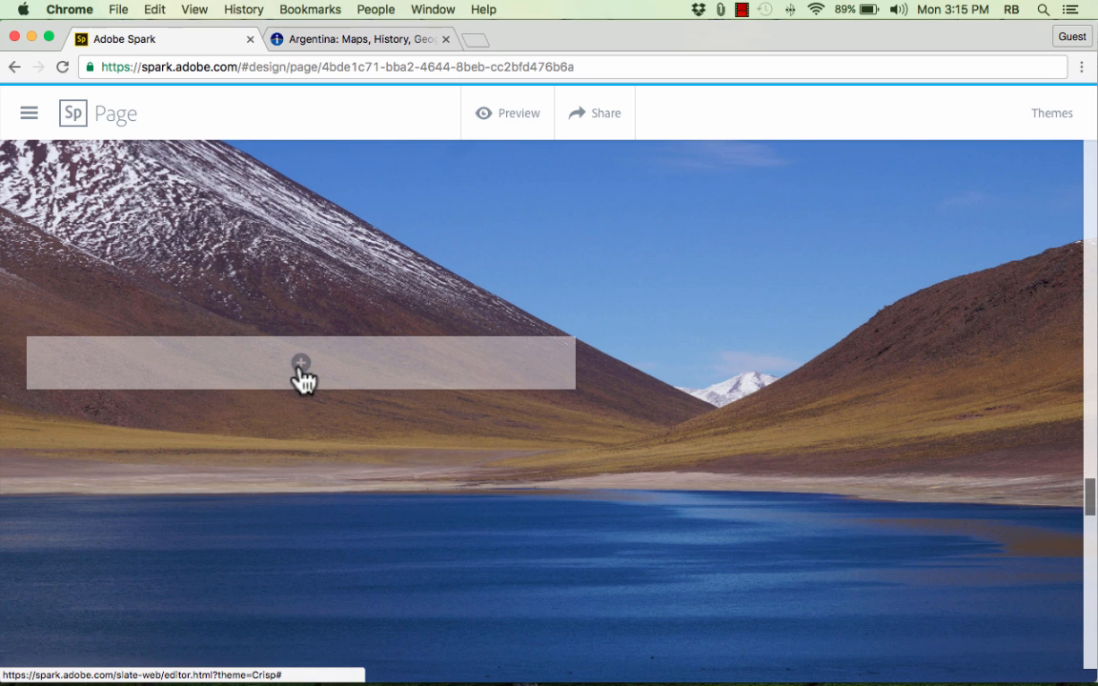
{"action": "left_click", "coordinate": [301, 366]}
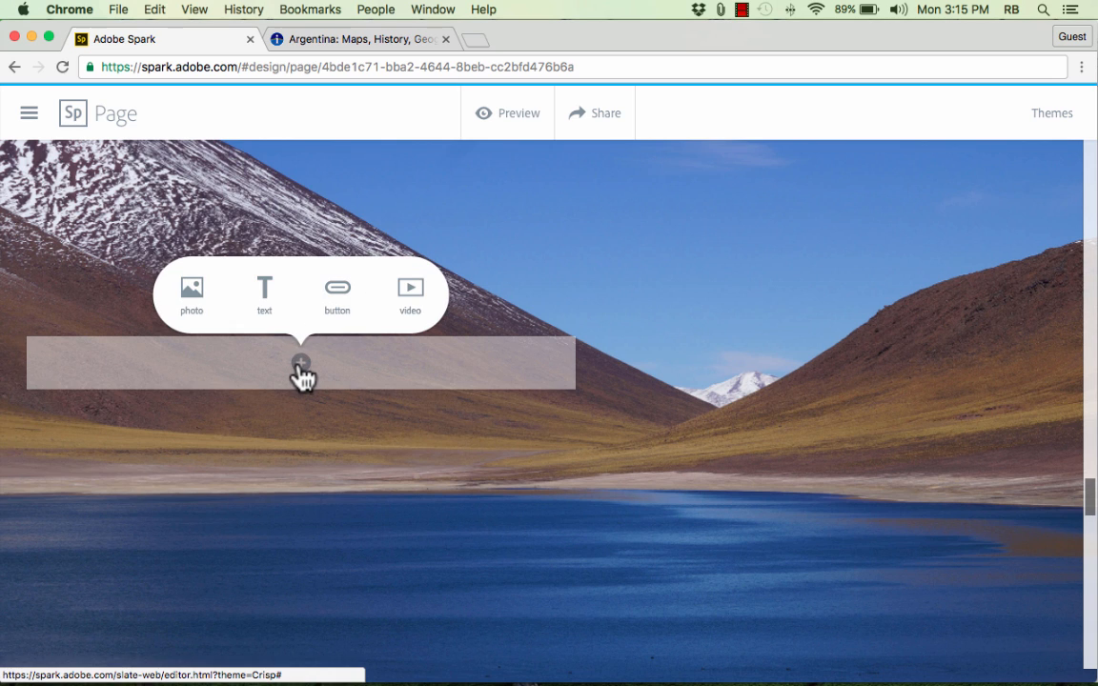
{"action": "mouse_move", "coordinate": [265, 290]}
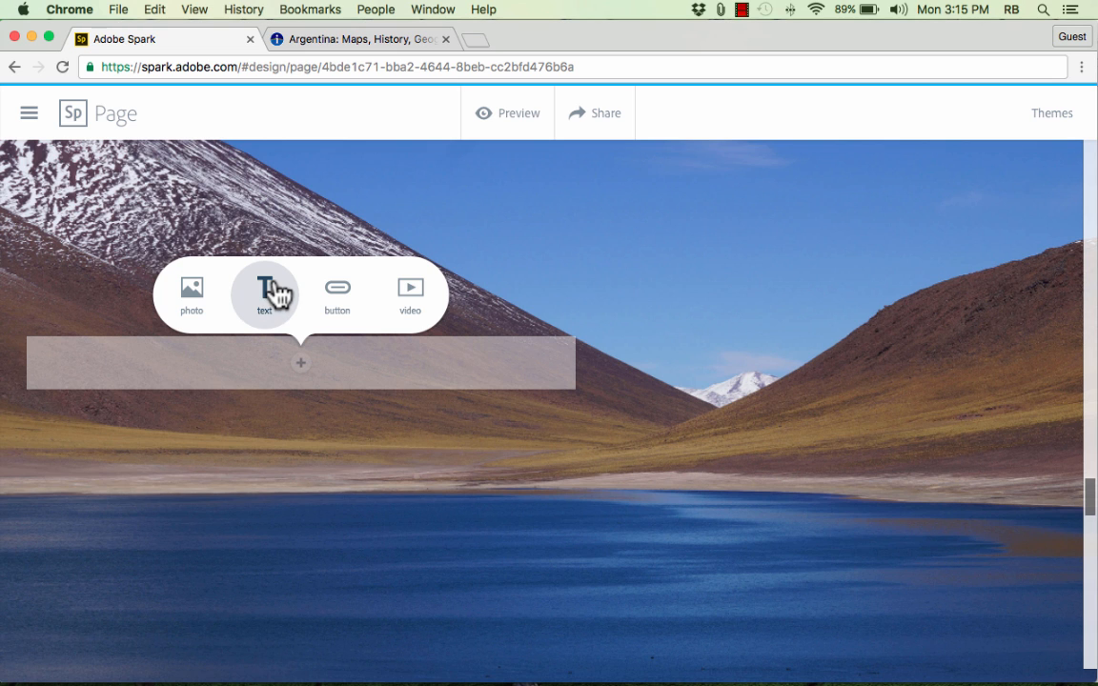
{"action": "mouse_move", "coordinate": [276, 301]}
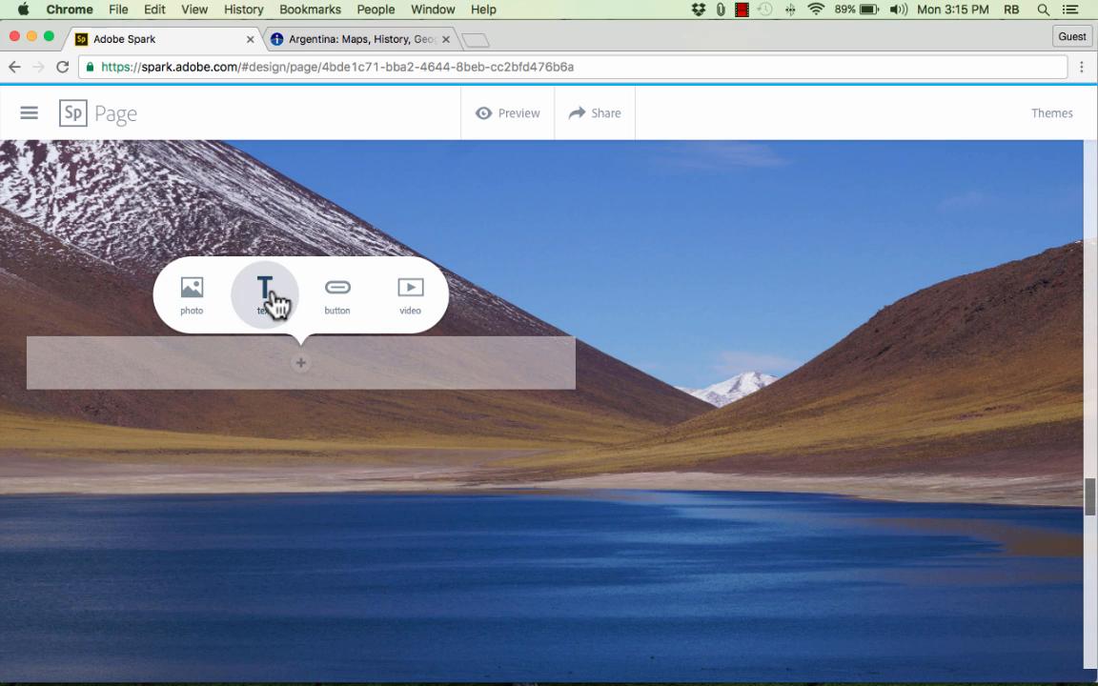
{"action": "left_click", "coordinate": [190, 293]}
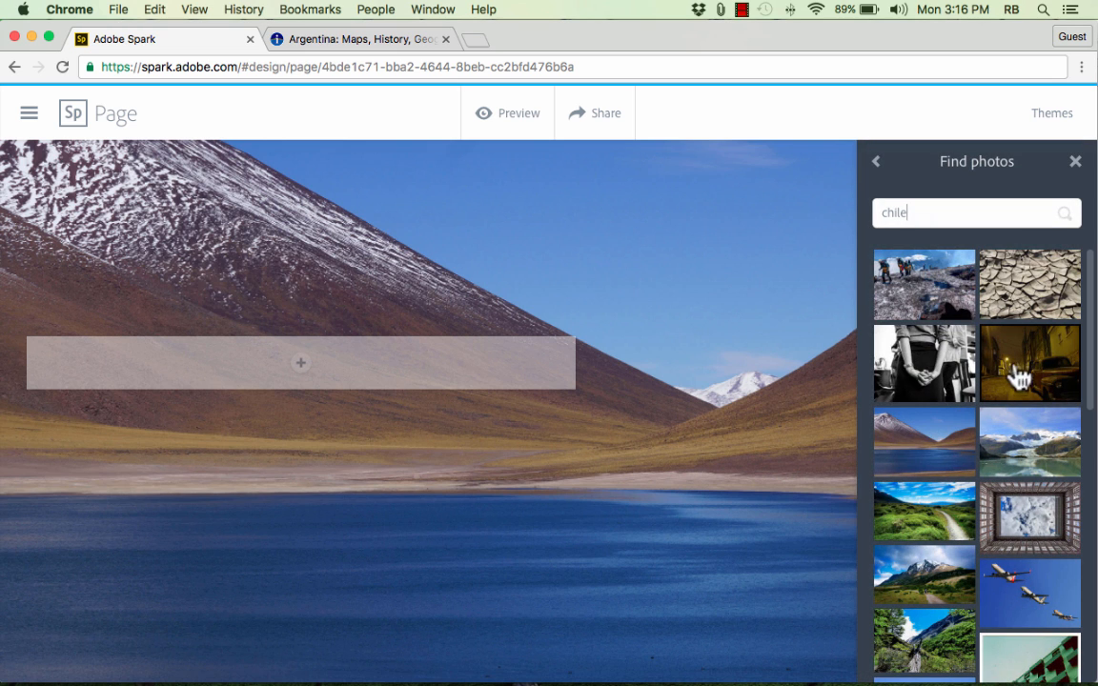
{"action": "left_click", "coordinate": [1029, 362]}
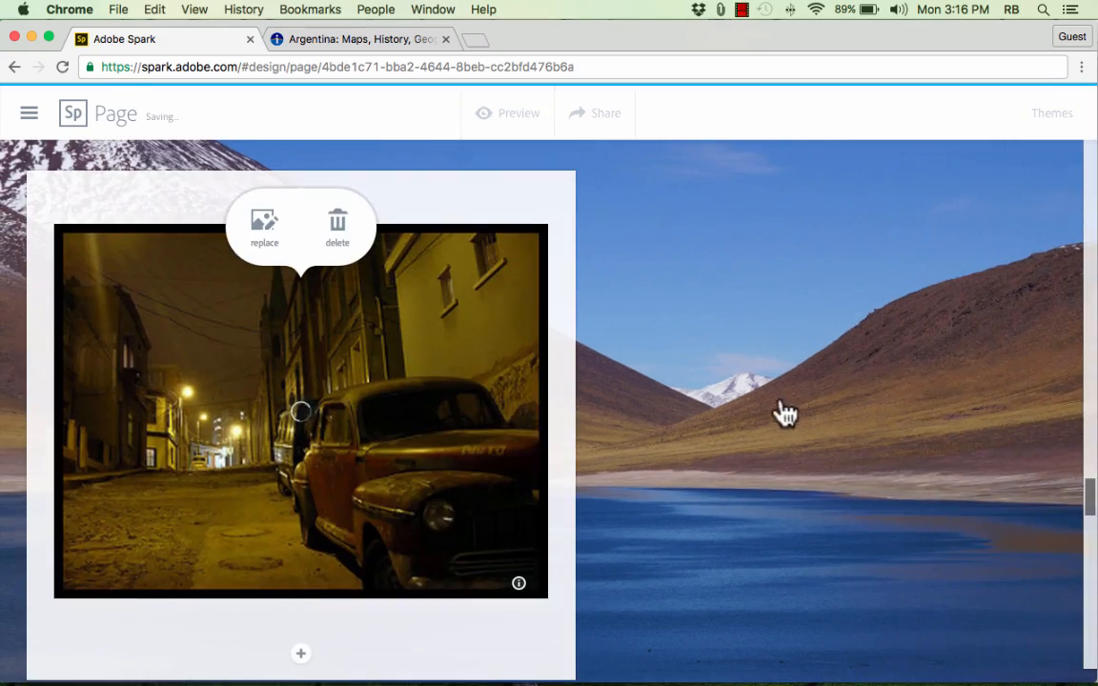
{"action": "scroll", "scroll_direction": "down", "scroll_amount": 3}
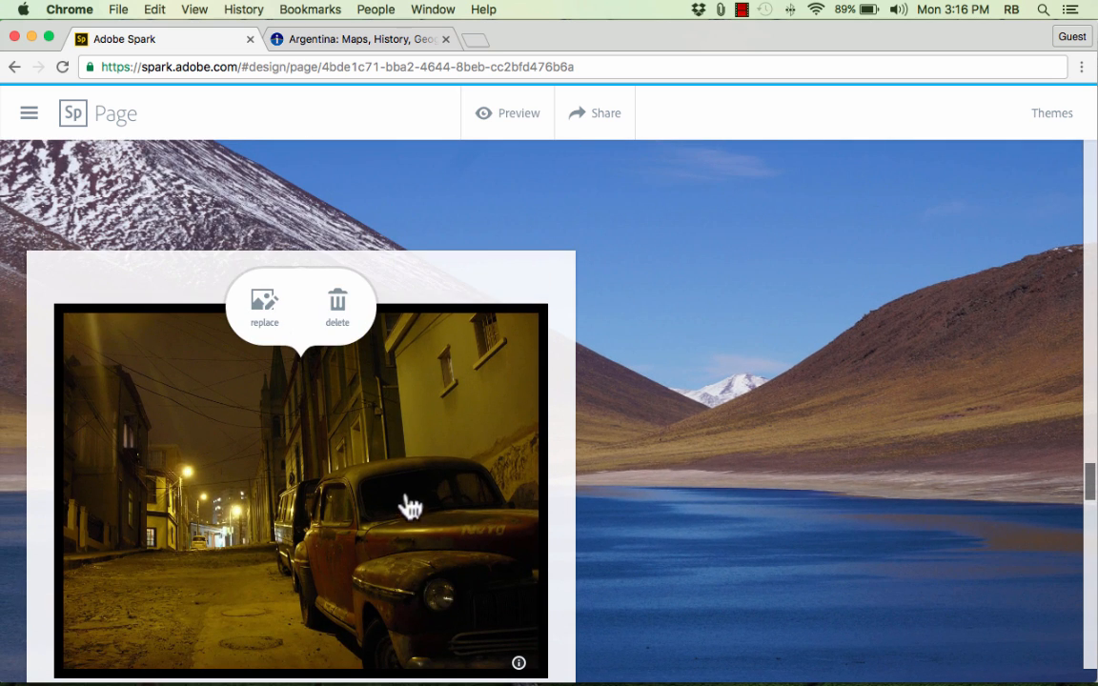
{"action": "left_click", "coordinate": [338, 305]}
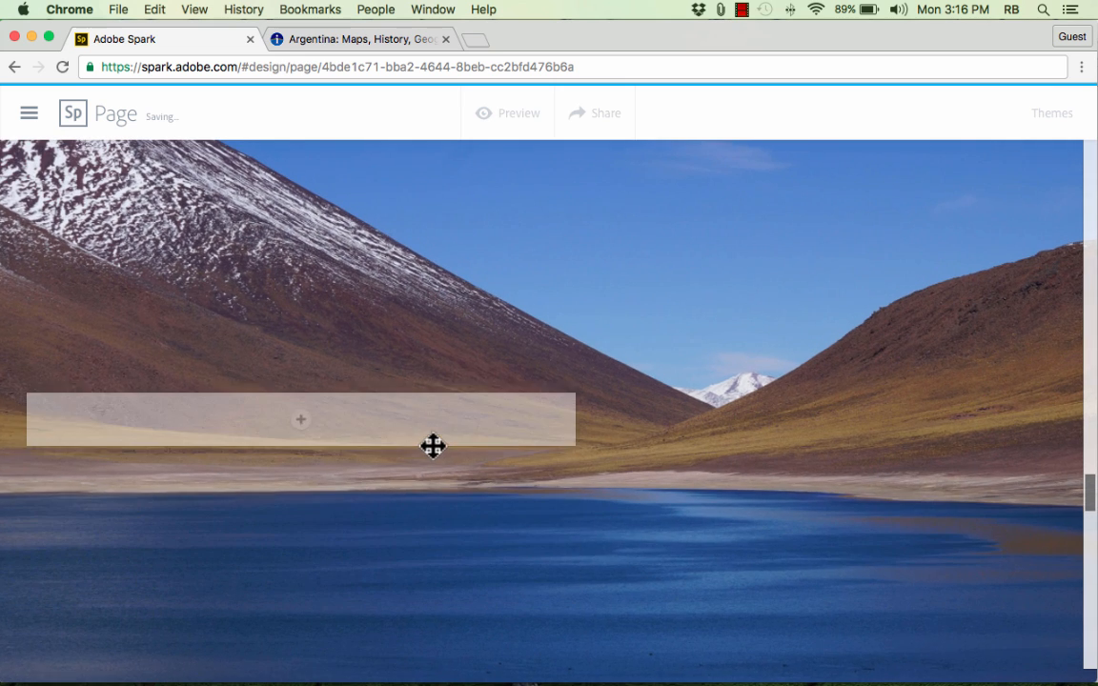
Step: Add a text block reading 'Mountains in Chile' over the mountain lake photo
{"action": "left_click", "coordinate": [301, 420]}
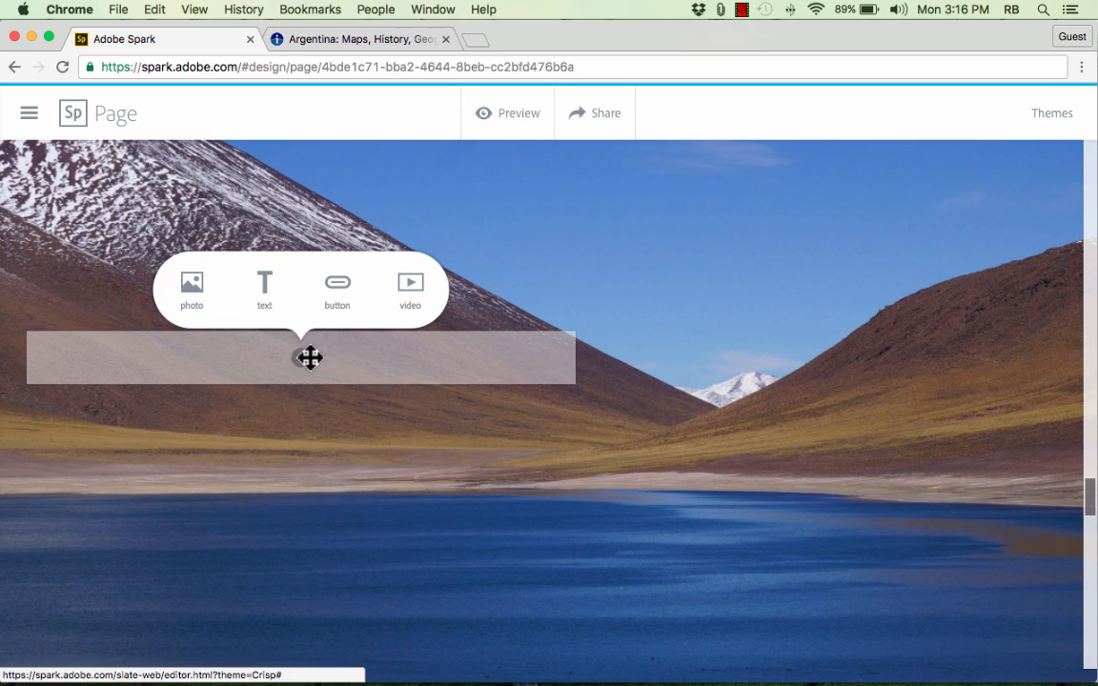
{"action": "left_click", "coordinate": [263, 286]}
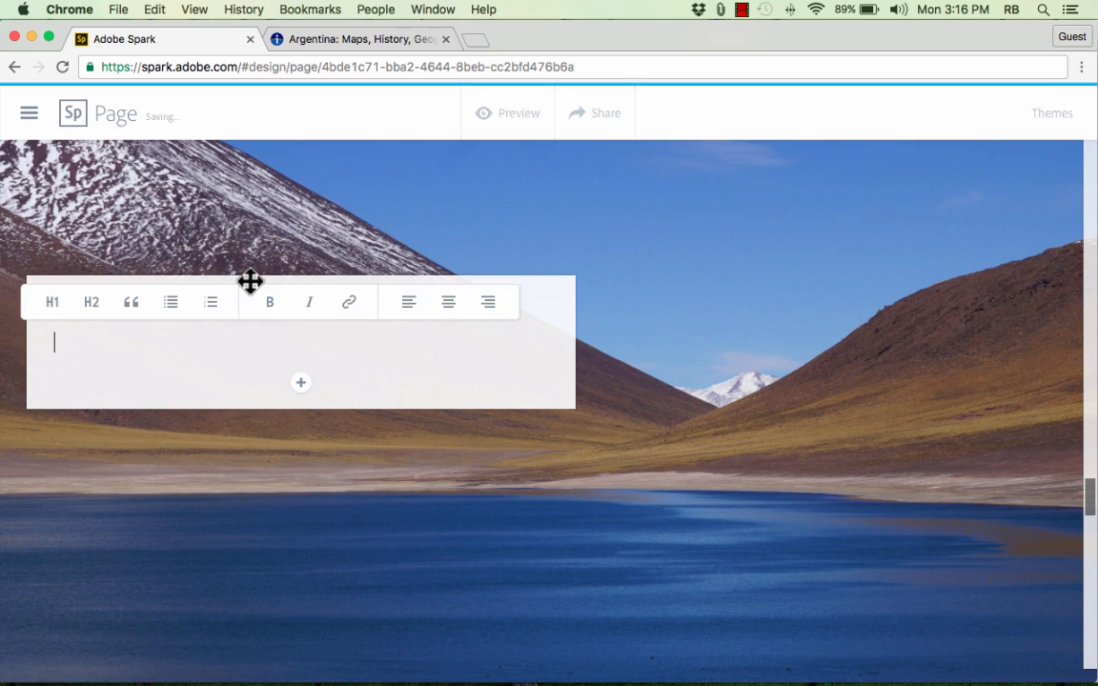
{"action": "type", "text": "Mountains in C"}
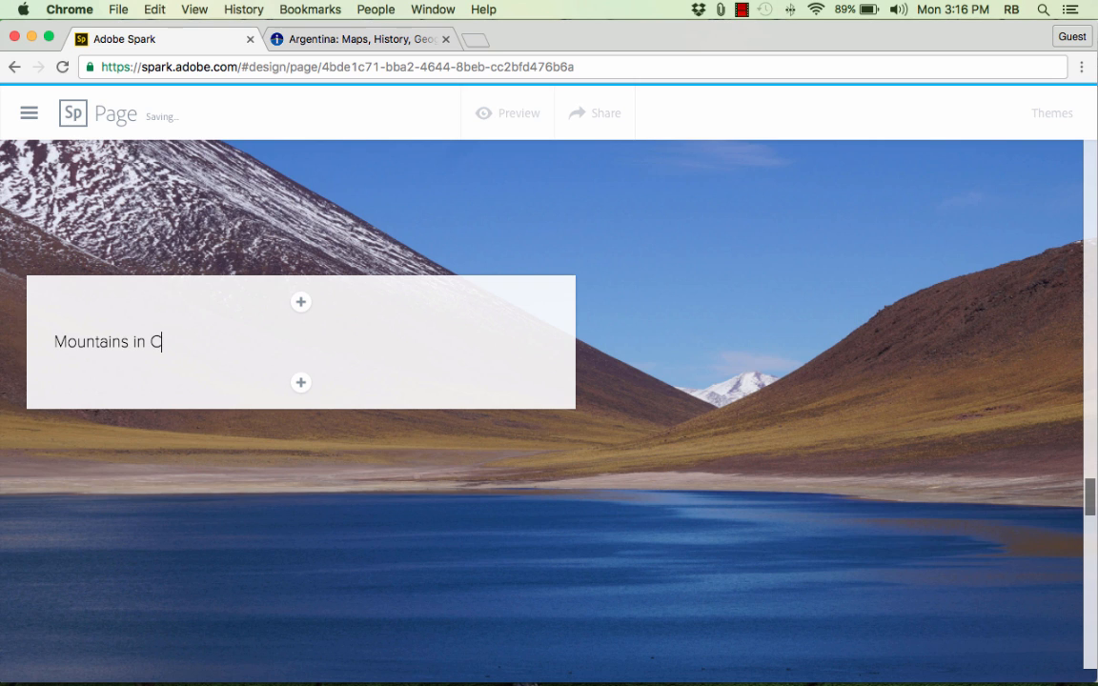
{"action": "type", "text": "hile"}
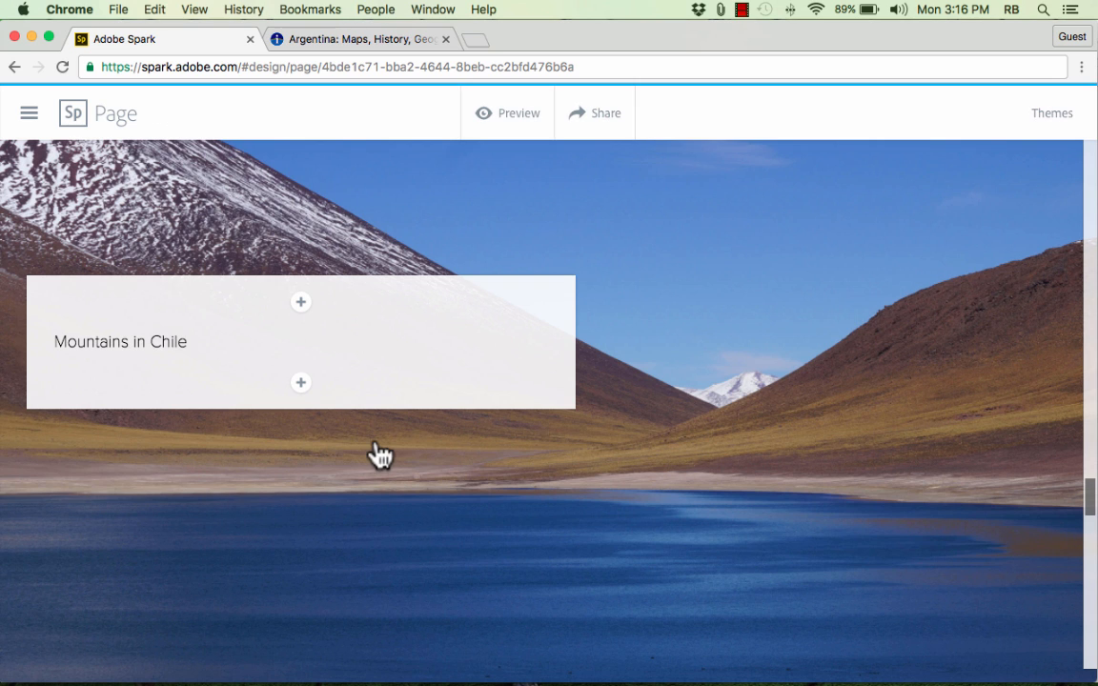
Step: Review the new caption overlaying the first Chile glideshow slide further down the page
{"action": "left_click", "coordinate": [301, 301]}
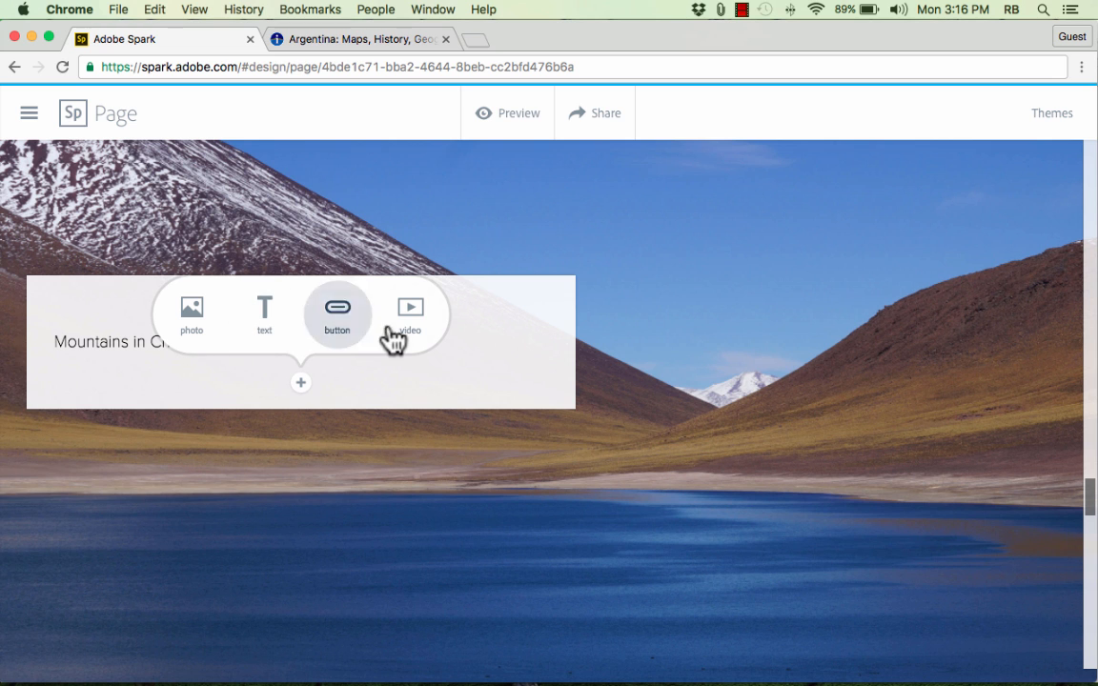
{"action": "mouse_move", "coordinate": [564, 472]}
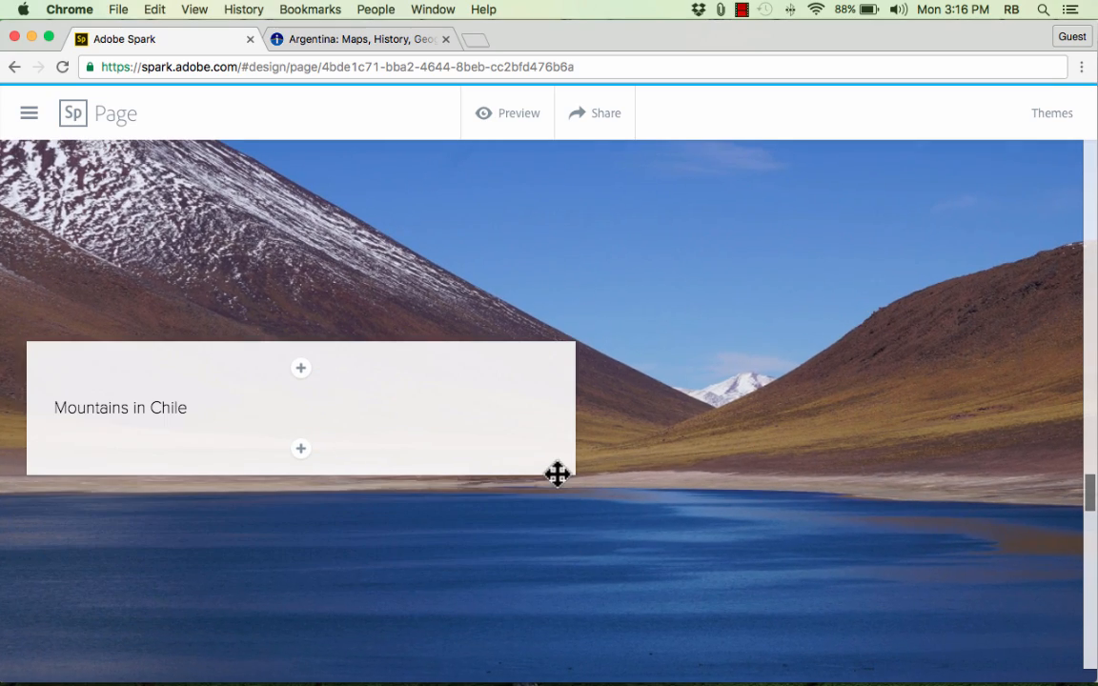
{"action": "scroll", "scroll_direction": "down", "scroll_amount": 3}
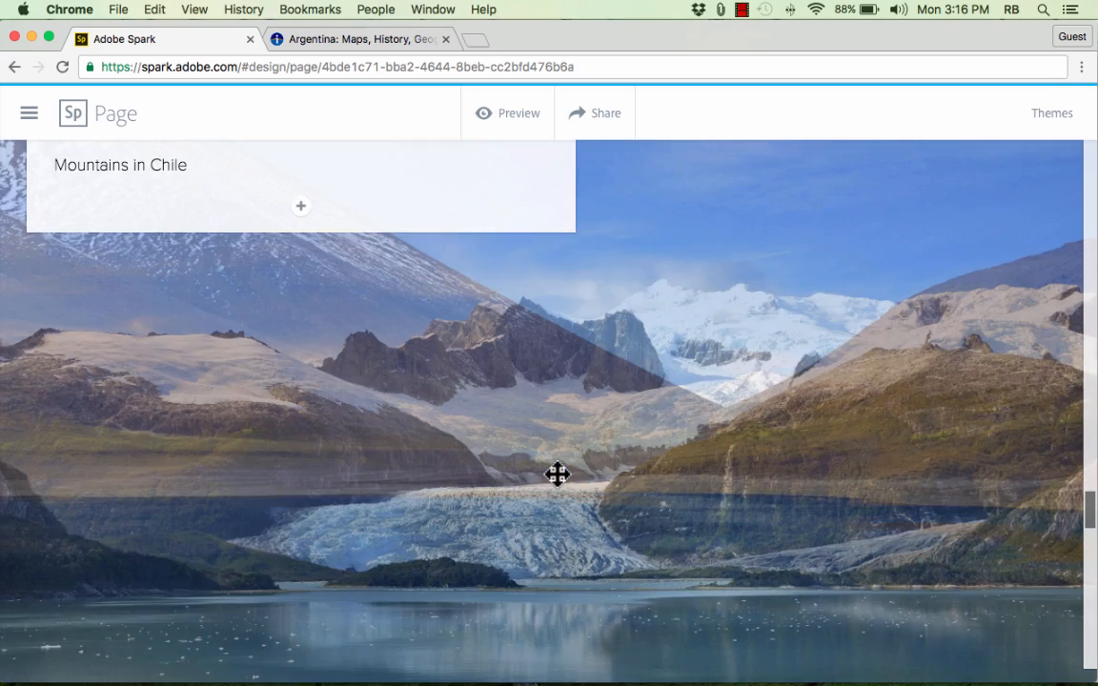
{"action": "scroll", "scroll_direction": "down", "scroll_amount": 3}
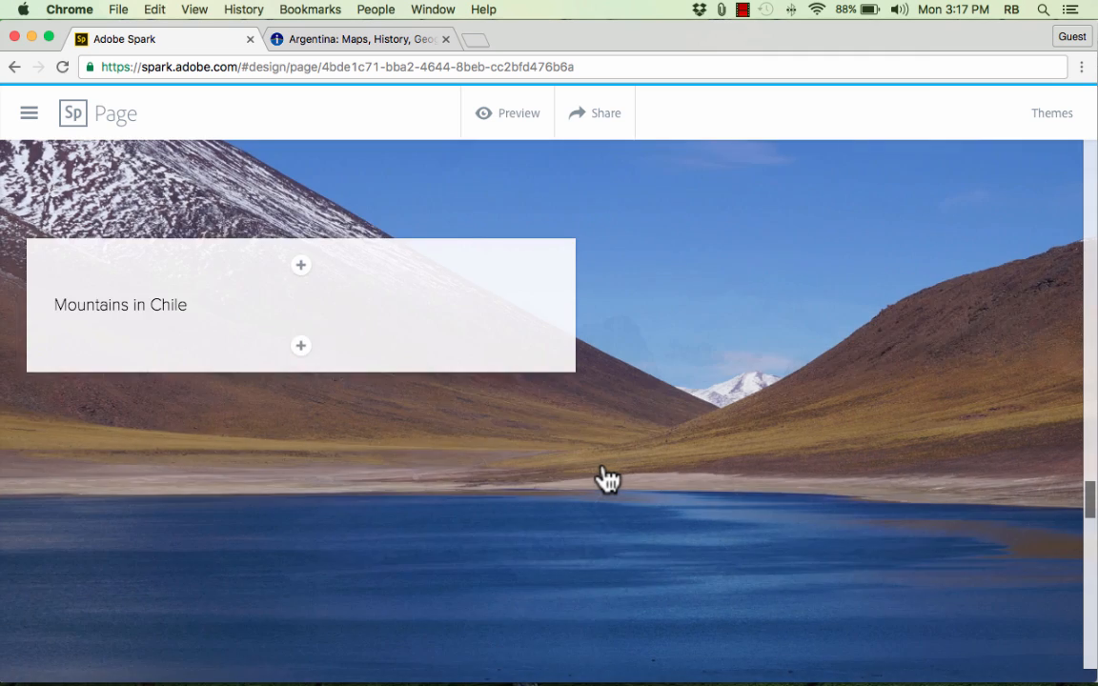
{"action": "scroll", "scroll_direction": "down", "scroll_amount": 3}
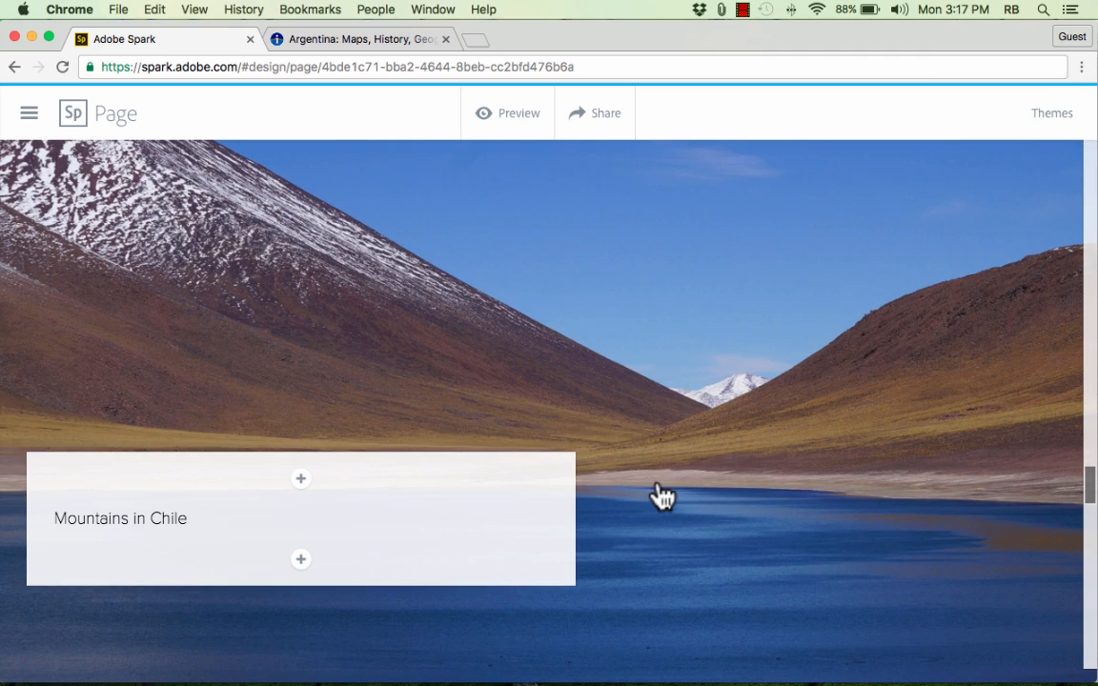
{"action": "mouse_move", "coordinate": [481, 383]}
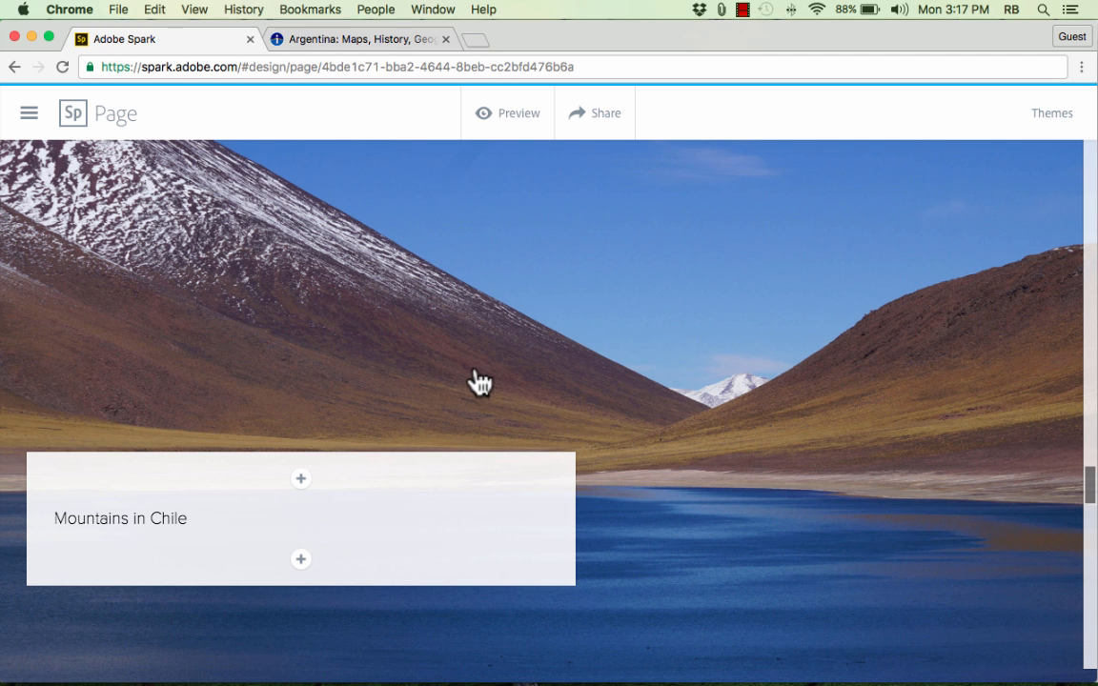
Step: Enter focal-point editing for the lake photo and move the focal circle onto the snowy peak
{"action": "left_click", "coordinate": [481, 381]}
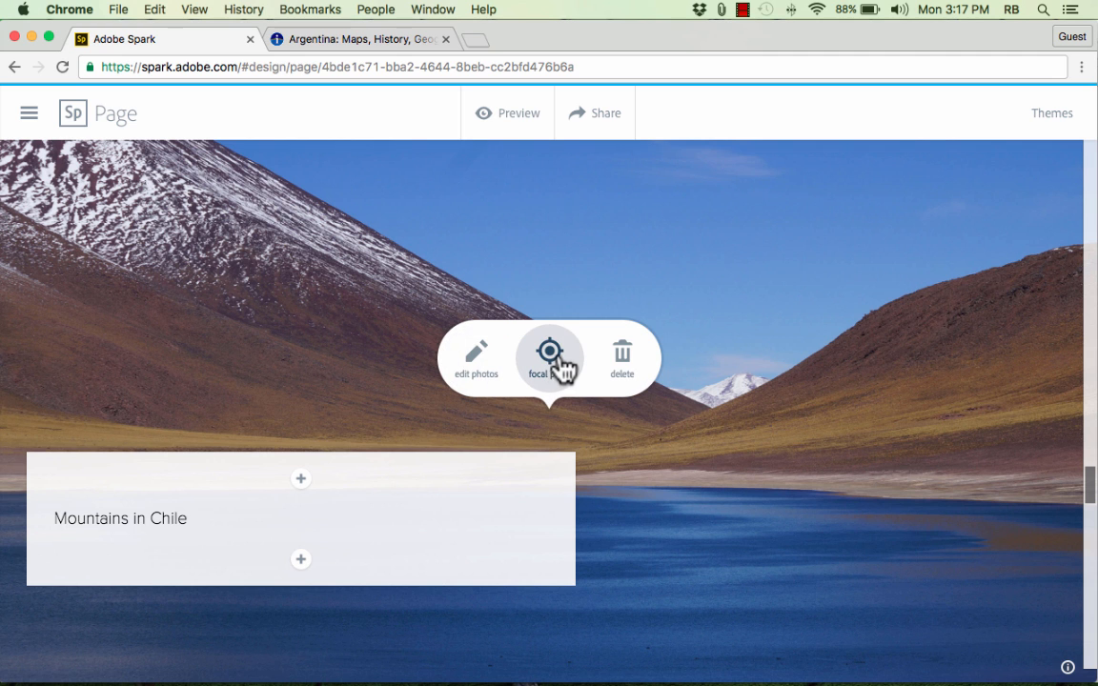
{"action": "left_click", "coordinate": [548, 358]}
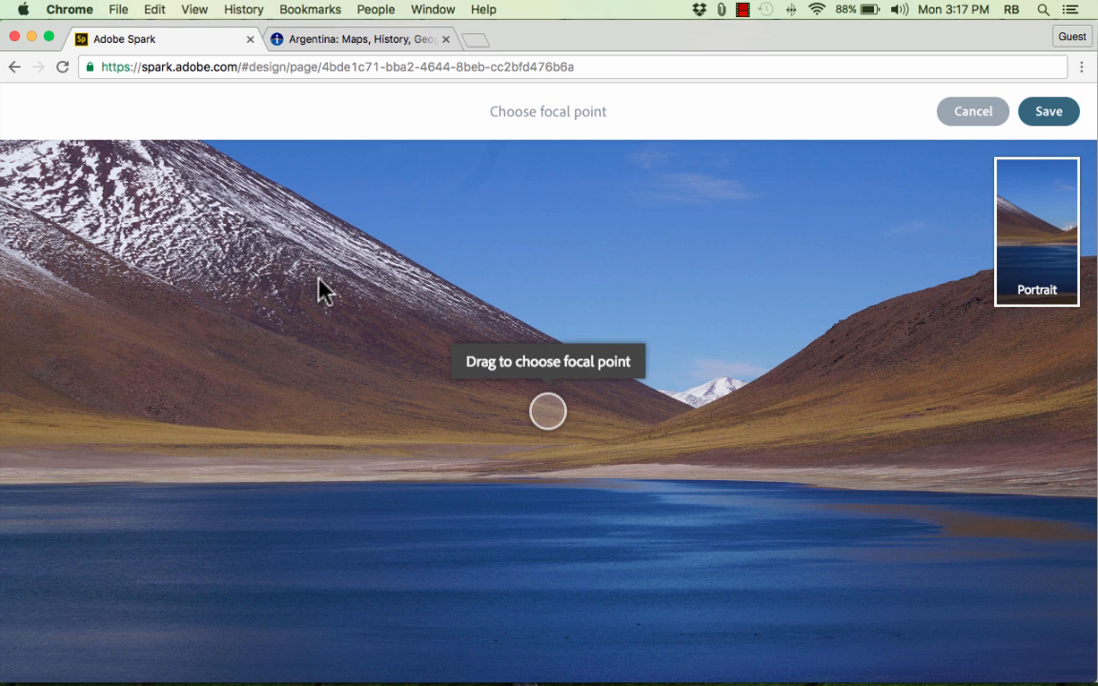
{"action": "left_click_drag", "start_coordinate": [549, 412], "coordinate": [481, 358]}
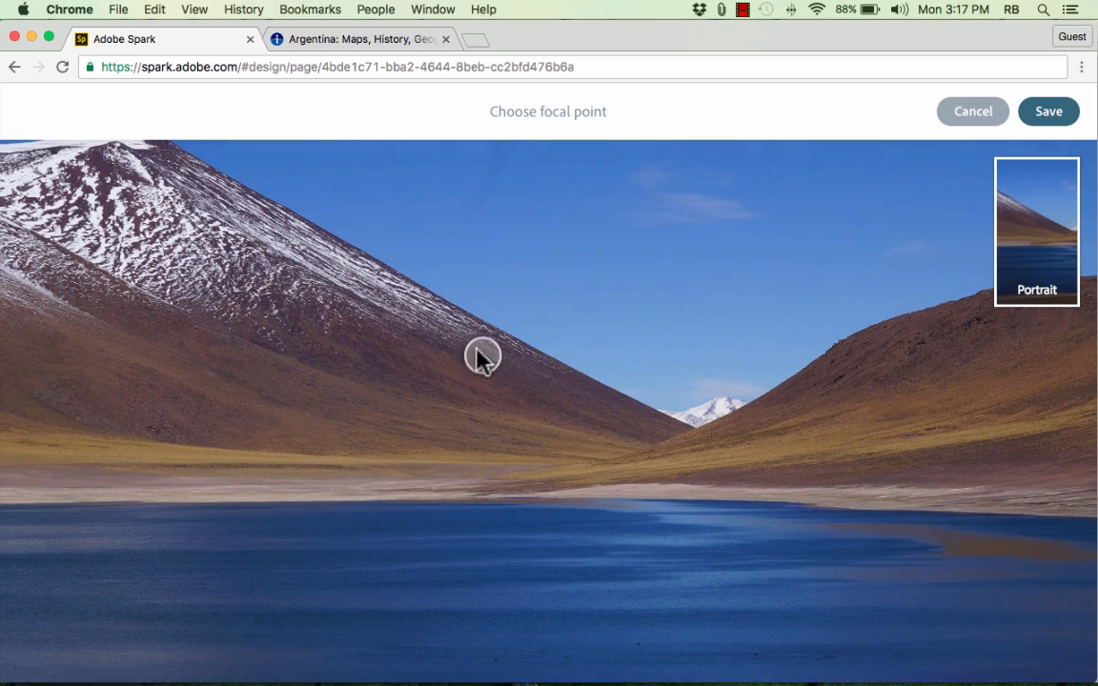
{"action": "left_click_drag", "start_coordinate": [480, 358], "coordinate": [133, 187]}
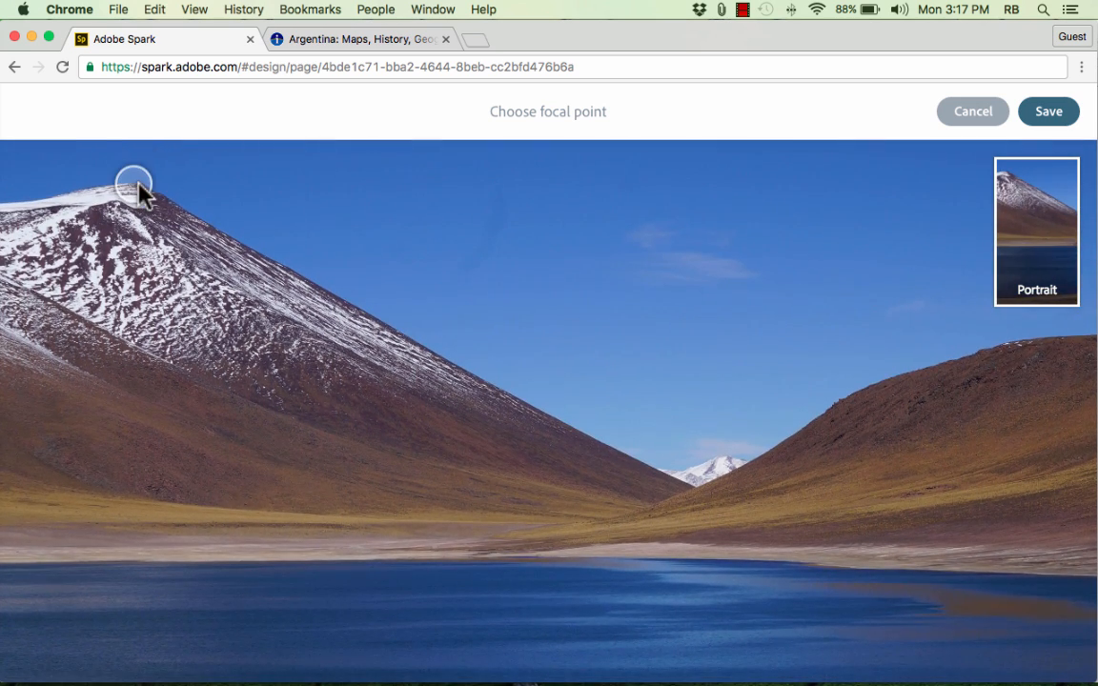
Step: Settle the focal point just right of the snowy peak at upper left and save it
{"action": "left_click_drag", "start_coordinate": [133, 183], "coordinate": [1041, 595]}
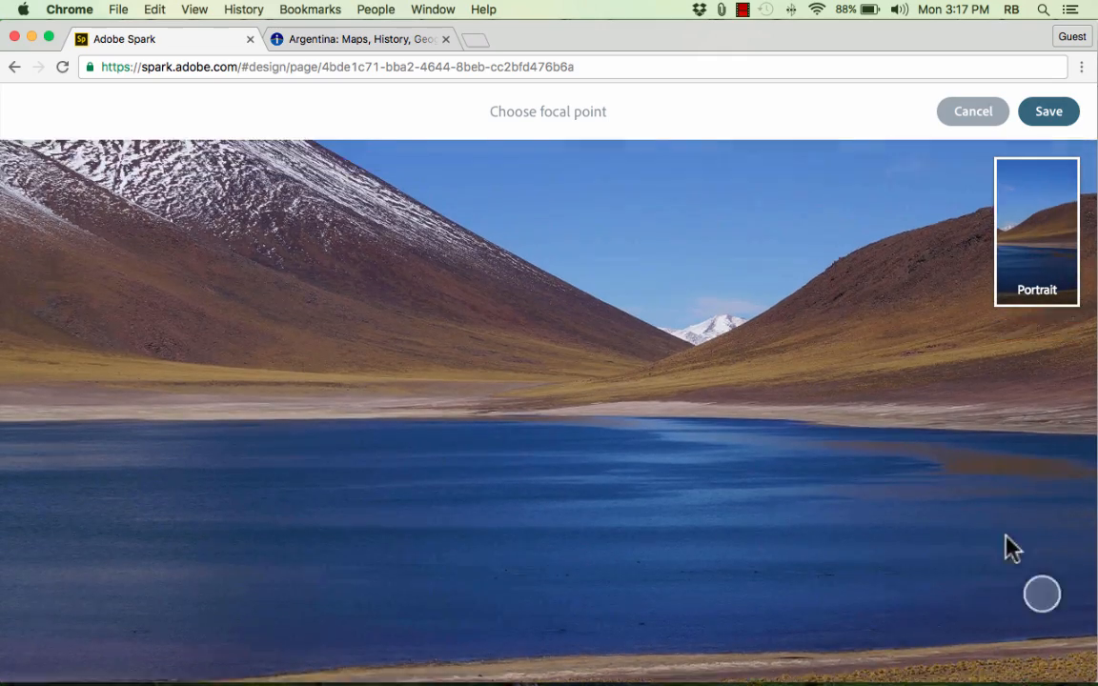
{"action": "left_click_drag", "start_coordinate": [1041, 594], "coordinate": [122, 182]}
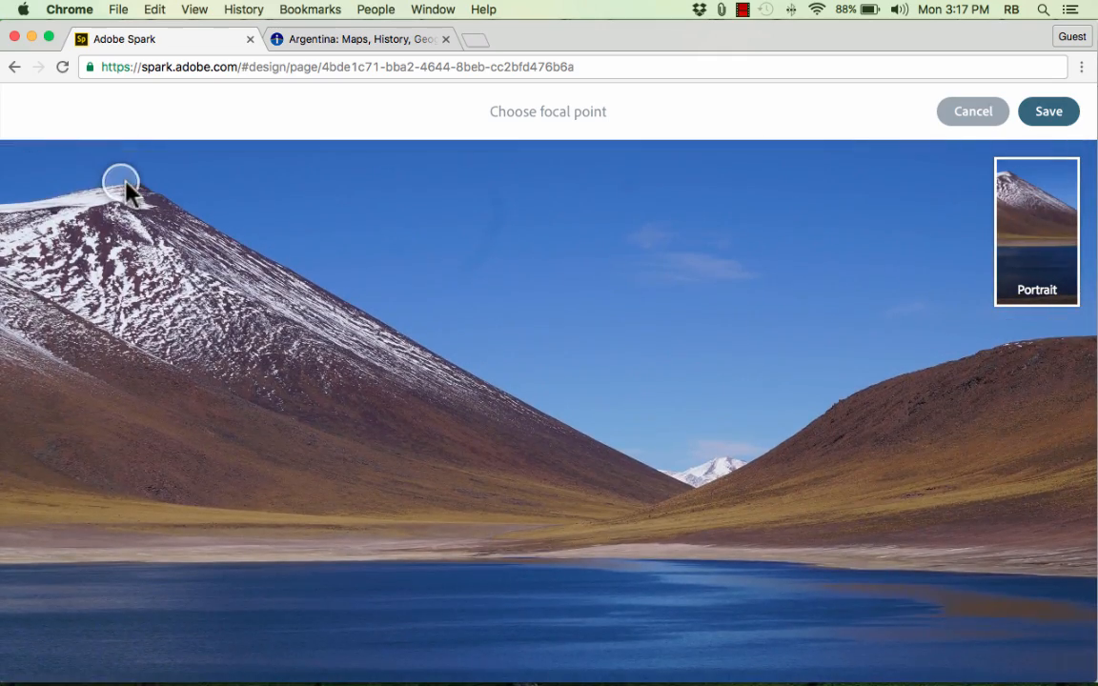
{"action": "left_click_drag", "start_coordinate": [122, 183], "coordinate": [301, 288]}
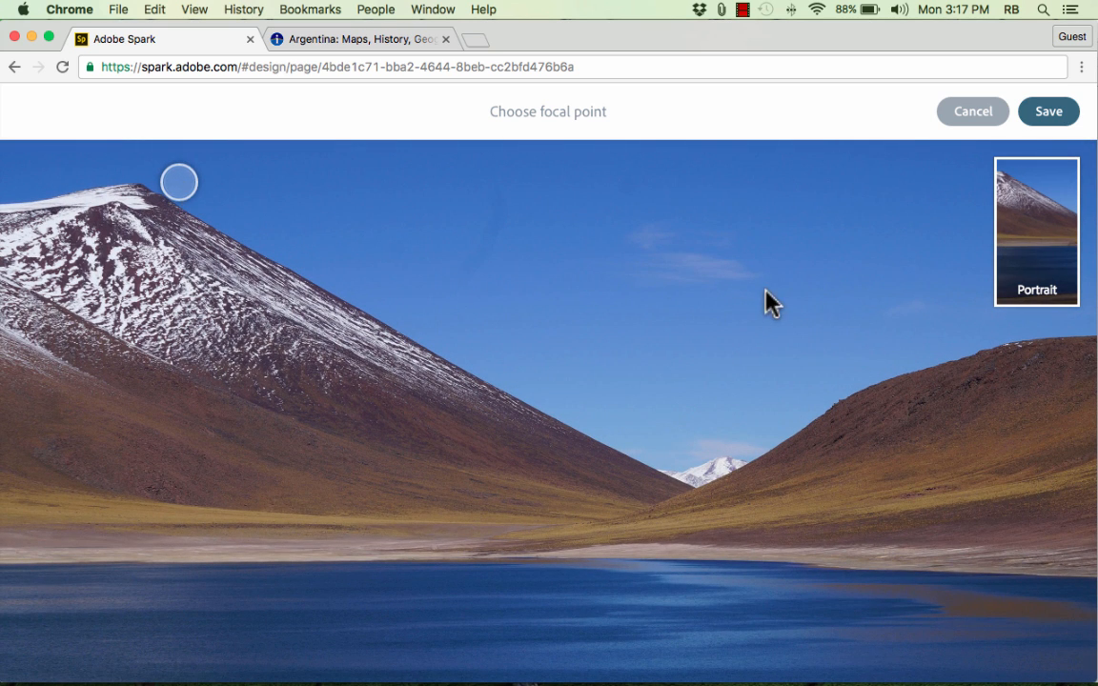
{"action": "mouse_move", "coordinate": [289, 255]}
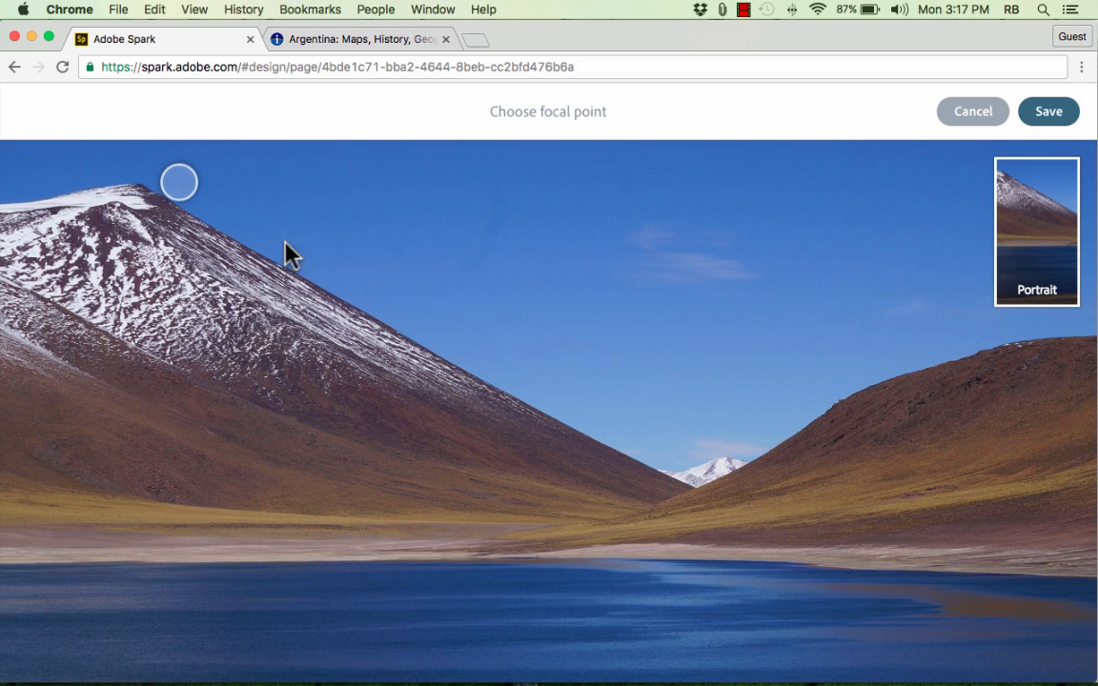
{"action": "left_click", "coordinate": [1048, 110]}
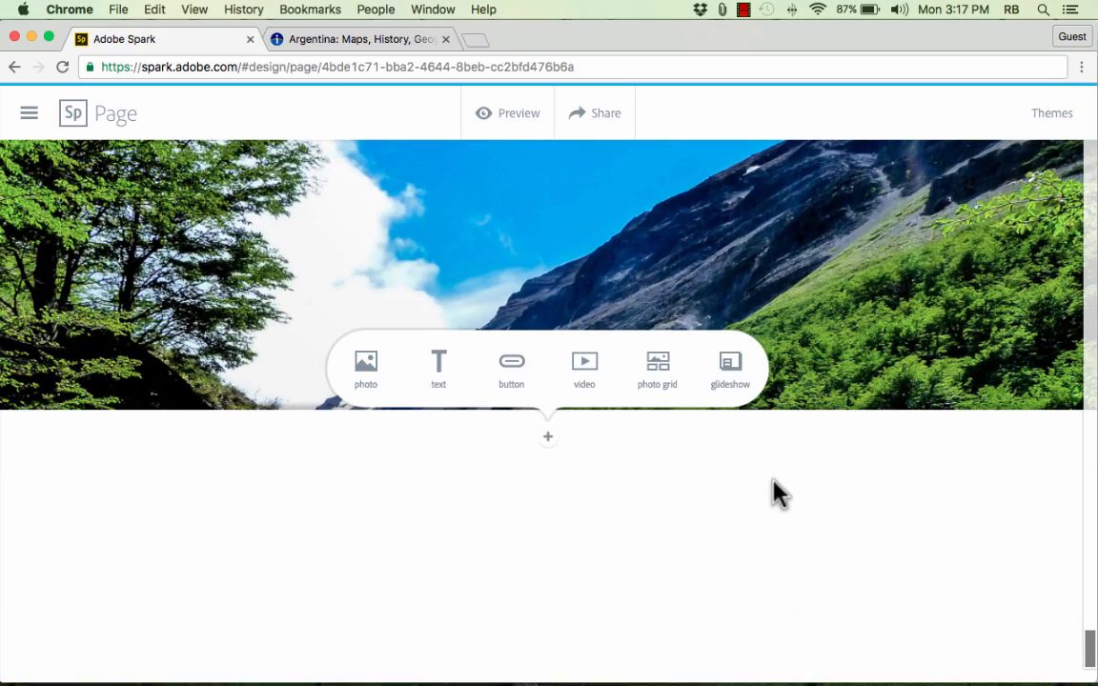
{"action": "mouse_move", "coordinate": [789, 474]}
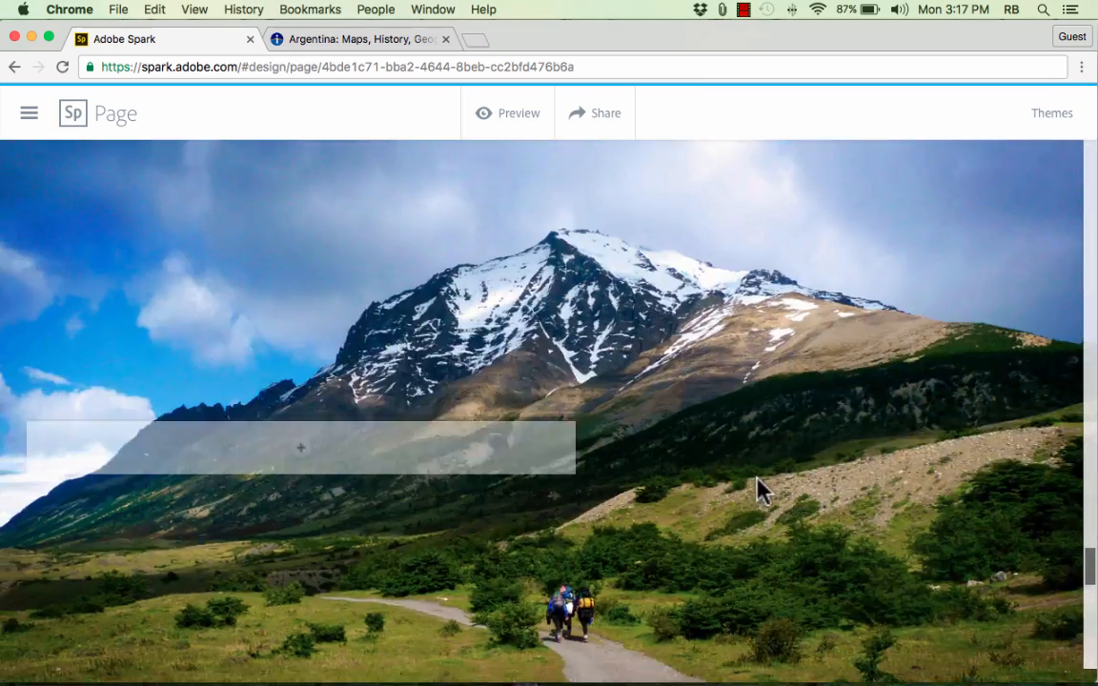
{"action": "scroll", "scroll_direction": "down", "scroll_amount": 3}
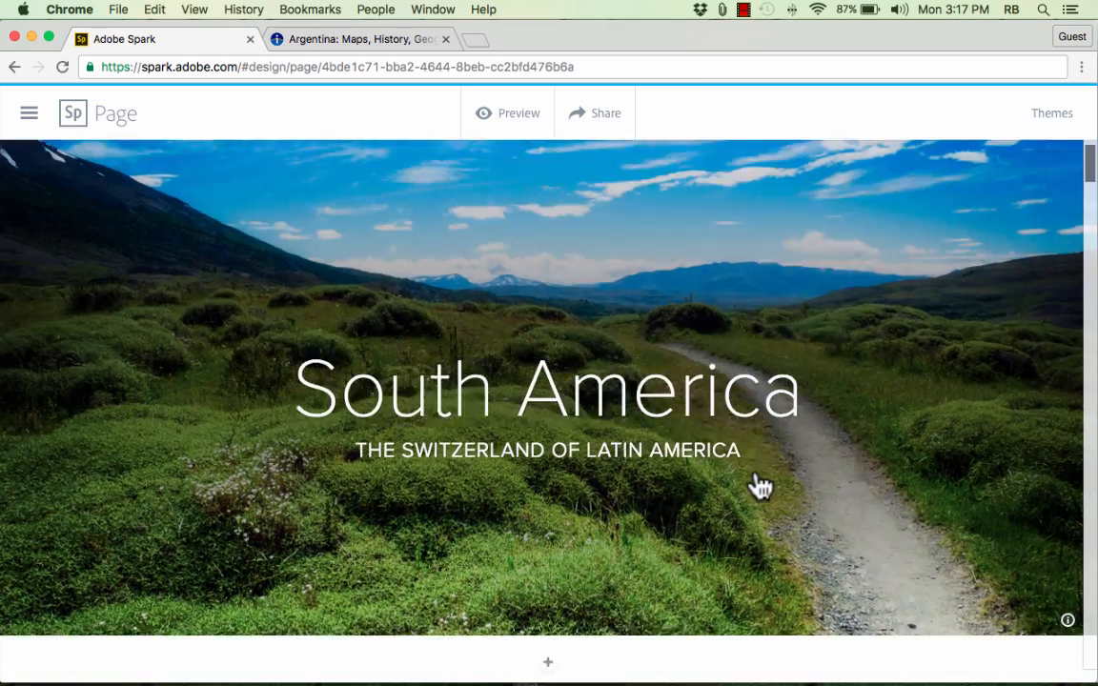
{"action": "scroll", "scroll_direction": "down", "scroll_amount": 3}
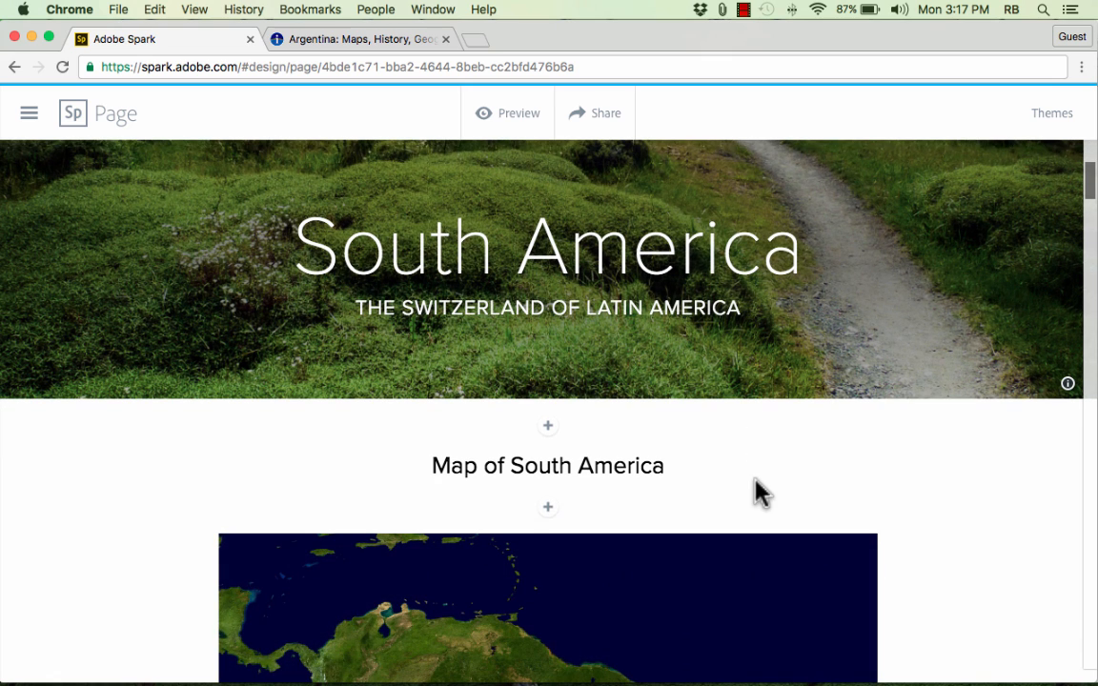
{"action": "mouse_move", "coordinate": [1058, 224]}
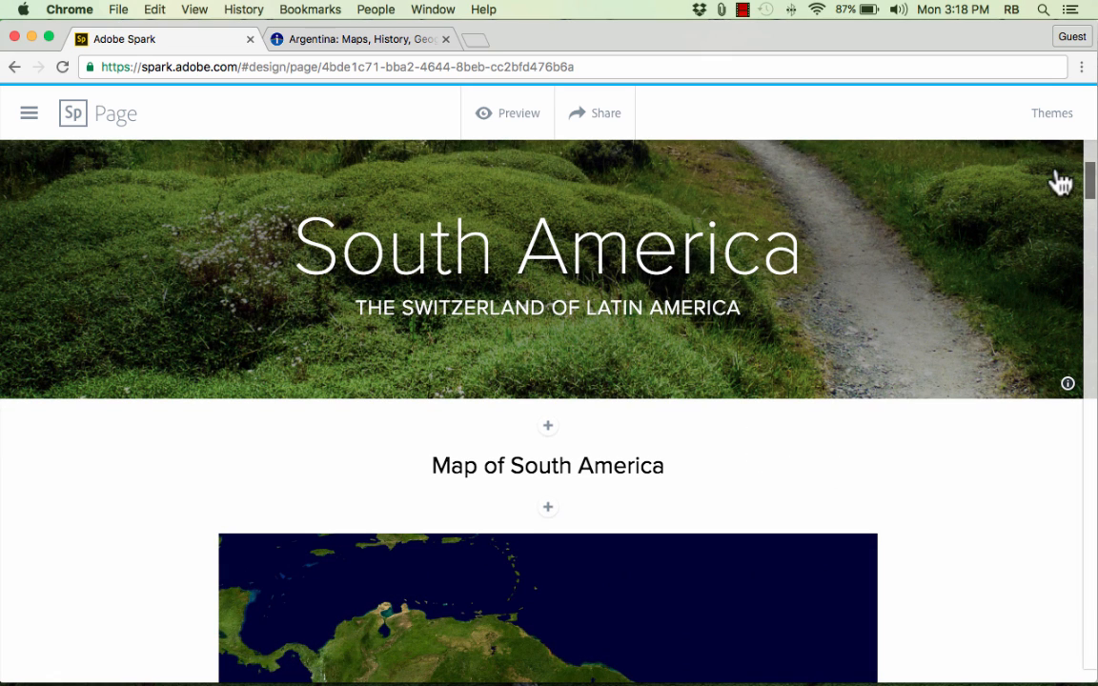
{"action": "mouse_move", "coordinate": [1044, 122]}
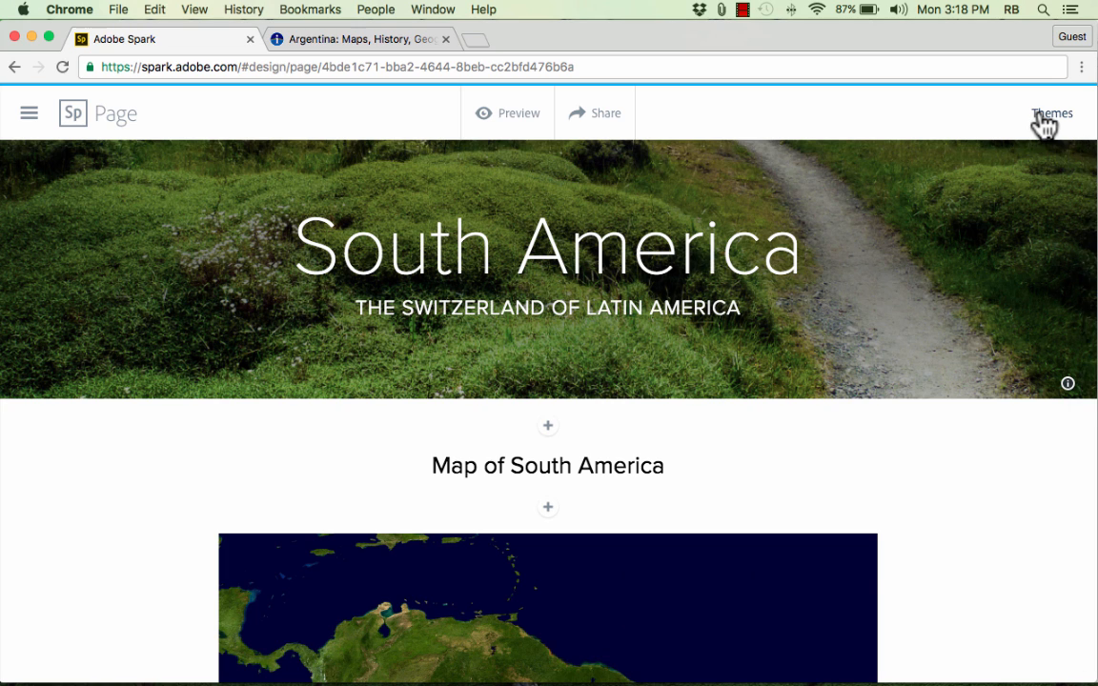
Step: Try the Storybook and Whimsy themes on the South America page
{"action": "left_click", "coordinate": [1052, 113]}
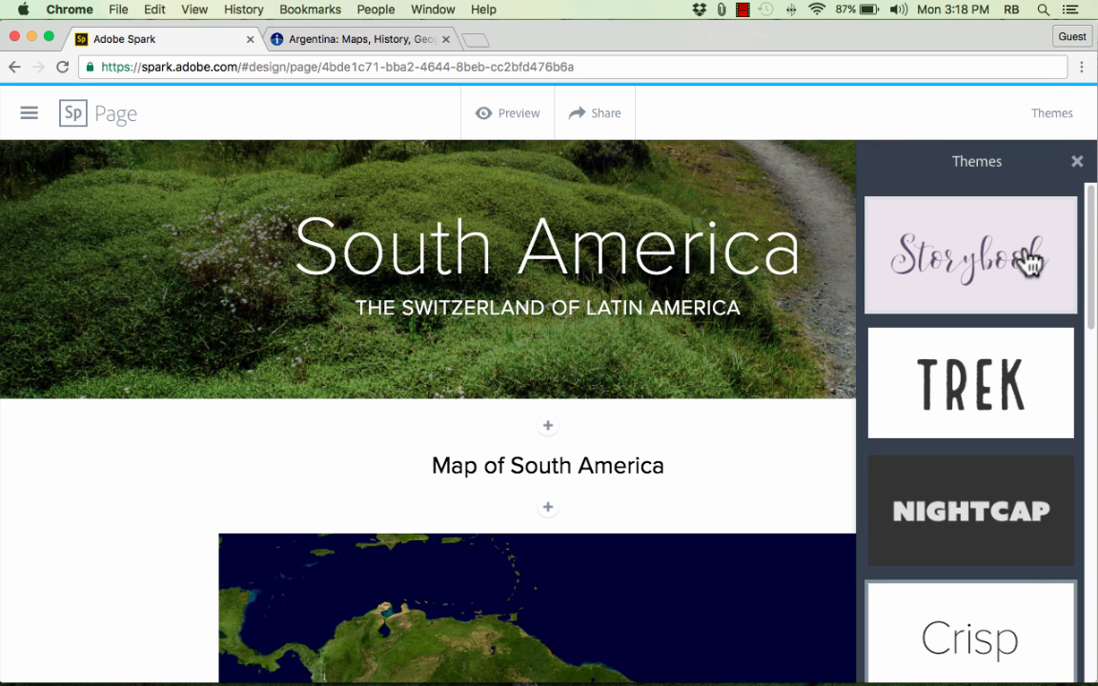
{"action": "left_click", "coordinate": [969, 255]}
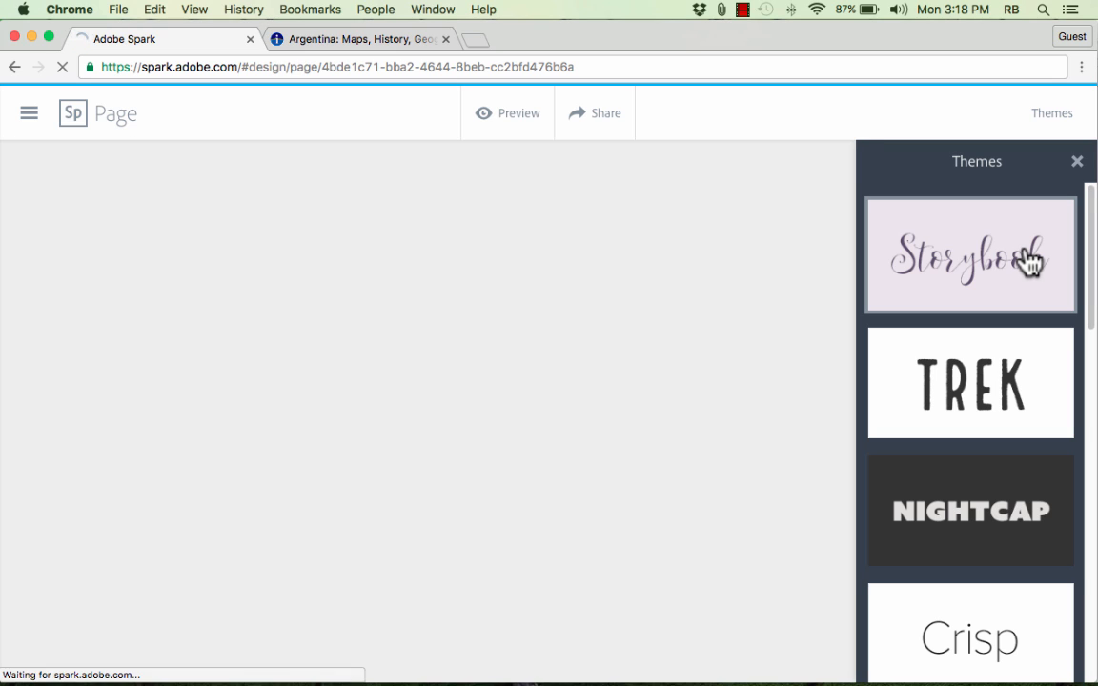
{"action": "left_click", "coordinate": [970, 255]}
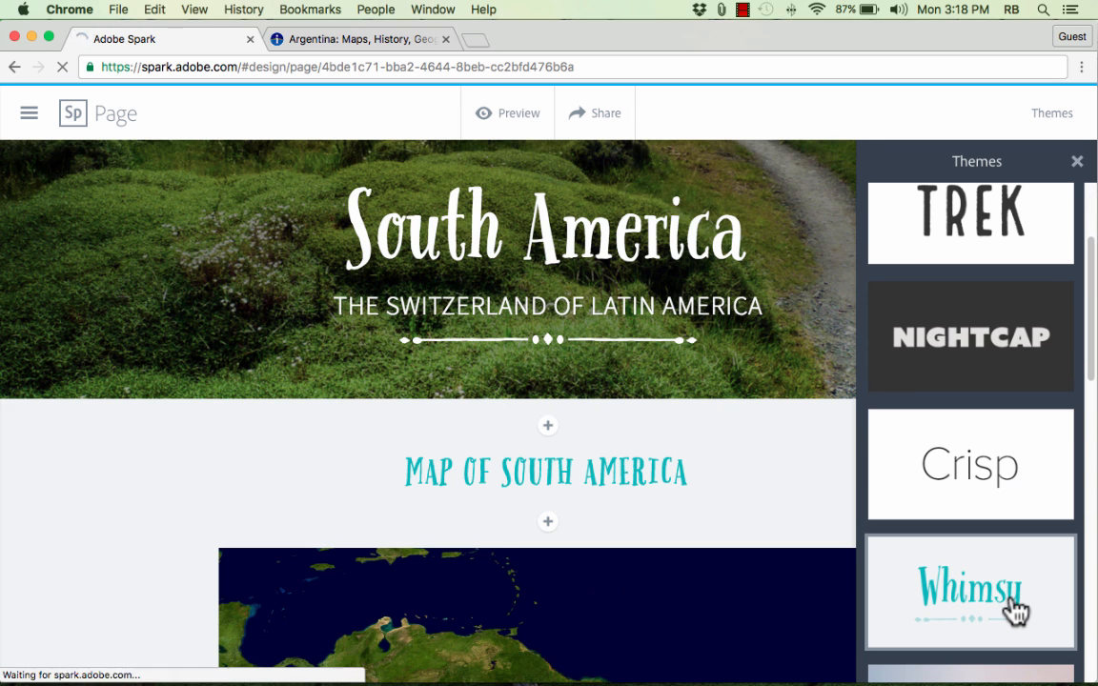
{"action": "scroll", "scroll_direction": "down", "scroll_amount": 3}
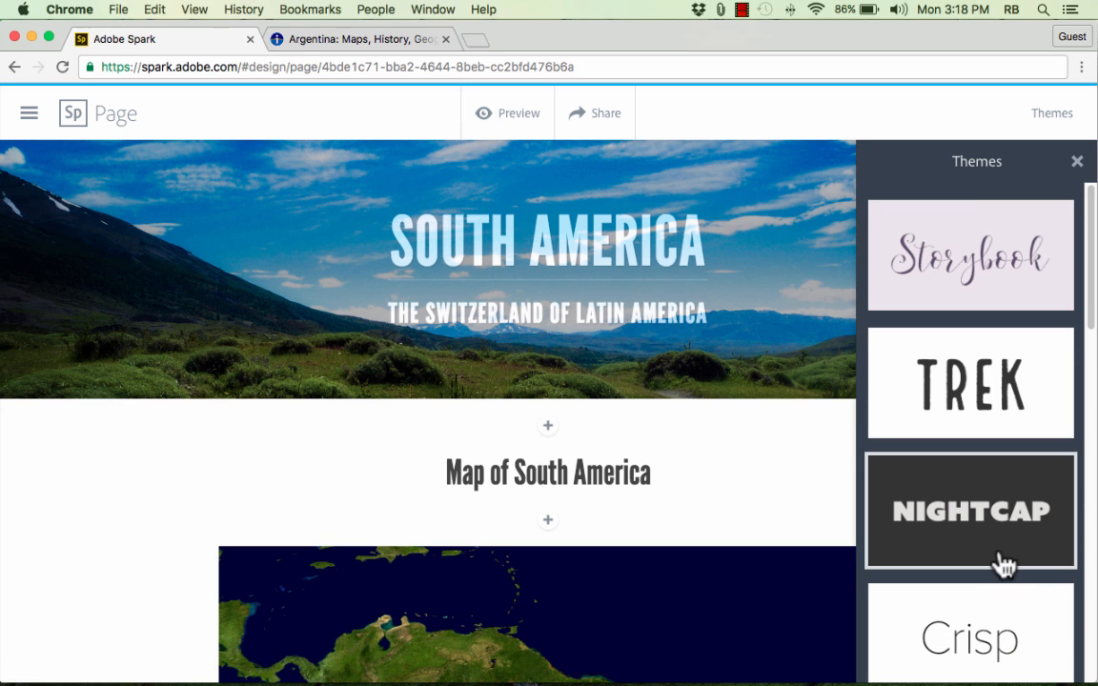
Step: Try Nightcap, then apply the Trek theme and dismiss the Themes panel
{"action": "left_click", "coordinate": [970, 381]}
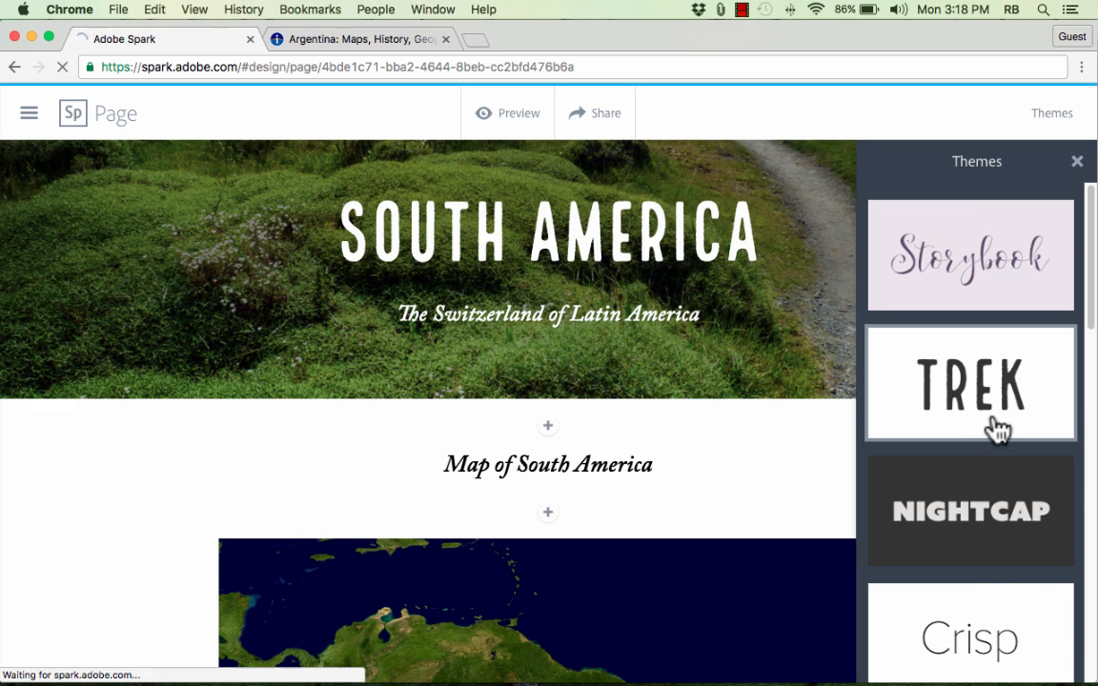
{"action": "left_click", "coordinate": [970, 383]}
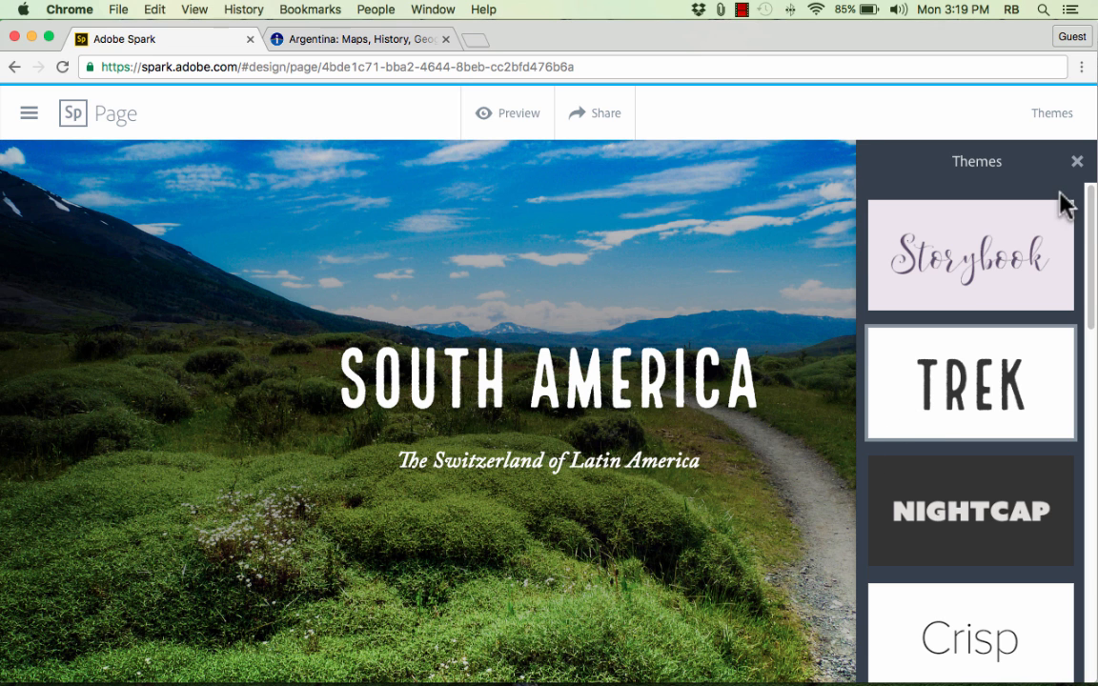
{"action": "left_click", "coordinate": [1077, 160]}
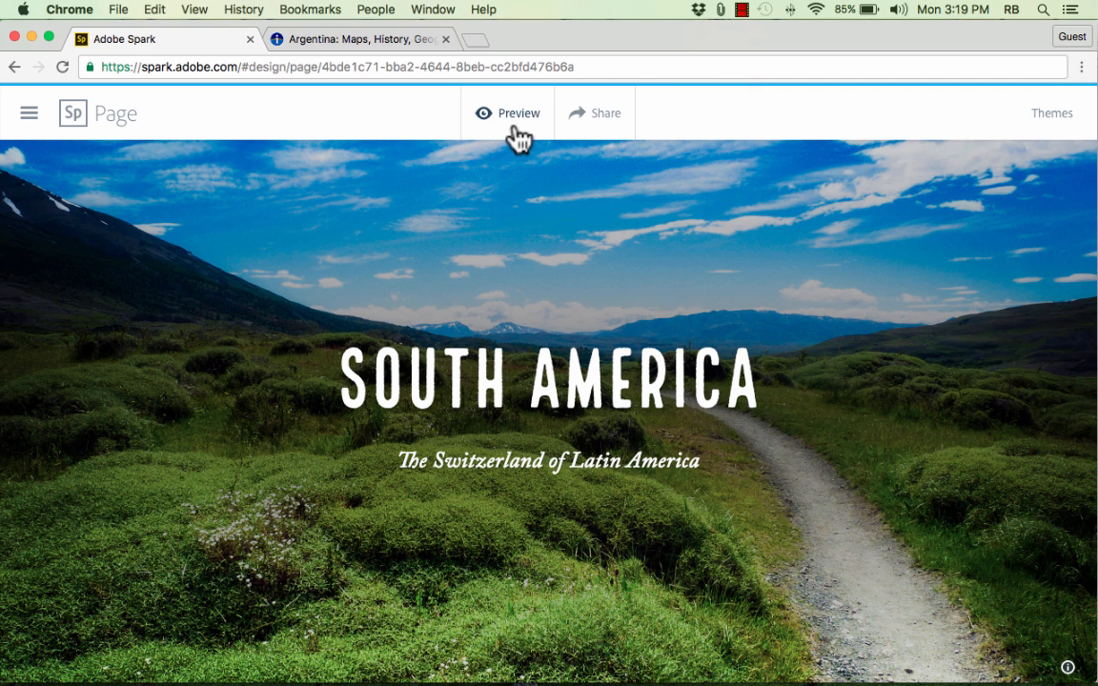
Step: Preview the whole Trek-styled South America page top to bottom, then return to the editor
{"action": "left_click", "coordinate": [507, 113]}
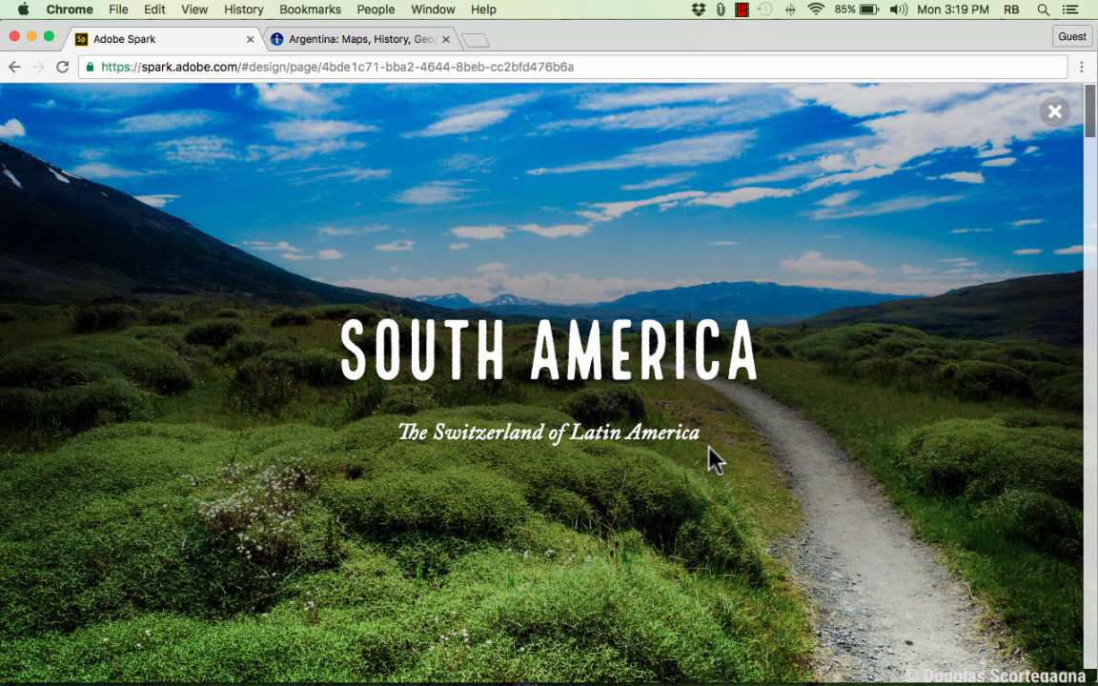
{"action": "scroll", "scroll_direction": "down", "scroll_amount": 3}
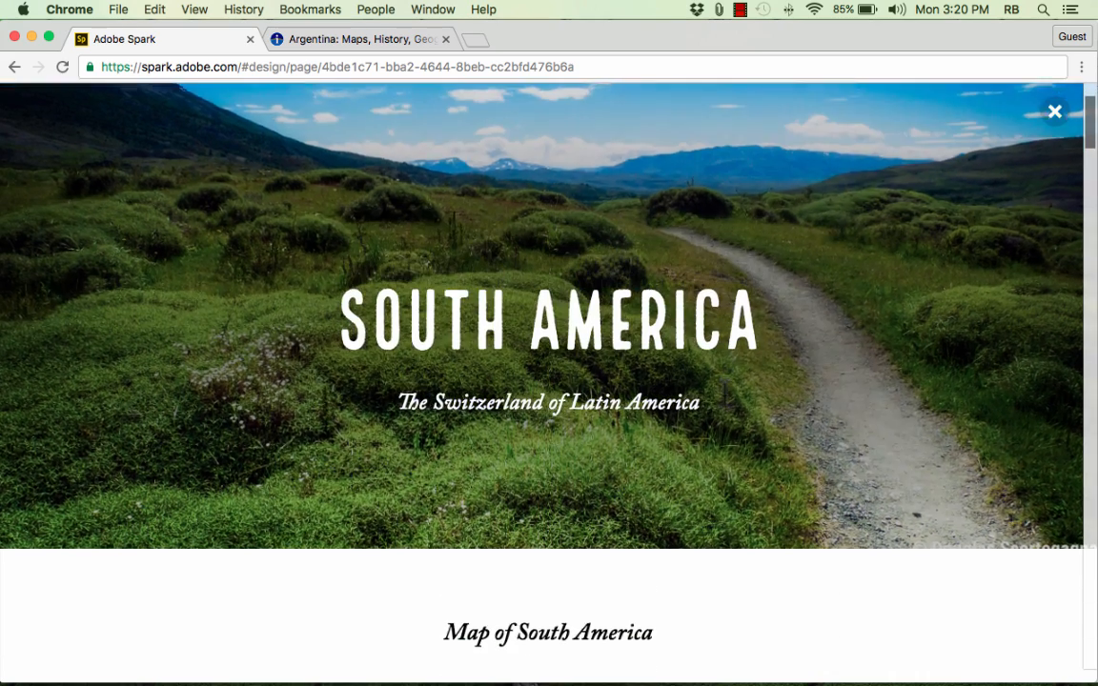
{"action": "scroll", "scroll_direction": "down", "scroll_amount": 3}
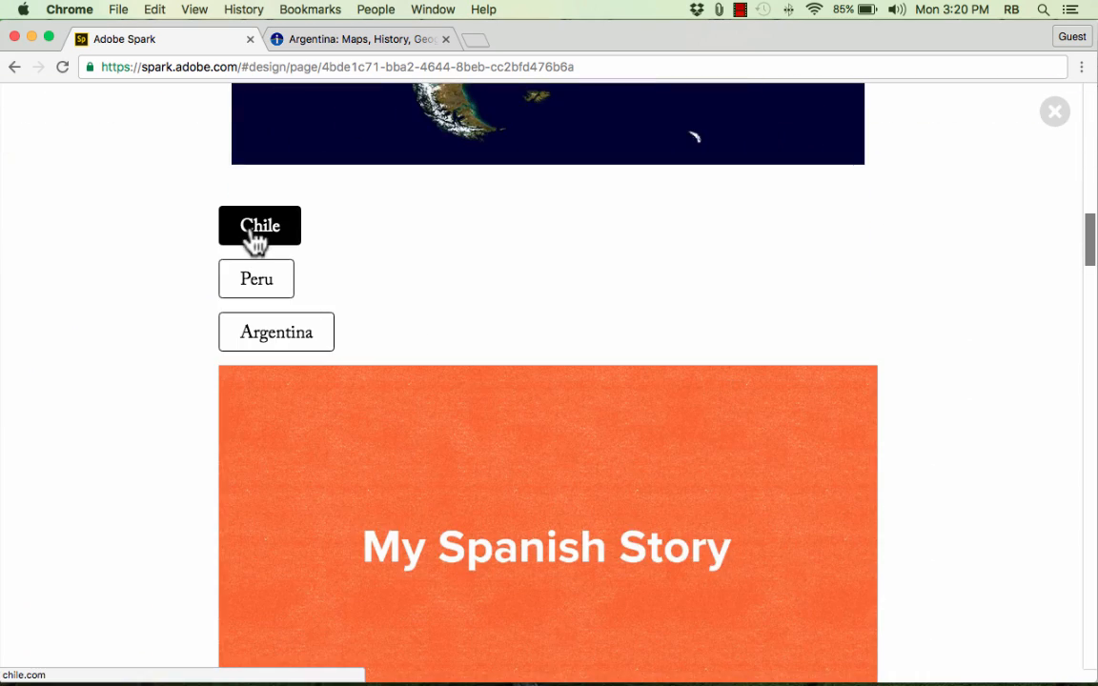
{"action": "mouse_move", "coordinate": [366, 271]}
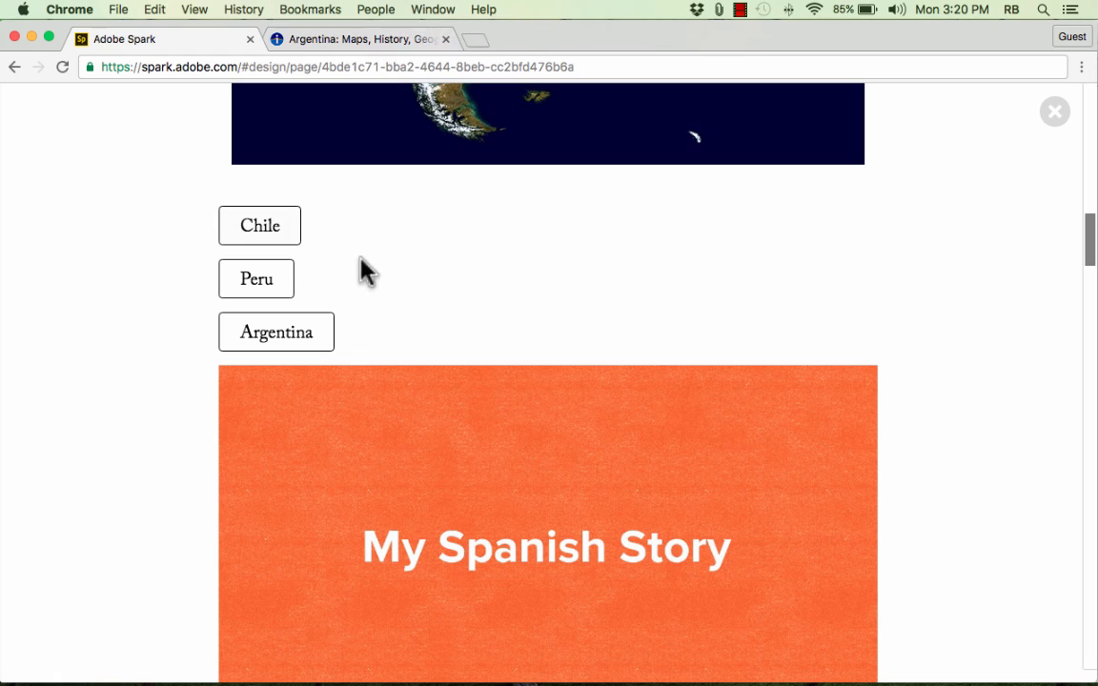
{"action": "mouse_move", "coordinate": [467, 339]}
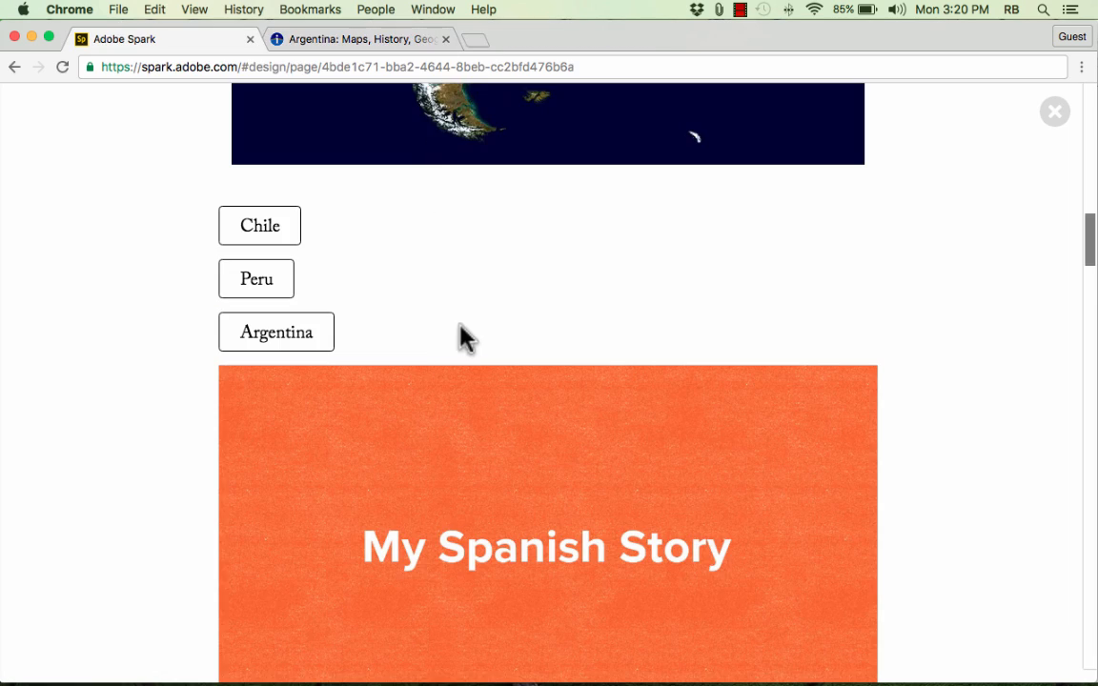
{"action": "scroll", "scroll_direction": "down", "scroll_amount": 3}
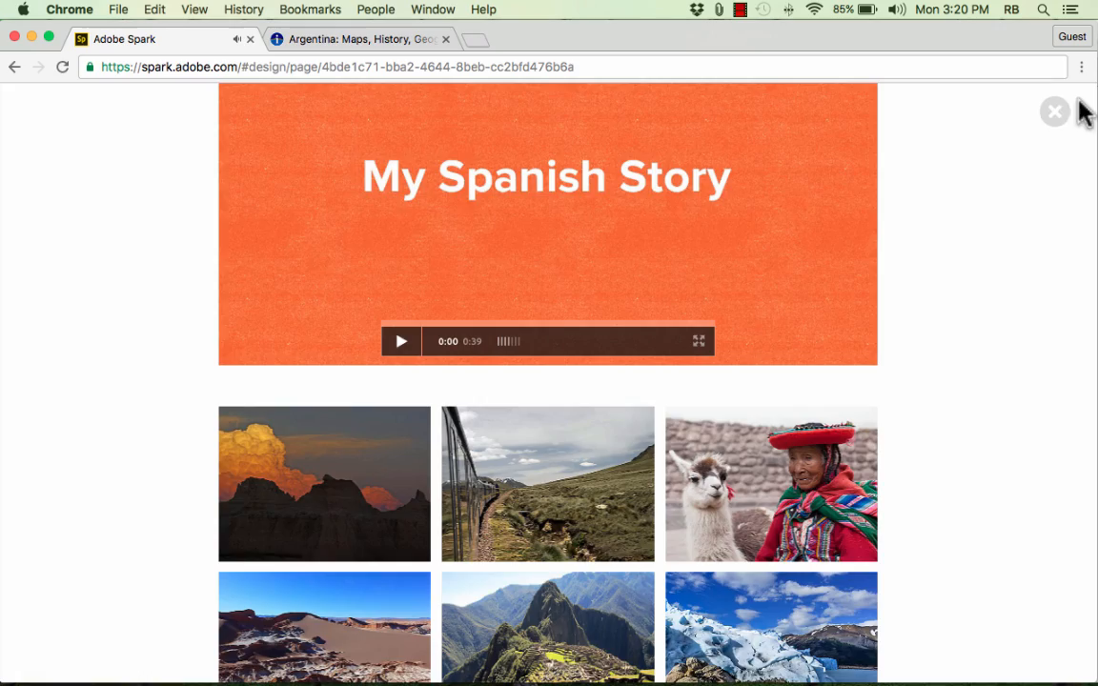
{"action": "scroll", "scroll_direction": "down", "scroll_amount": 3}
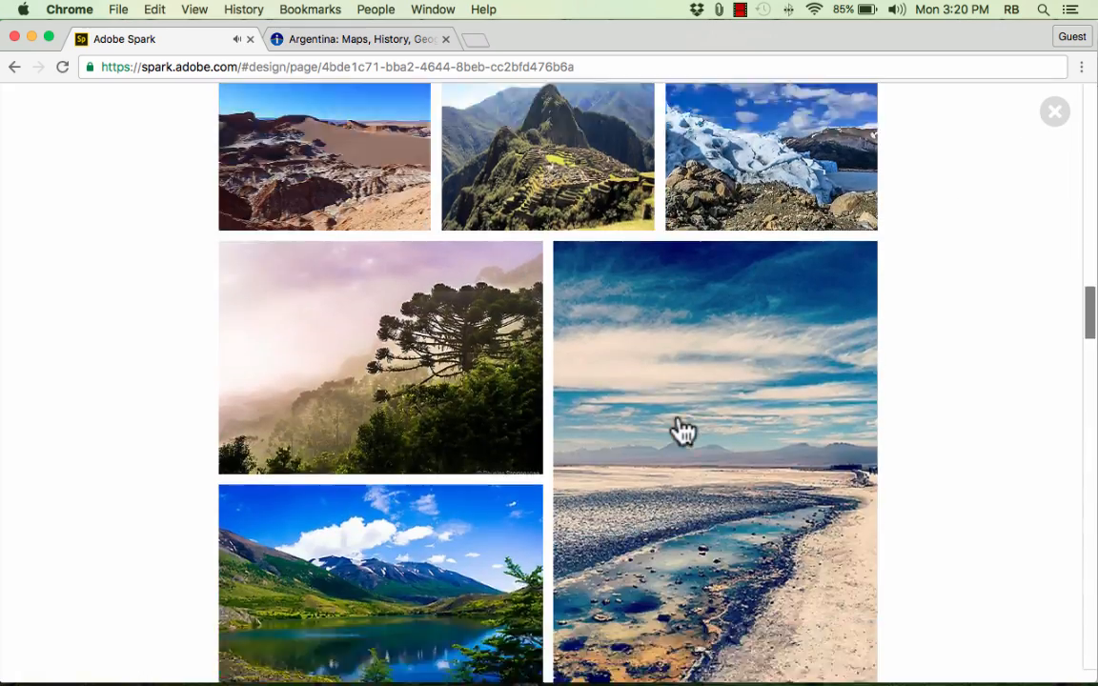
{"action": "scroll", "scroll_direction": "down", "scroll_amount": 3}
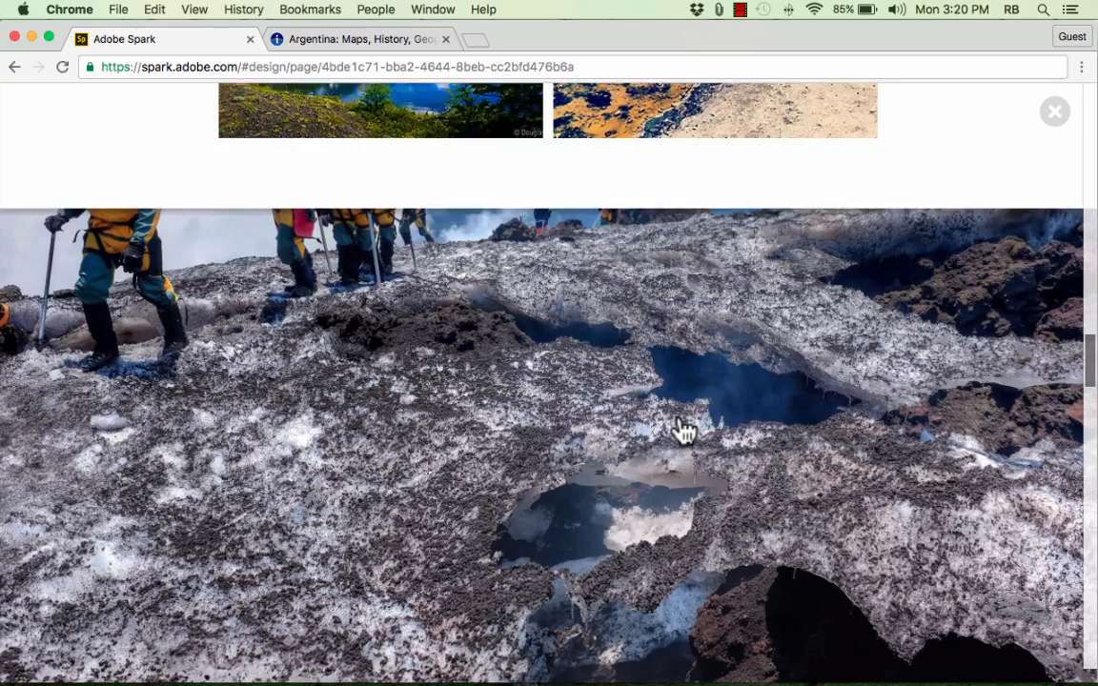
{"action": "scroll", "scroll_direction": "down", "scroll_amount": 3}
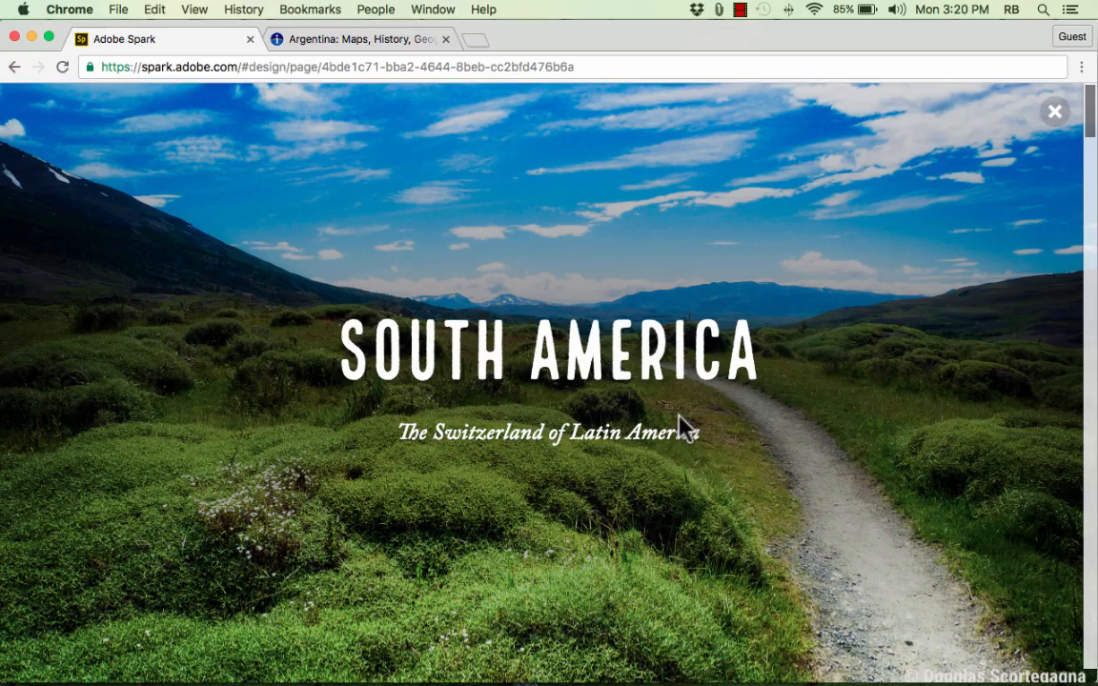
{"action": "left_click", "coordinate": [1054, 111]}
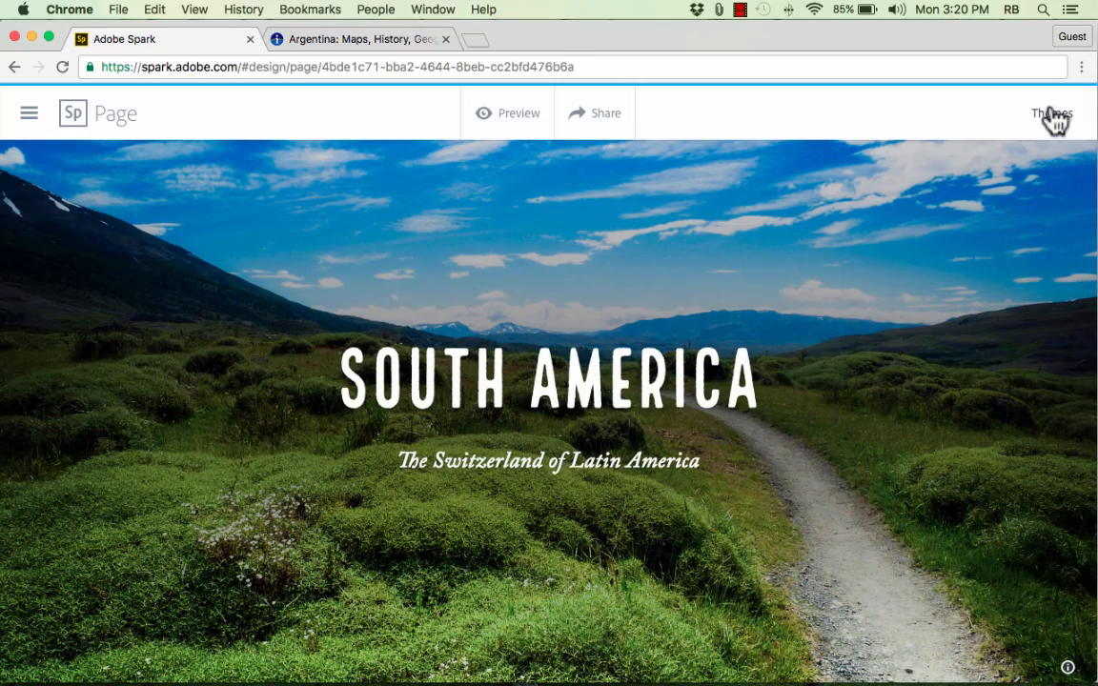
Step: Start sharing the page with Travel as its category and 'Charles' as the author name
{"action": "left_click", "coordinate": [595, 113]}
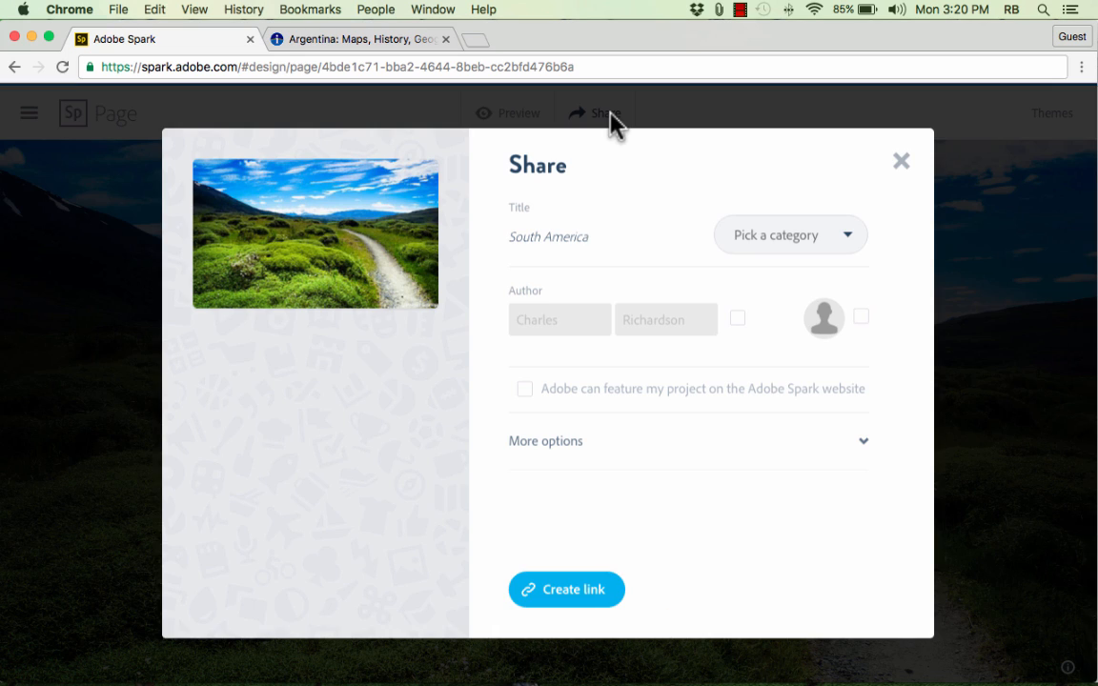
{"action": "mouse_move", "coordinate": [568, 256]}
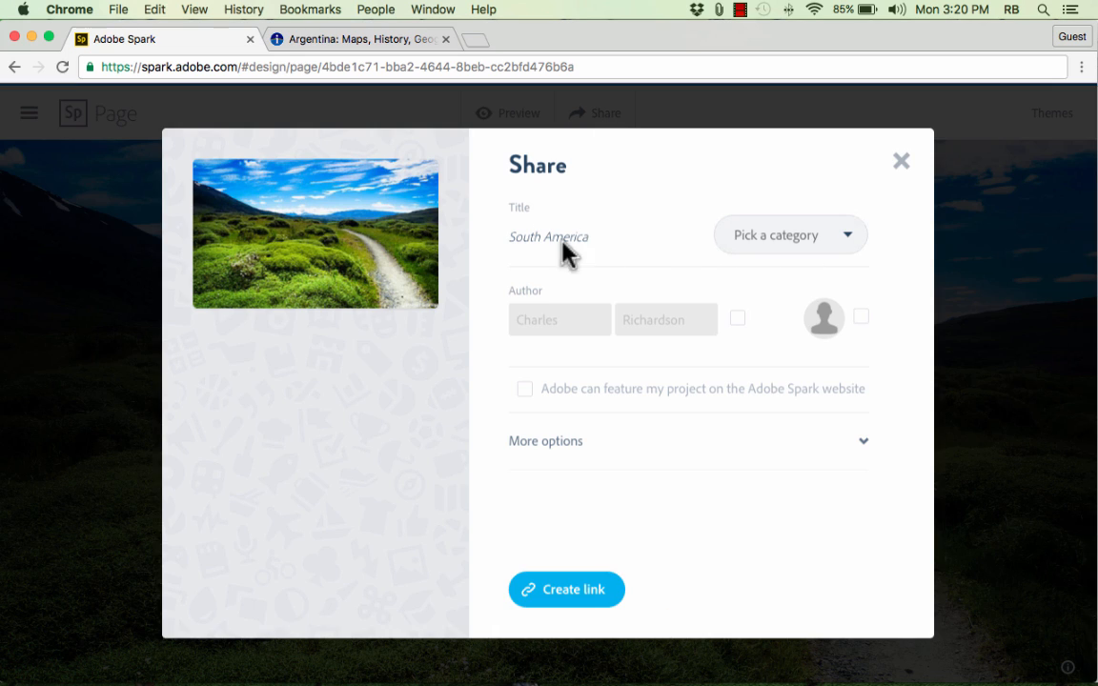
{"action": "left_click", "coordinate": [789, 235]}
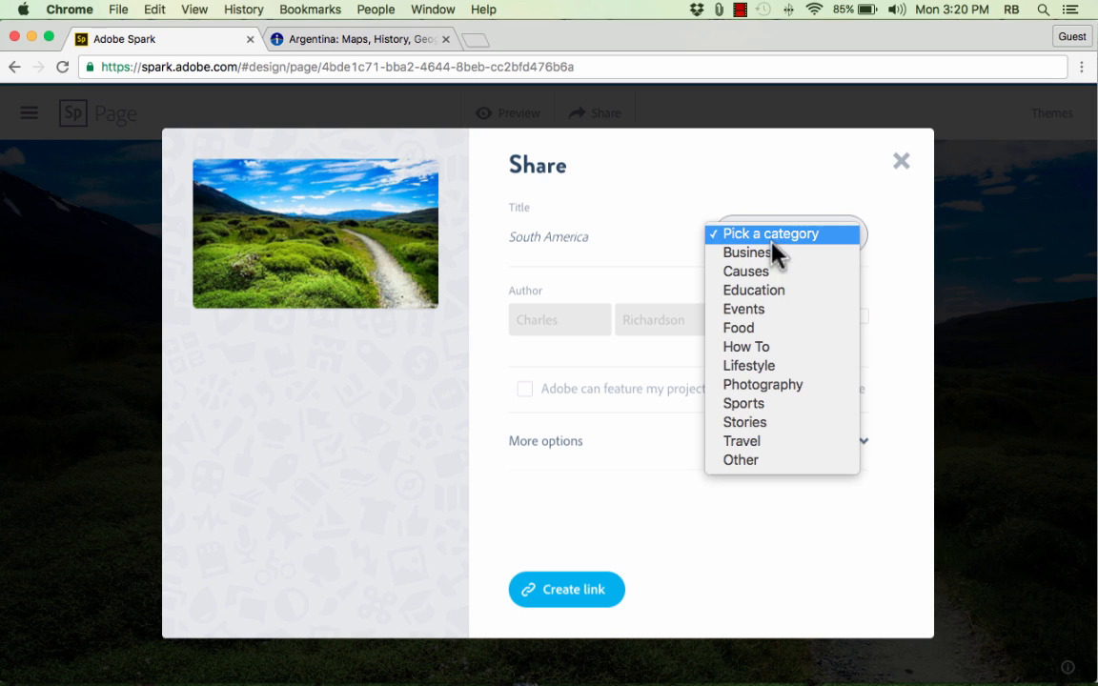
{"action": "mouse_move", "coordinate": [789, 313]}
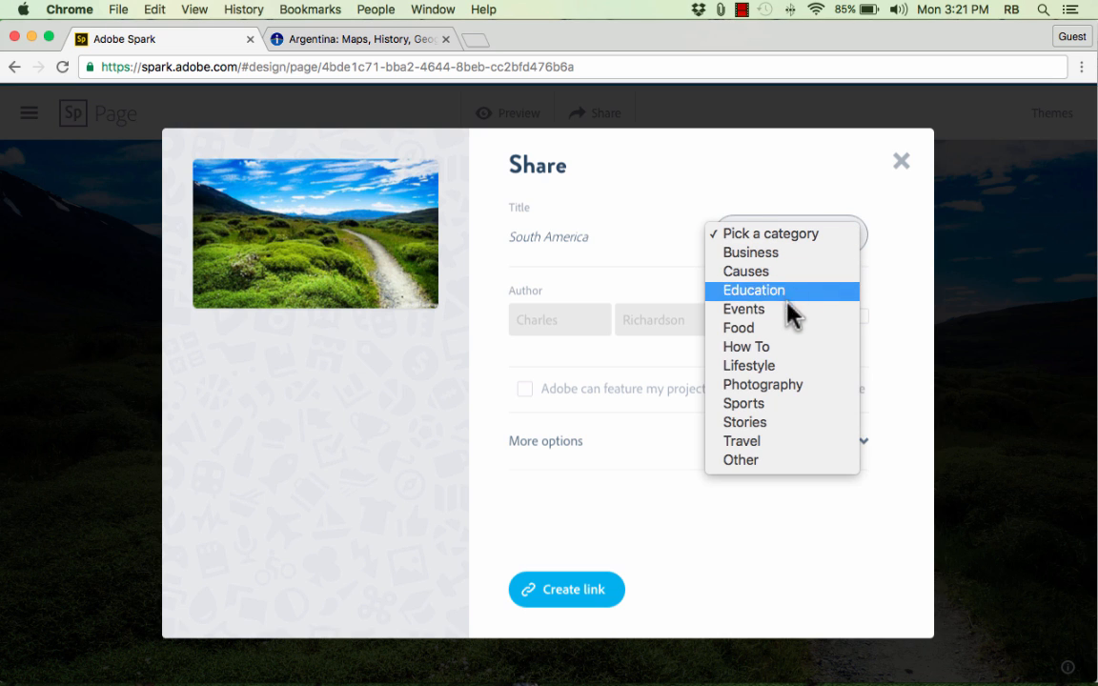
{"action": "left_click", "coordinate": [742, 440]}
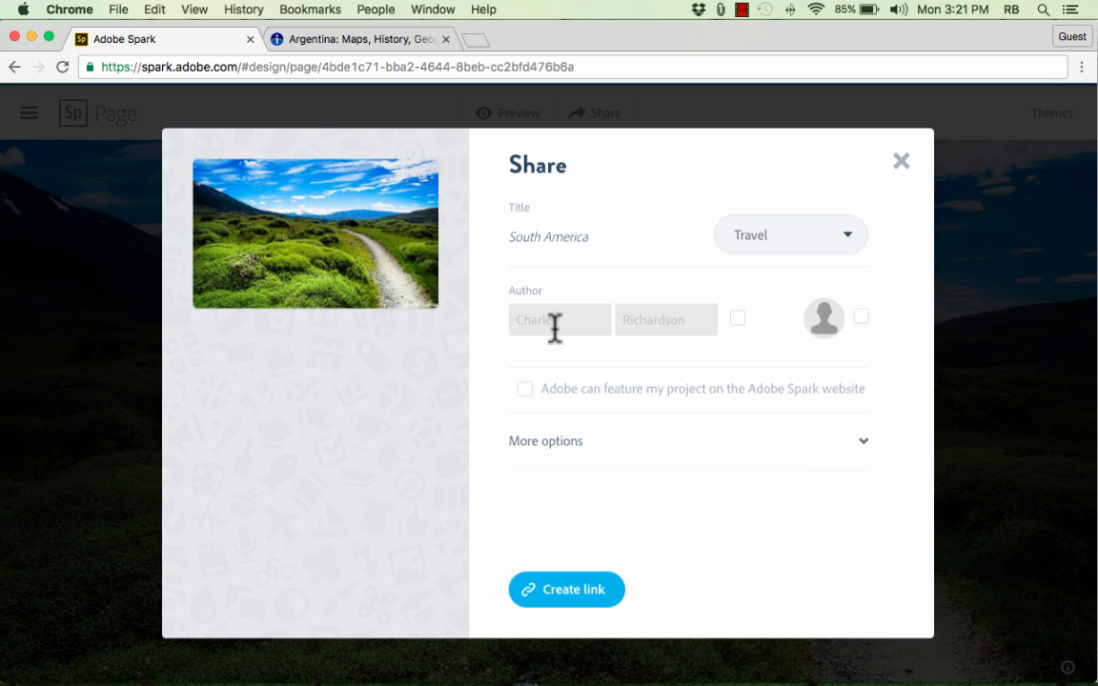
{"action": "type", "text": "Charles"}
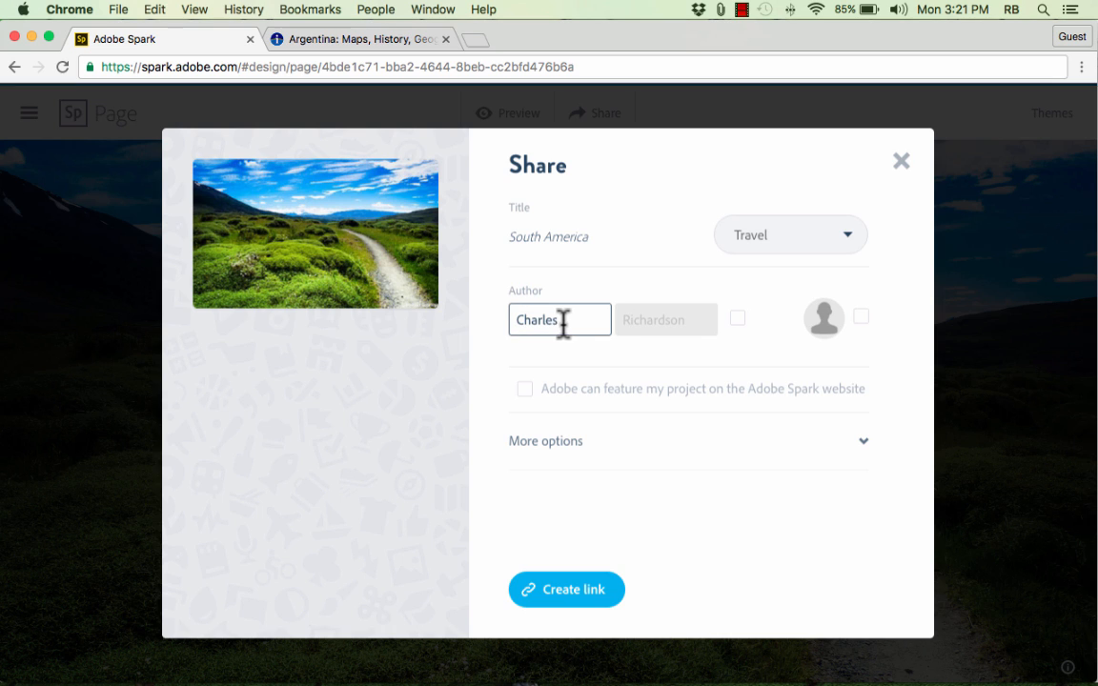
{"action": "mouse_move", "coordinate": [595, 398]}
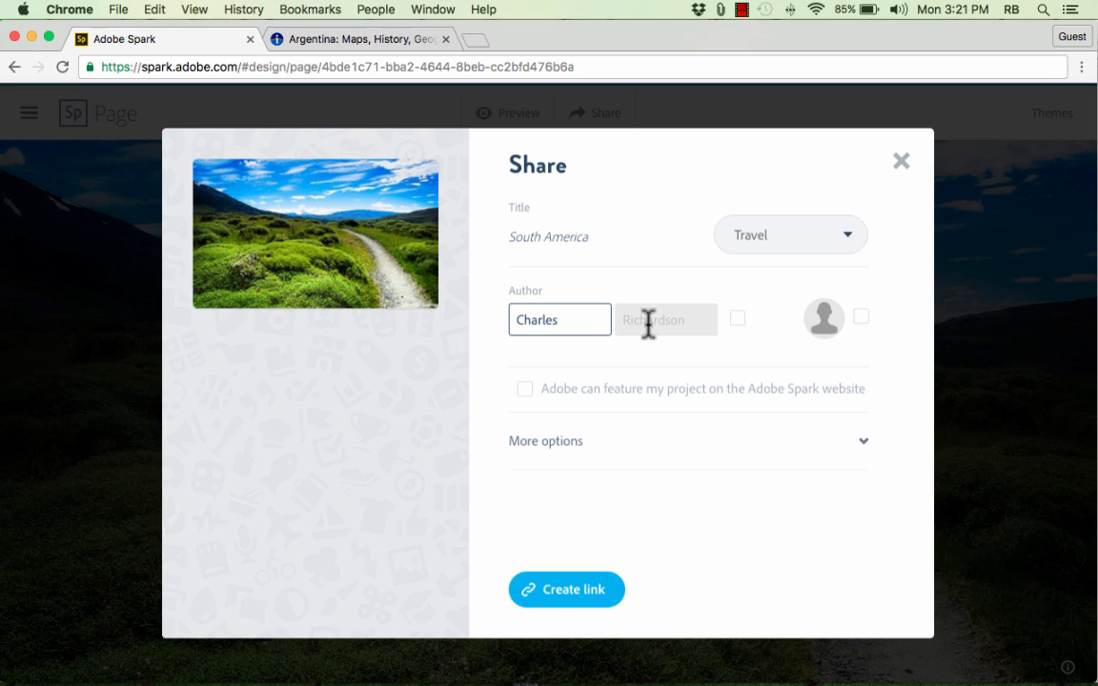
{"action": "mouse_move", "coordinate": [819, 431]}
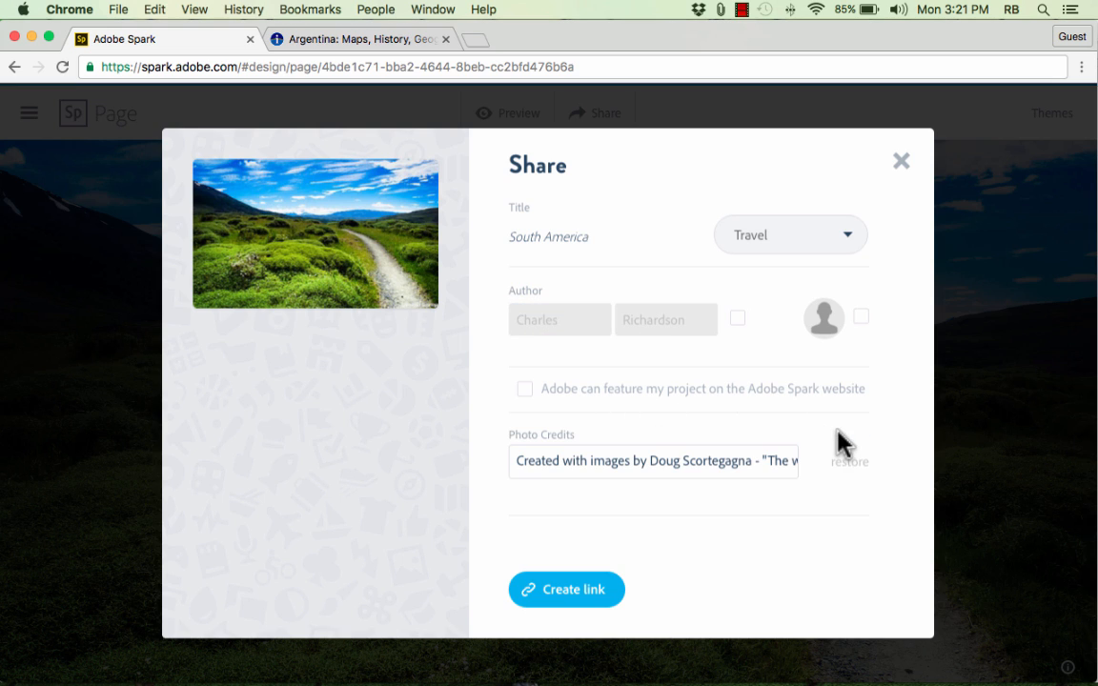
Step: Reveal the photo credits under More options and create the public shareable link
{"action": "left_click", "coordinate": [651, 459]}
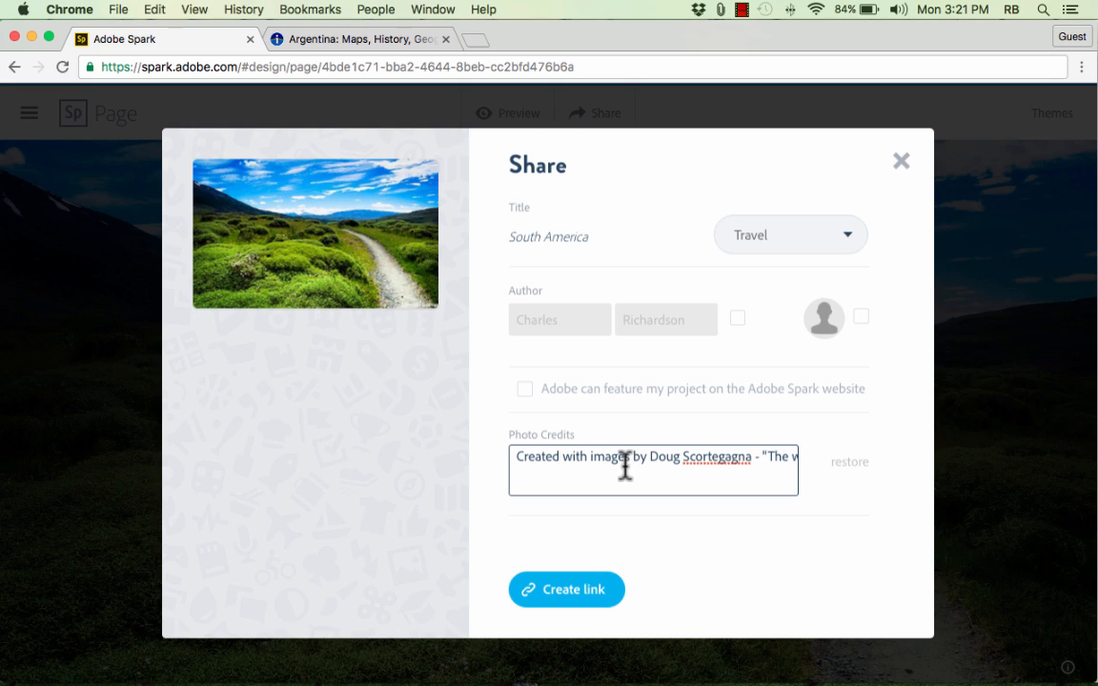
{"action": "left_click", "coordinate": [560, 456]}
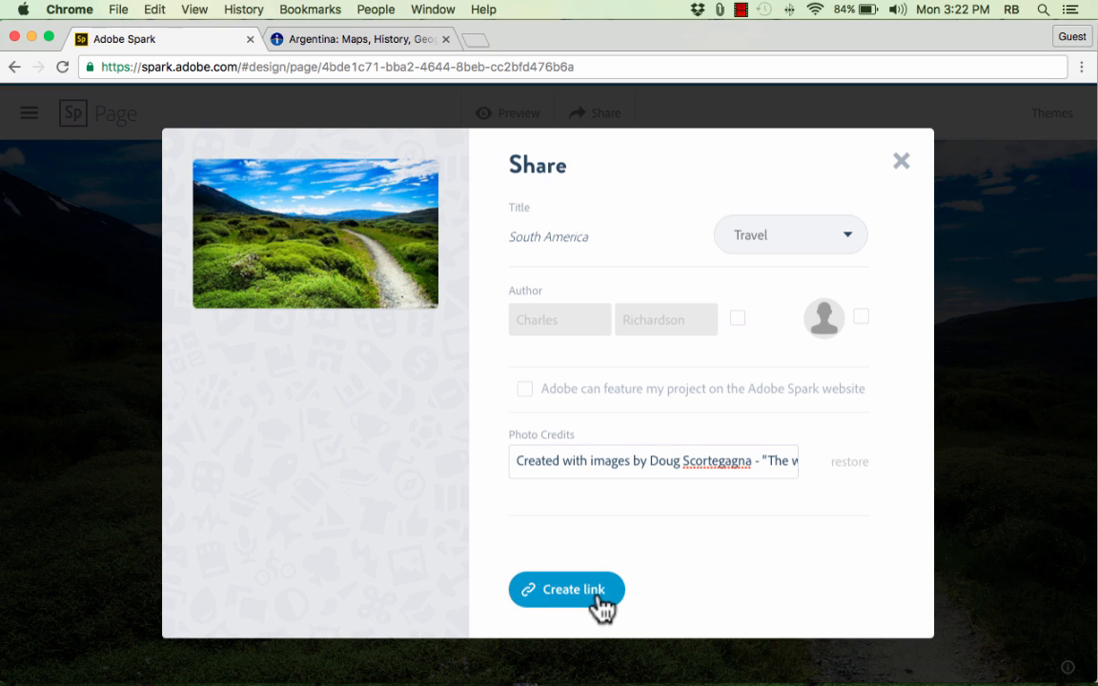
{"action": "left_click", "coordinate": [567, 589]}
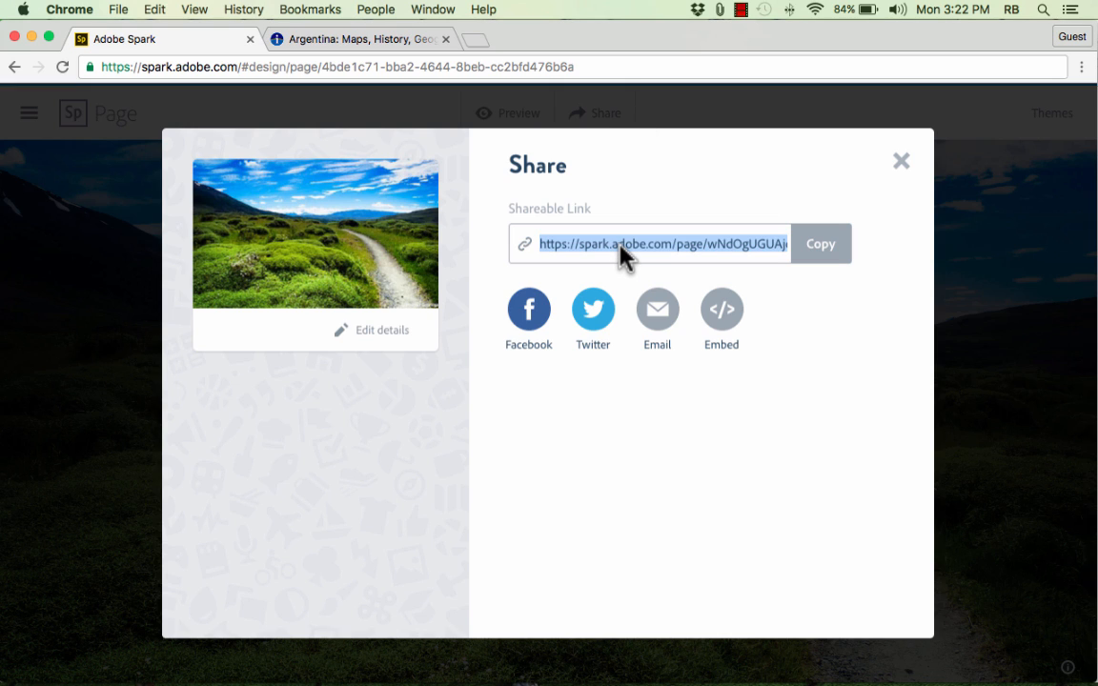
{"action": "mouse_move", "coordinate": [799, 294]}
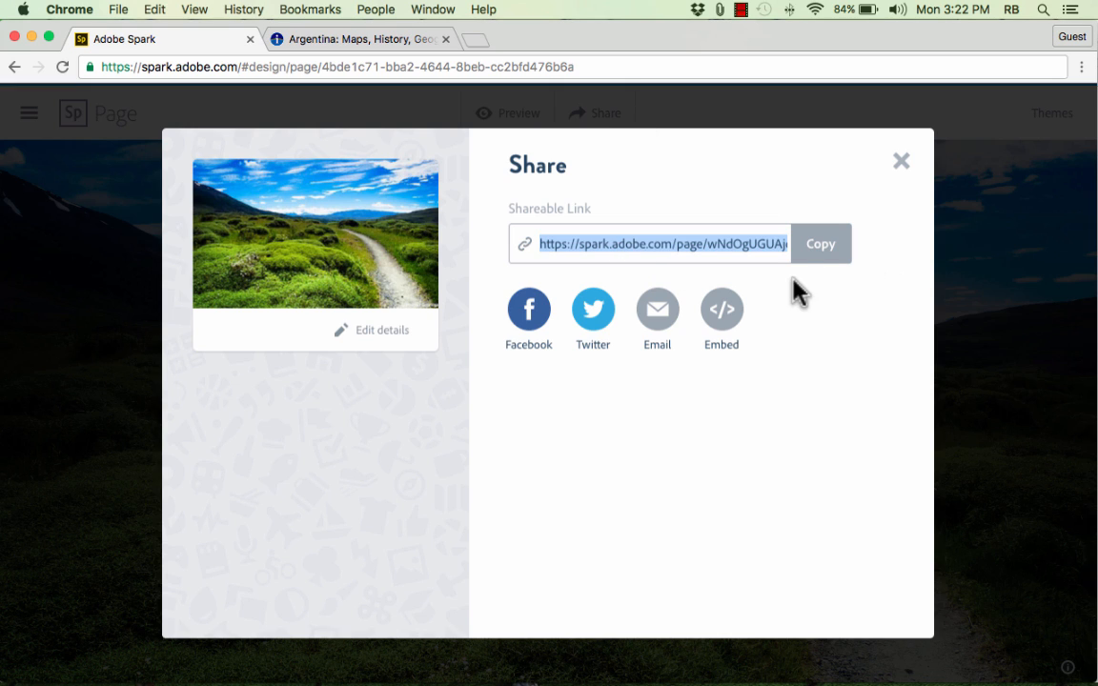
{"action": "mouse_move", "coordinate": [782, 290]}
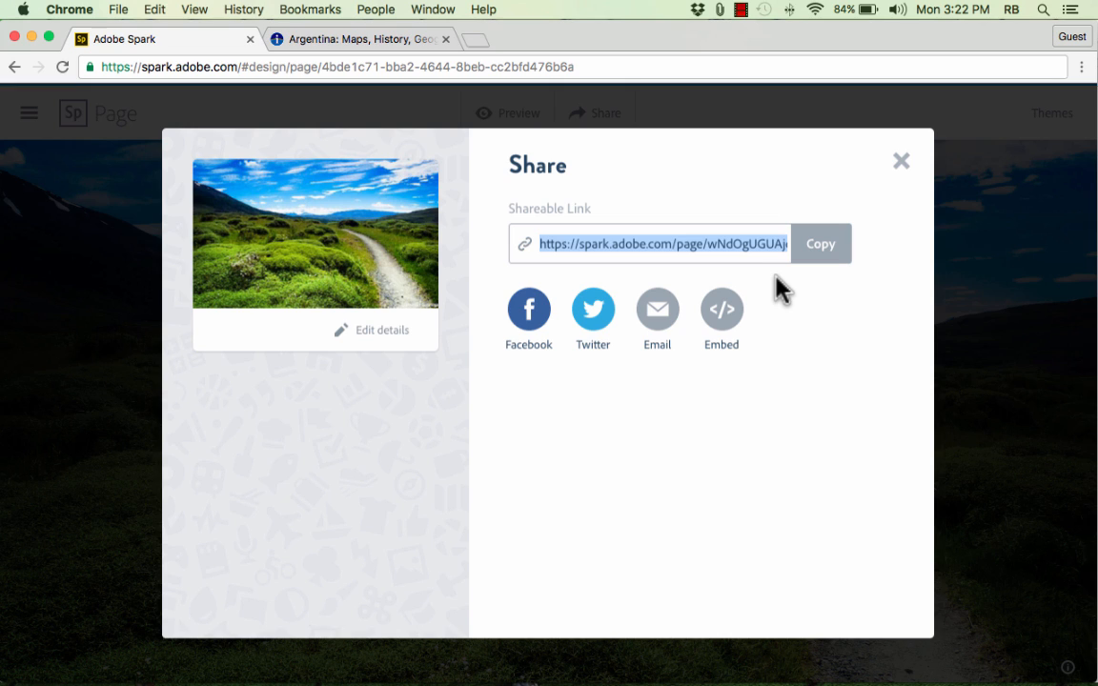
{"action": "mouse_move", "coordinate": [721, 309]}
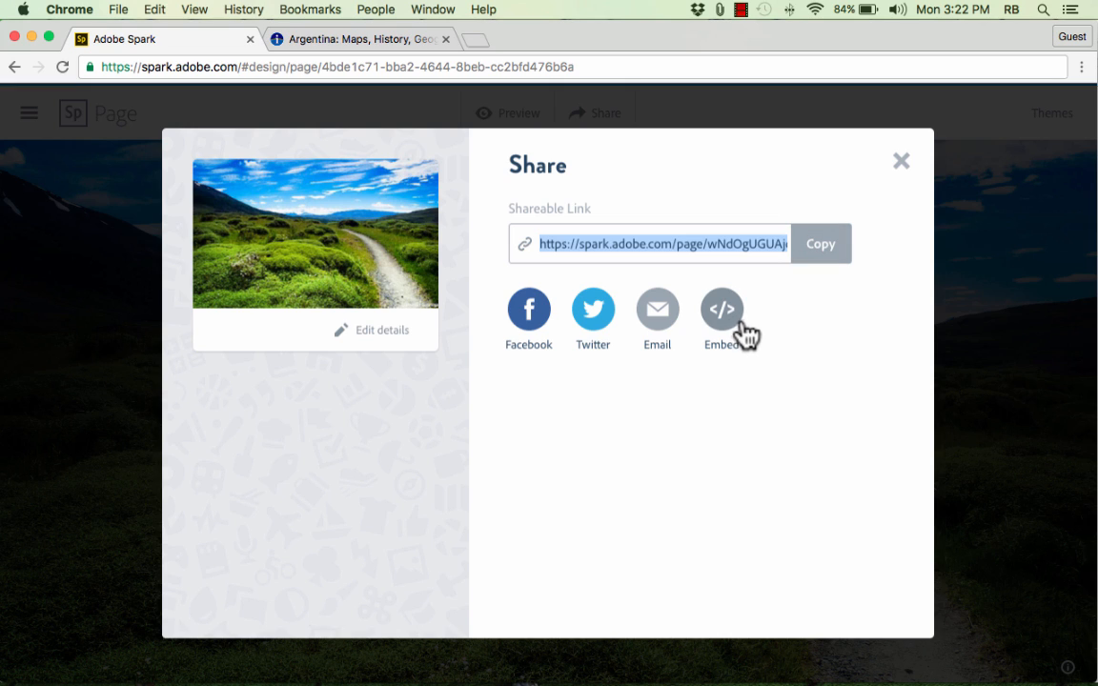
Step: Show the page's embed code and start sharing it on Facebook
{"action": "left_click", "coordinate": [721, 309]}
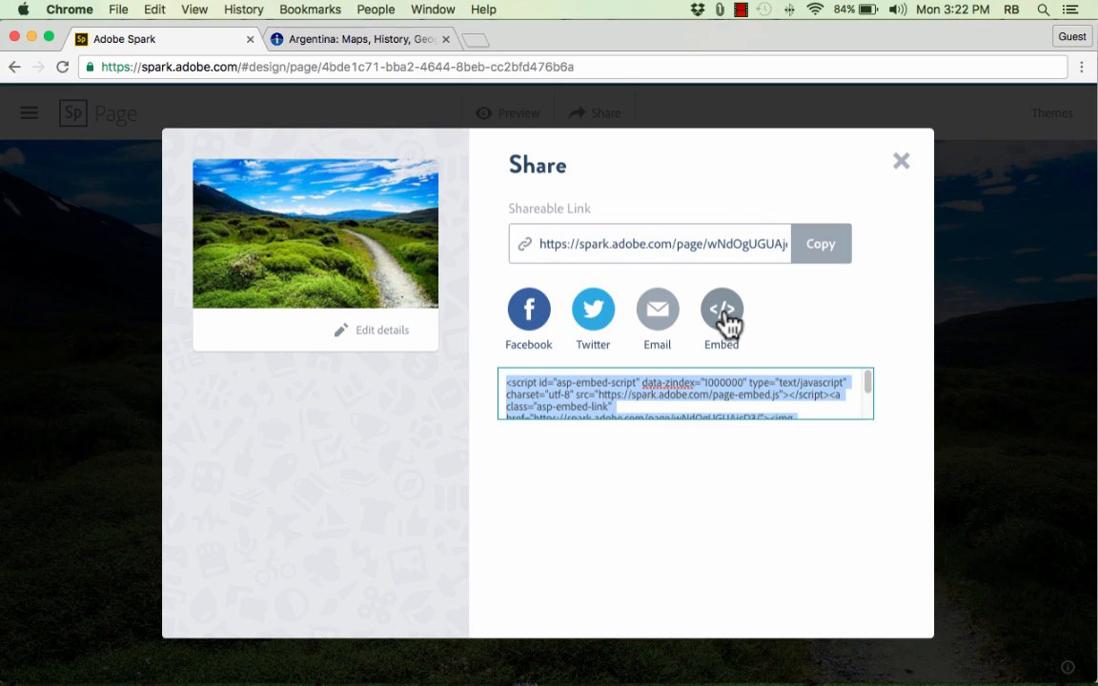
{"action": "mouse_move", "coordinate": [530, 313]}
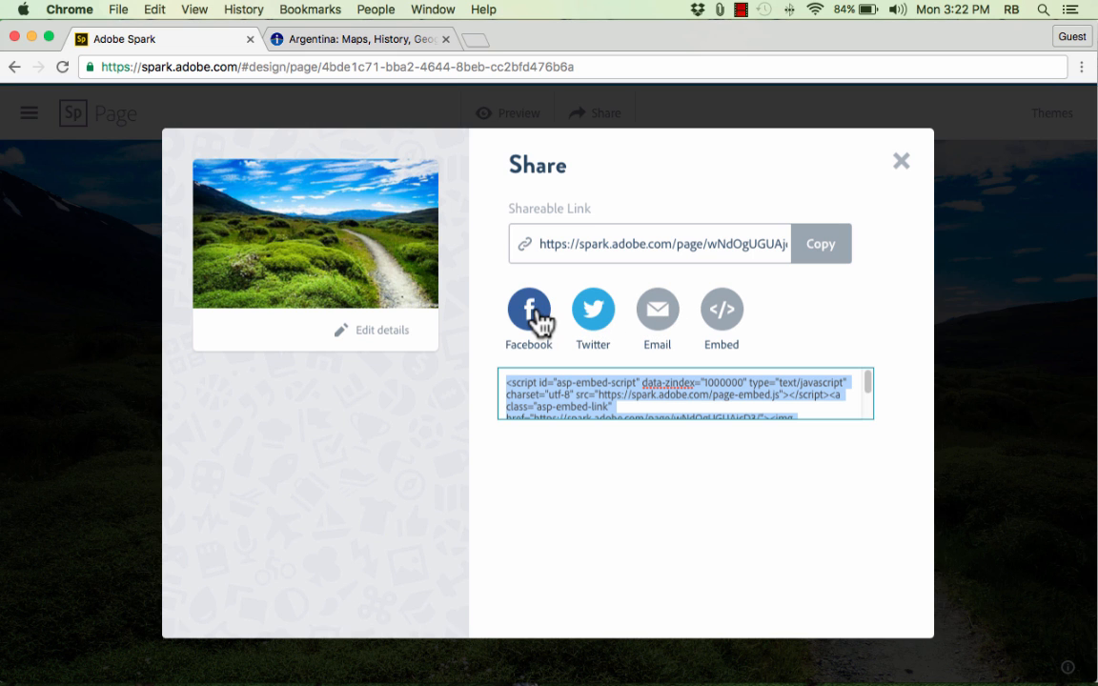
{"action": "left_click", "coordinate": [899, 160]}
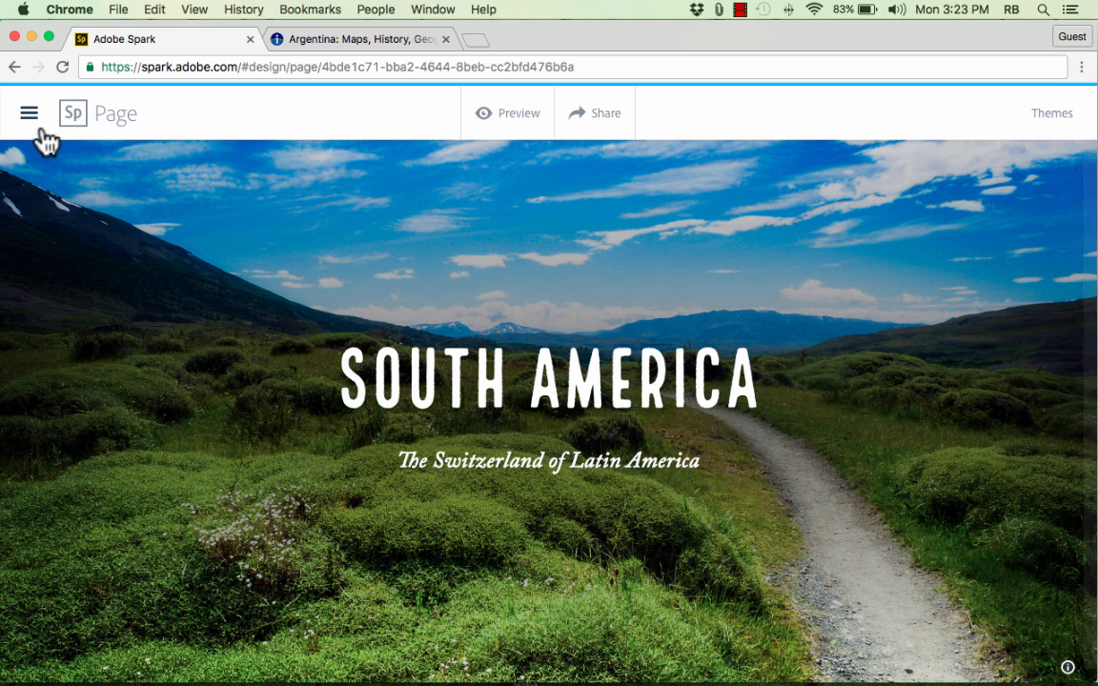
Step: Bring up the Adobe Spark main navigation with My Projects and new Post, Page and Video options
{"action": "left_click", "coordinate": [29, 113]}
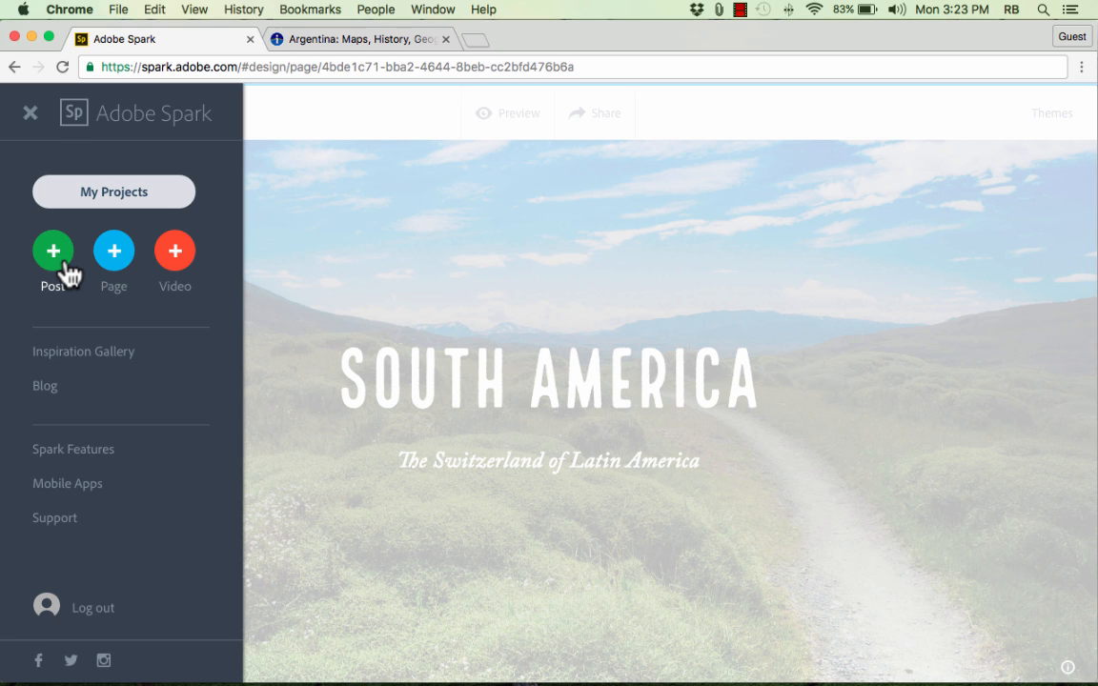
{"action": "mouse_move", "coordinate": [69, 265]}
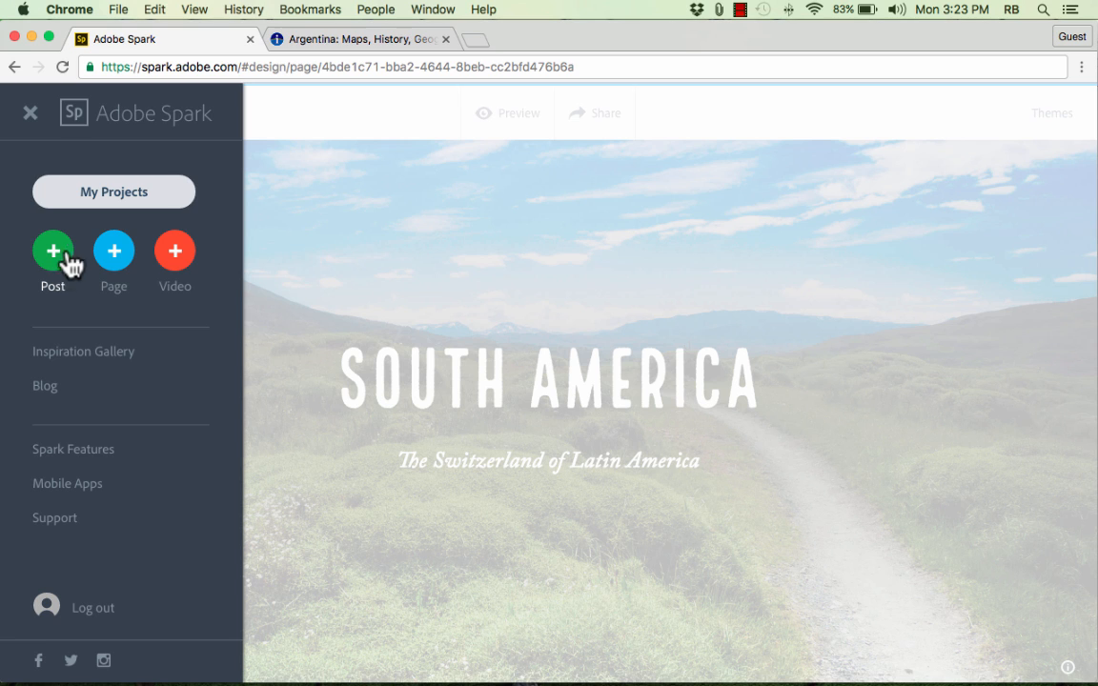
{"action": "mouse_move", "coordinate": [194, 141]}
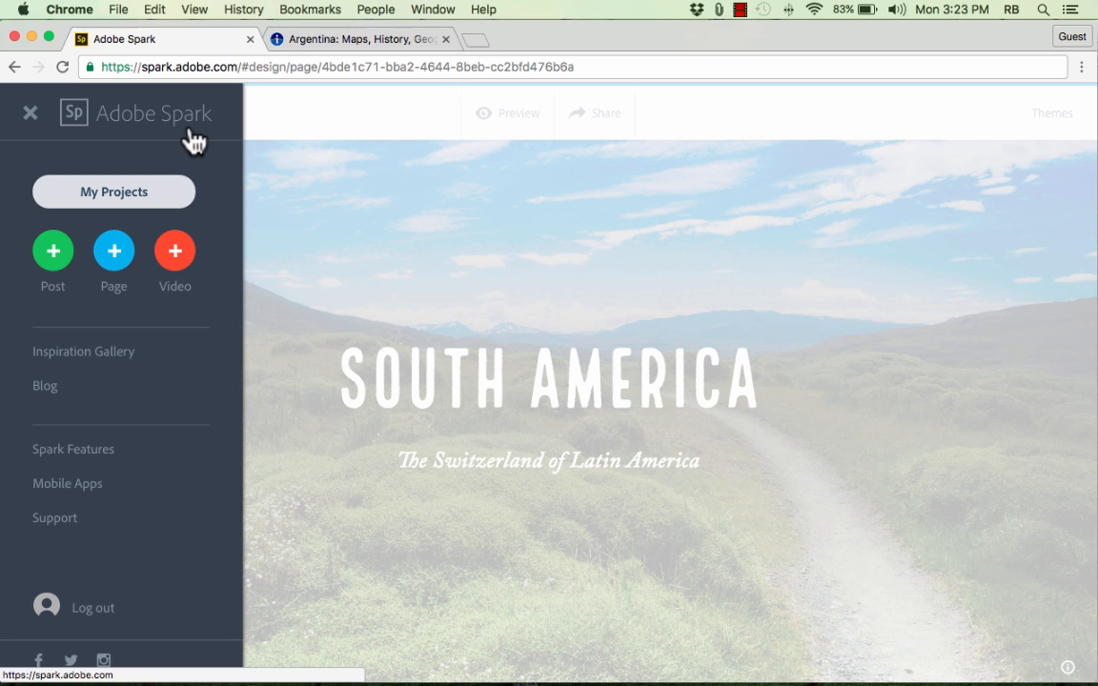
{"action": "mouse_move", "coordinate": [175, 252]}
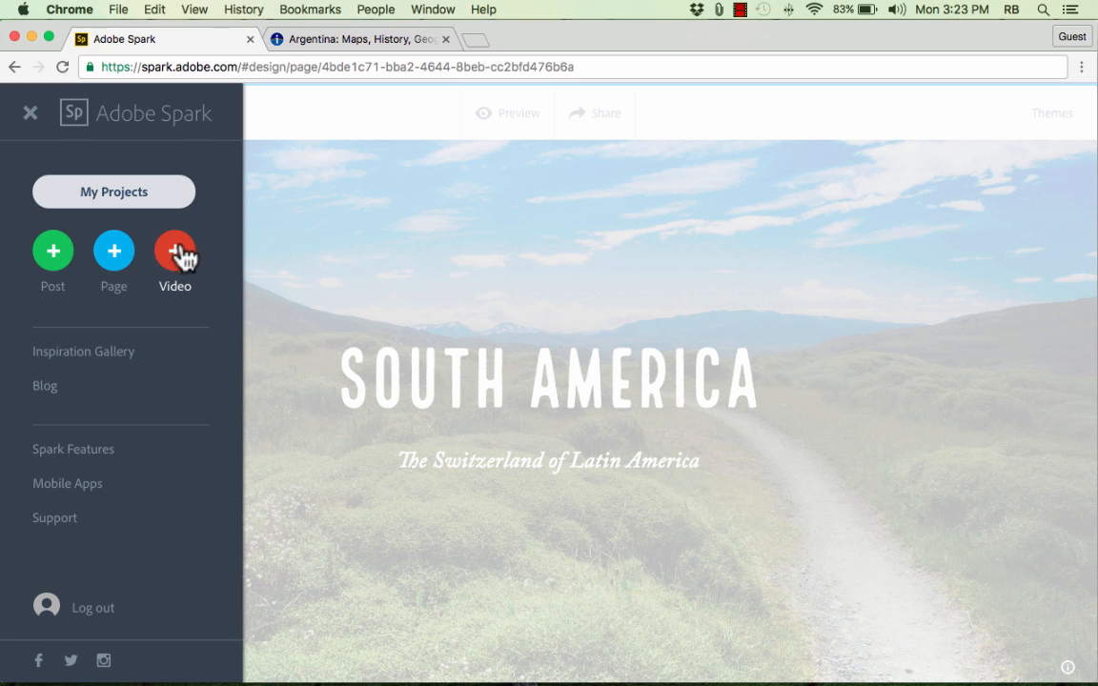